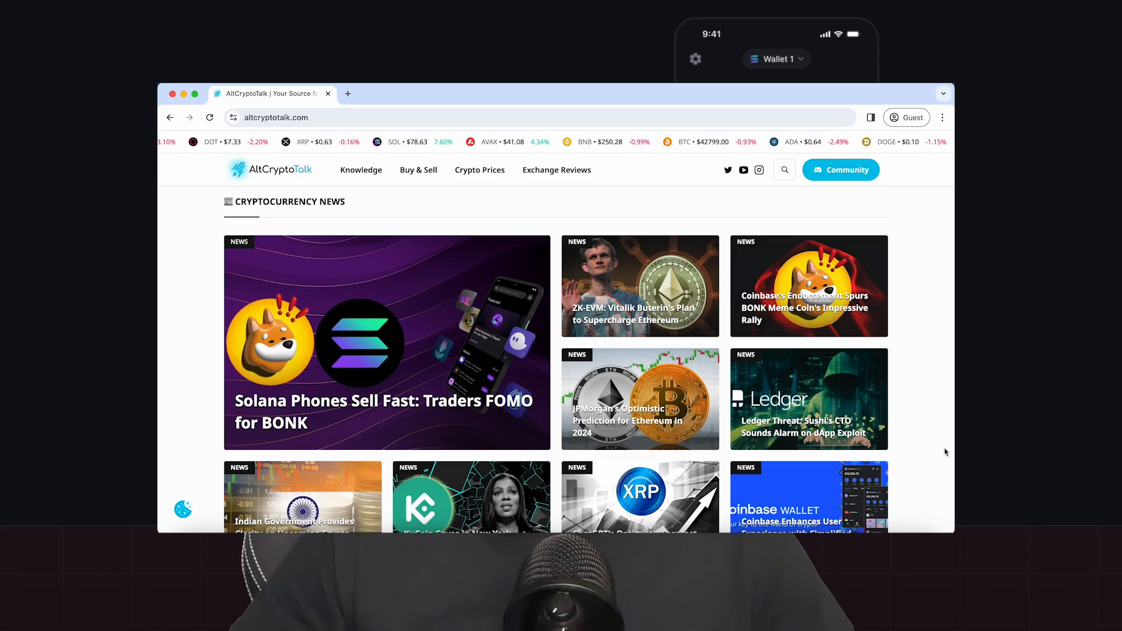
# Scroll the AltCryptoTalk crypto news page before heading to backpack.app.
pyautogui.scroll(-3)
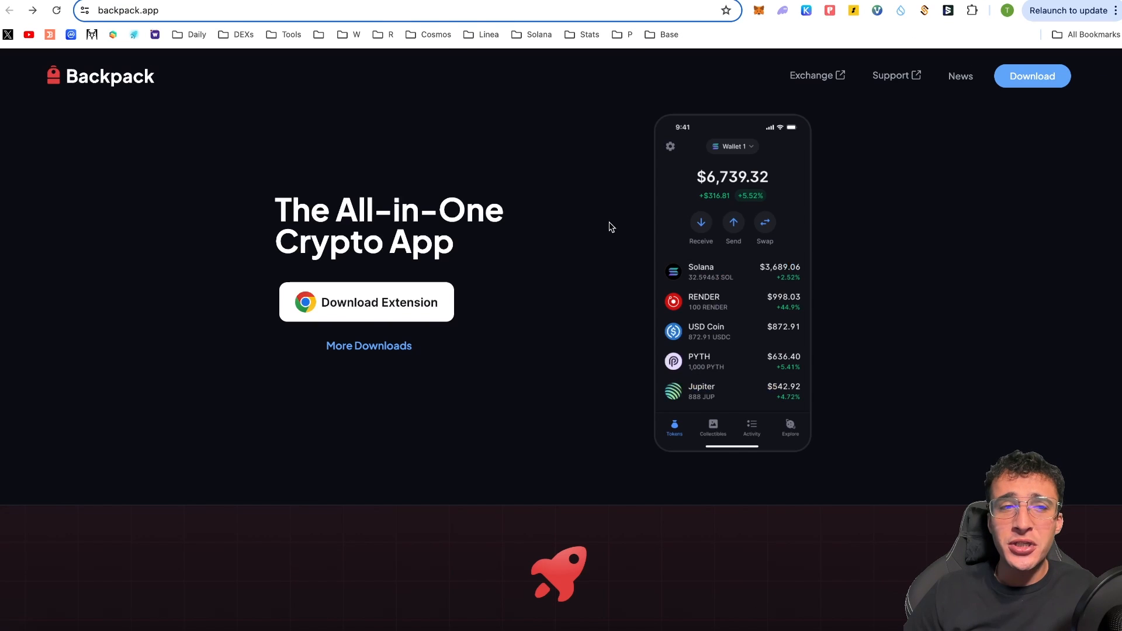
pyautogui.moveTo(566, 209)
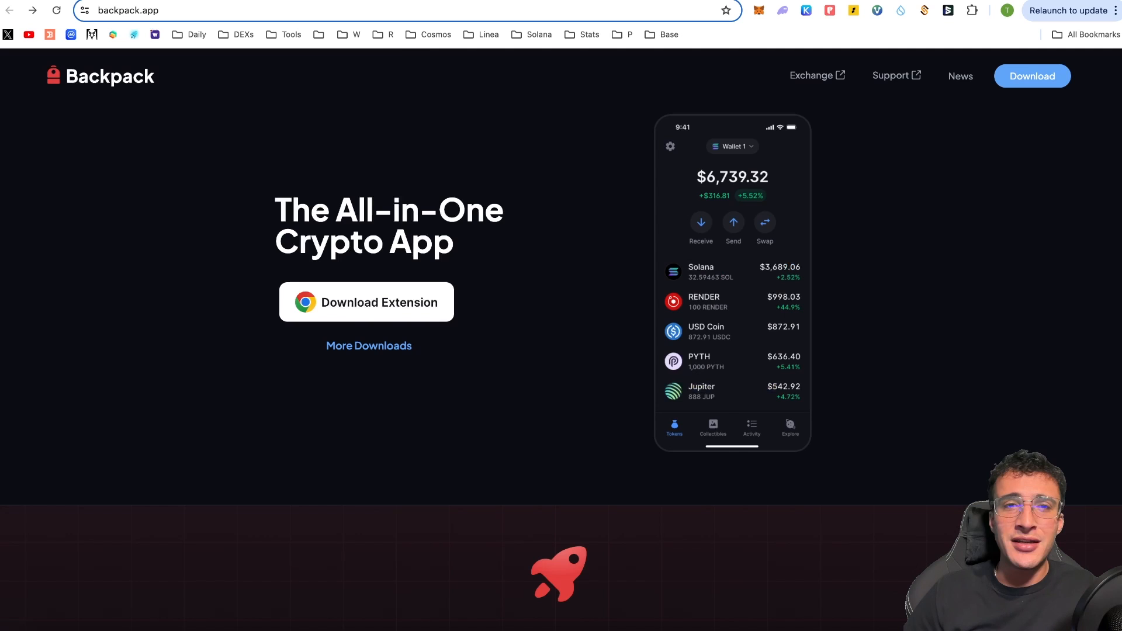
# Go to x.com/Backpack and follow the Backpack account.
pyautogui.write('x.com/Backpack')
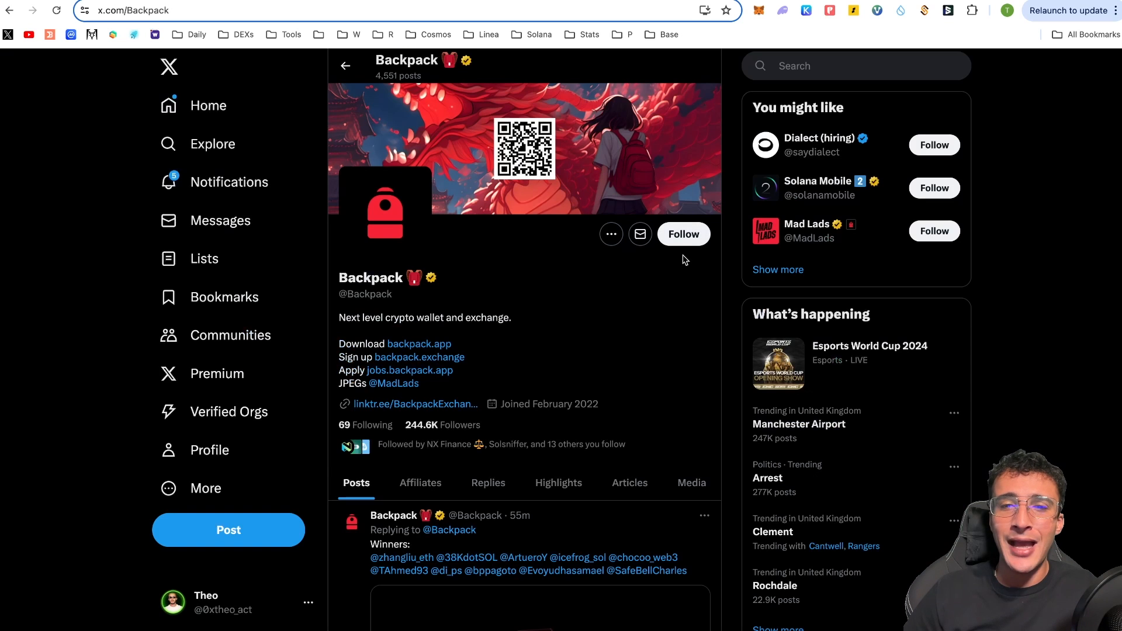
pyautogui.click(681, 234)
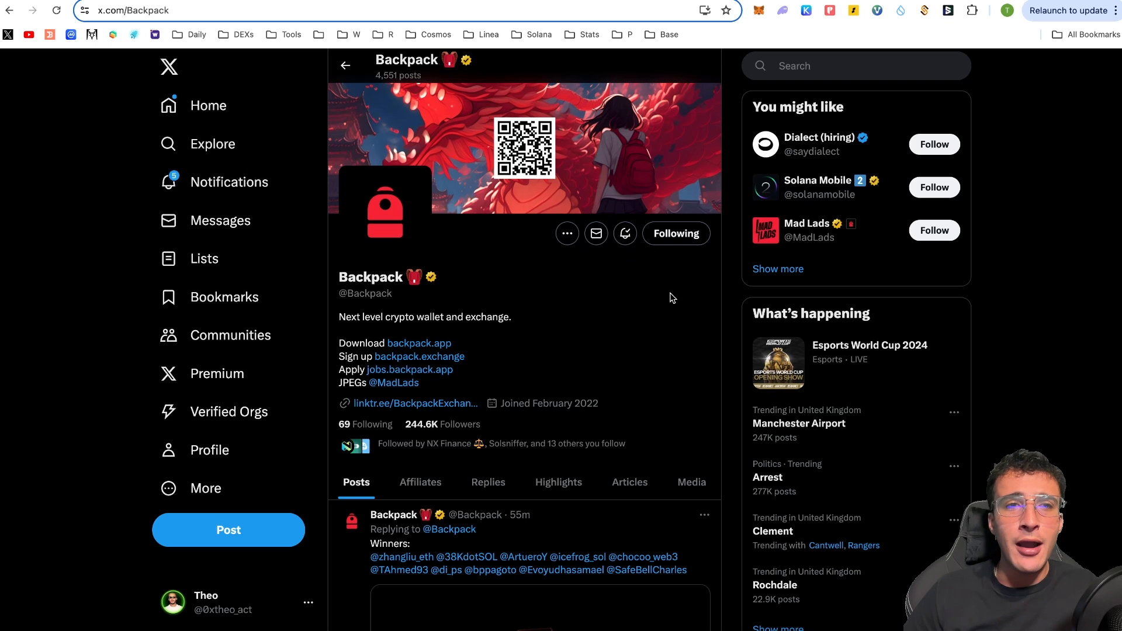
pyautogui.click(418, 344)
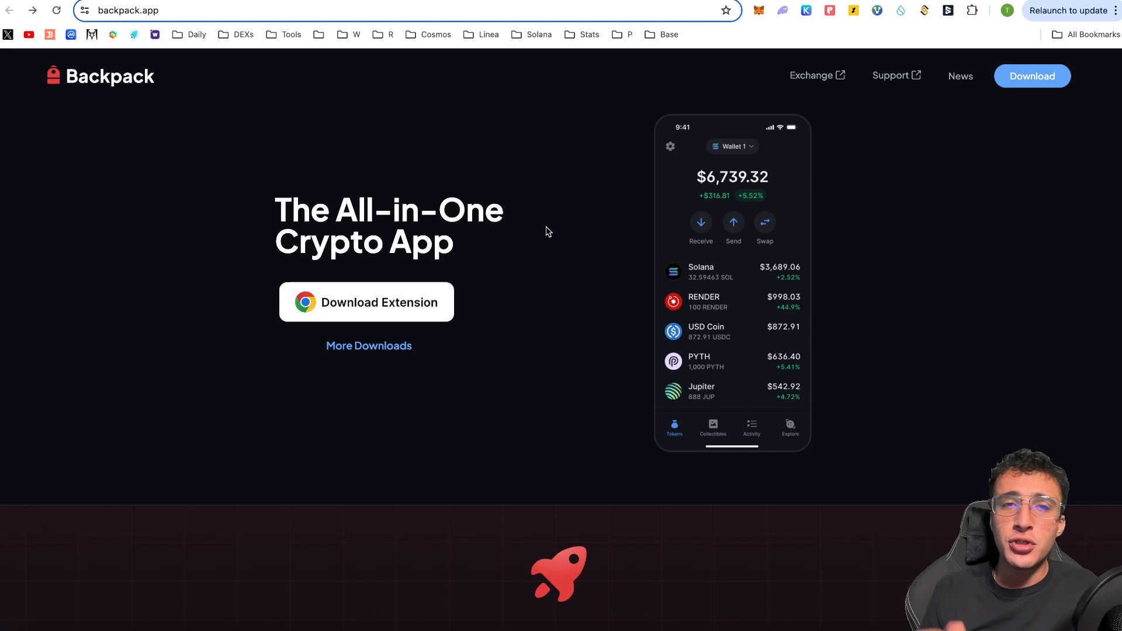
pyautogui.moveTo(564, 203)
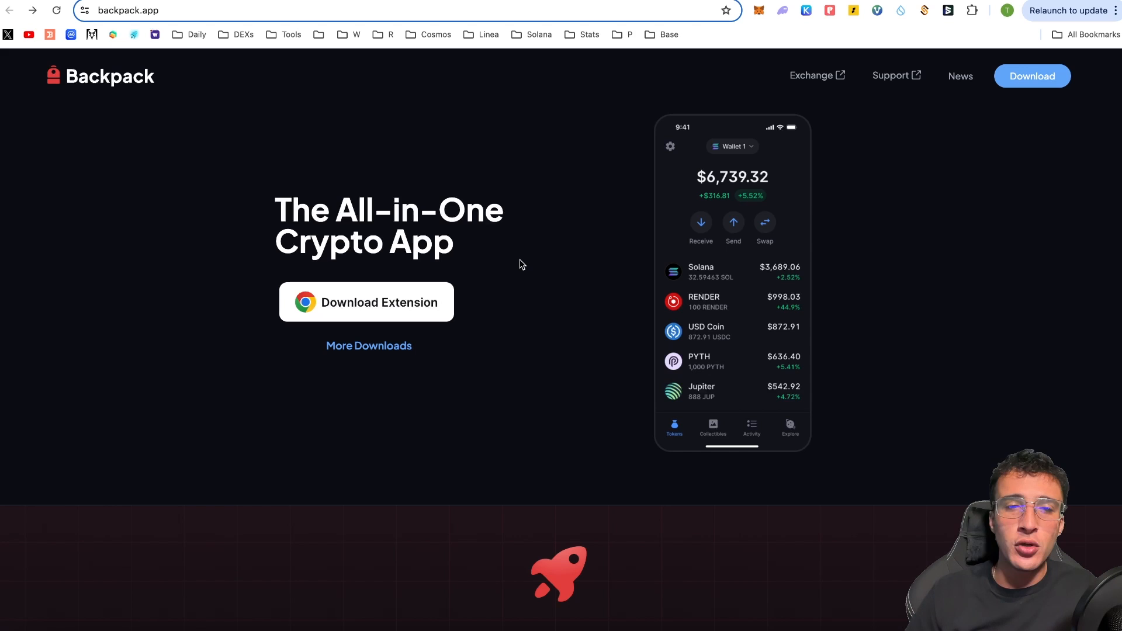
pyautogui.moveTo(502, 283)
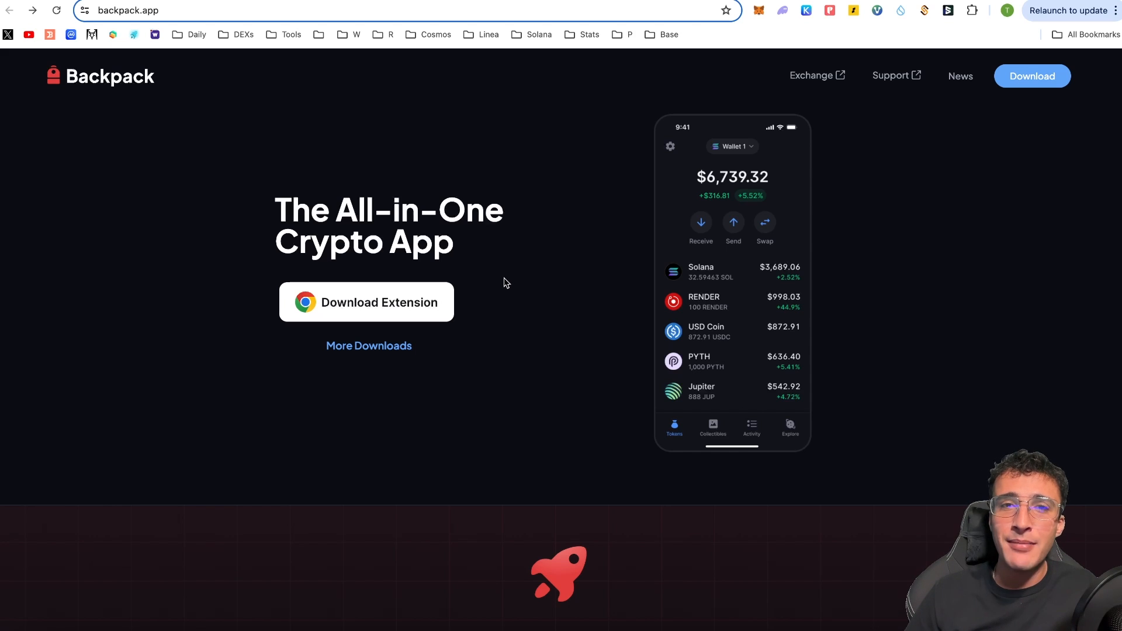
pyautogui.moveTo(533, 267)
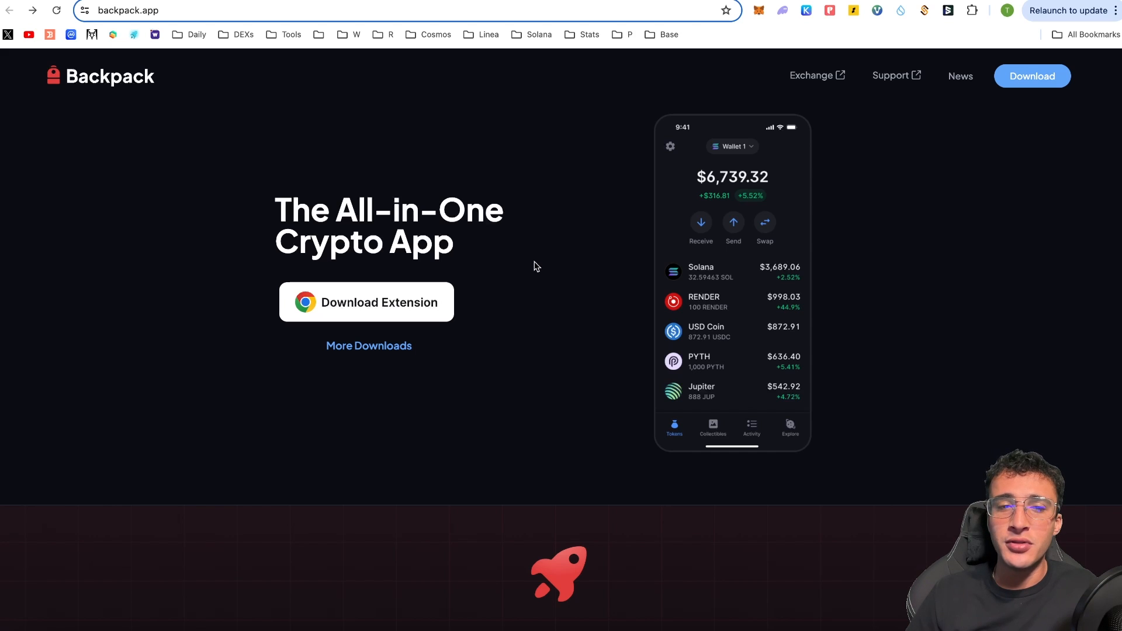
pyautogui.moveTo(576, 256)
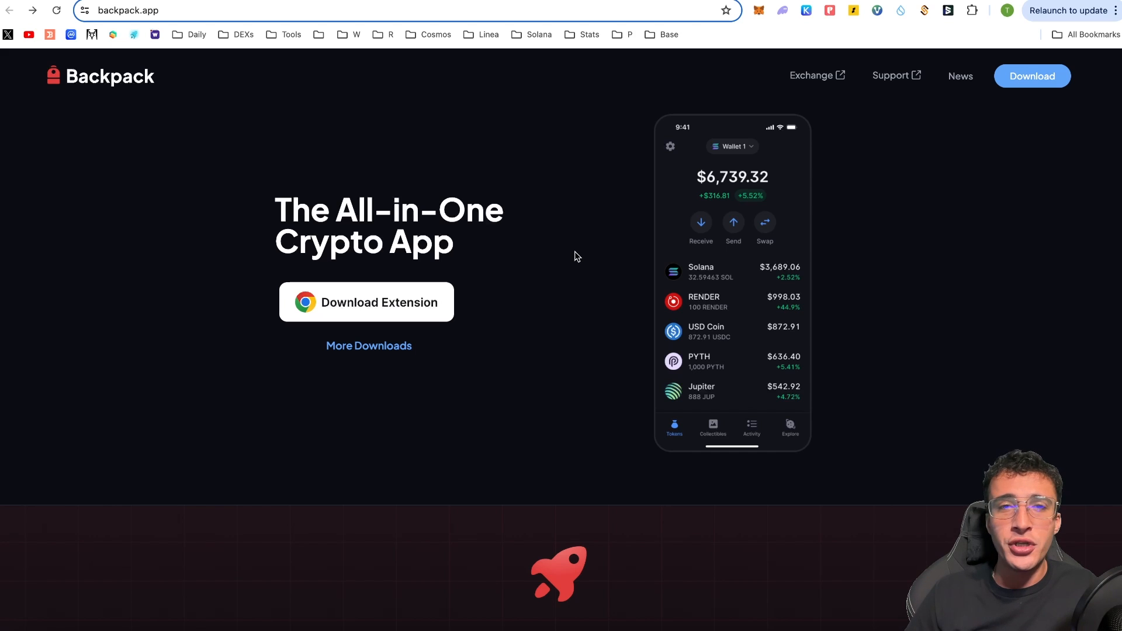
pyautogui.moveTo(586, 319)
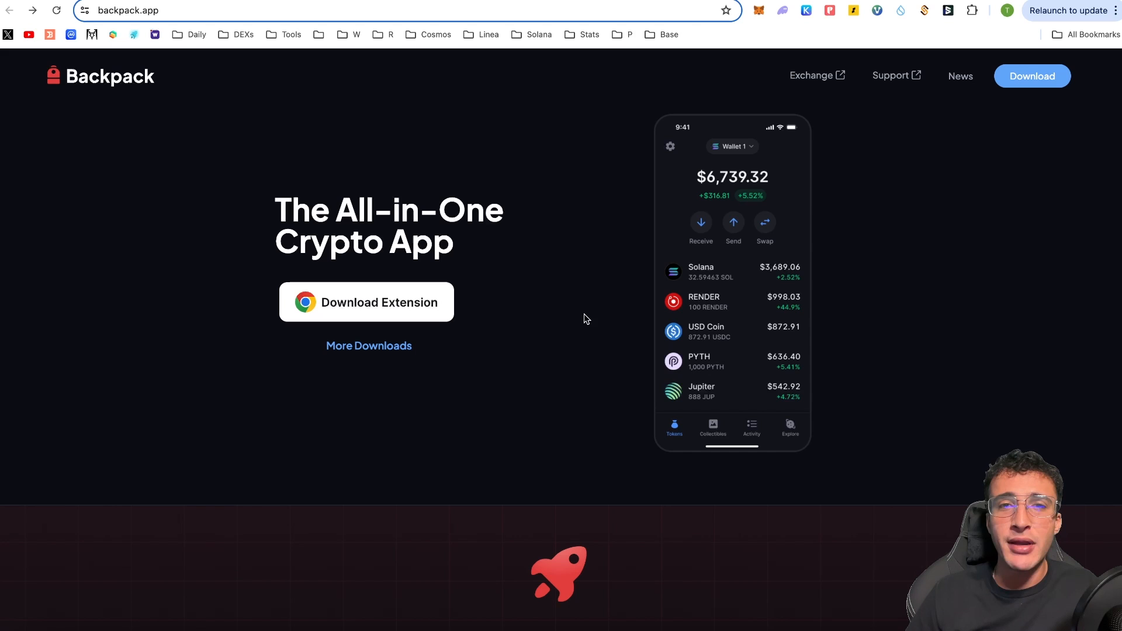
pyautogui.moveTo(548, 313)
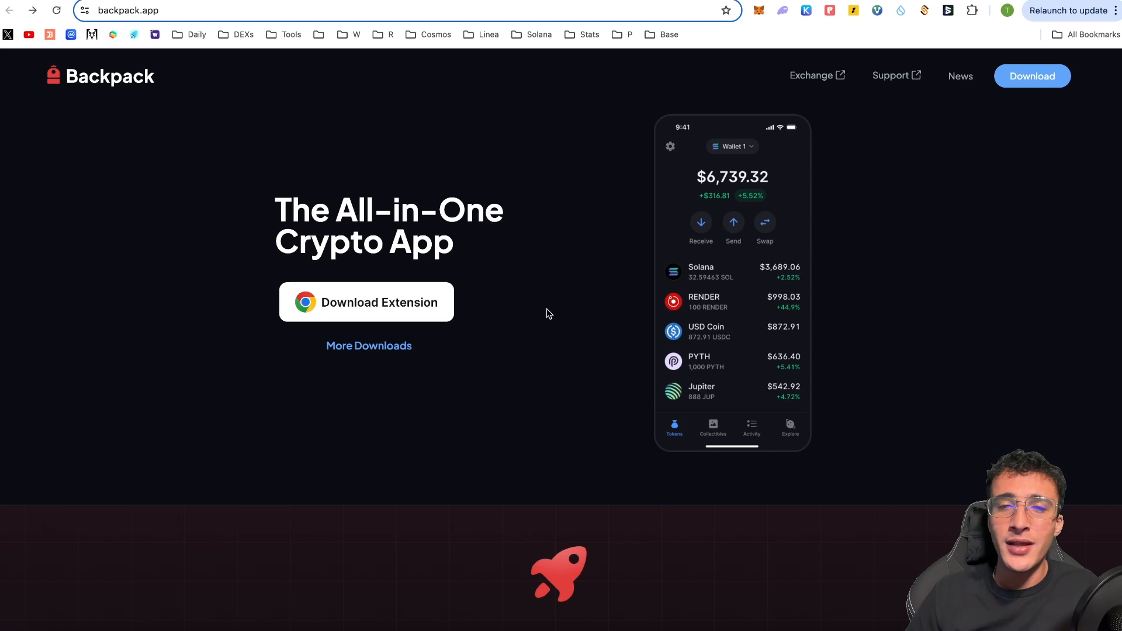
pyautogui.moveTo(524, 305)
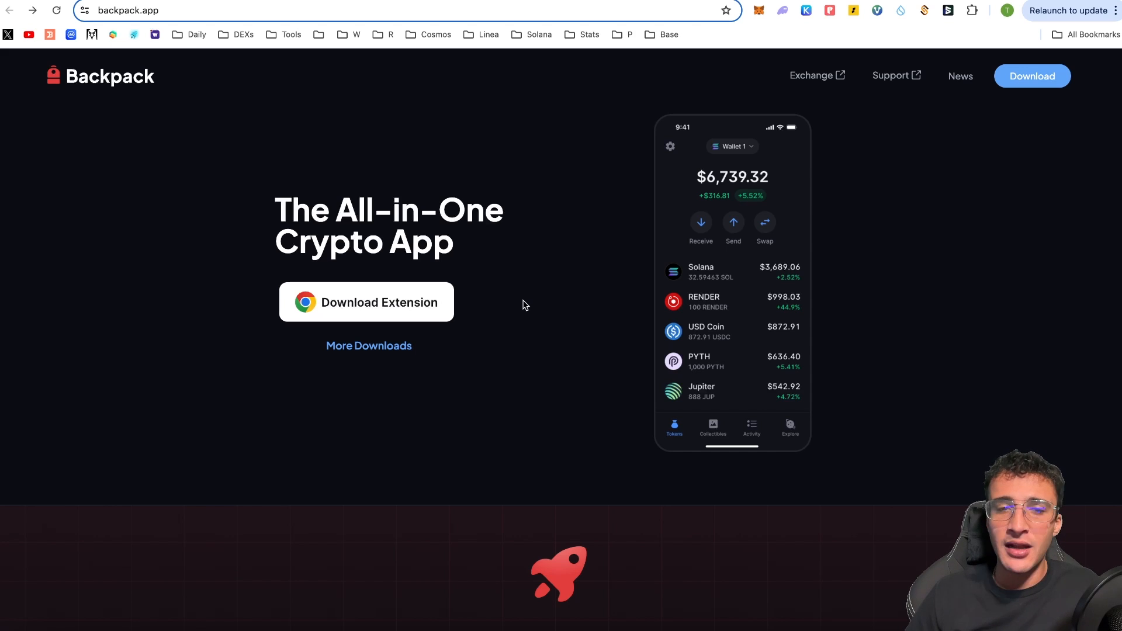
pyautogui.moveTo(549, 297)
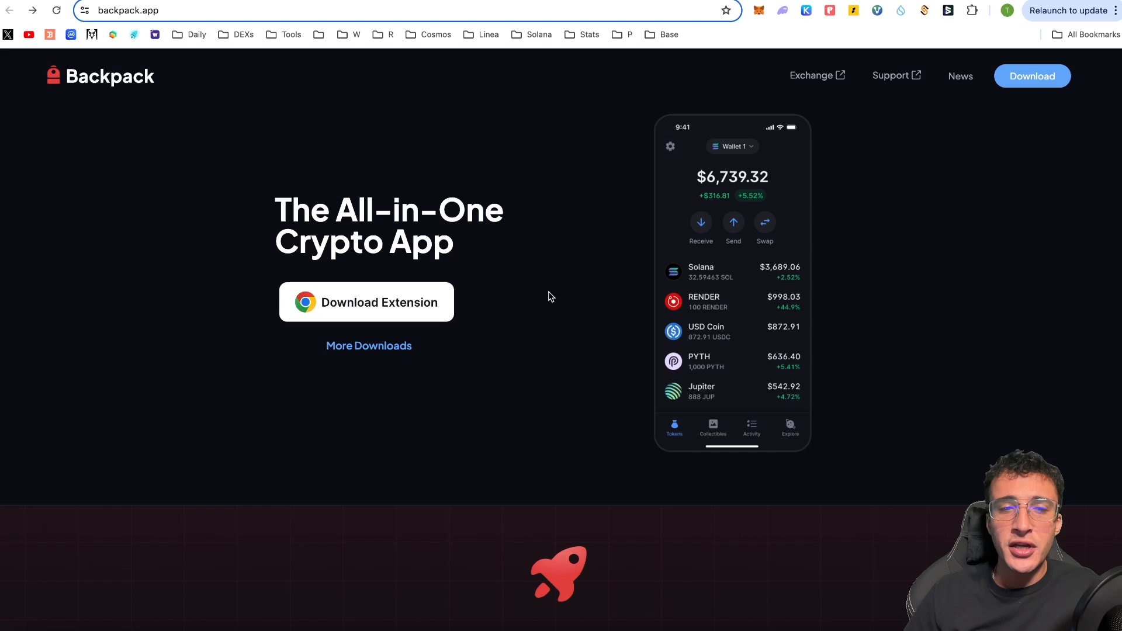
pyautogui.moveTo(560, 301)
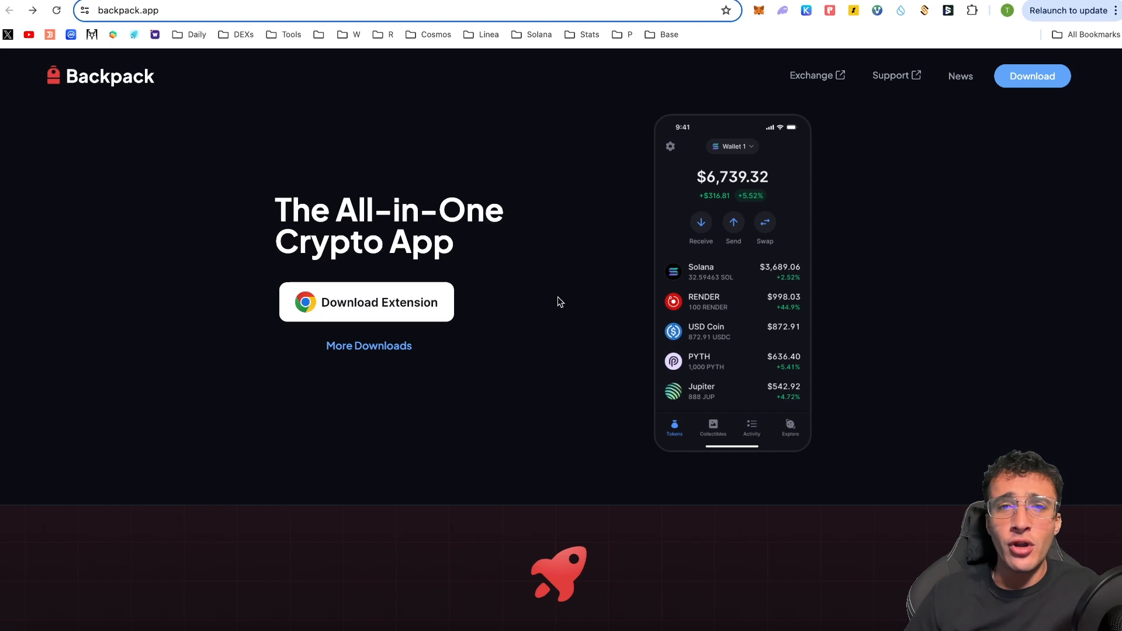
pyautogui.moveTo(546, 345)
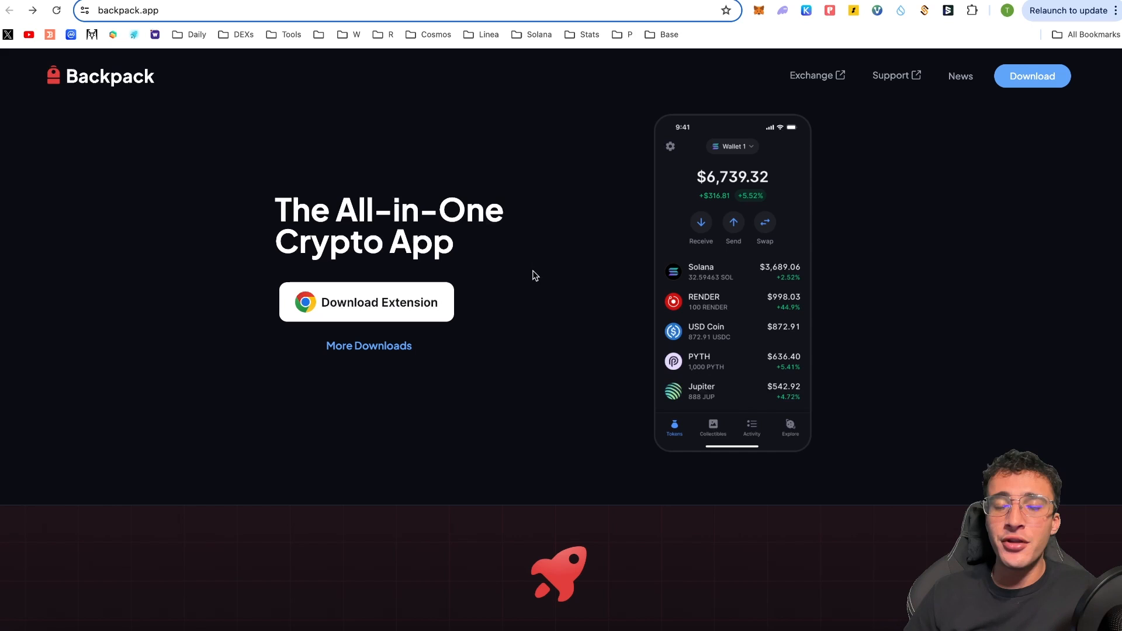
pyautogui.moveTo(547, 268)
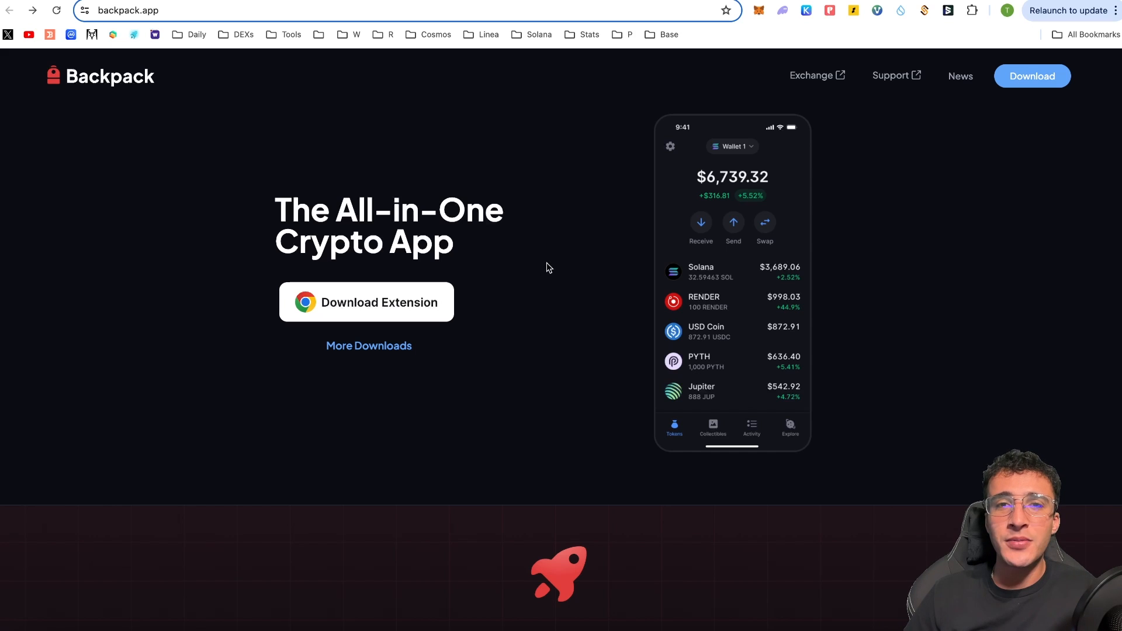
pyautogui.moveTo(559, 266)
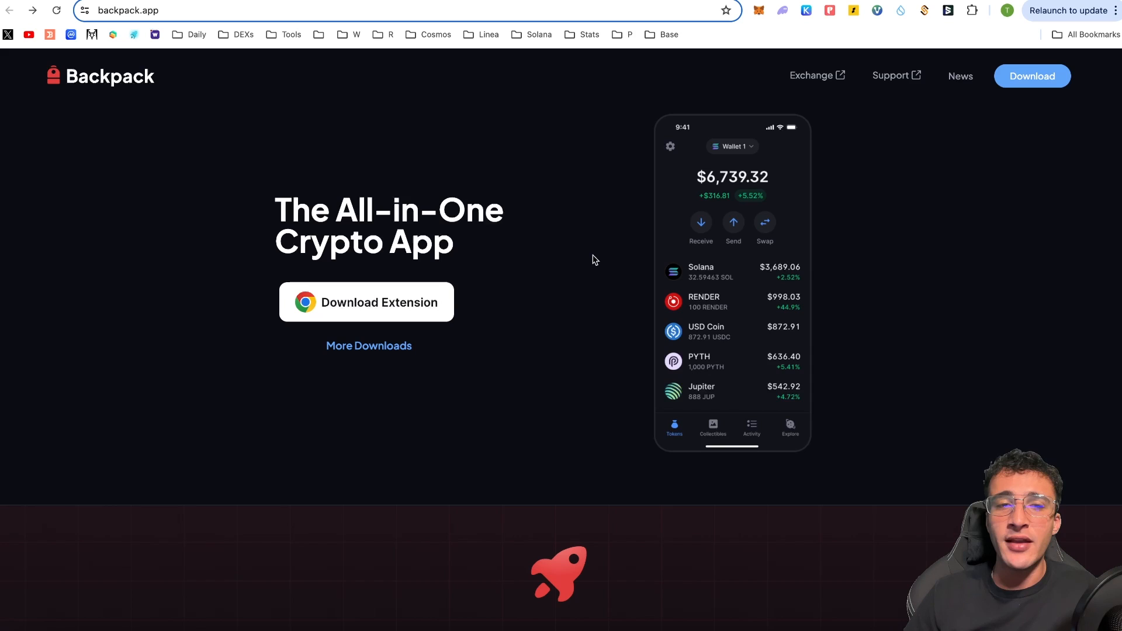
# Scroll the homepage down to the Boost your Rewards section with MarginFi, Zeta Markets and Tensor boosts.
pyautogui.scroll(-3)
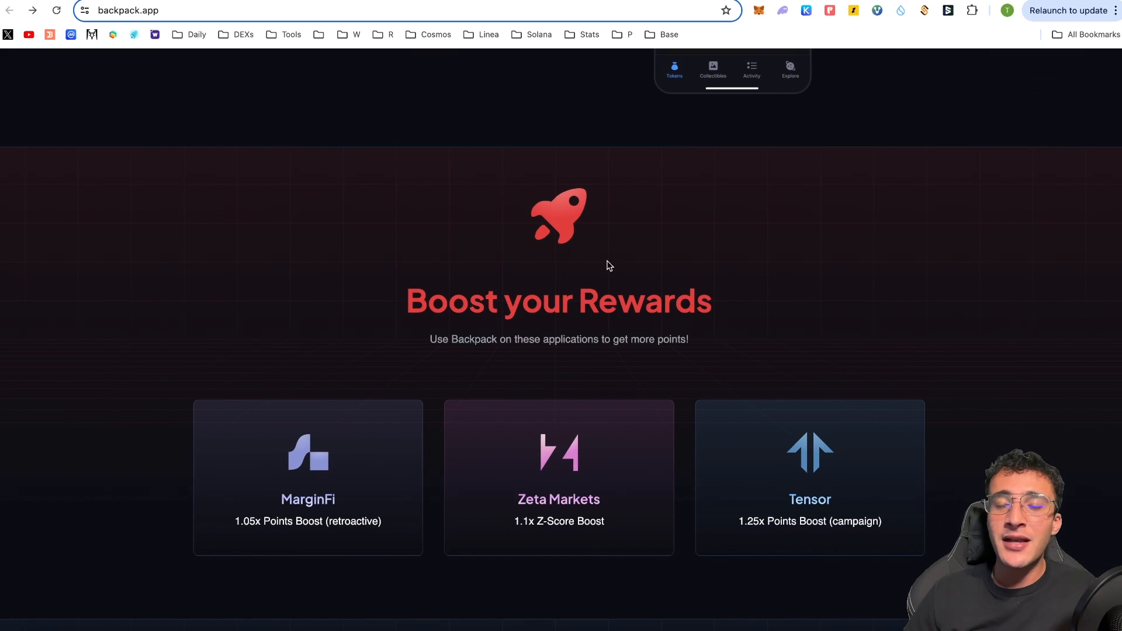
pyautogui.moveTo(625, 260)
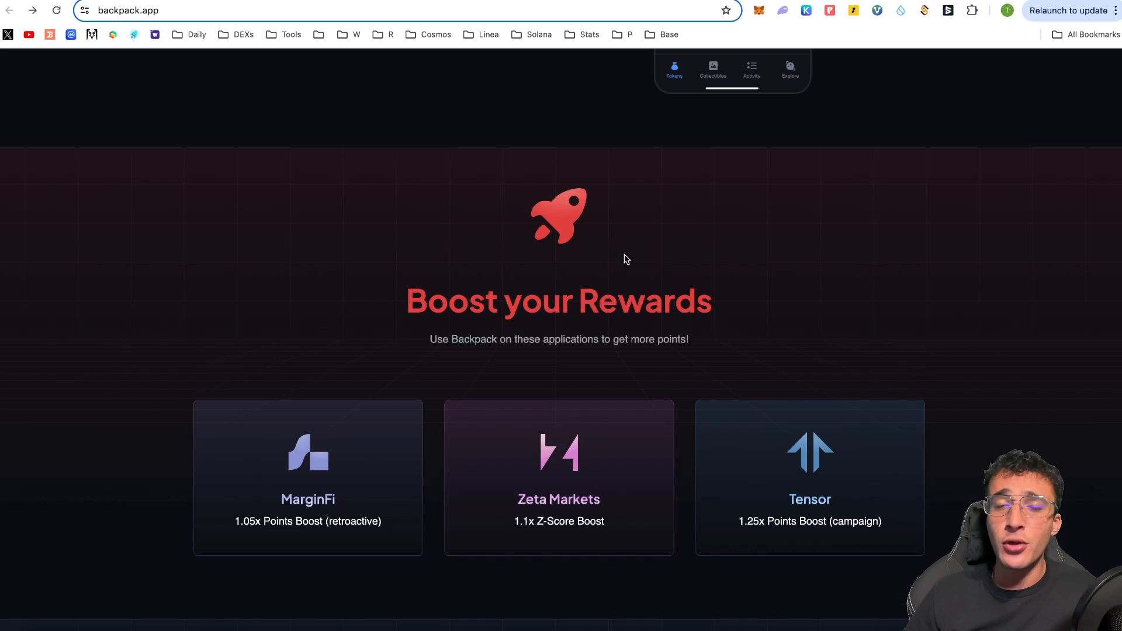
pyautogui.scroll(-3)
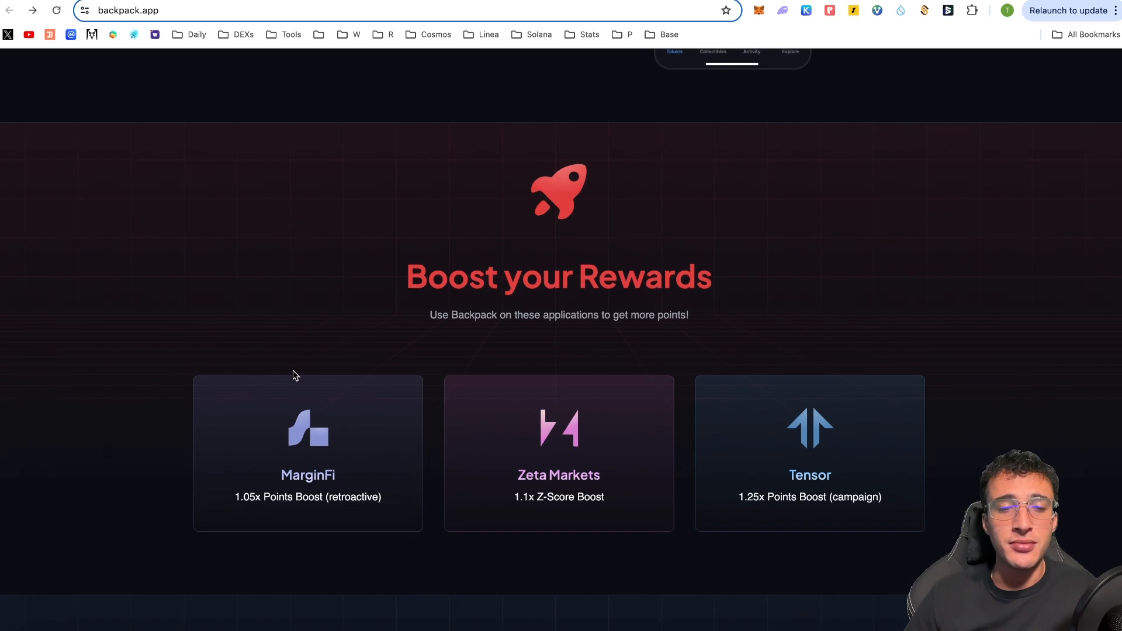
pyautogui.moveTo(636, 413)
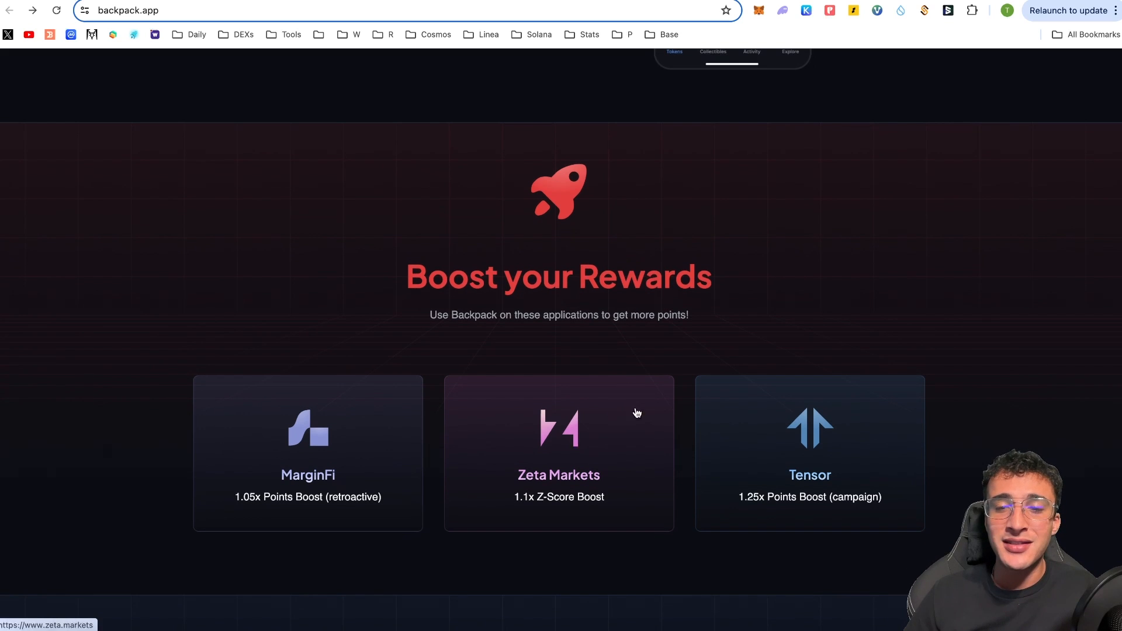
pyautogui.moveTo(795, 436)
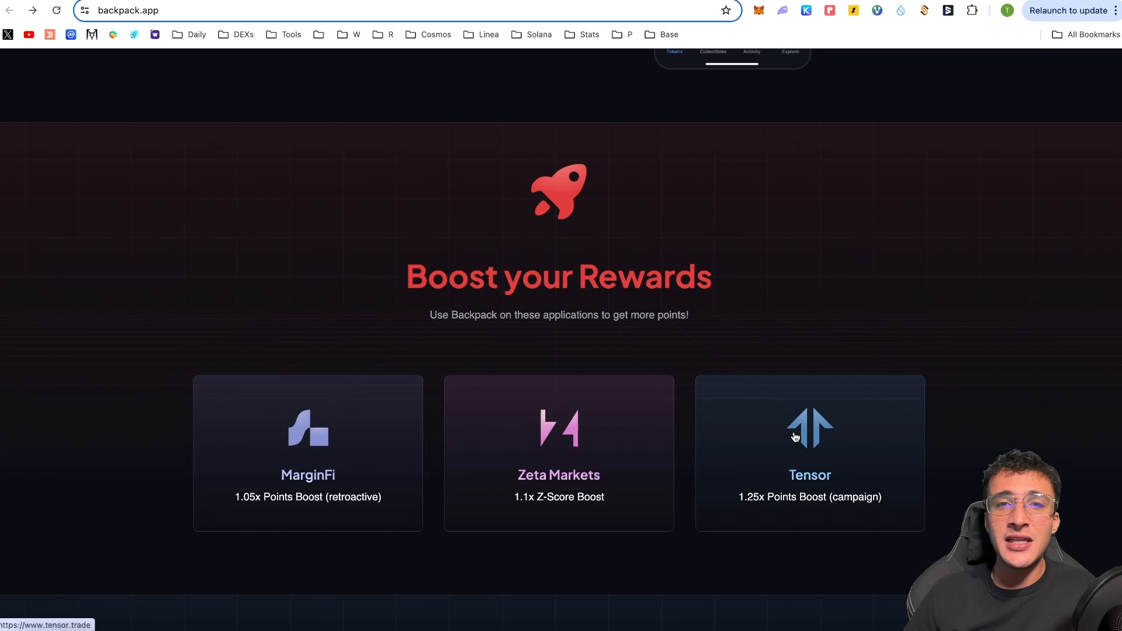
pyautogui.moveTo(789, 454)
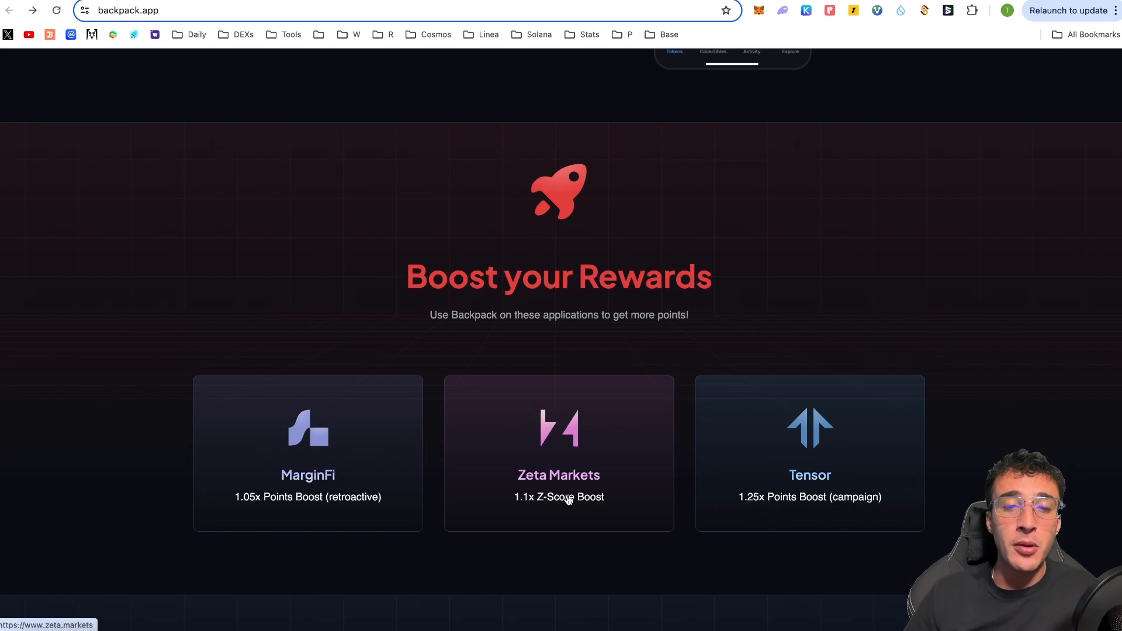
pyautogui.moveTo(547, 447)
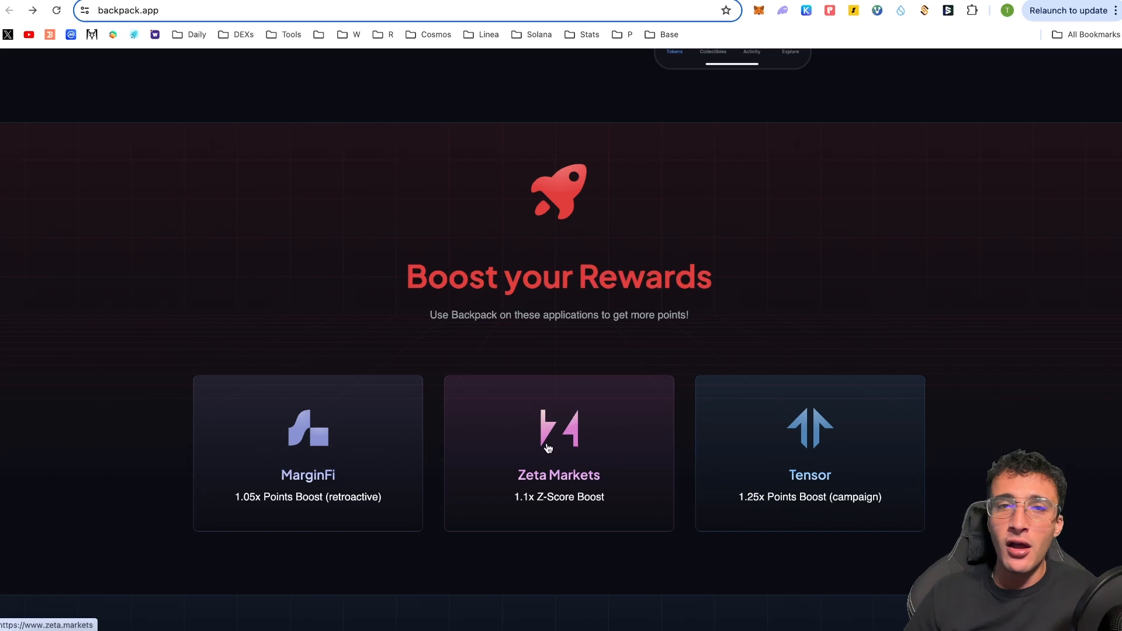
pyautogui.moveTo(617, 431)
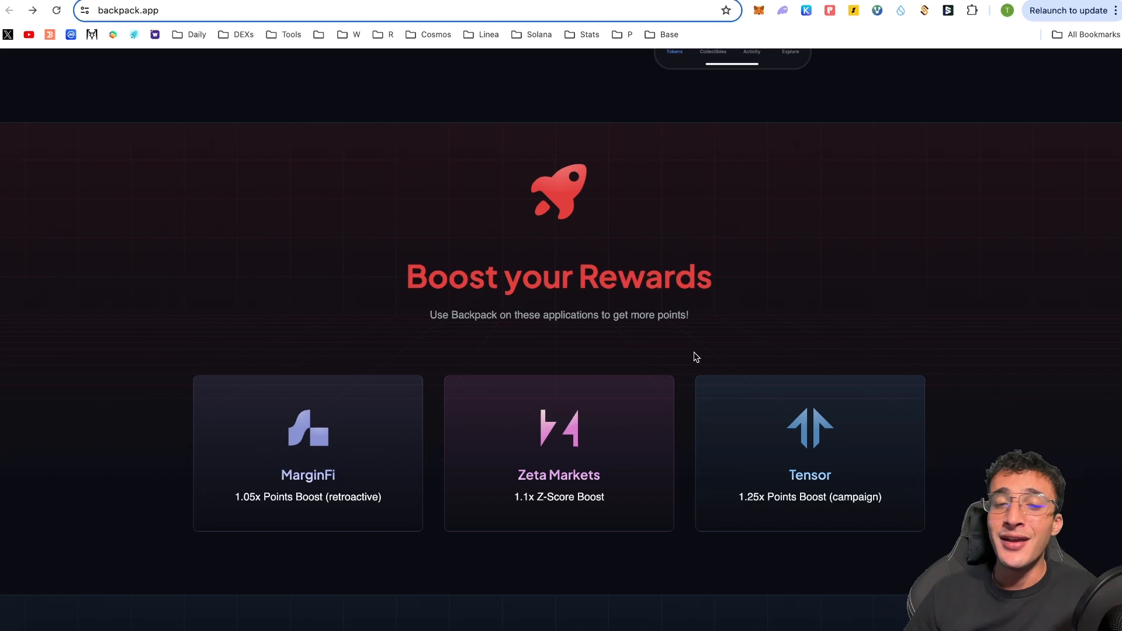
pyautogui.moveTo(702, 339)
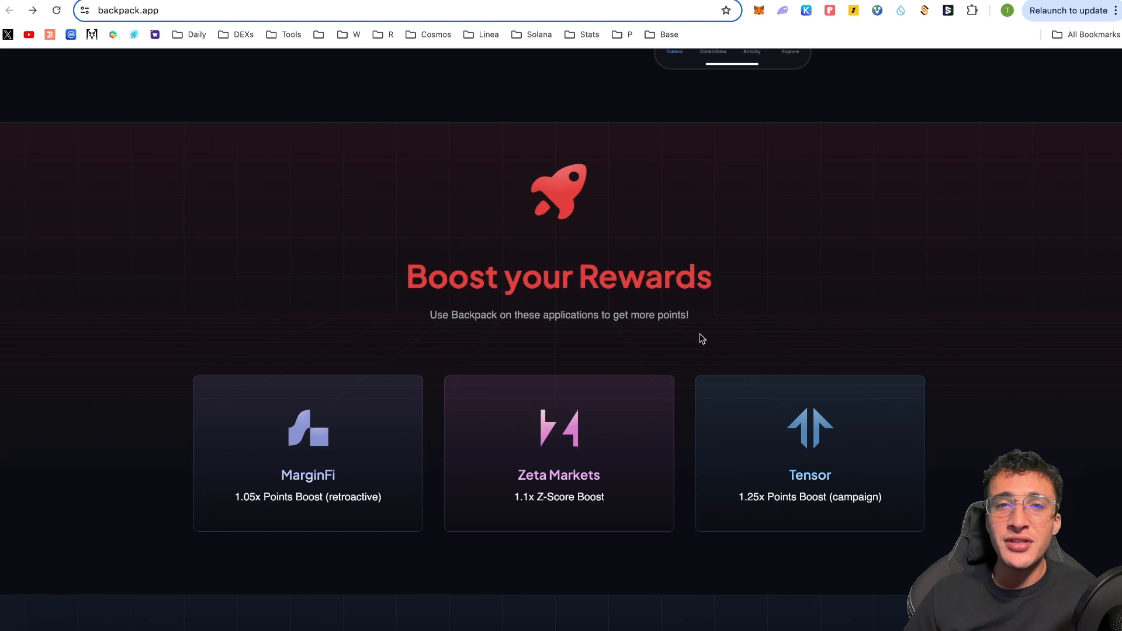
pyautogui.moveTo(373, 433)
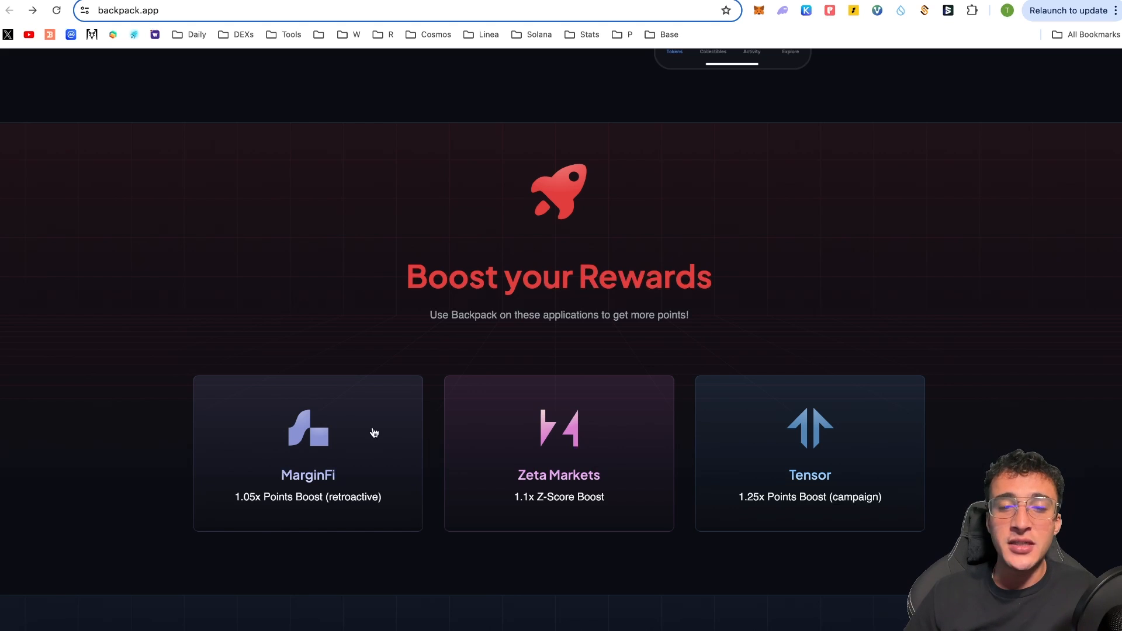
pyautogui.moveTo(591, 426)
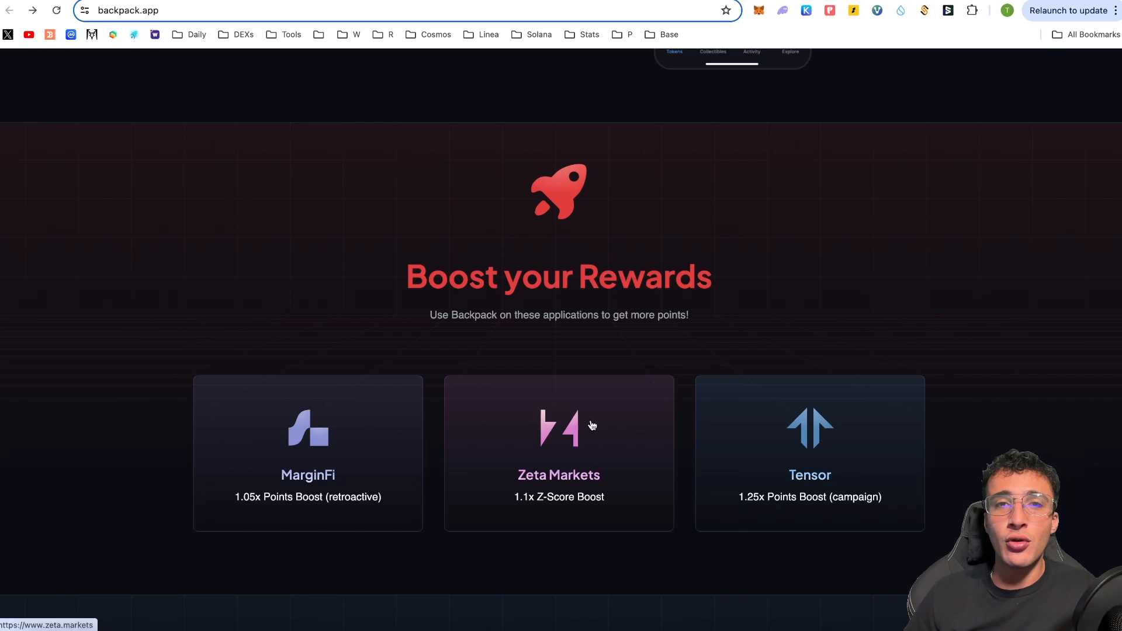
pyautogui.moveTo(754, 328)
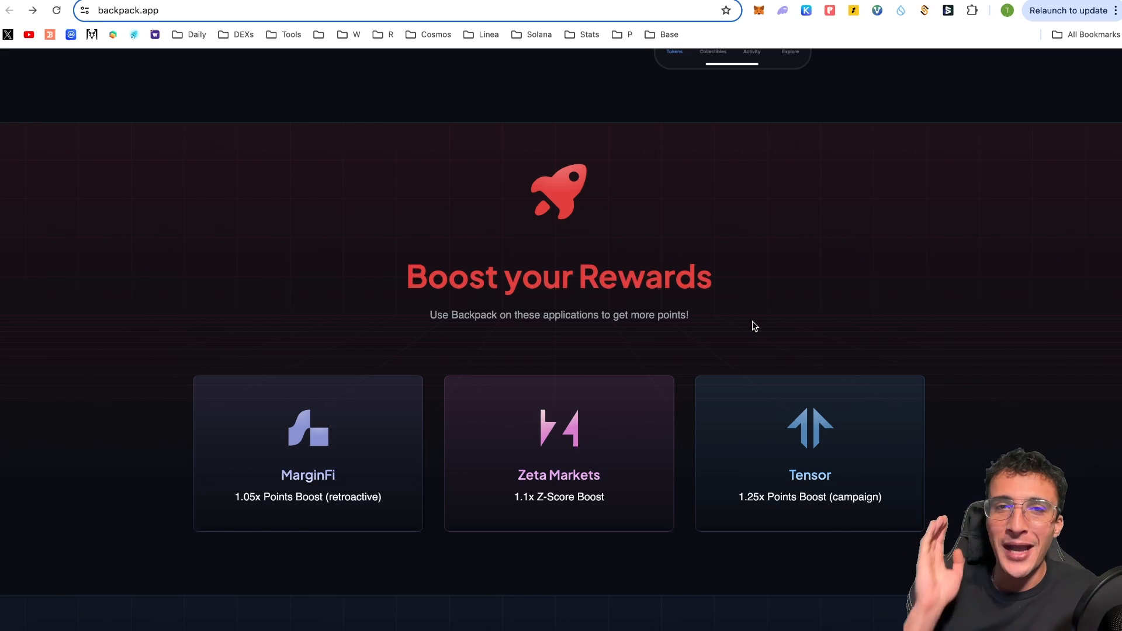
pyautogui.moveTo(909, 301)
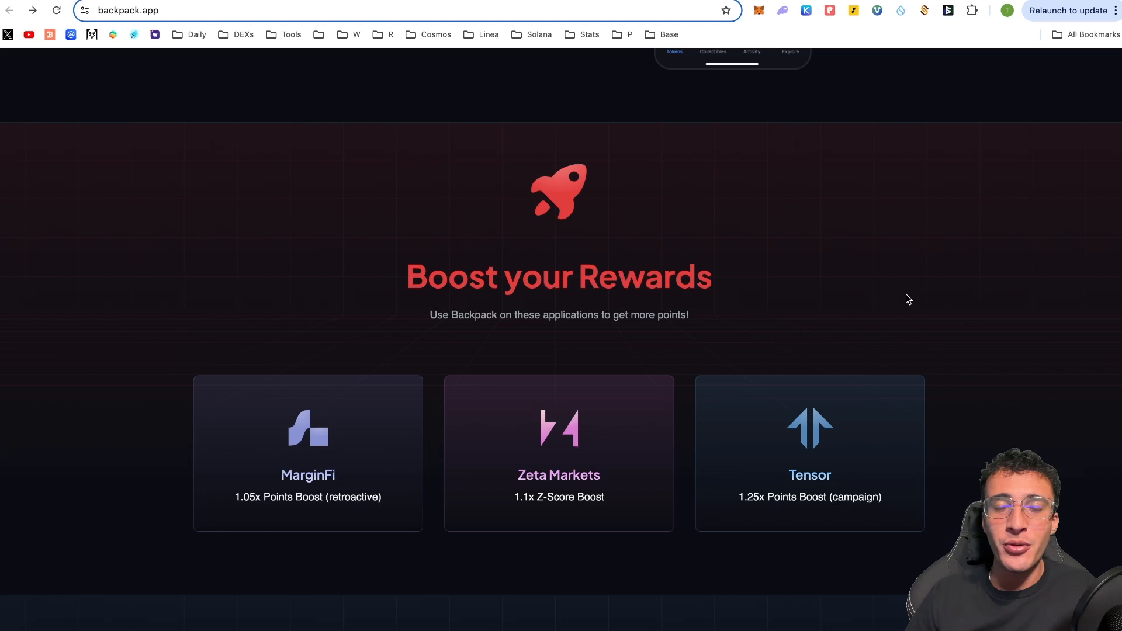
pyautogui.moveTo(965, 318)
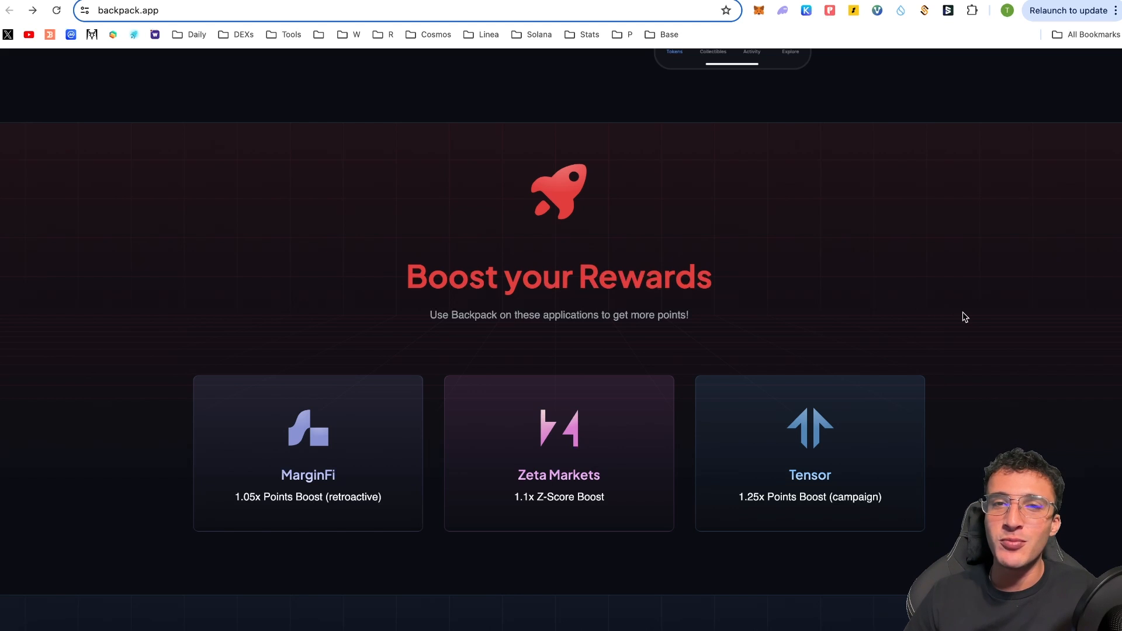
pyautogui.scroll(-3)
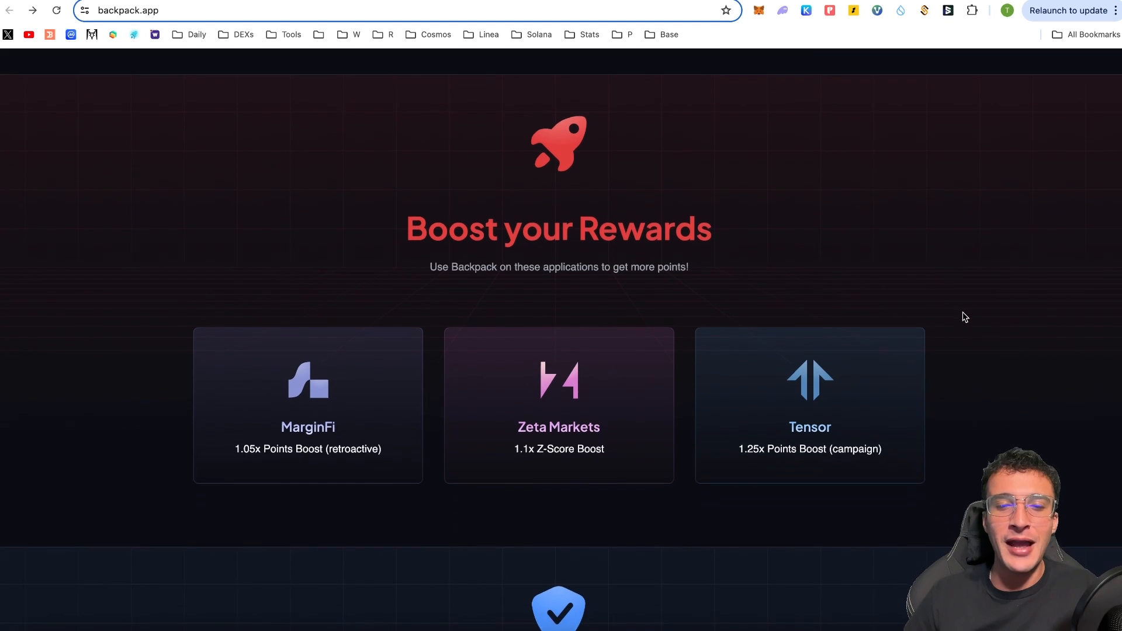
# Scroll through Secure your Collectibles and the NFT collection logos down to the Filter out Spam heading.
pyautogui.scroll(-3)
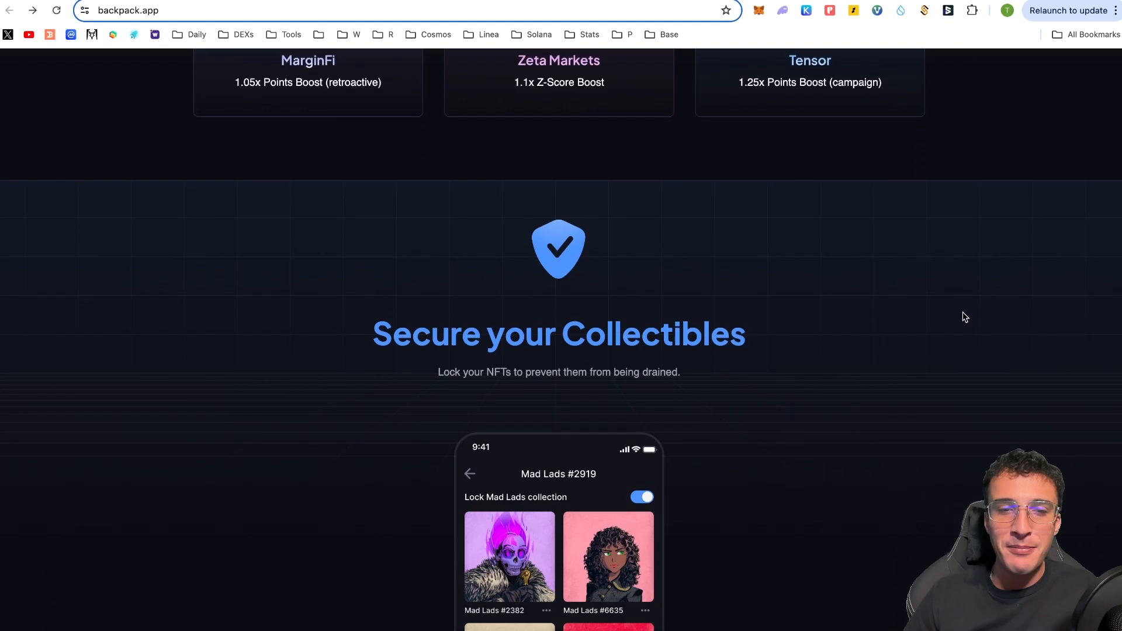
pyautogui.scroll(-3)
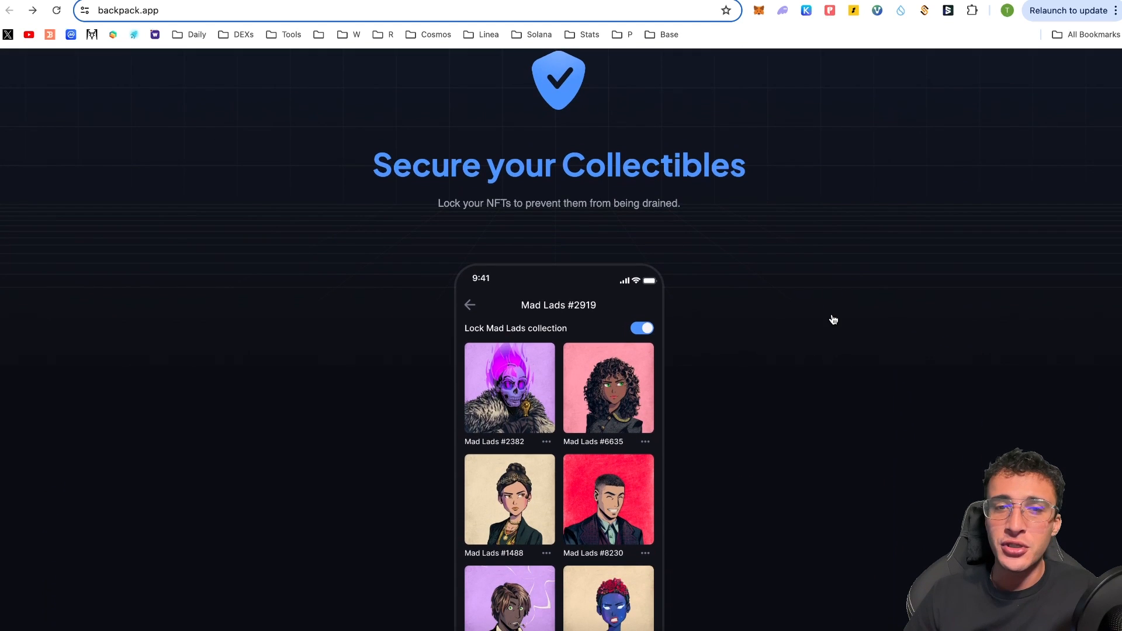
pyautogui.scroll(-3)
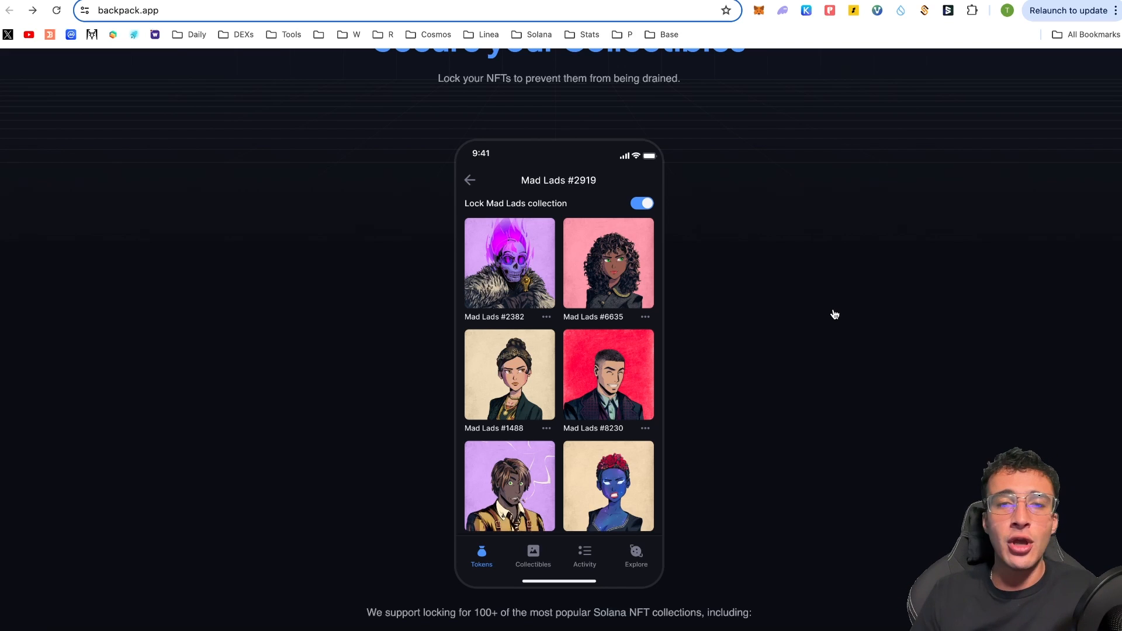
pyautogui.scroll(-3)
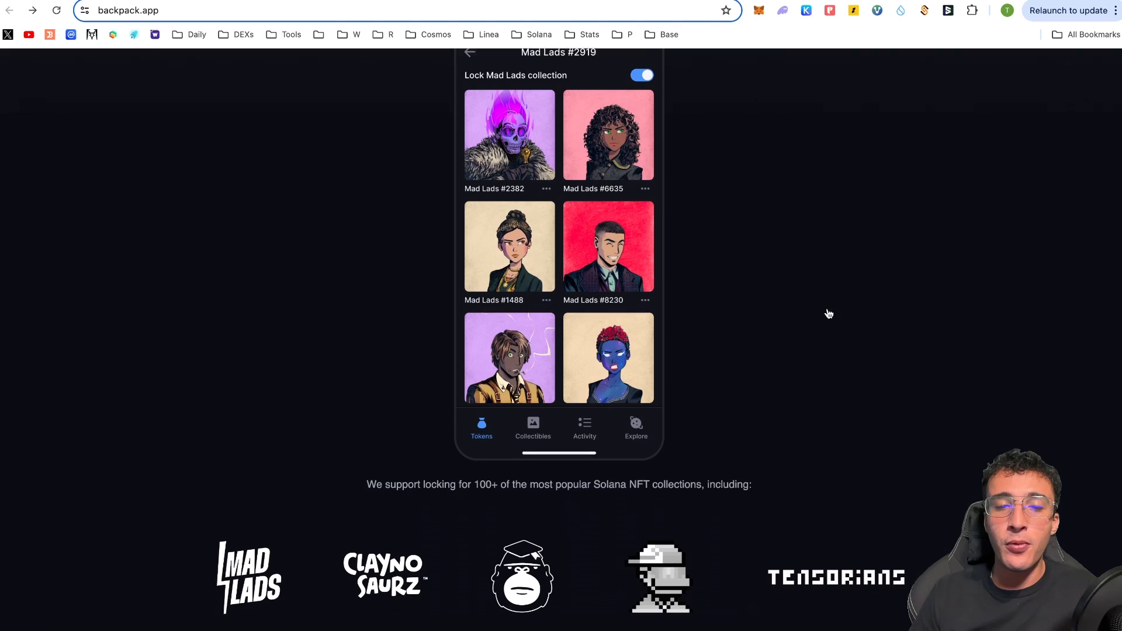
pyautogui.scroll(-3)
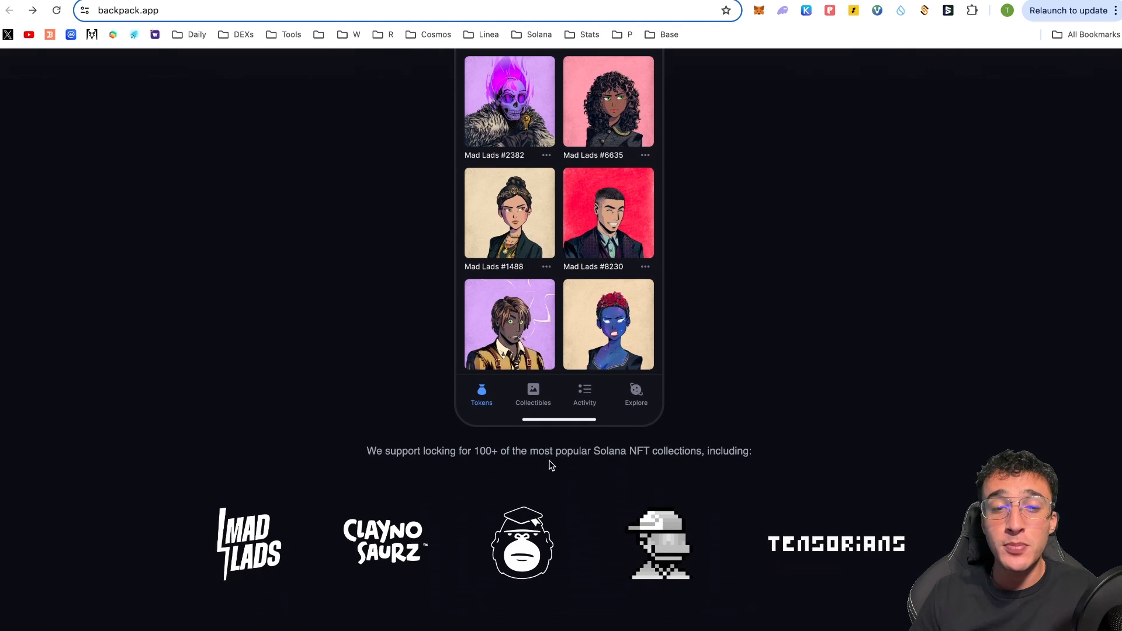
pyautogui.moveTo(778, 353)
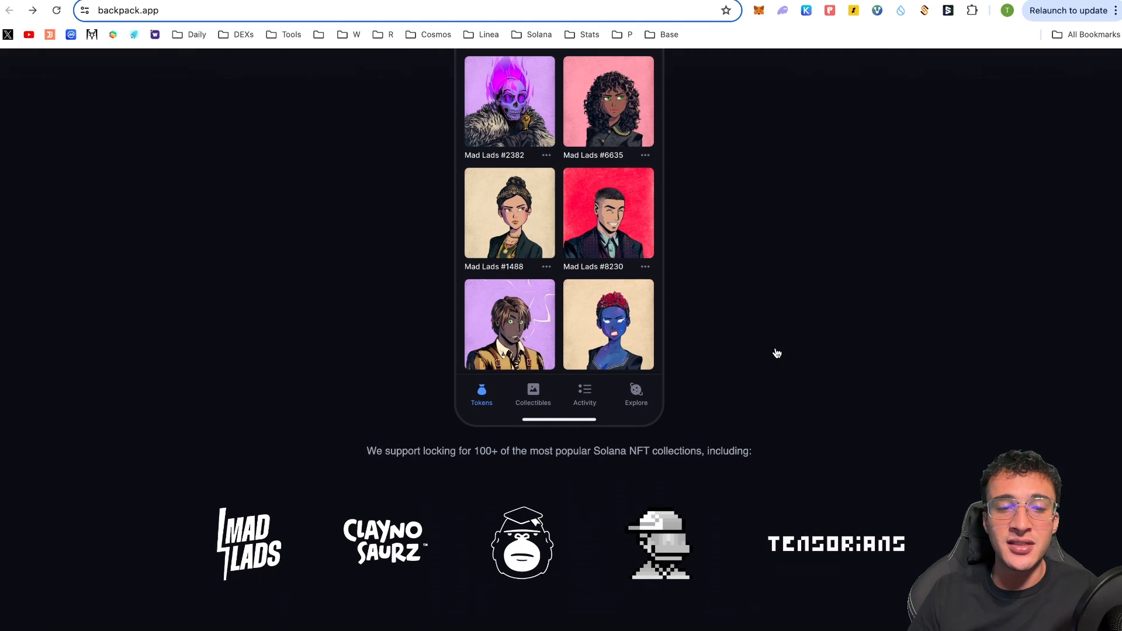
pyautogui.scroll(-3)
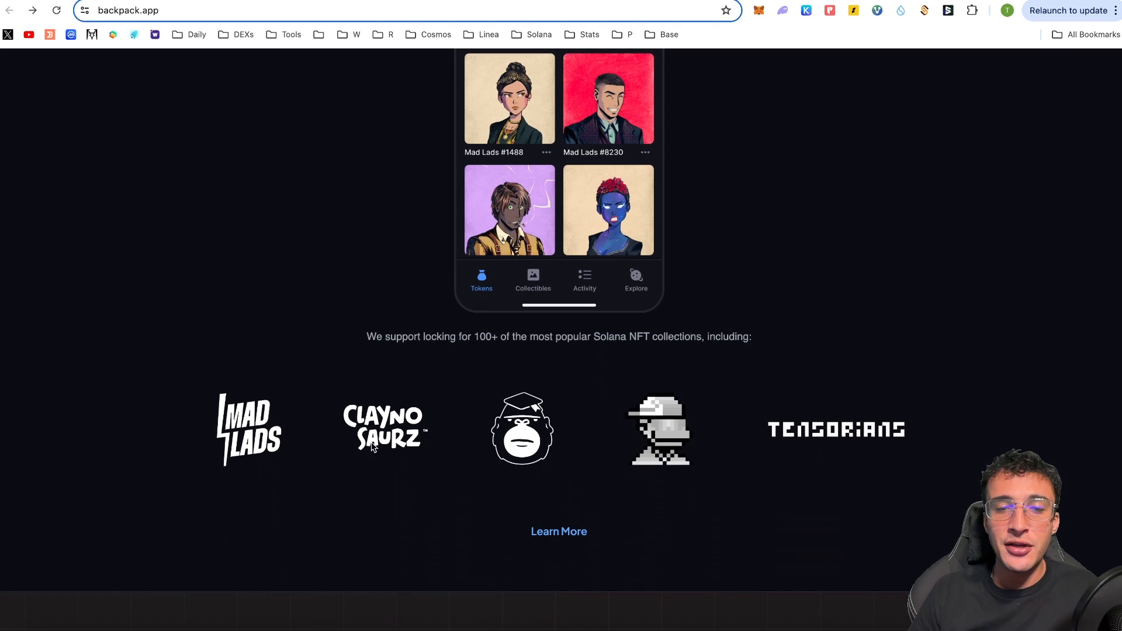
pyautogui.moveTo(640, 446)
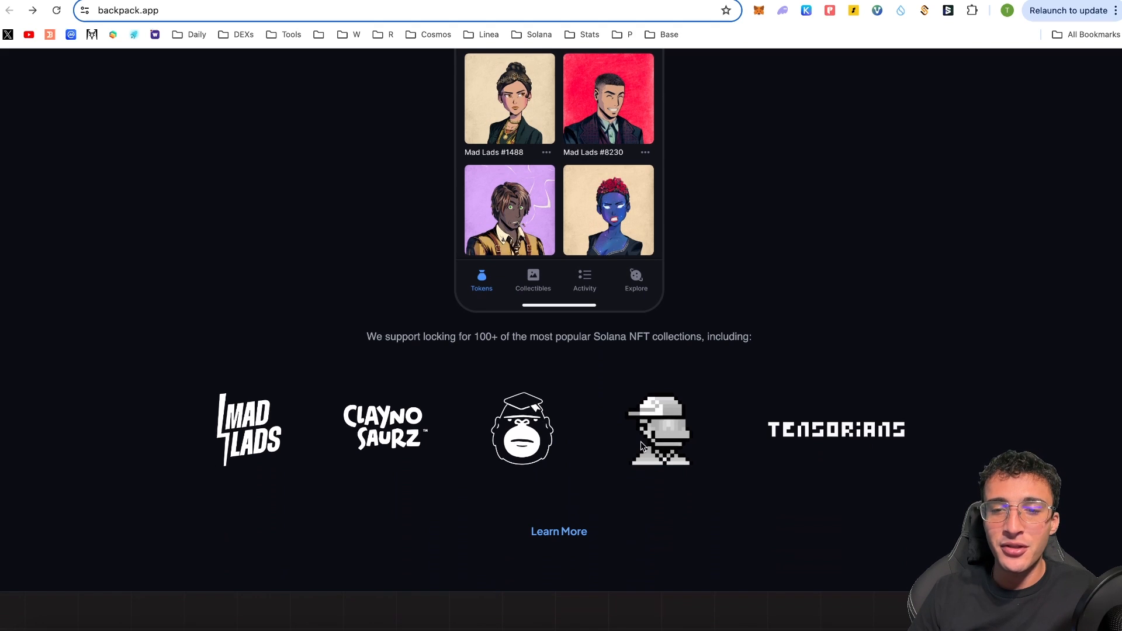
pyautogui.scroll(-3)
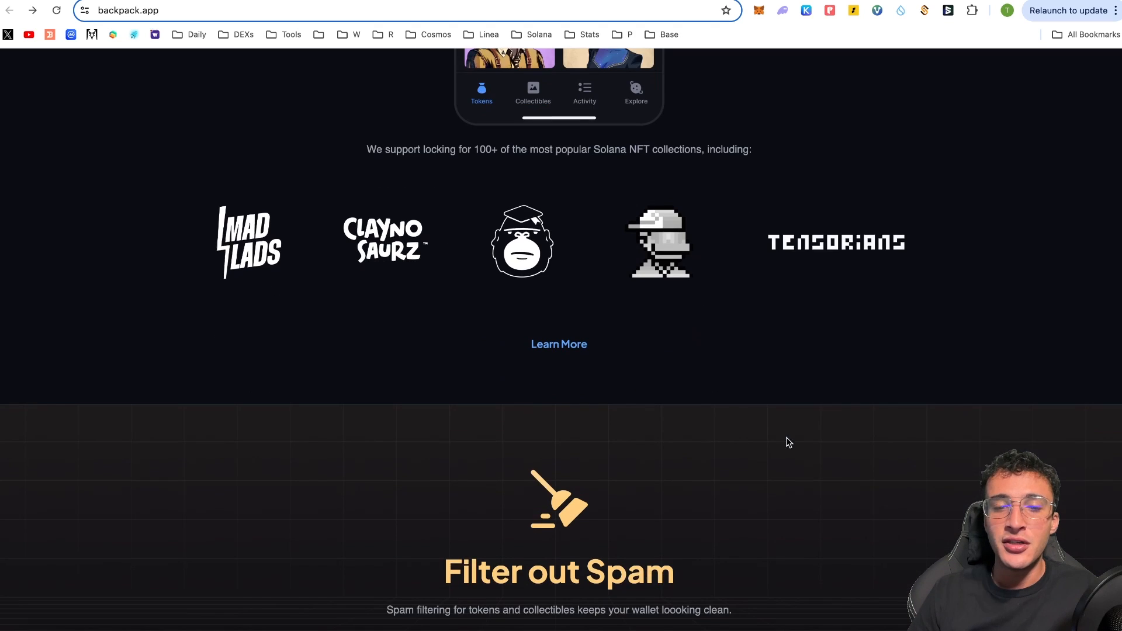
# Scroll slightly so both Filter out Spam phone mockups show in full.
pyautogui.scroll(-3)
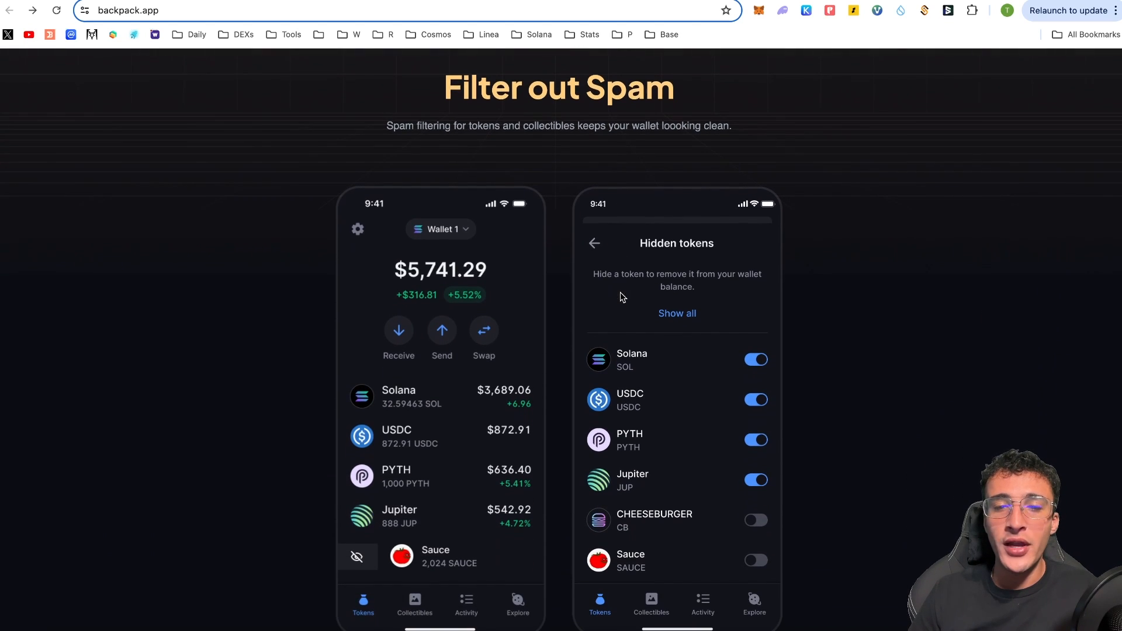
pyautogui.moveTo(869, 293)
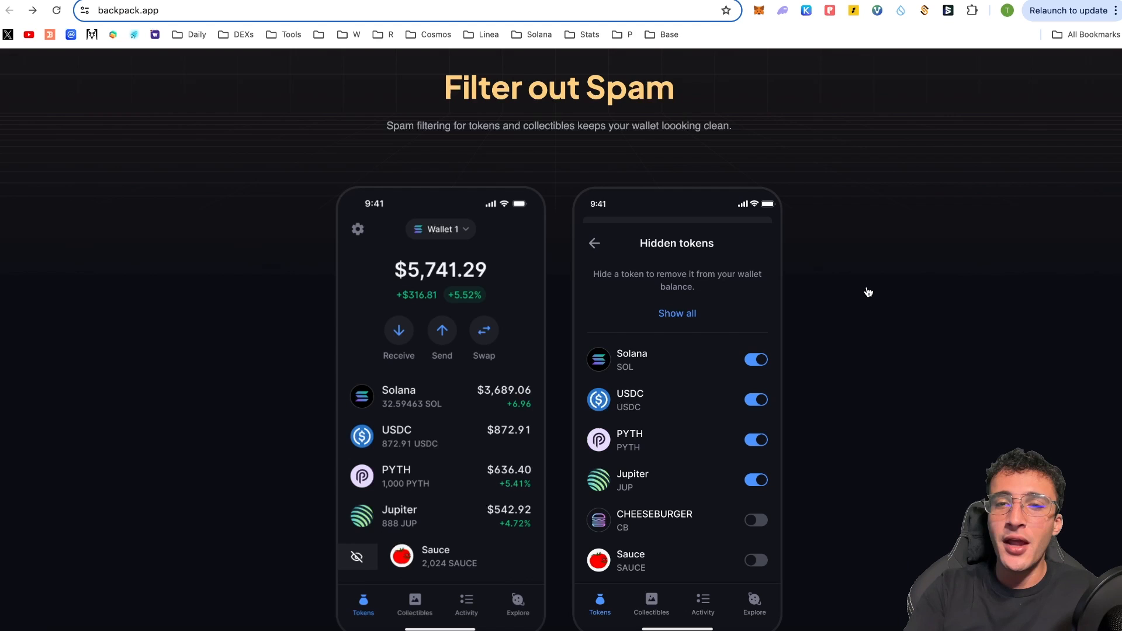
# Scroll through Stake and Earn Rewards, We are Backpack and From around the world, then back toward the top.
pyautogui.scroll(-3)
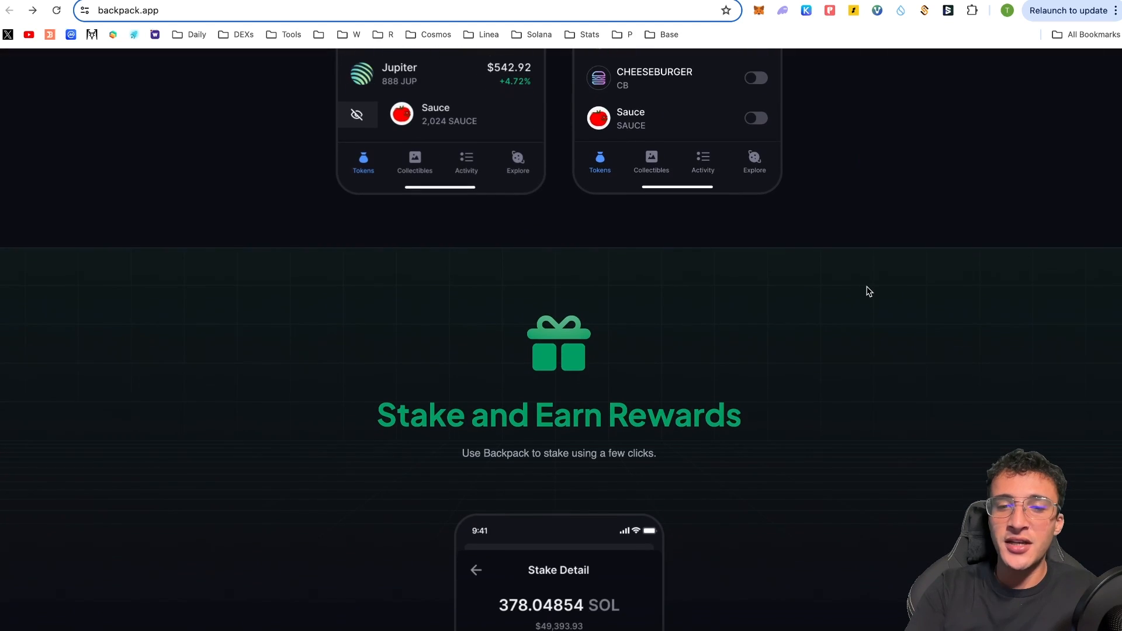
pyautogui.scroll(-3)
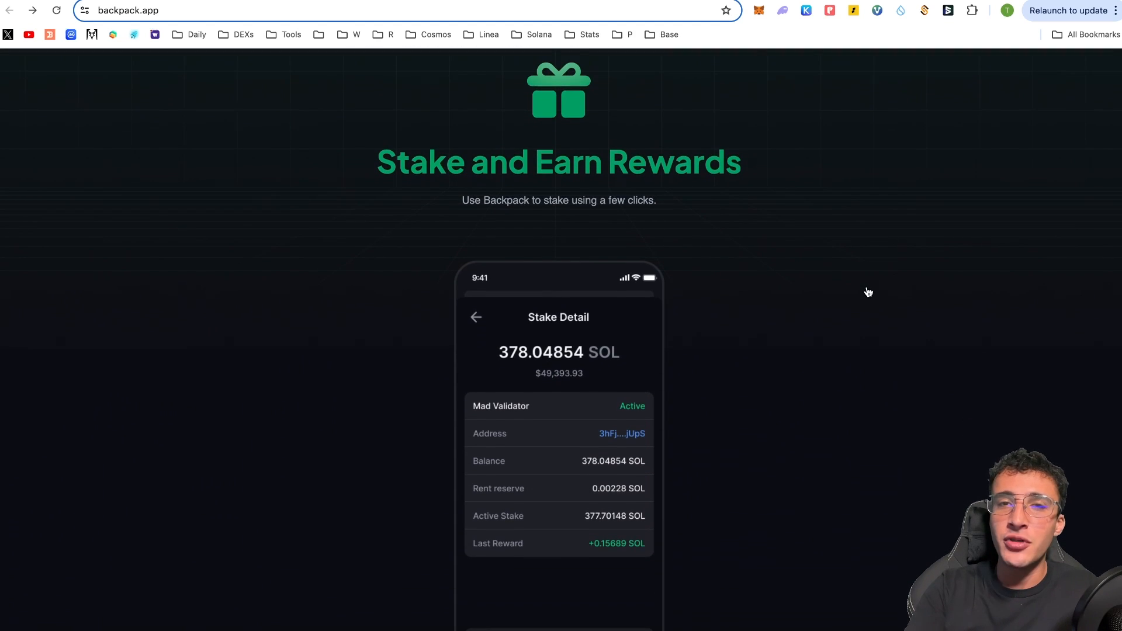
pyautogui.scroll(-3)
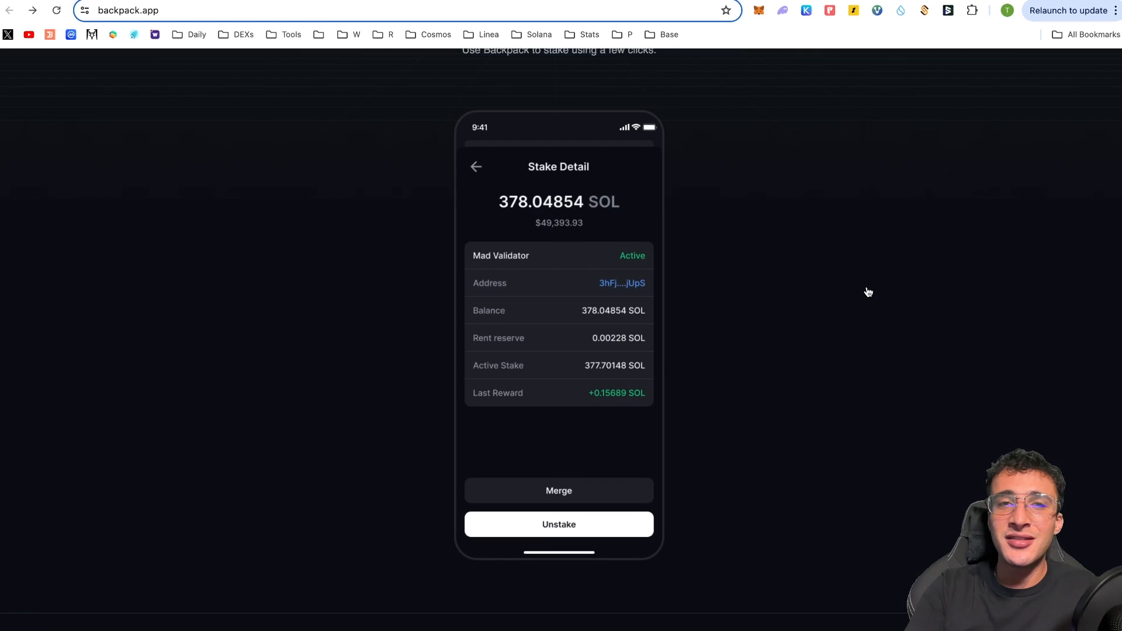
pyautogui.scroll(-3)
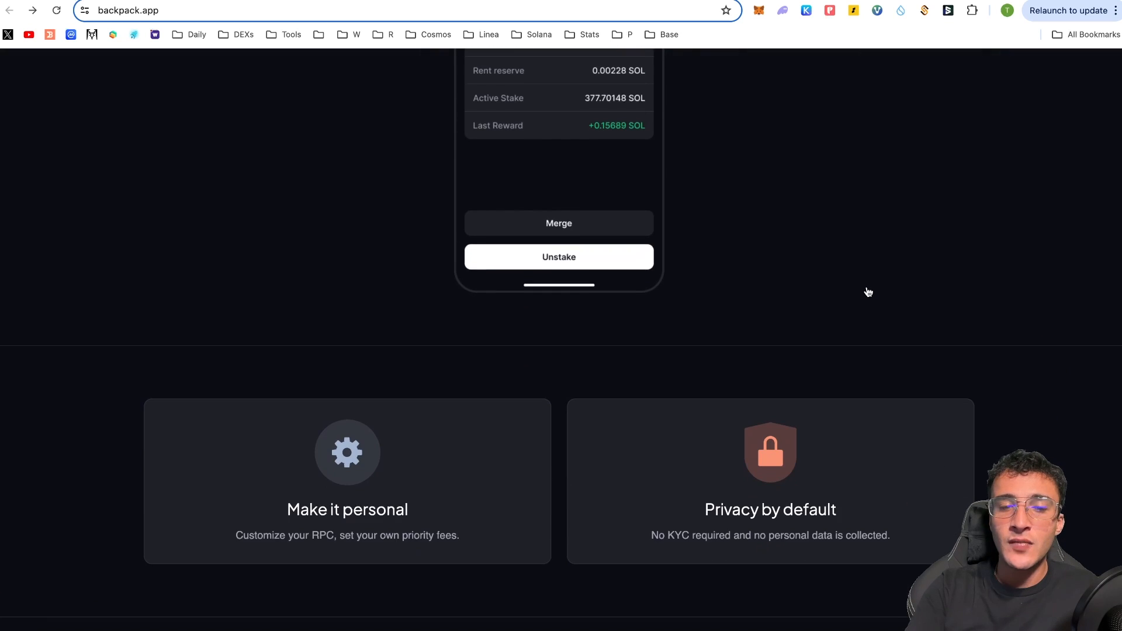
pyautogui.scroll(-3)
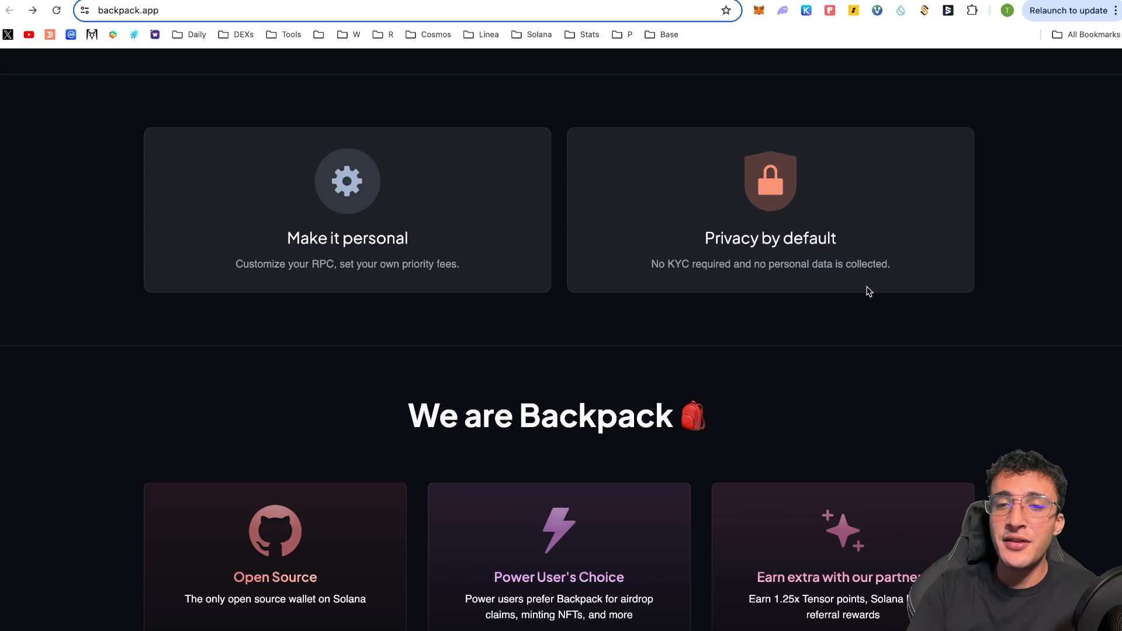
pyautogui.moveTo(733, 314)
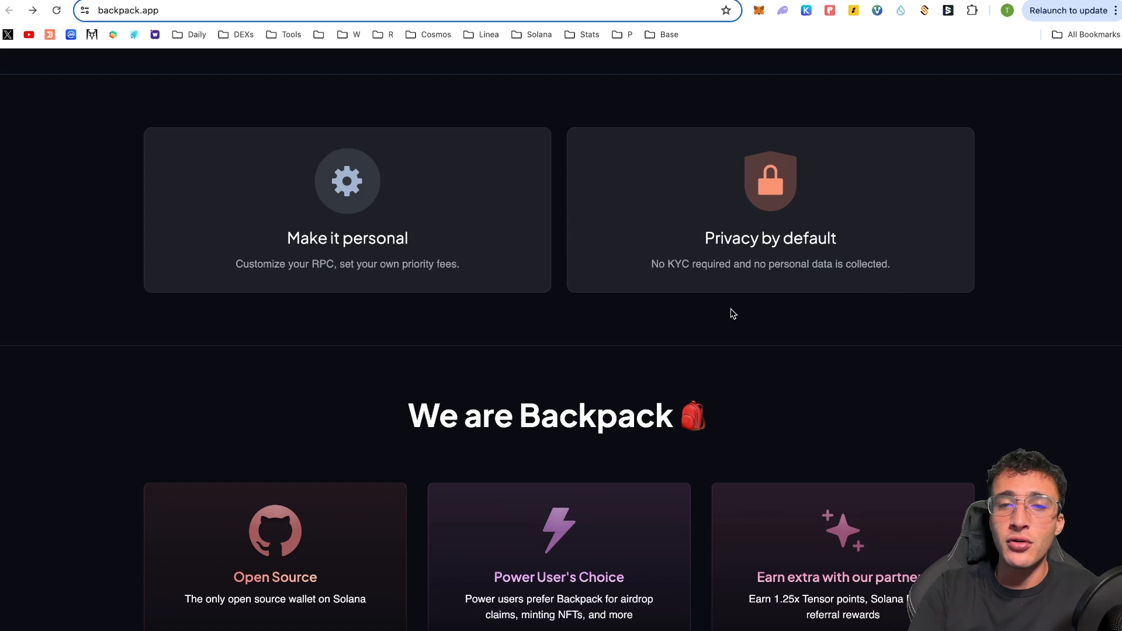
pyautogui.scroll(-3)
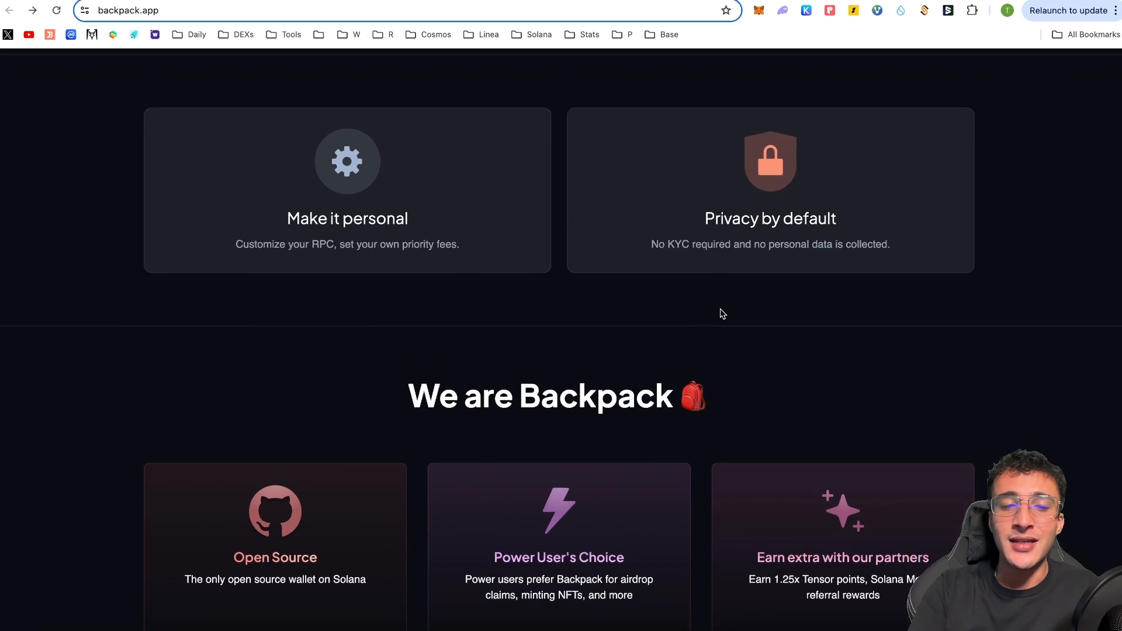
pyautogui.scroll(-3)
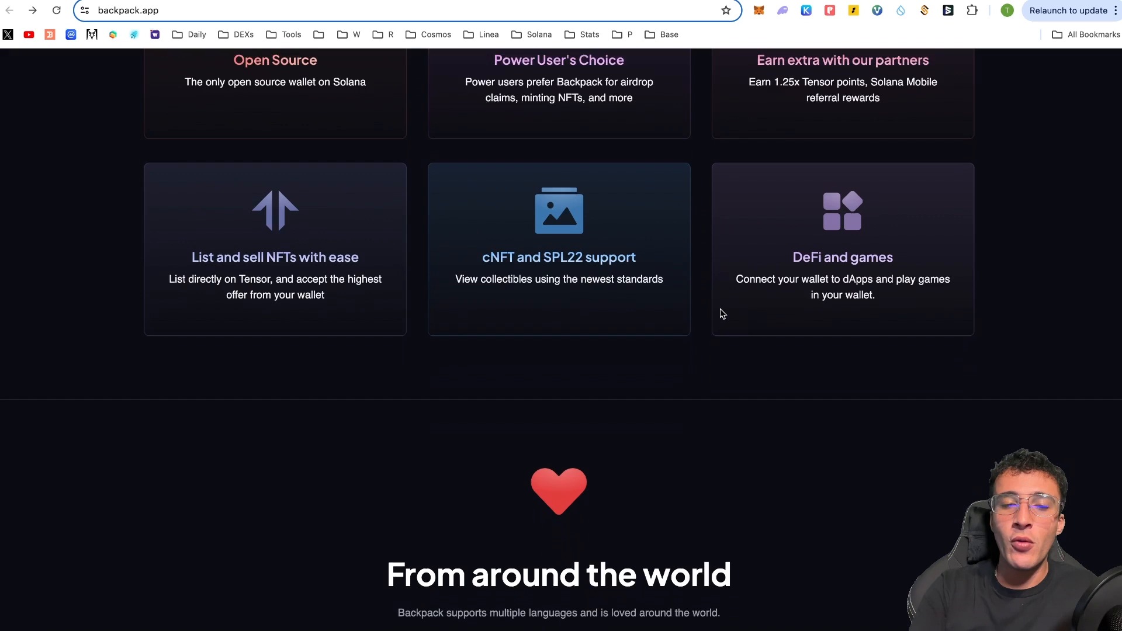
pyautogui.scroll(-3)
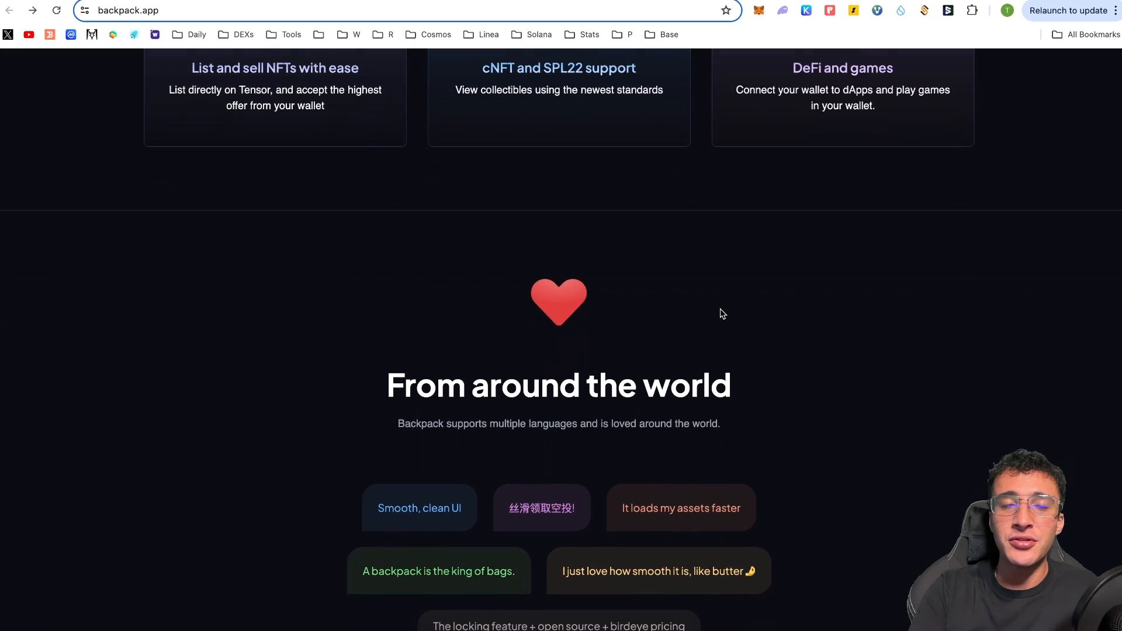
pyautogui.scroll(3)
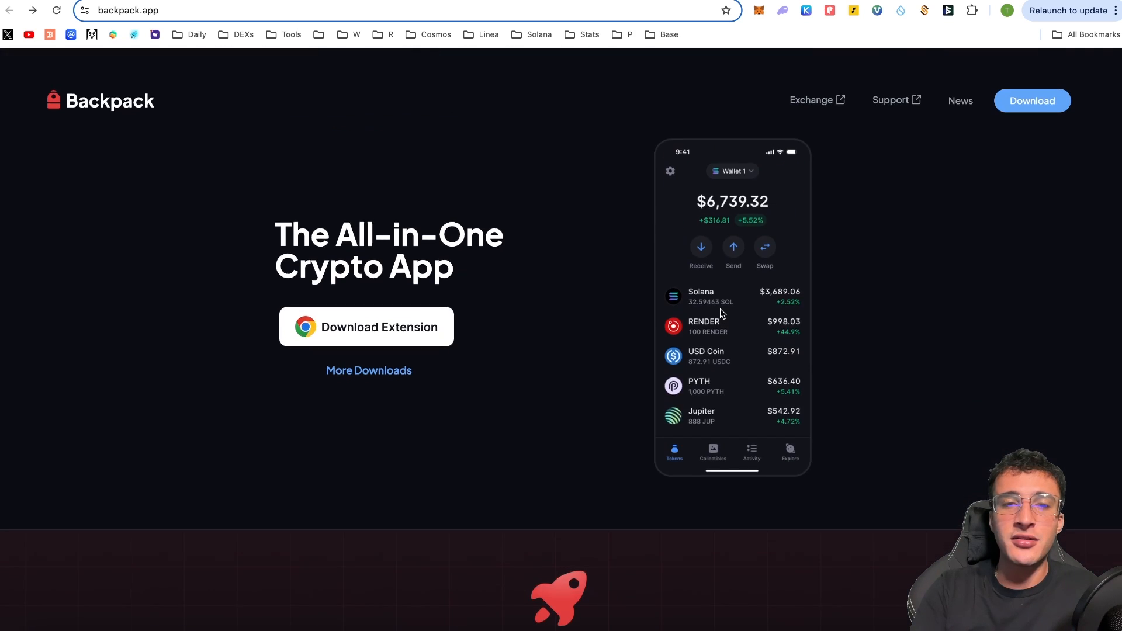
pyautogui.scroll(-3)
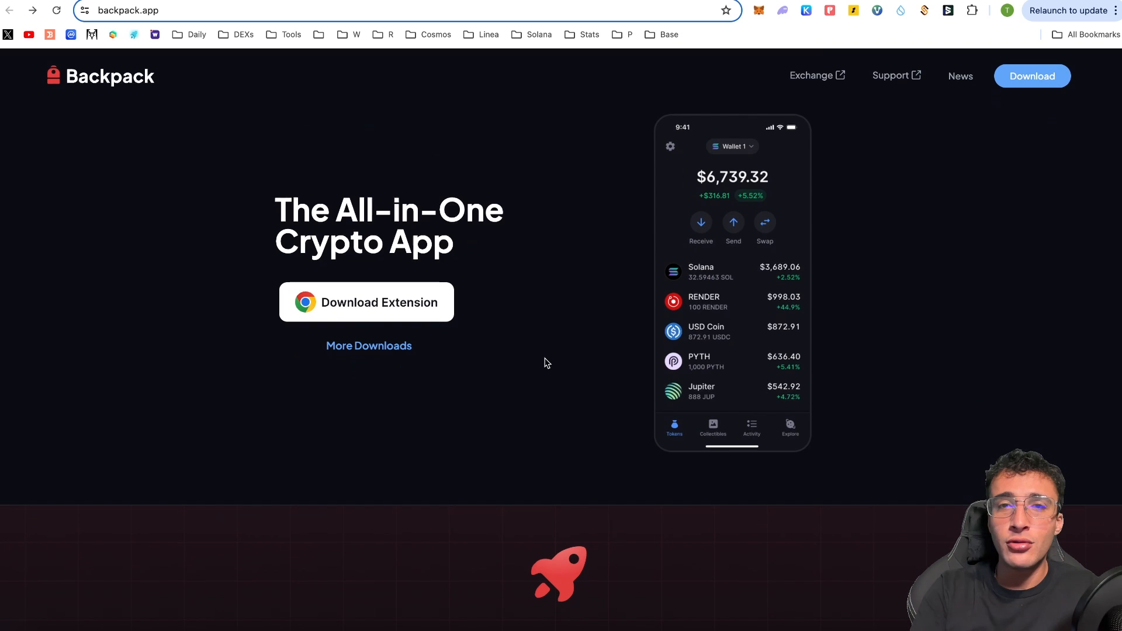
pyautogui.moveTo(431, 302)
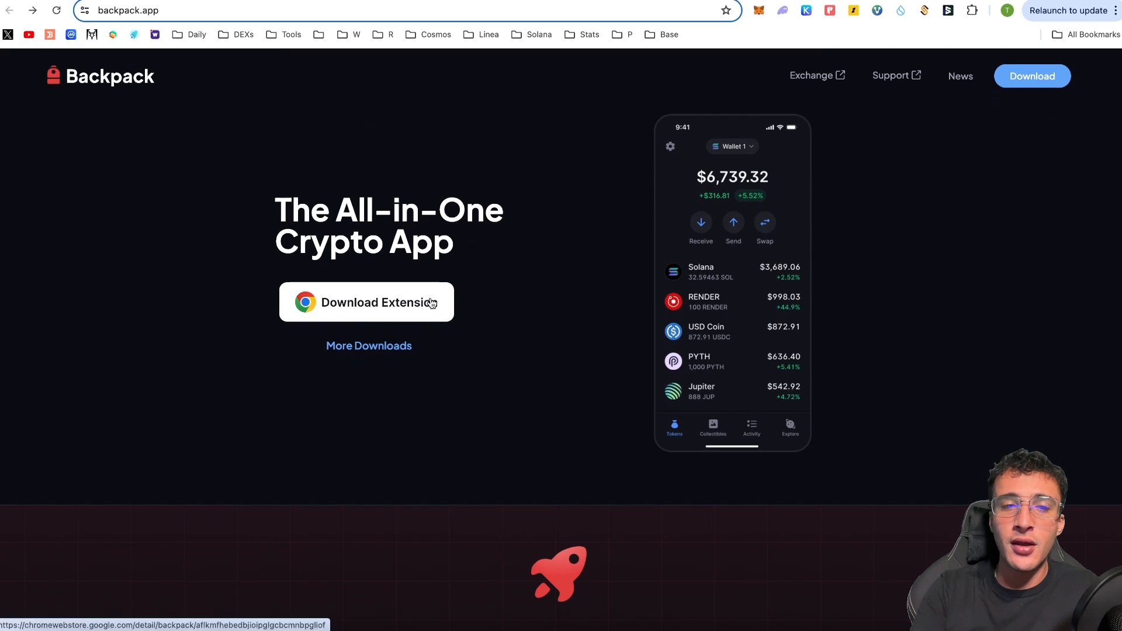
# Open the Backpack extension's detail page in the Chrome Web Store.
pyautogui.click(366, 301)
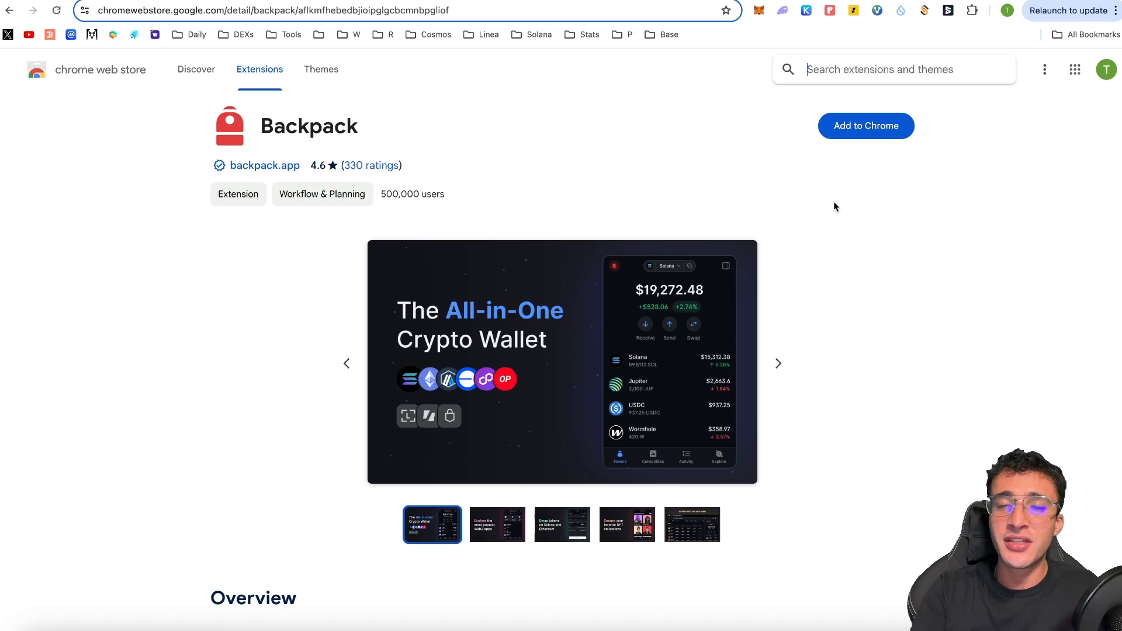
pyautogui.moveTo(521, 213)
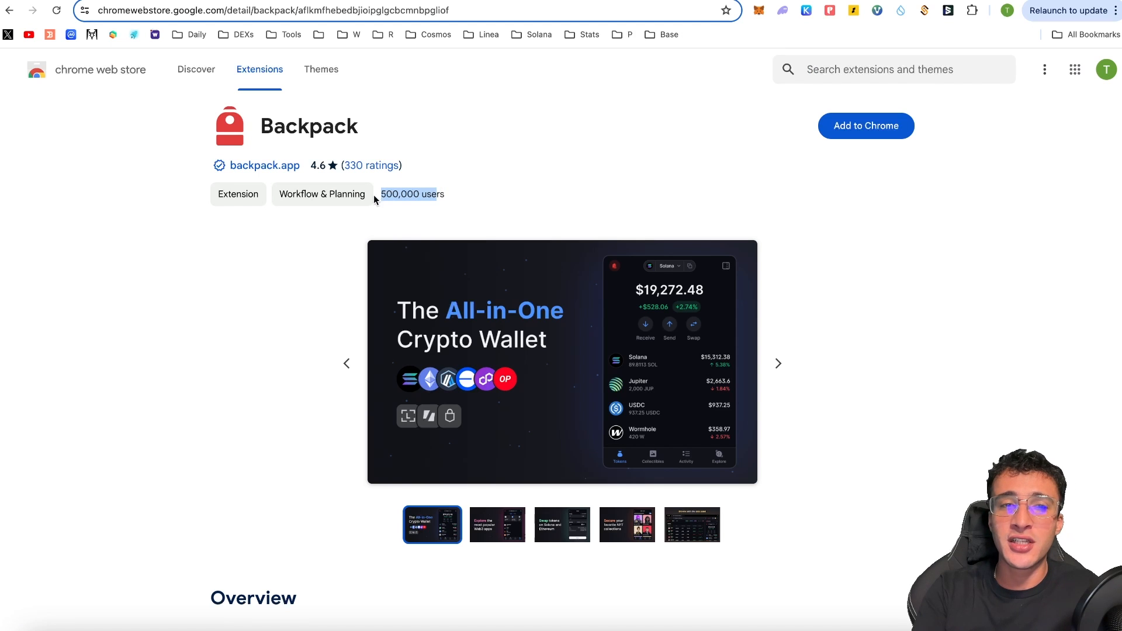
pyautogui.moveTo(401, 211)
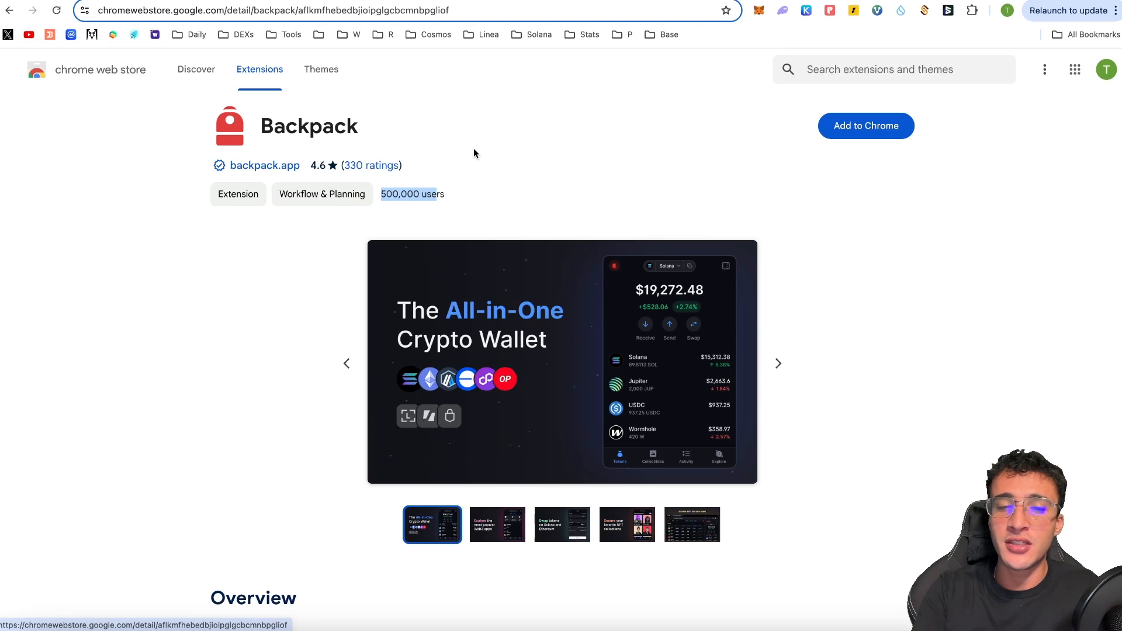
pyautogui.moveTo(842, 176)
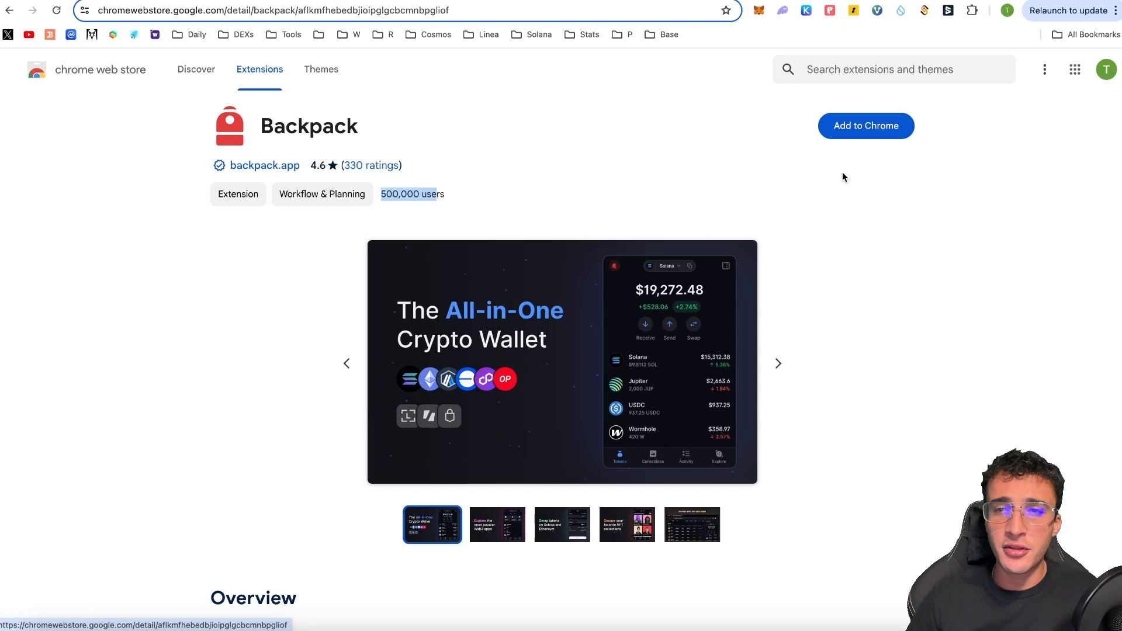
pyautogui.moveTo(865, 135)
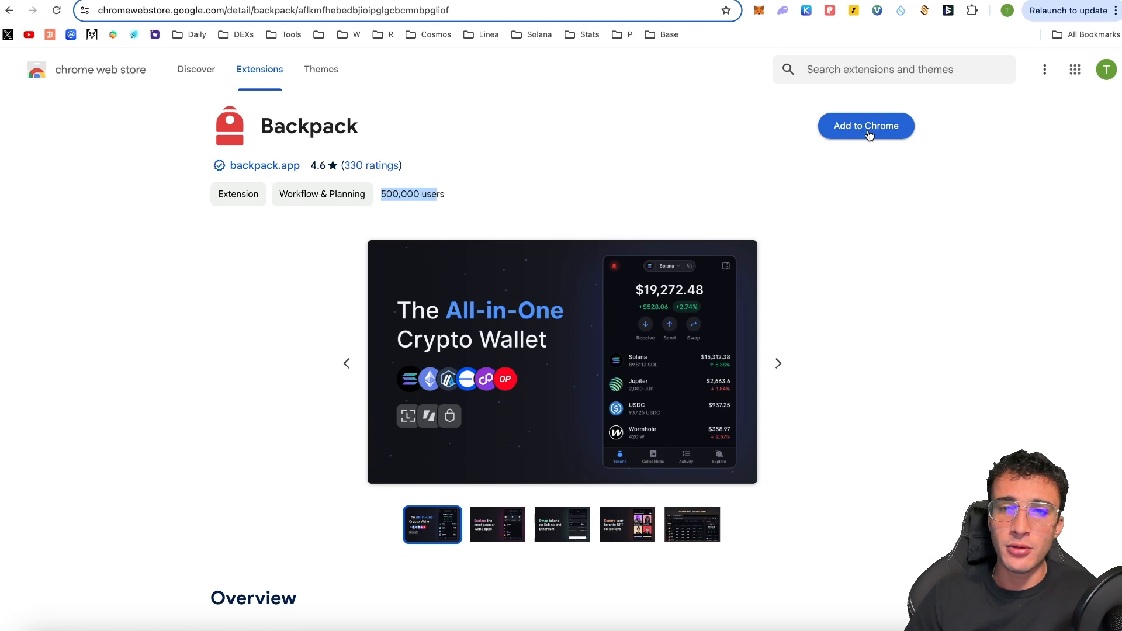
# Add the Backpack extension to Chrome so its onboarding page appears.
pyautogui.click(865, 125)
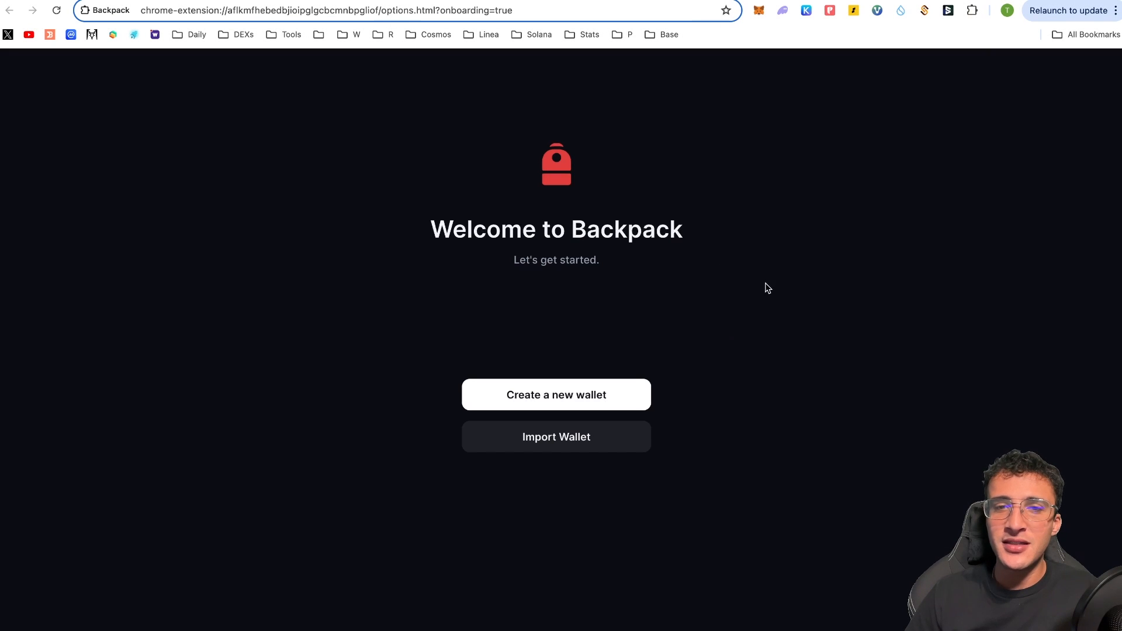
pyautogui.moveTo(629, 306)
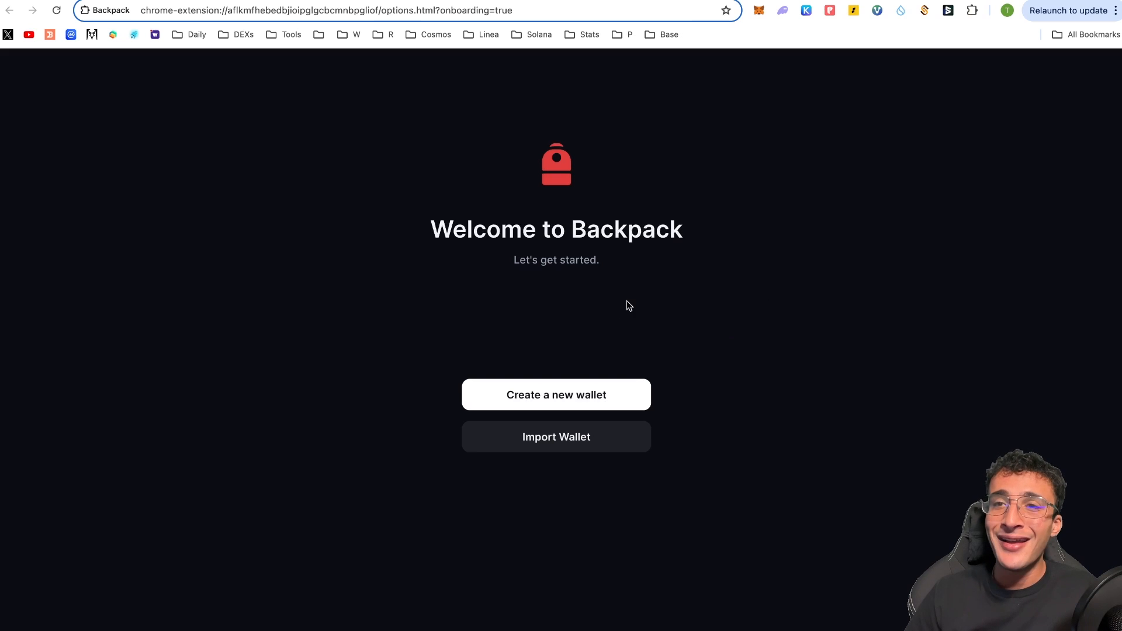
pyautogui.moveTo(944, 64)
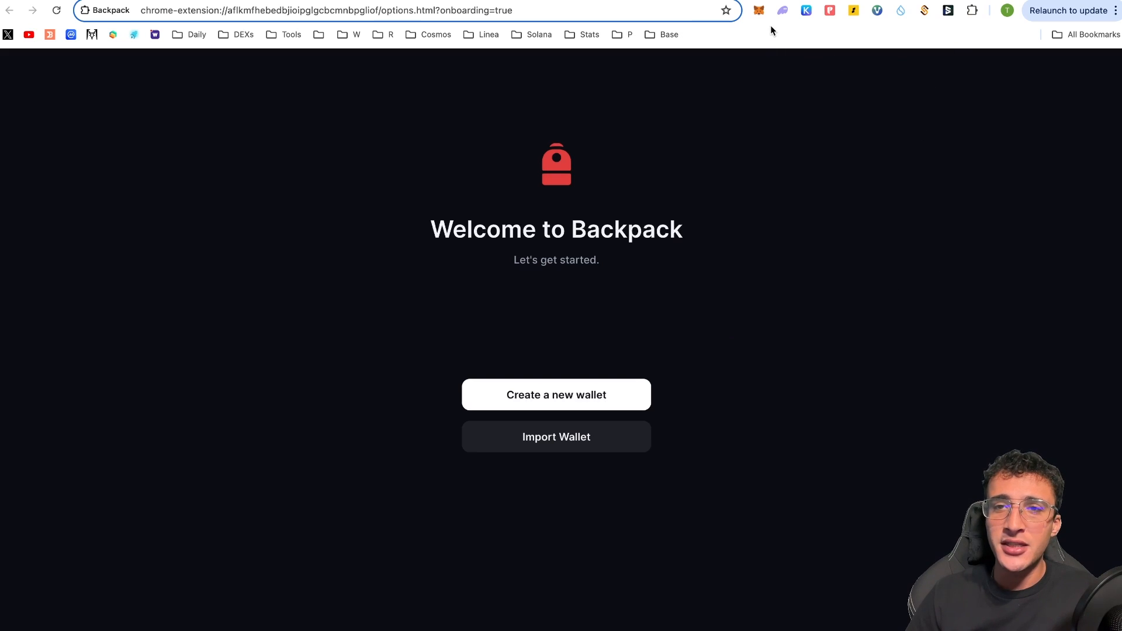
pyautogui.moveTo(937, 51)
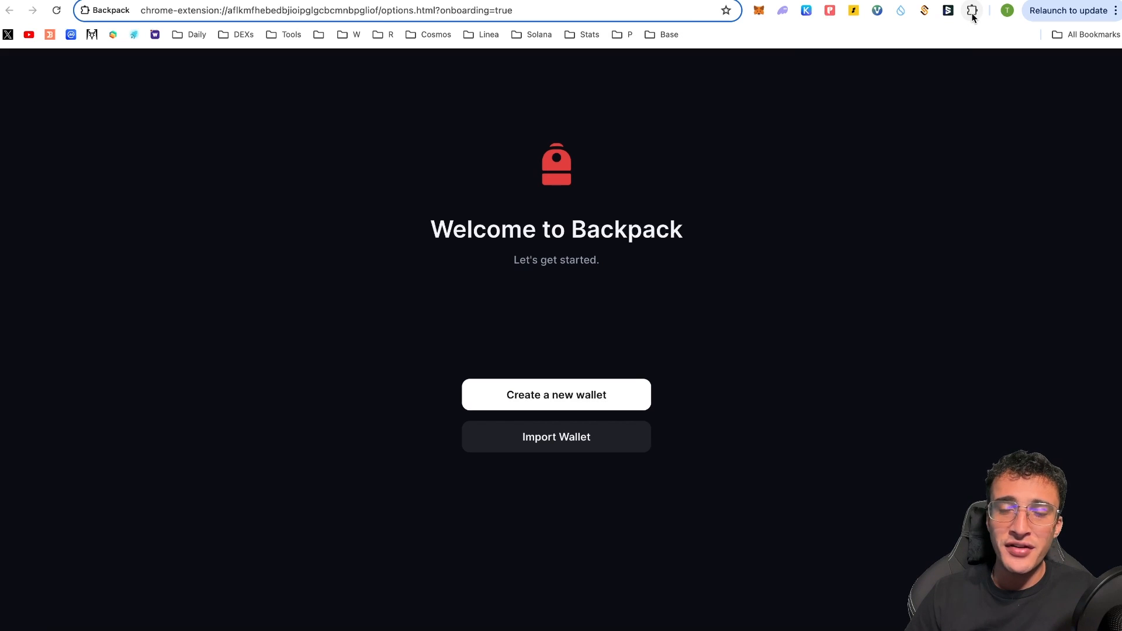
# Pin Backpack in Chrome's extensions list so it stays on the toolbar.
pyautogui.click(971, 11)
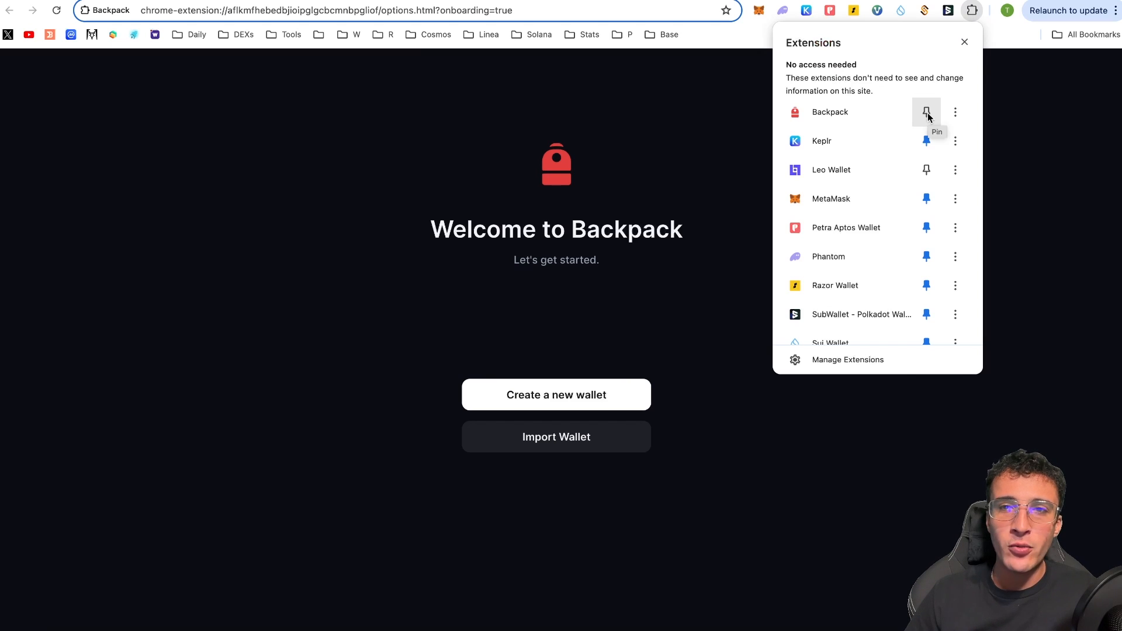
pyautogui.click(926, 112)
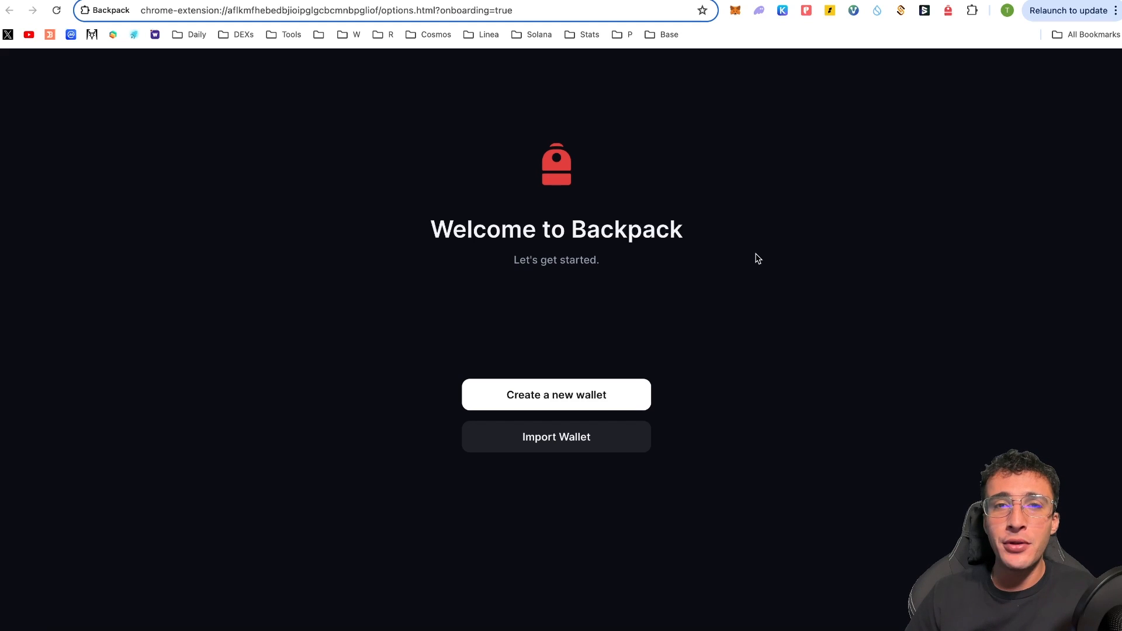
pyautogui.moveTo(704, 248)
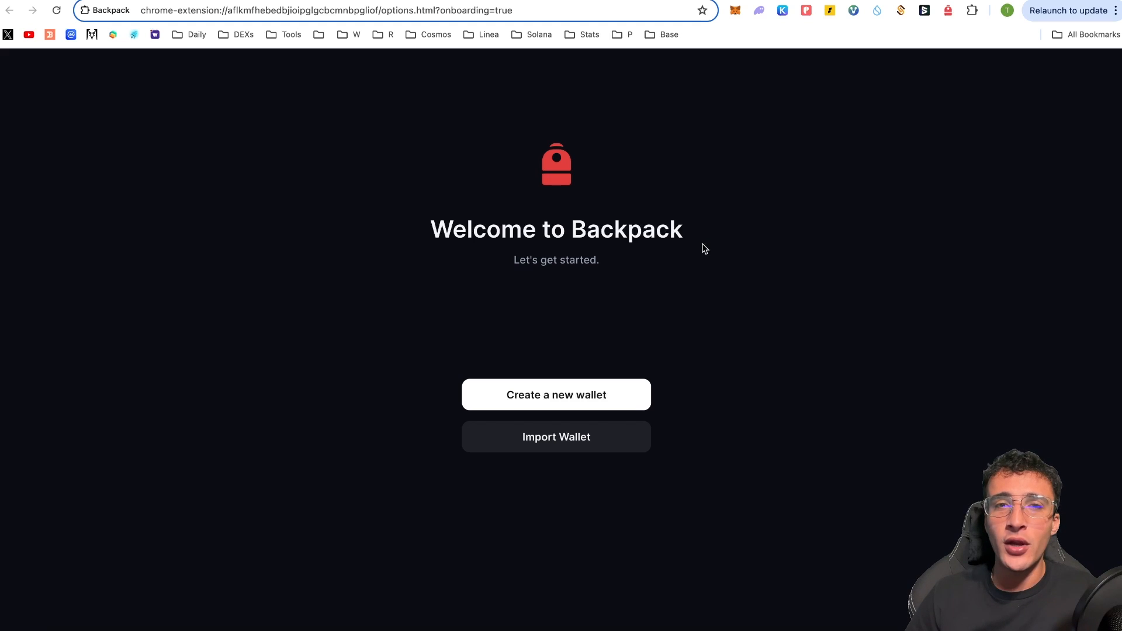
pyautogui.moveTo(675, 289)
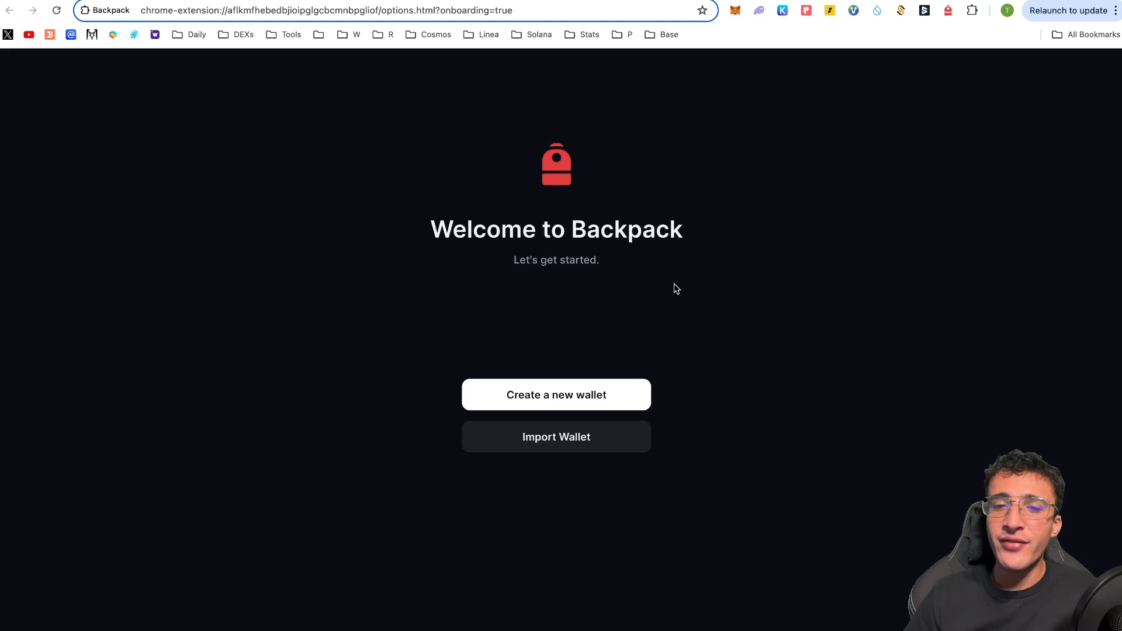
pyautogui.moveTo(686, 288)
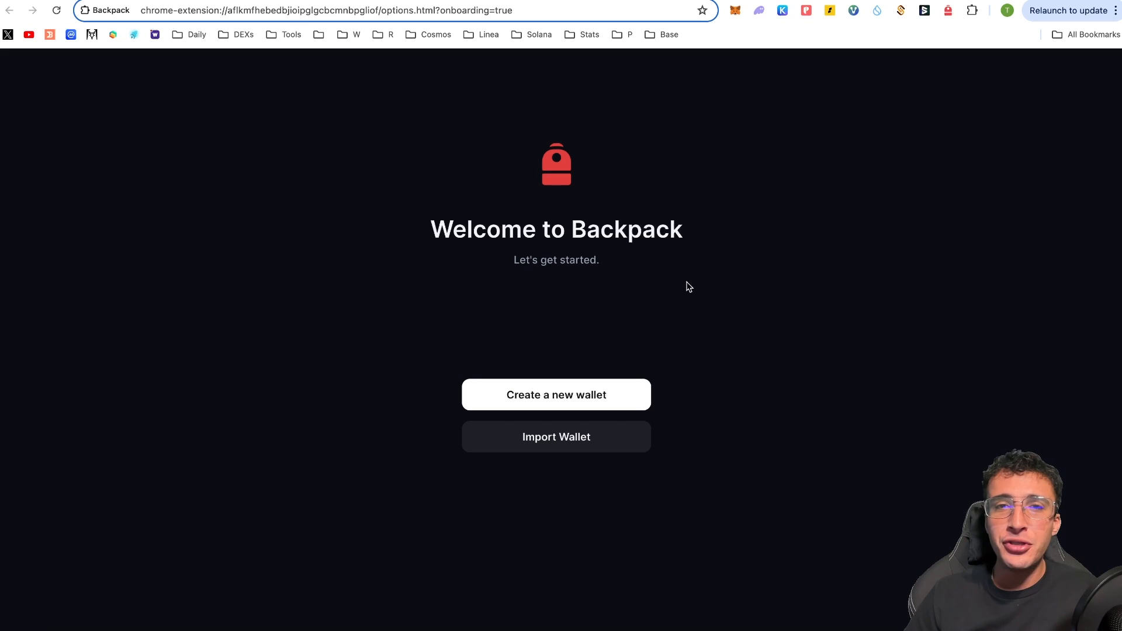
pyautogui.moveTo(634, 294)
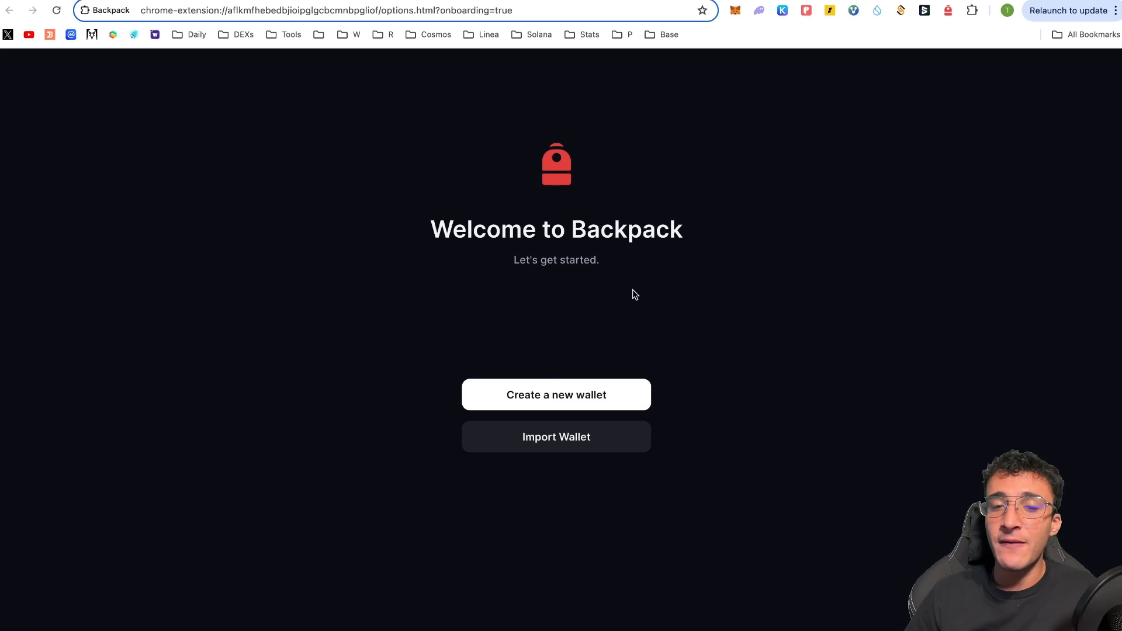
pyautogui.moveTo(556, 394)
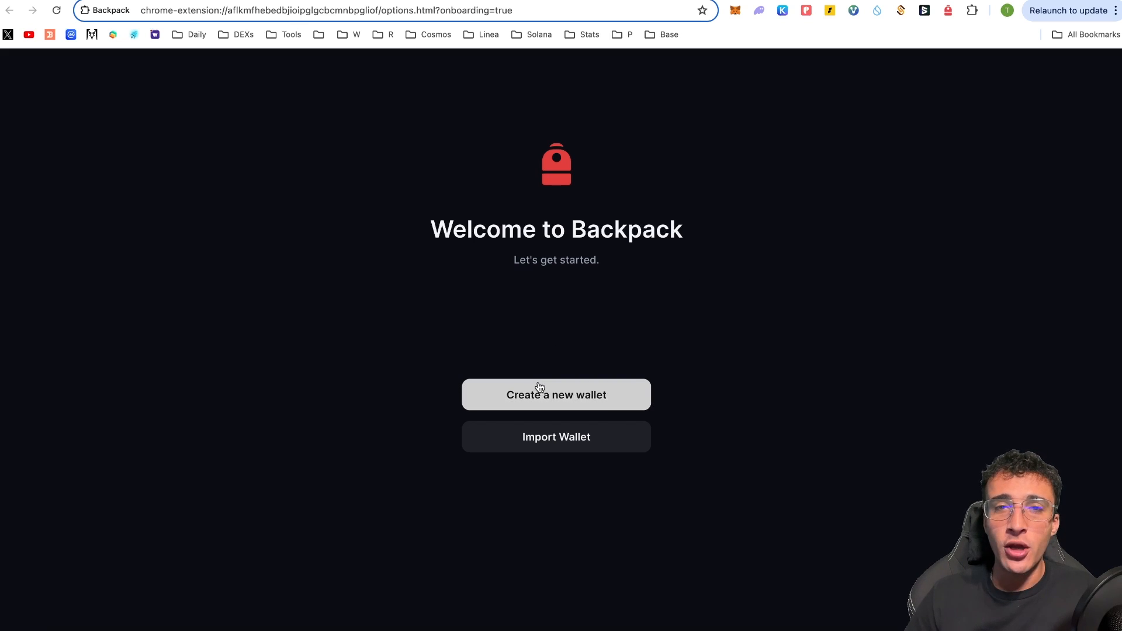
# Choose 'Create a new wallet' to reach the Select Network step.
pyautogui.click(556, 394)
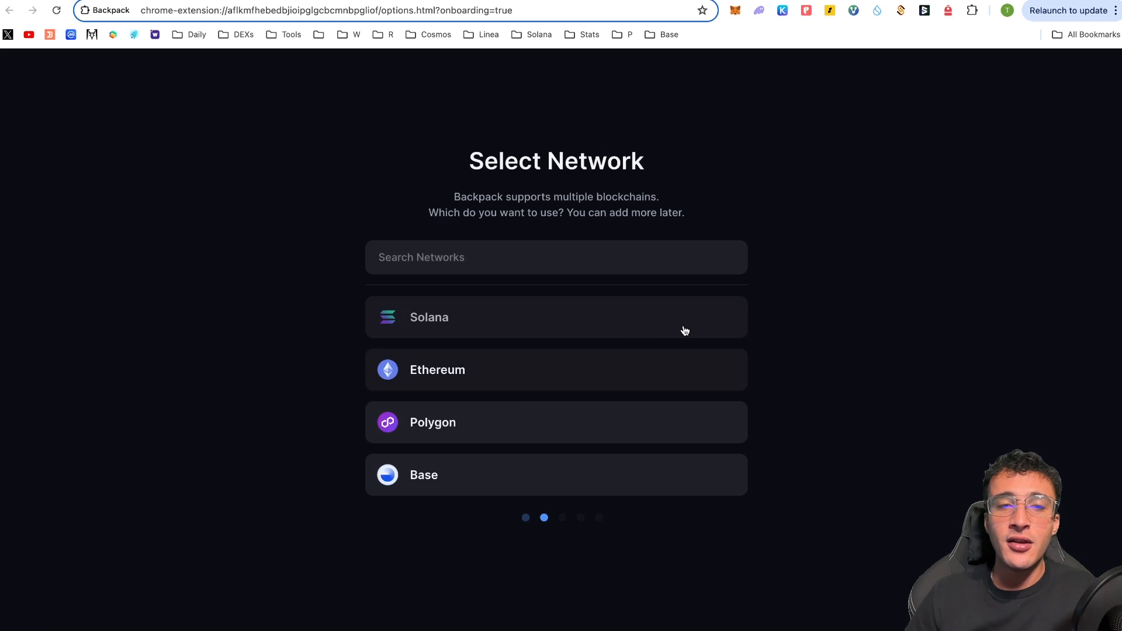
pyautogui.moveTo(815, 285)
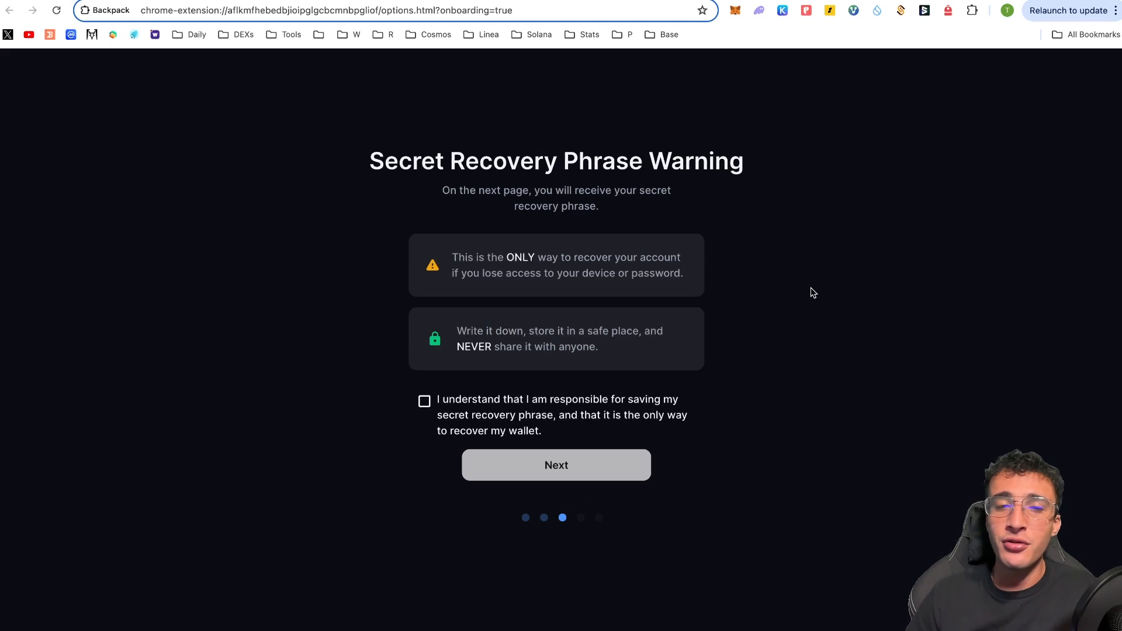
pyautogui.moveTo(817, 295)
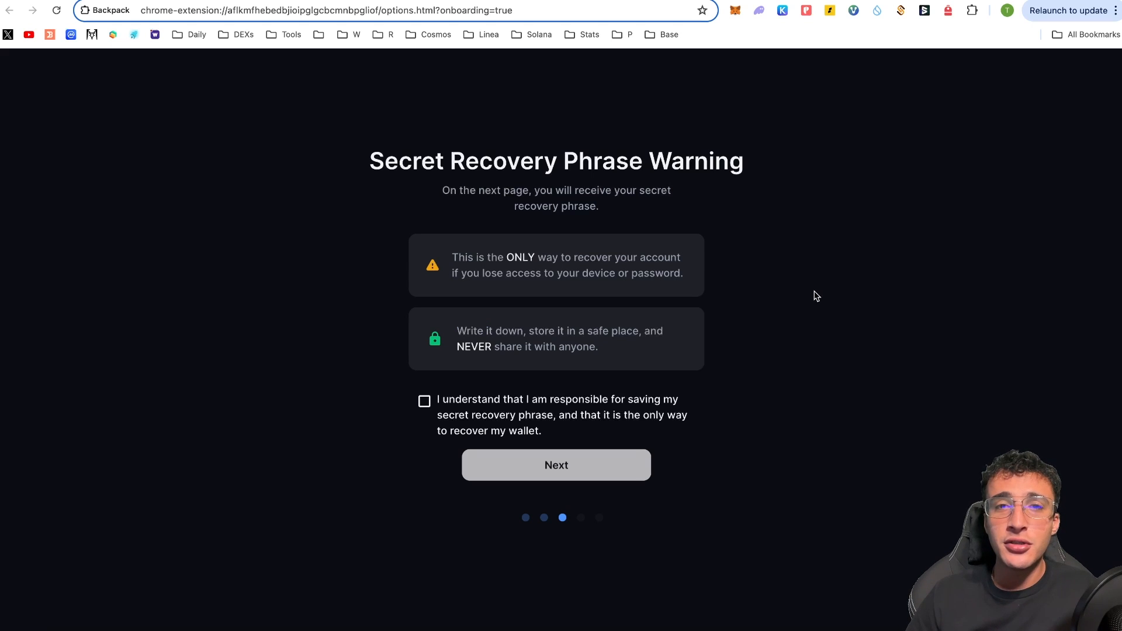
pyautogui.moveTo(800, 390)
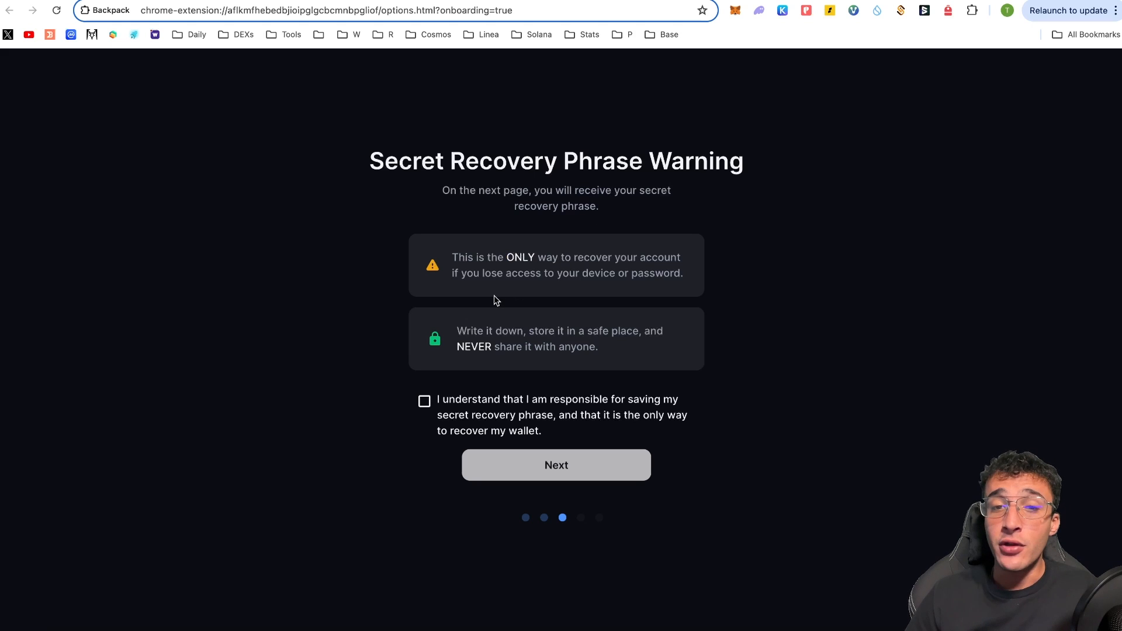
pyautogui.moveTo(678, 287)
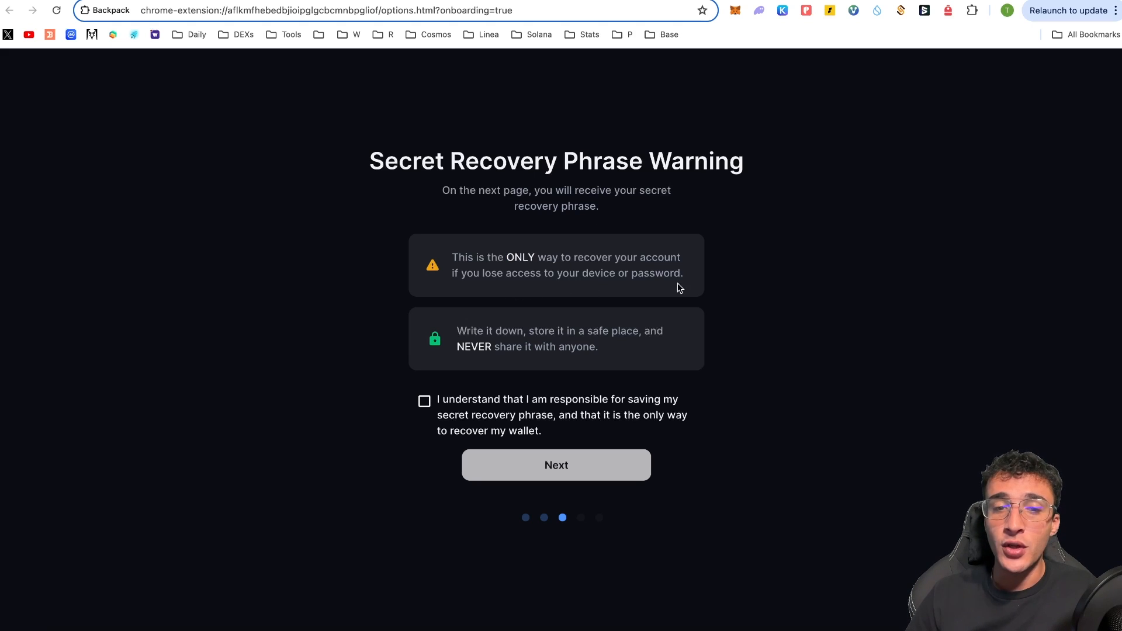
pyautogui.moveTo(618, 327)
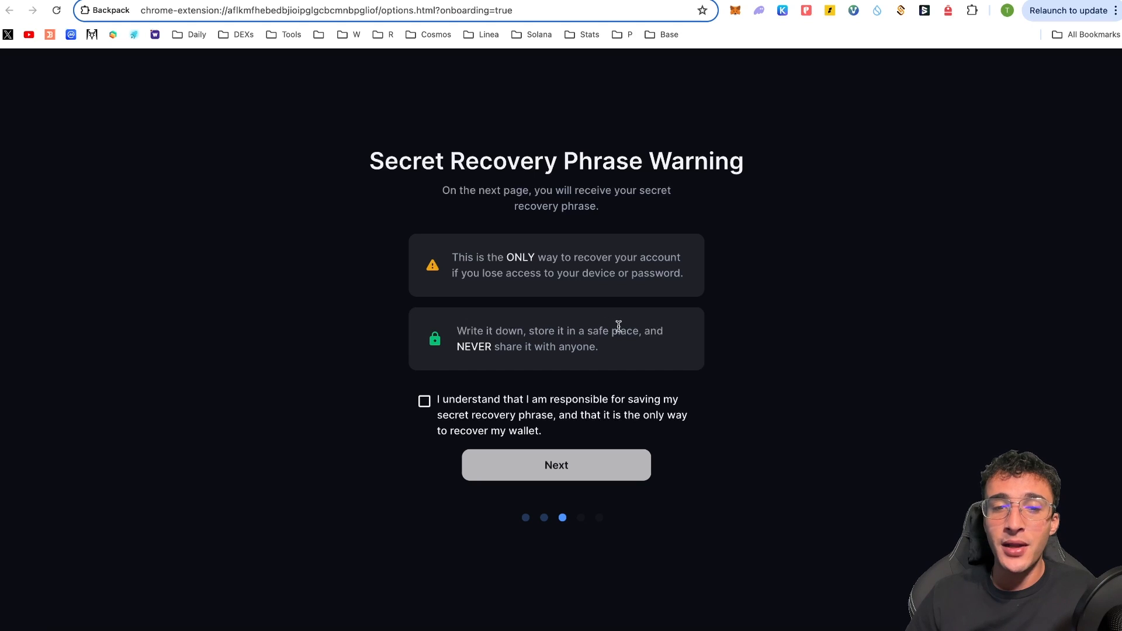
pyautogui.moveTo(584, 344)
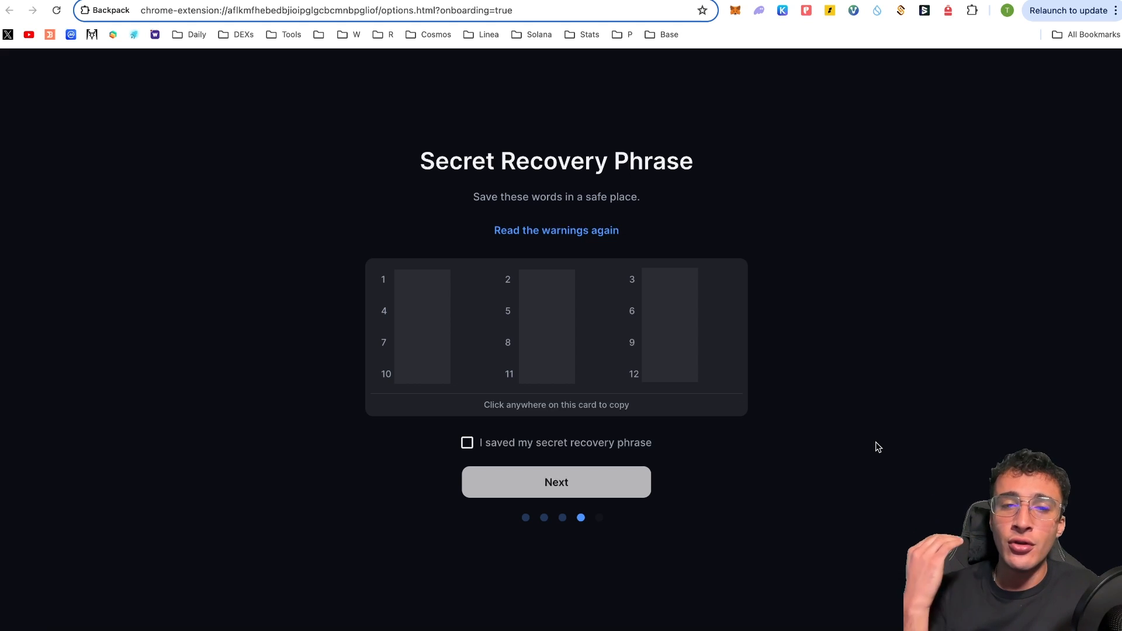
pyautogui.moveTo(809, 432)
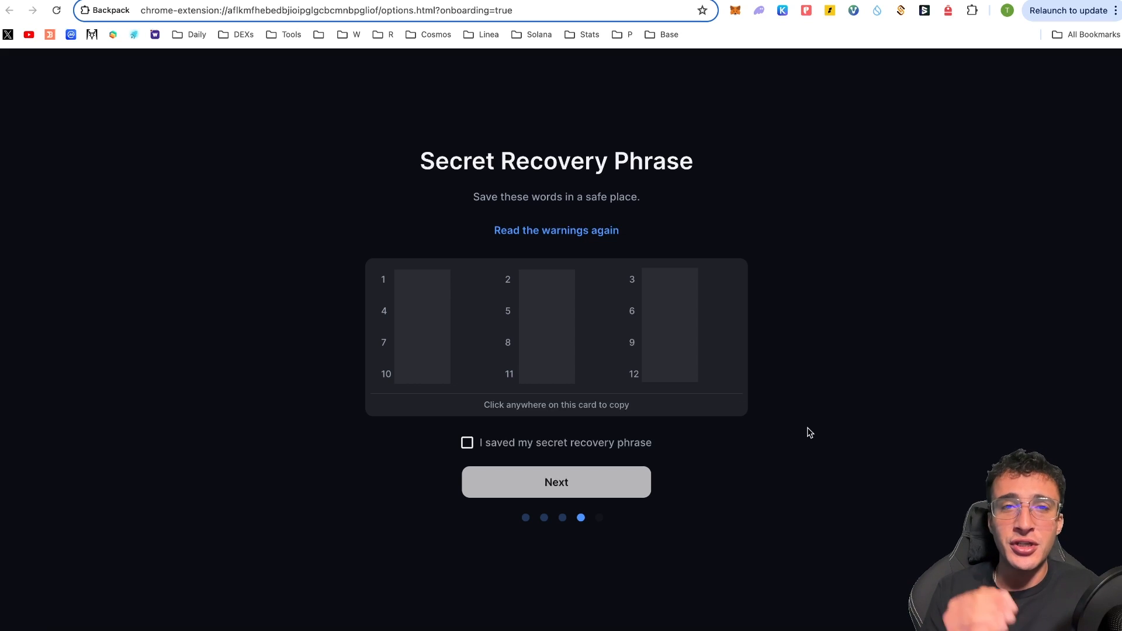
# Confirm the recovery phrase is saved and continue to Create a Password.
pyautogui.click(557, 482)
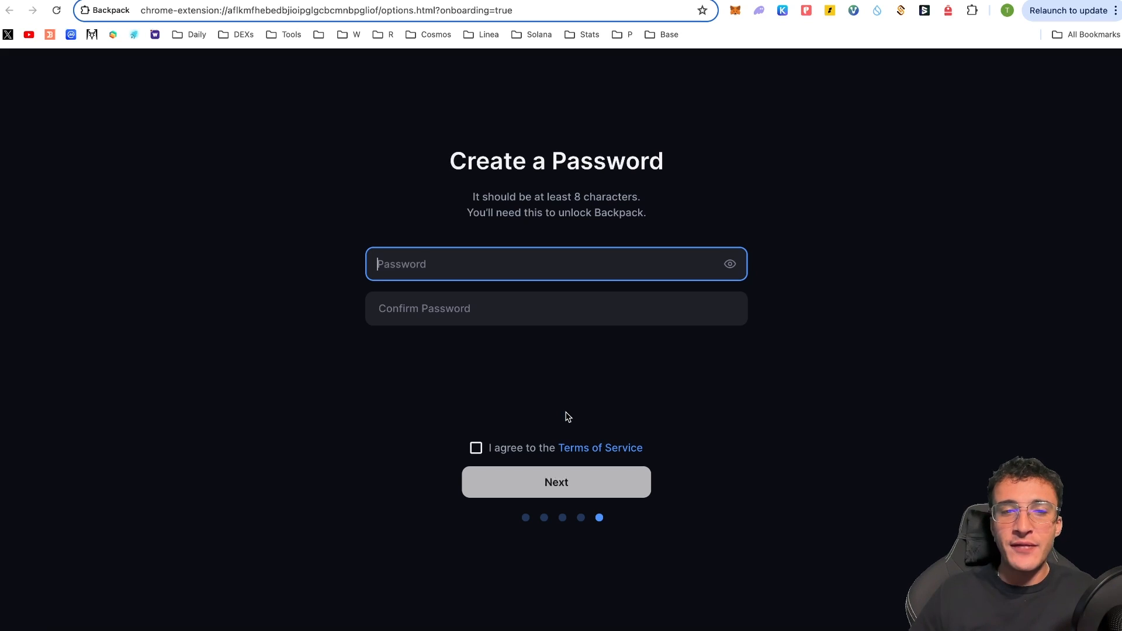
pyautogui.moveTo(565, 416)
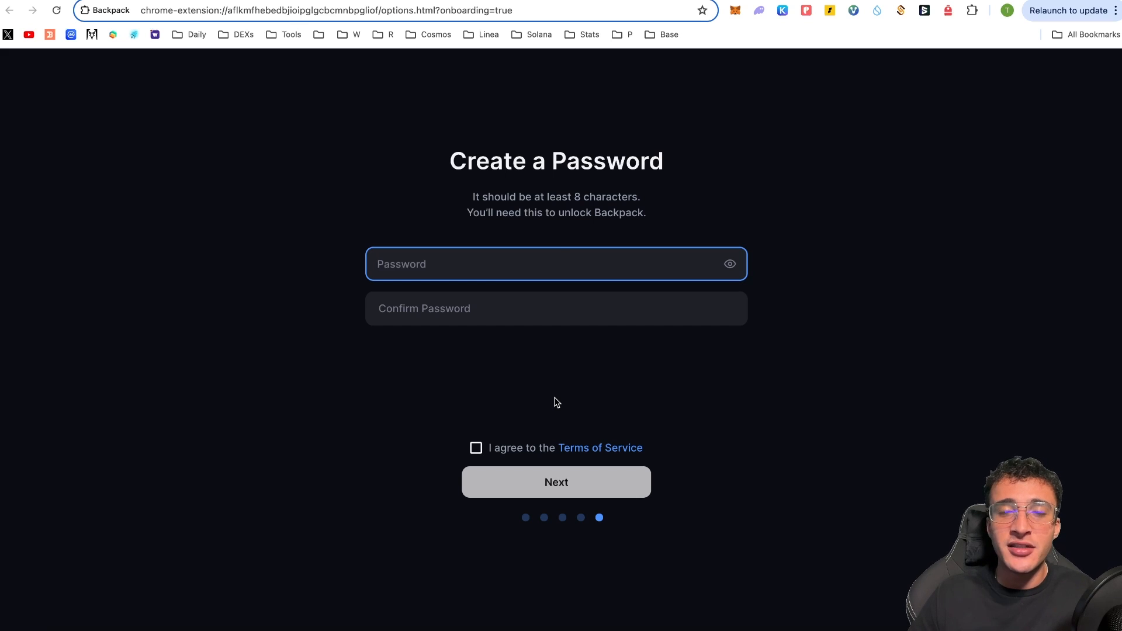
# Finish the password step so the "You're all good!" screen appears.
pyautogui.click(557, 482)
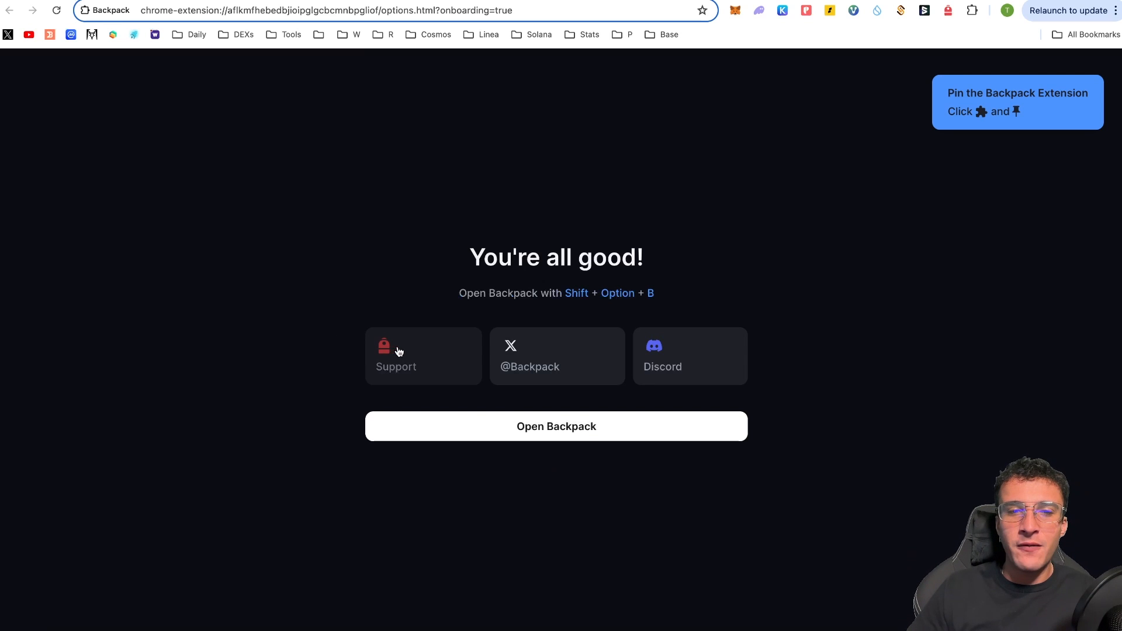
pyautogui.moveTo(516, 336)
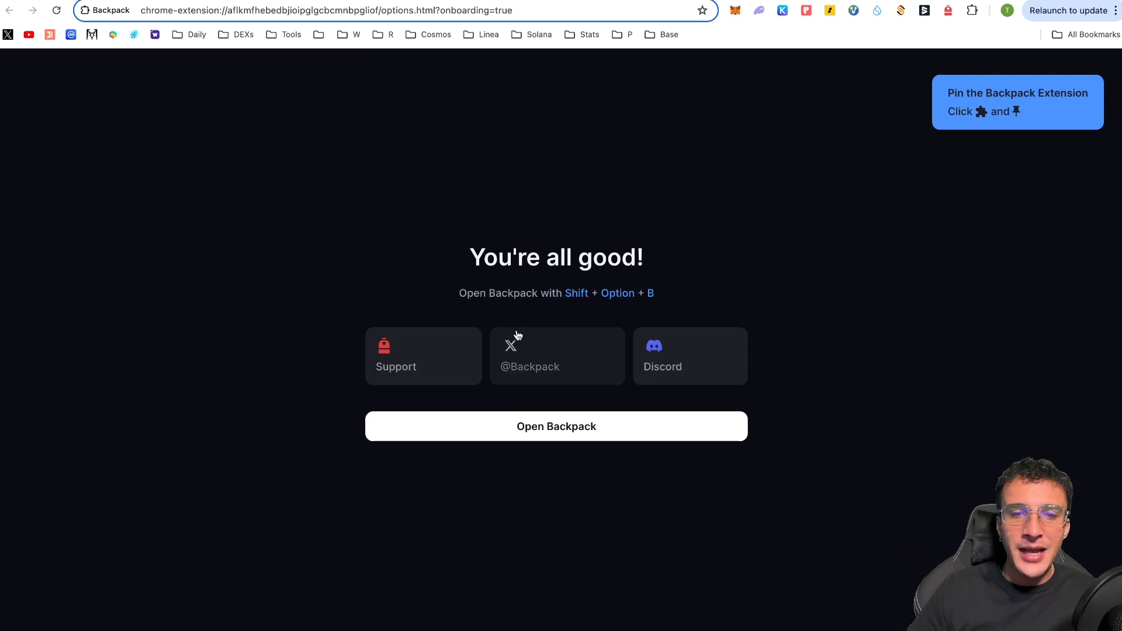
pyautogui.moveTo(488, 351)
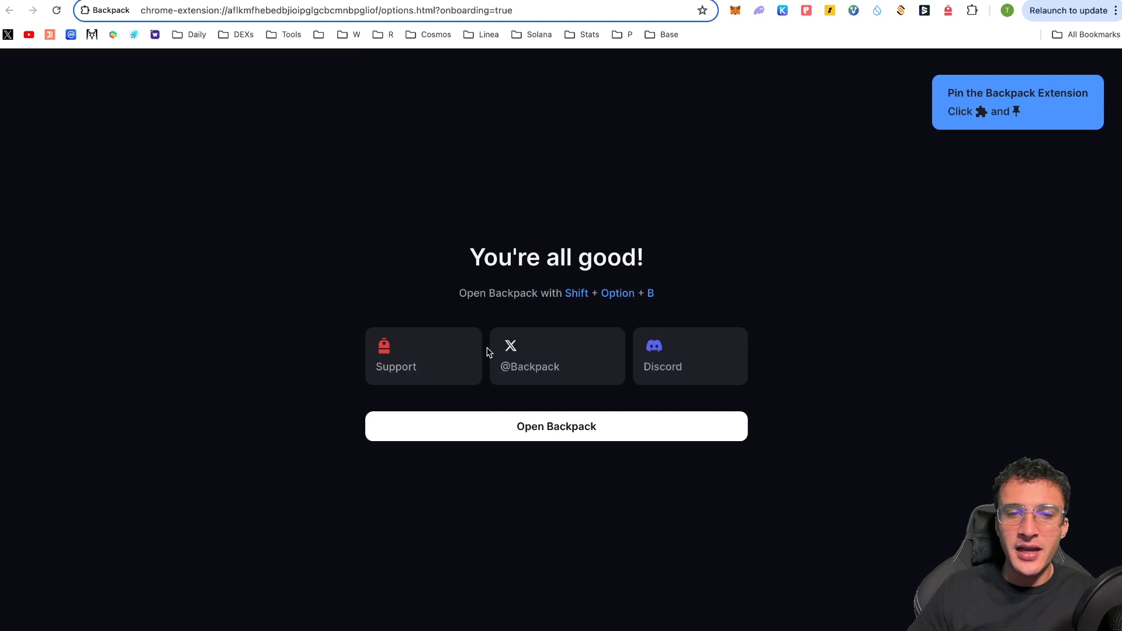
pyautogui.moveTo(560, 362)
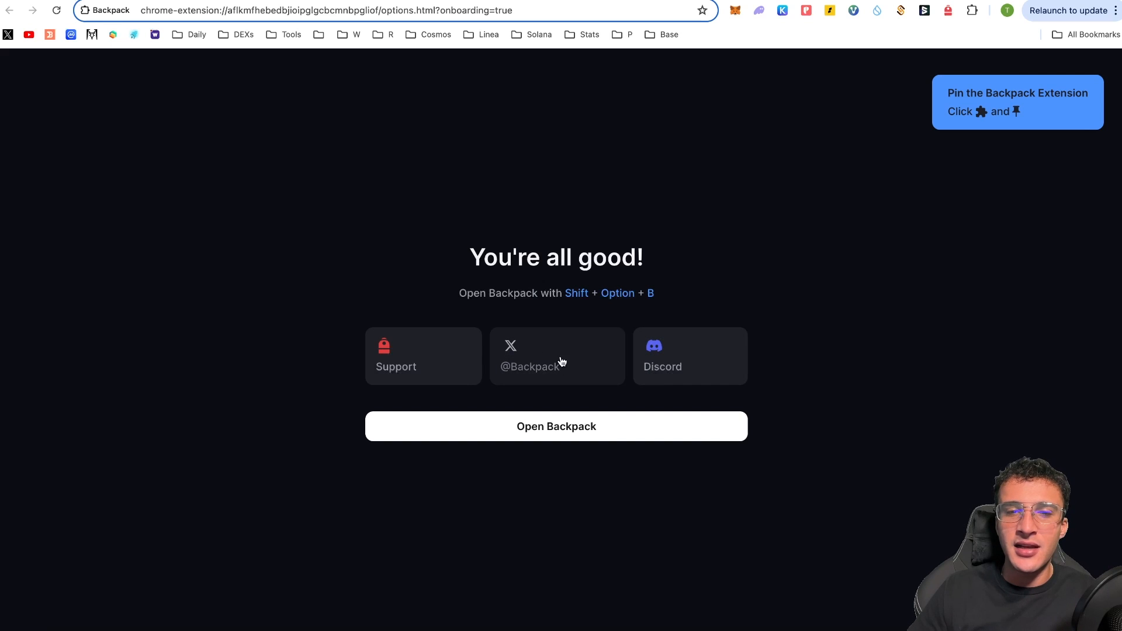
pyautogui.moveTo(703, 469)
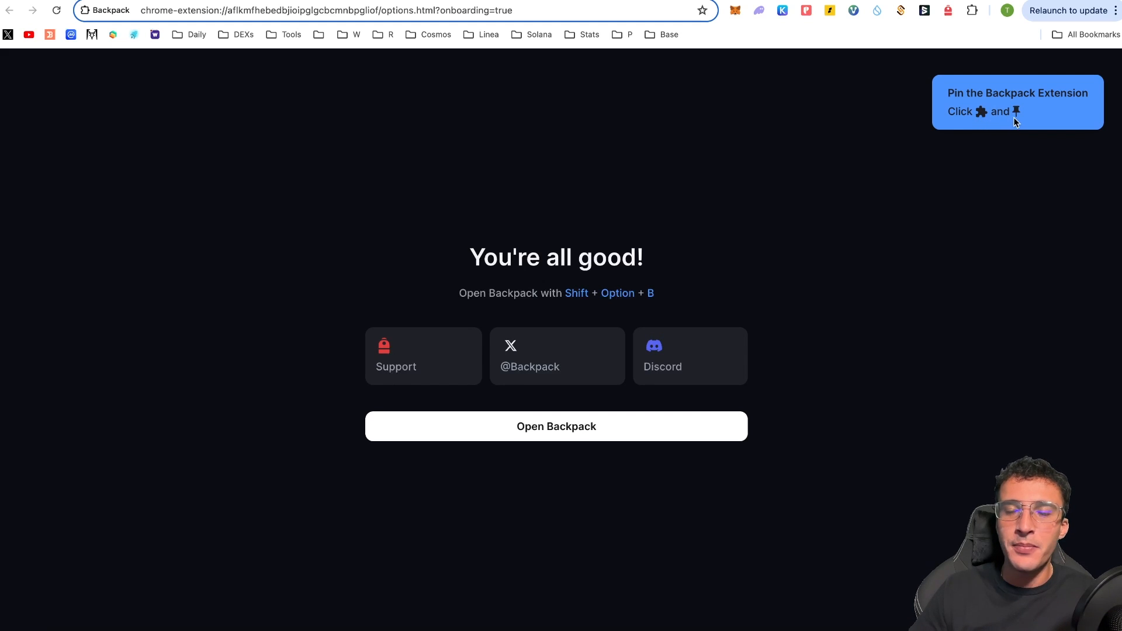
pyautogui.moveTo(665, 425)
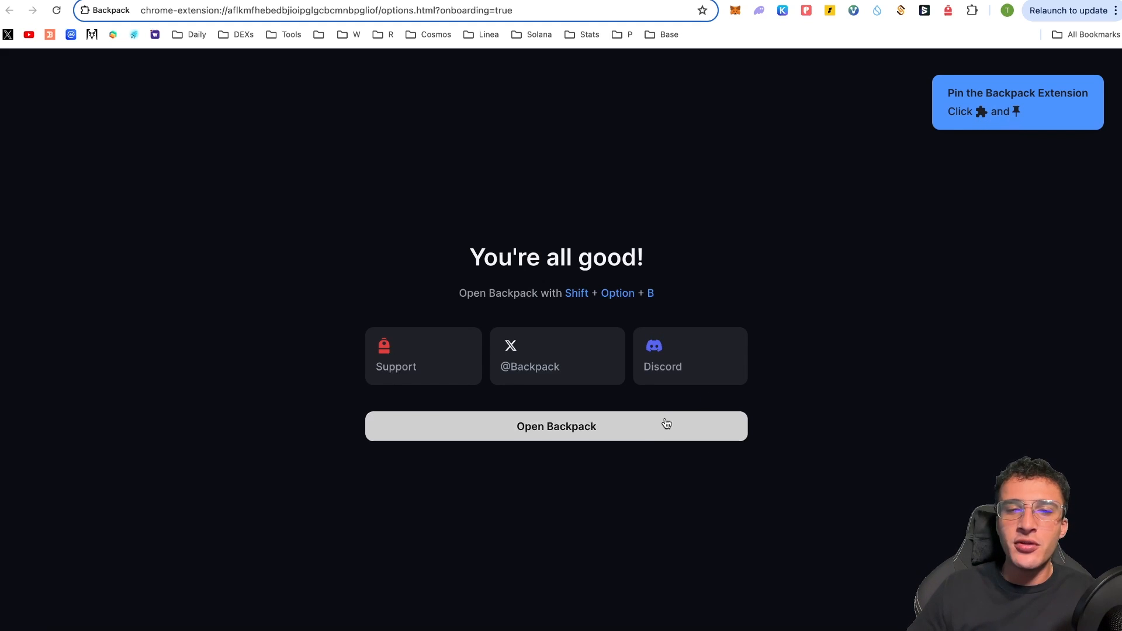
# Open the new Backpack wallet showing $0.00 and 0 SOL.
pyautogui.click(556, 426)
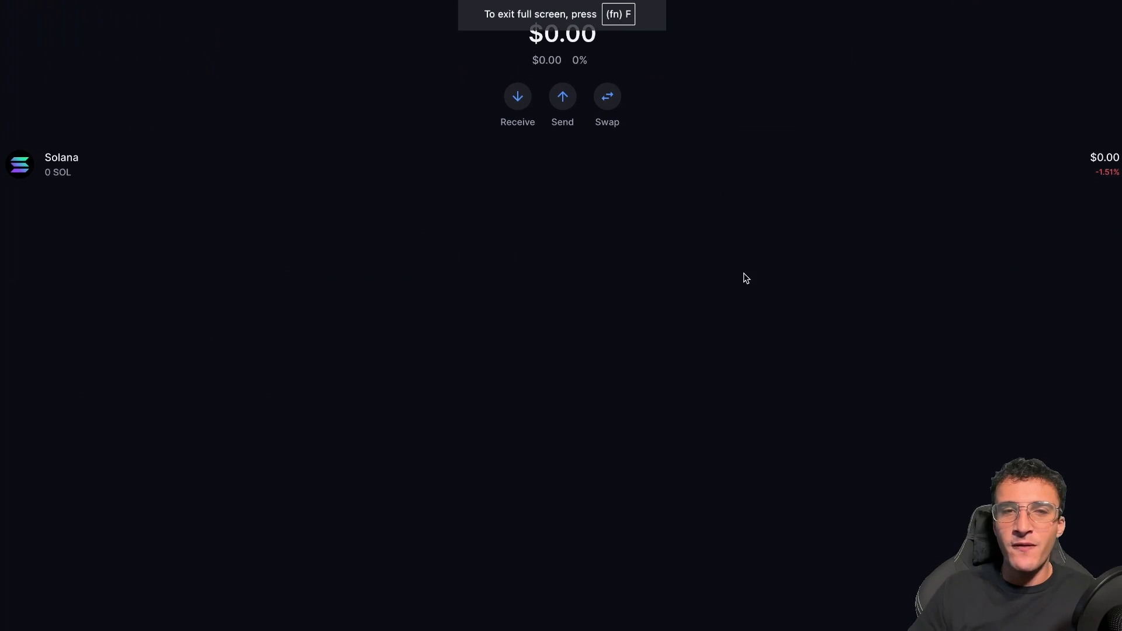
pyautogui.moveTo(633, 313)
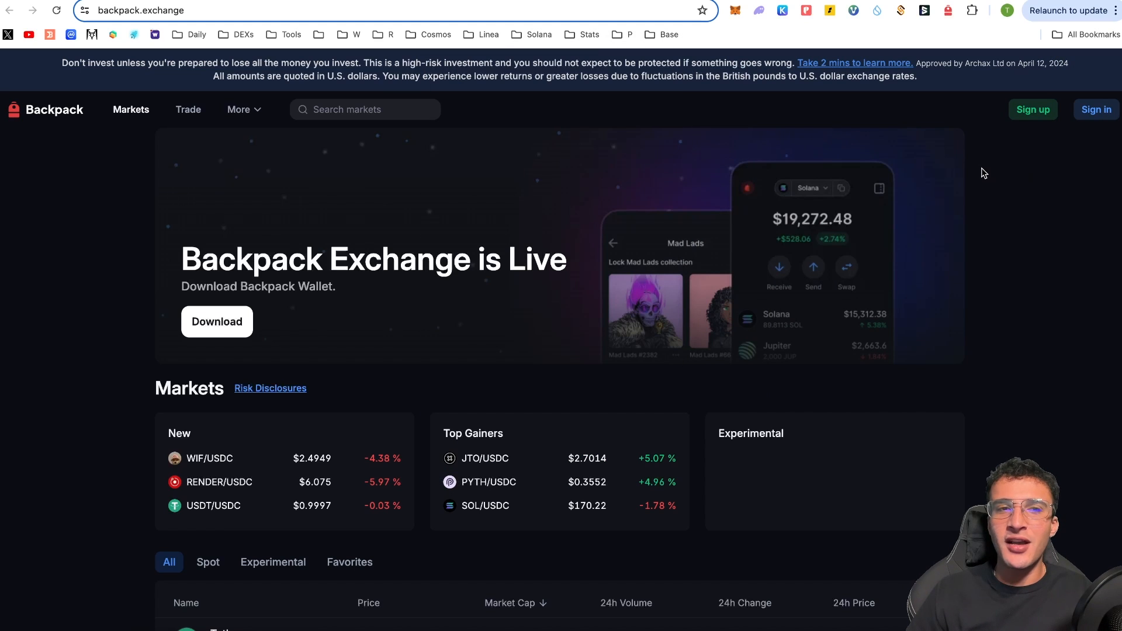
# Look through the Backpack Exchange markets list, then go to the Bybit homepage.
pyautogui.scroll(-3)
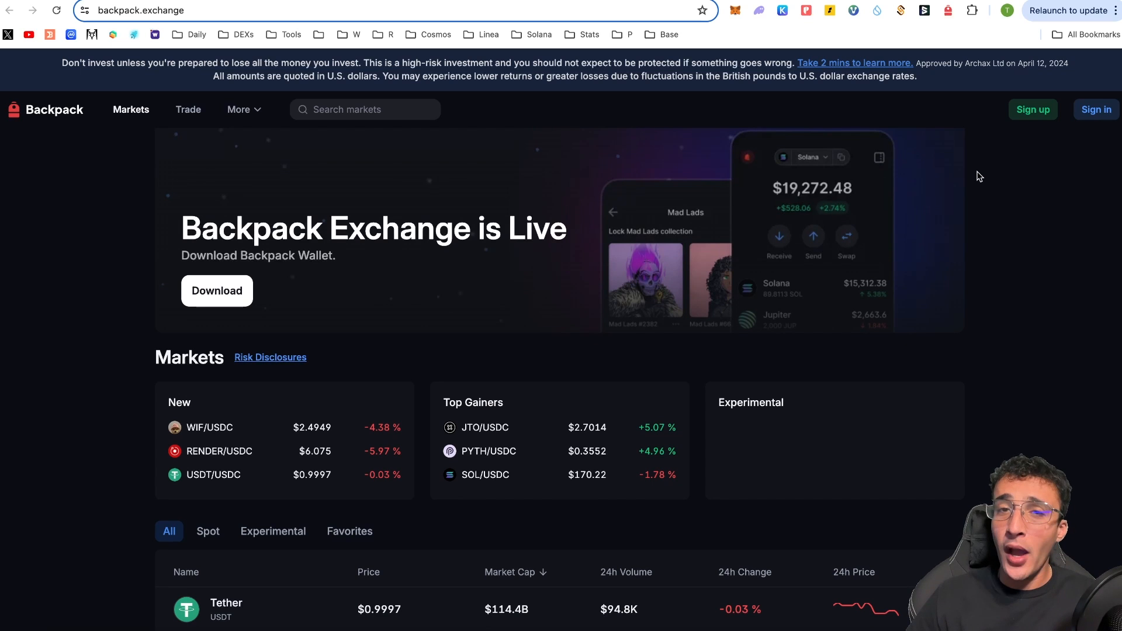
pyautogui.scroll(-3)
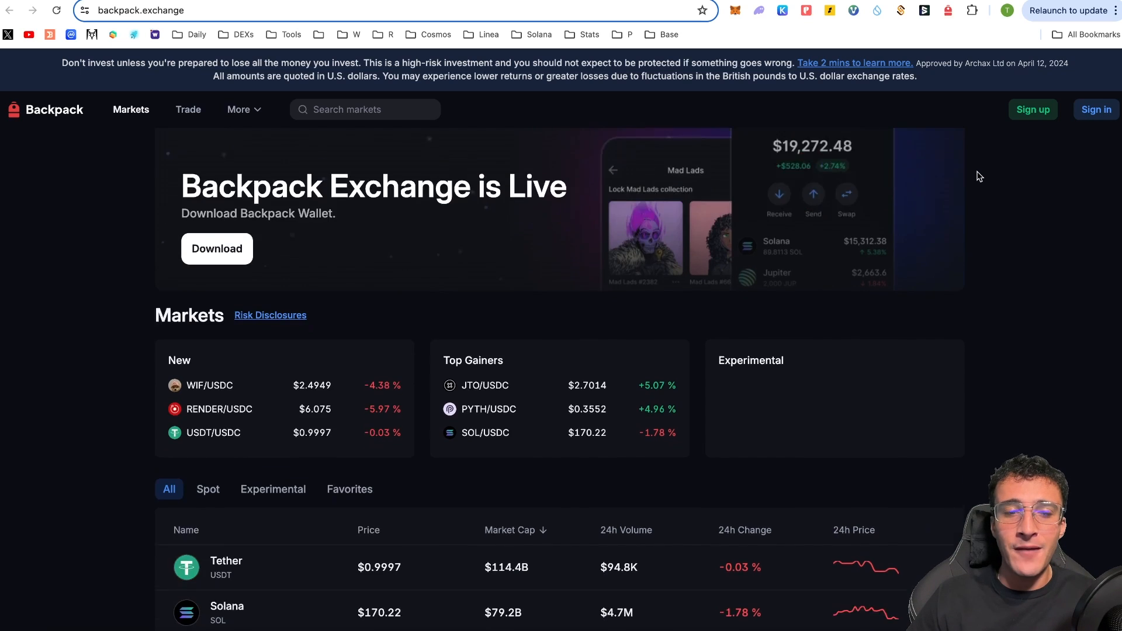
pyautogui.scroll(-3)
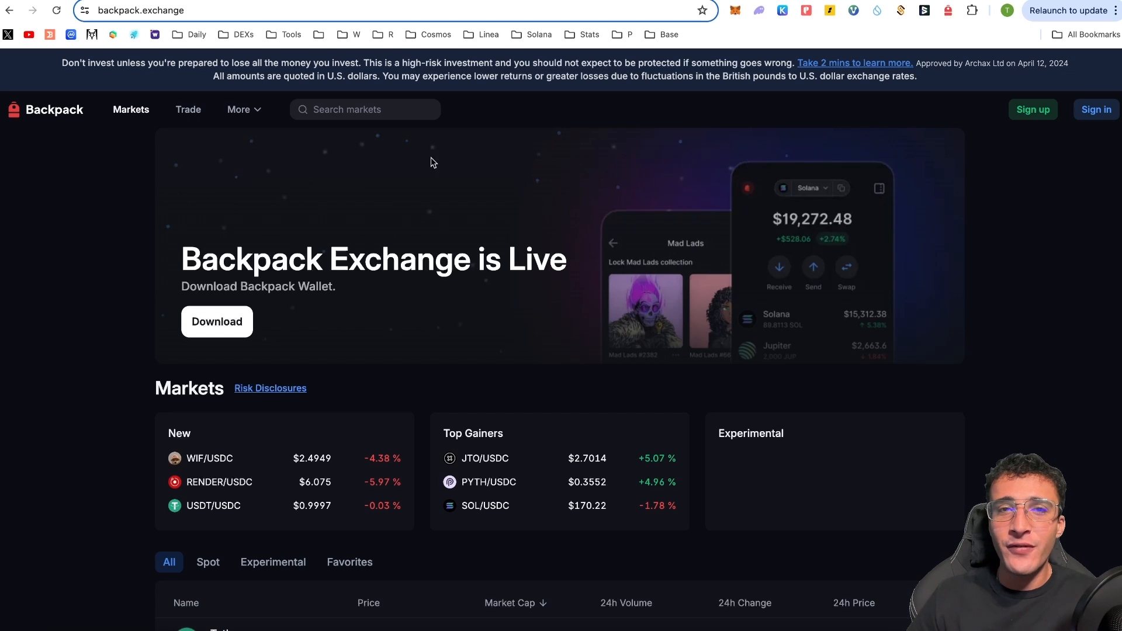
pyautogui.moveTo(590, 292)
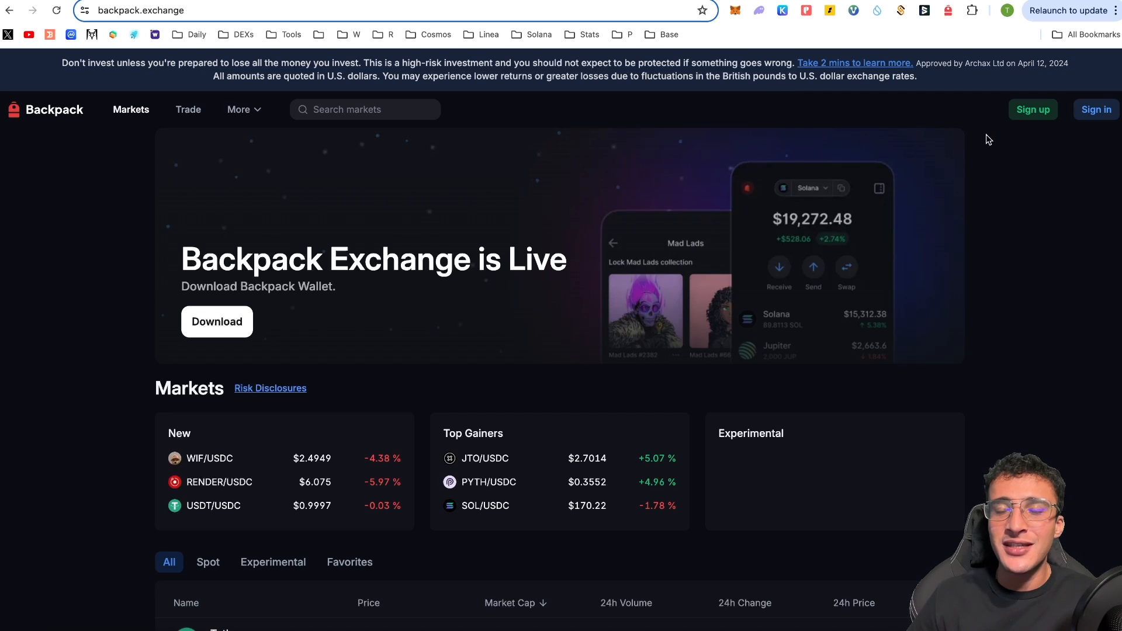
pyautogui.moveTo(966, 44)
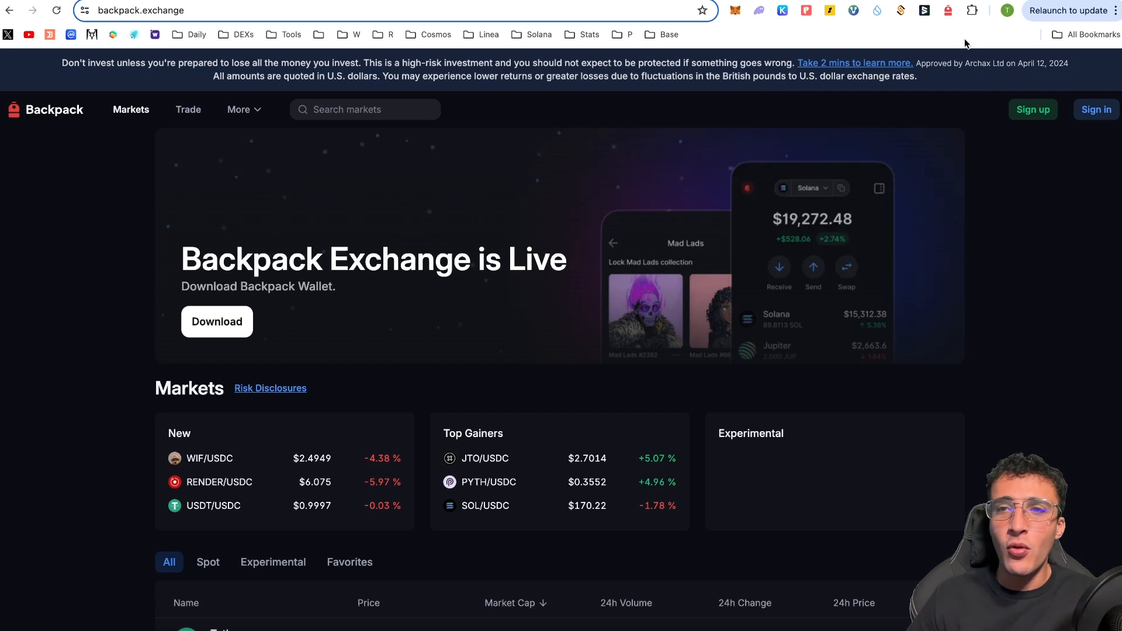
pyautogui.click(948, 10)
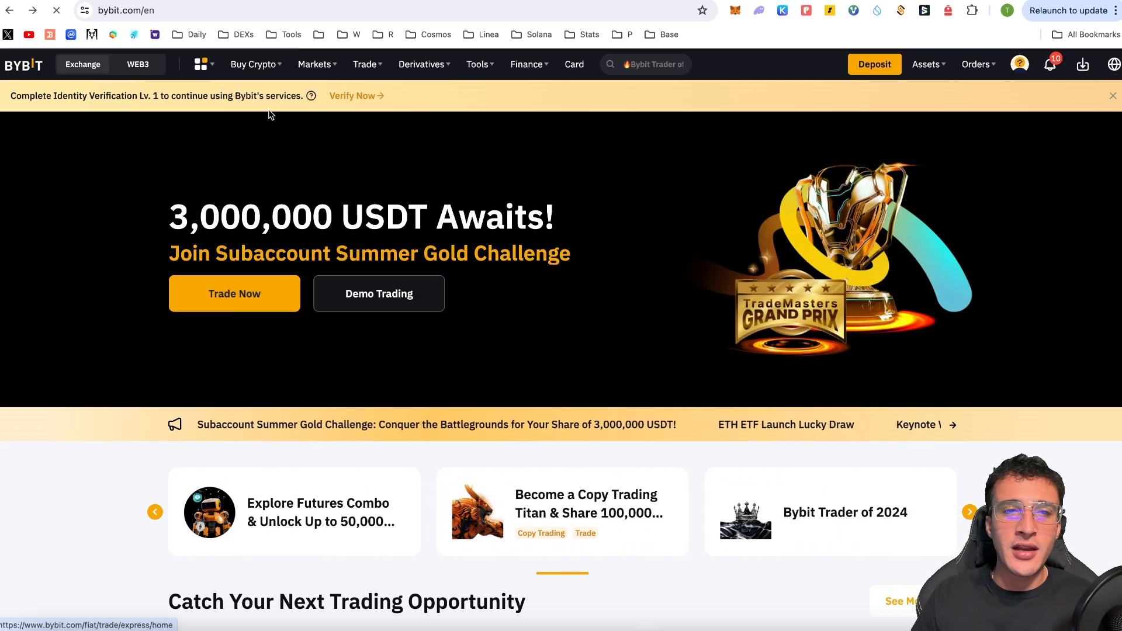
# On Bybit One-Click Buy, search the receive-coin list for 'sol'.
pyautogui.click(252, 63)
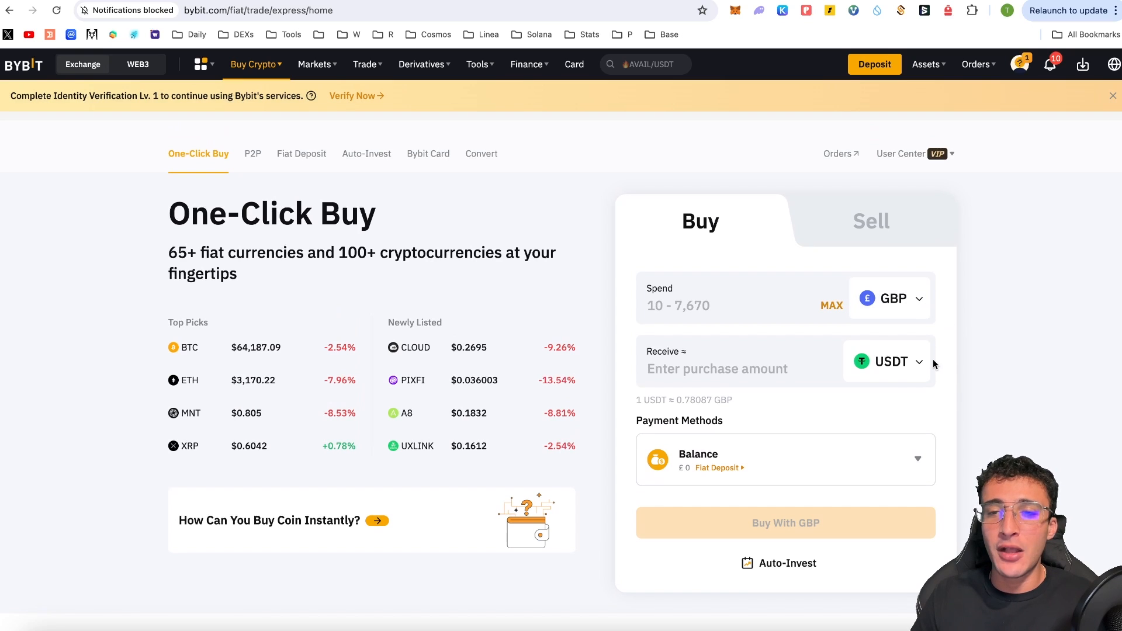
pyautogui.click(888, 362)
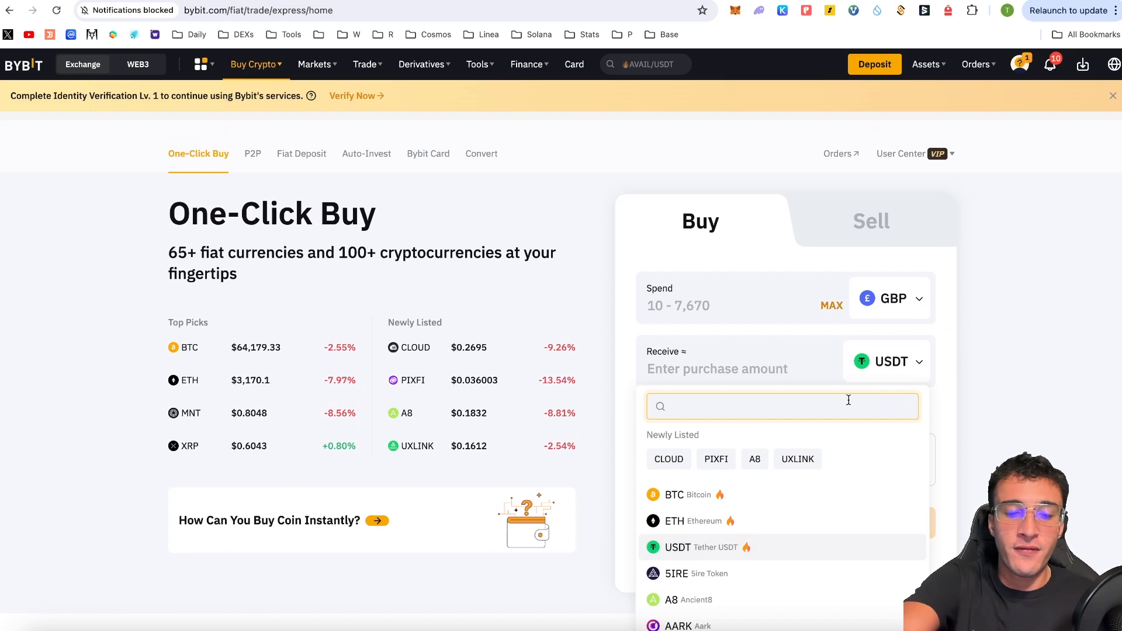
pyautogui.write('sol')
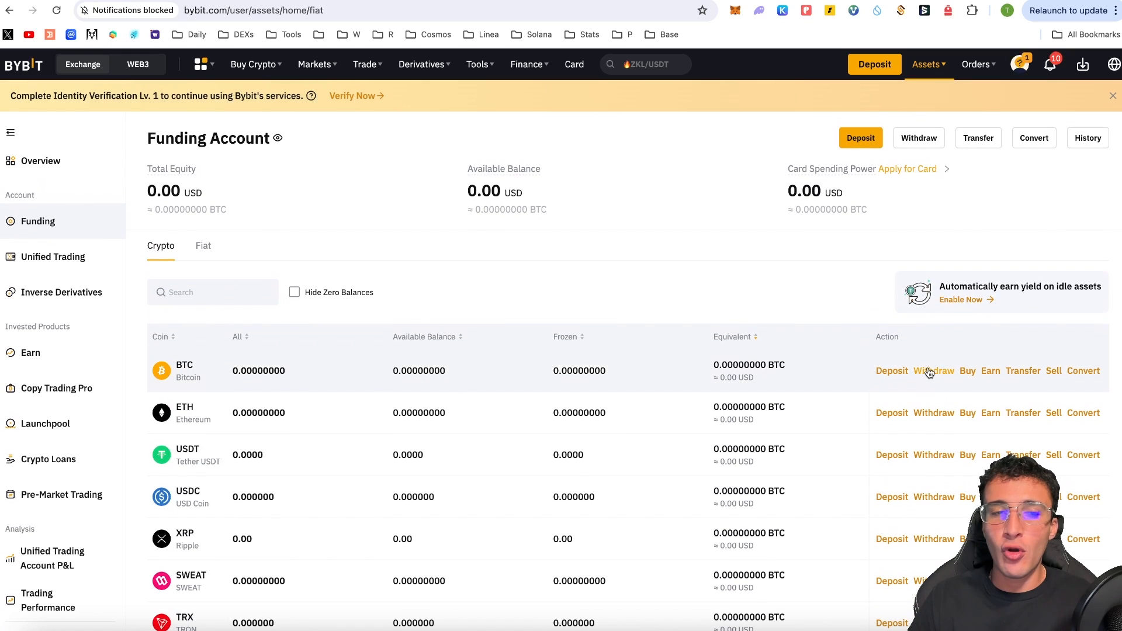
pyautogui.scroll(-3)
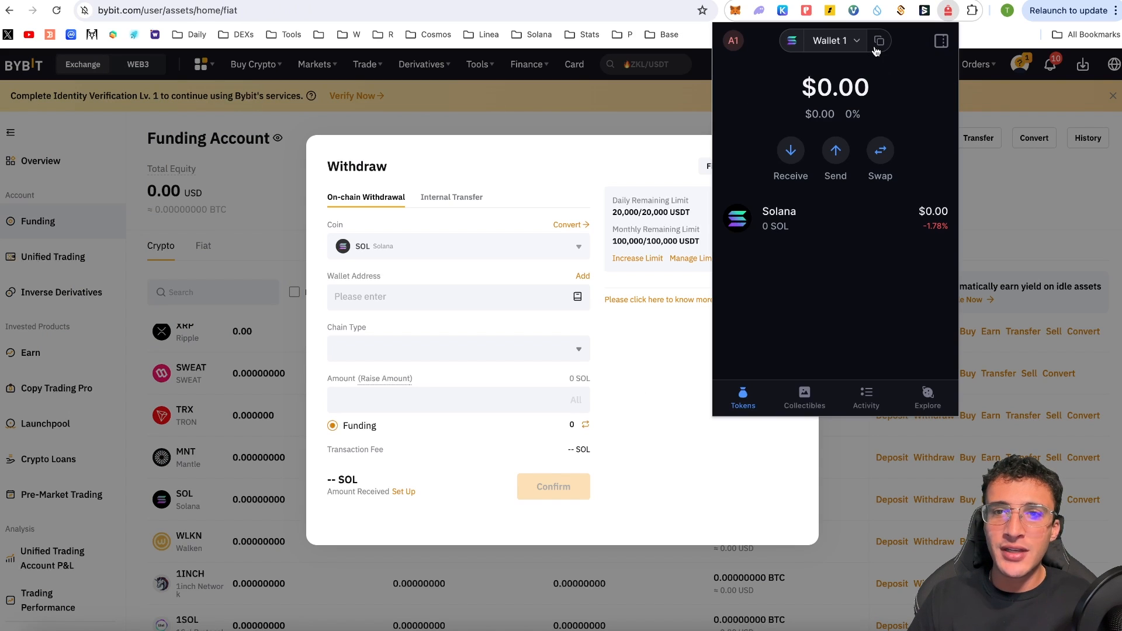
pyautogui.click(880, 41)
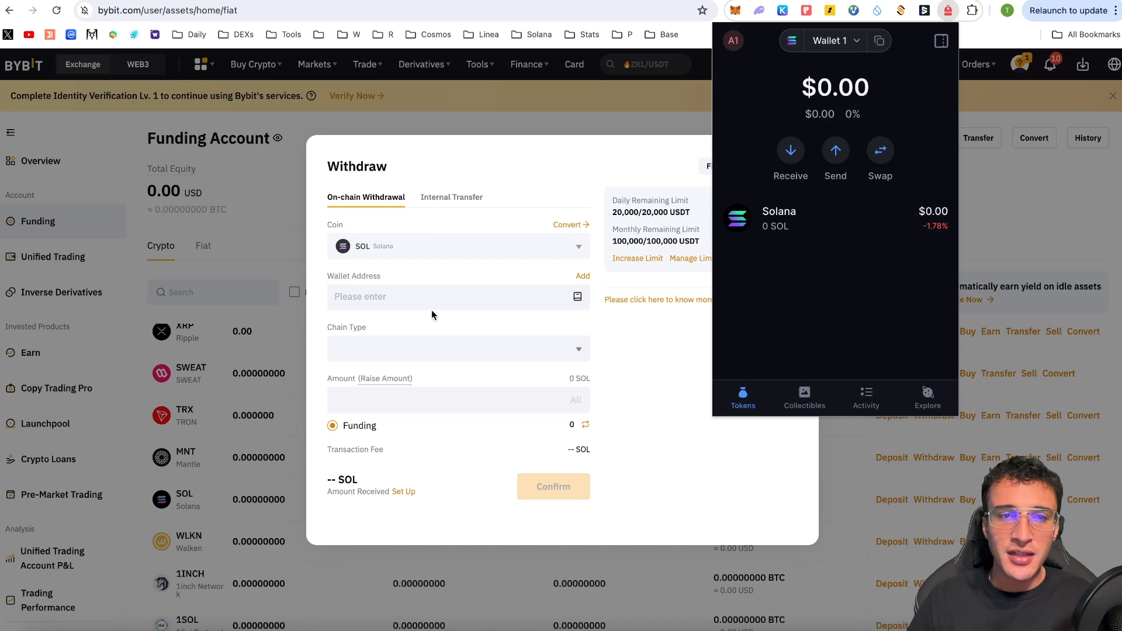
pyautogui.click(458, 296)
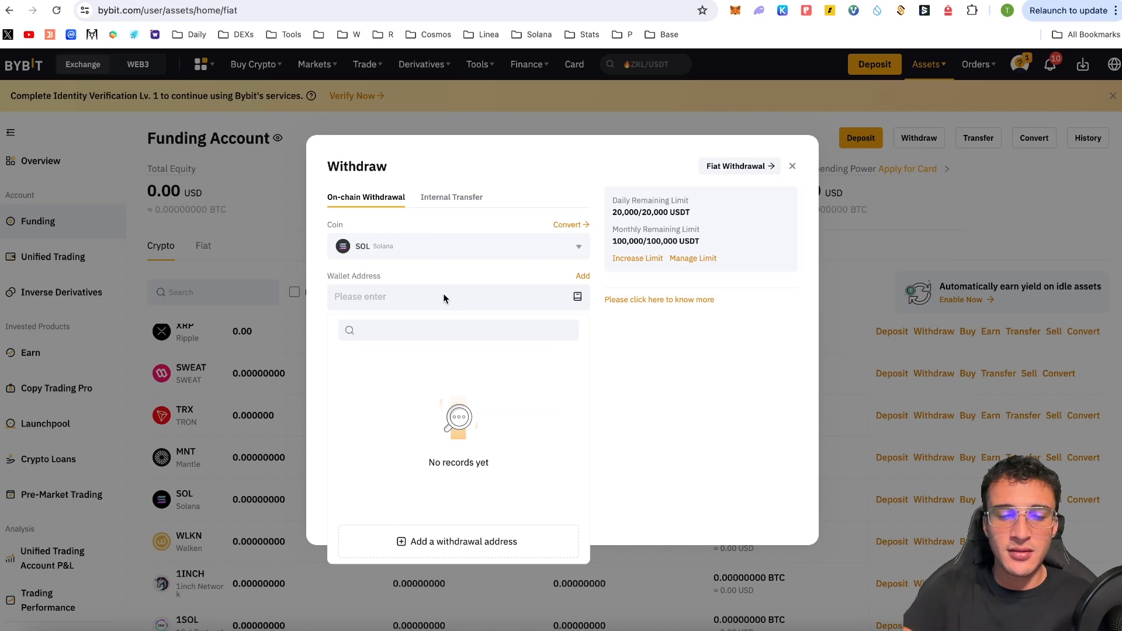
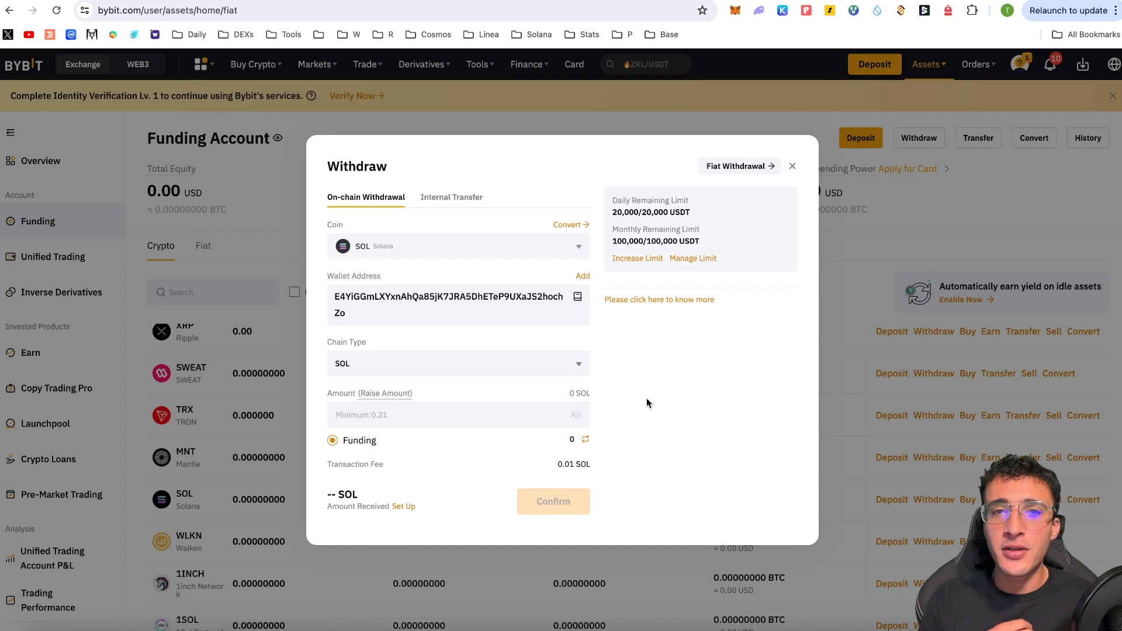
pyautogui.moveTo(712, 295)
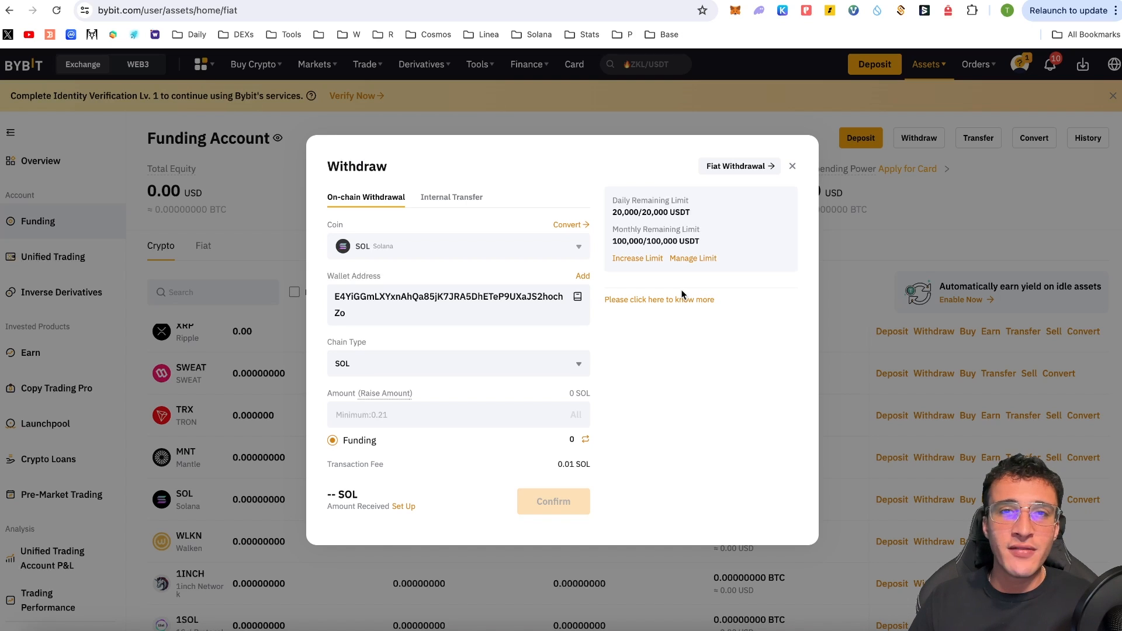
# Check the Backpack wallet for the incoming 0.15 SOL.
pyautogui.click(948, 10)
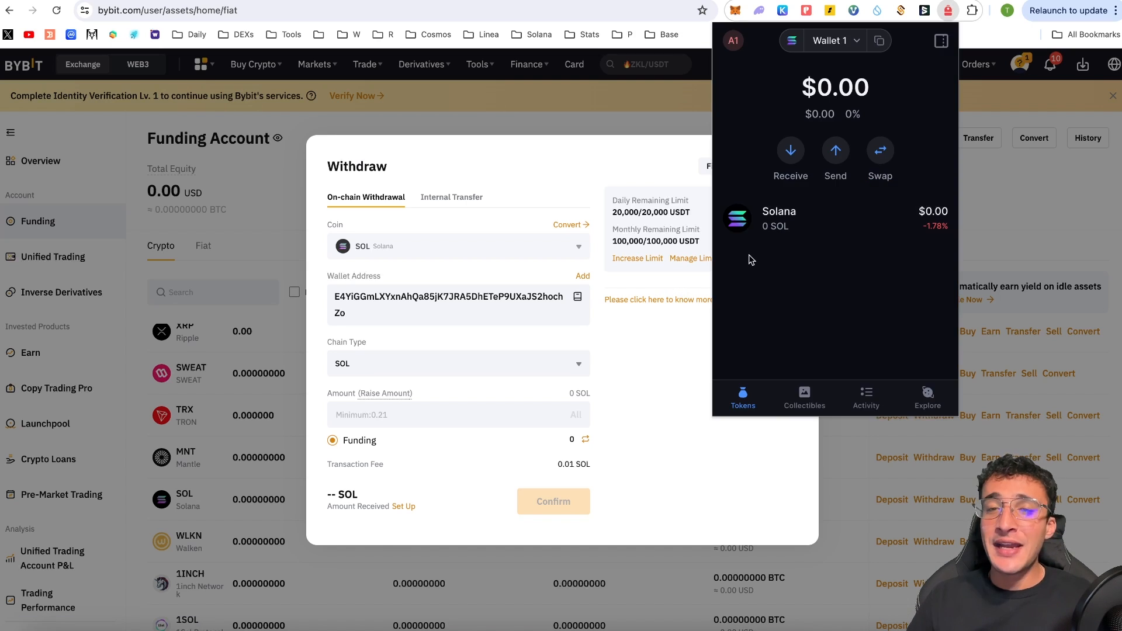
pyautogui.moveTo(813, 267)
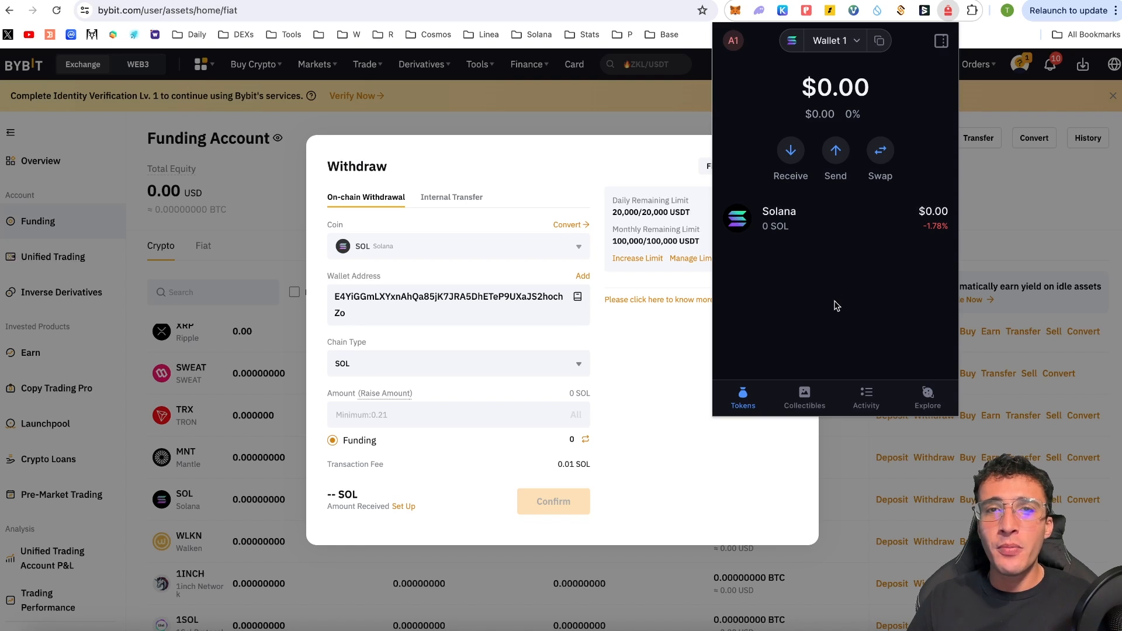
pyautogui.moveTo(923, 160)
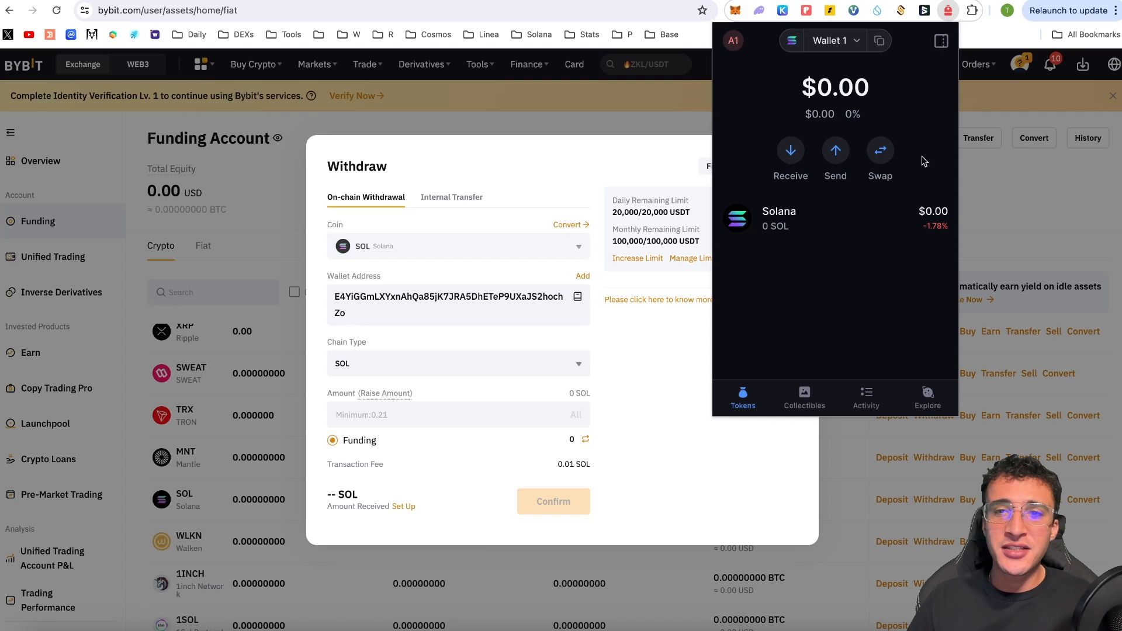
pyautogui.moveTo(922, 170)
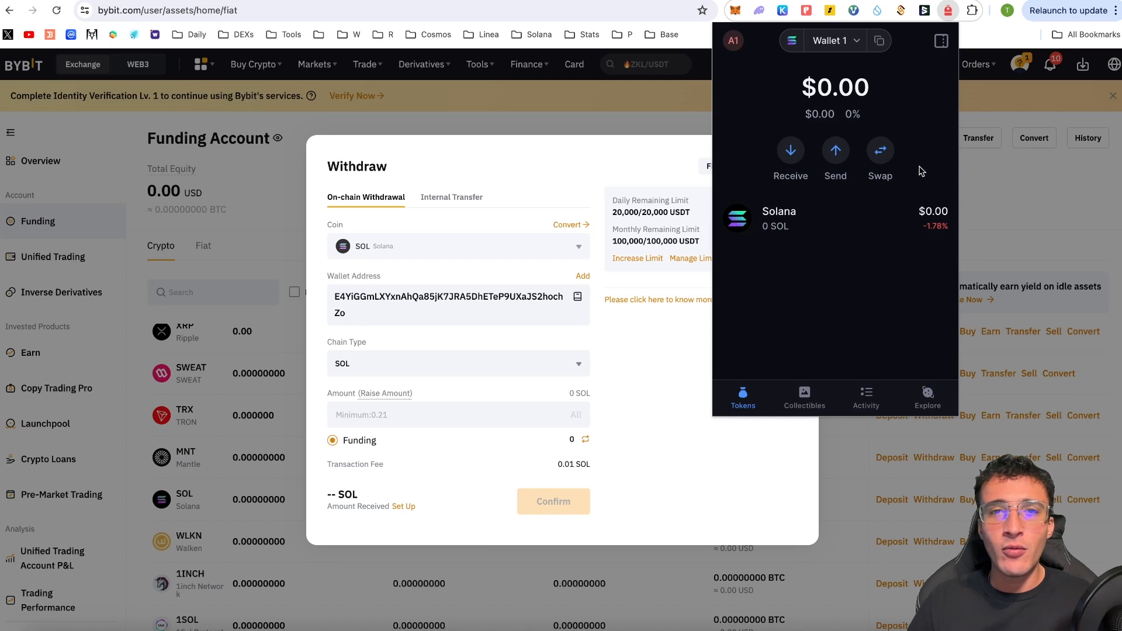
pyautogui.moveTo(898, 287)
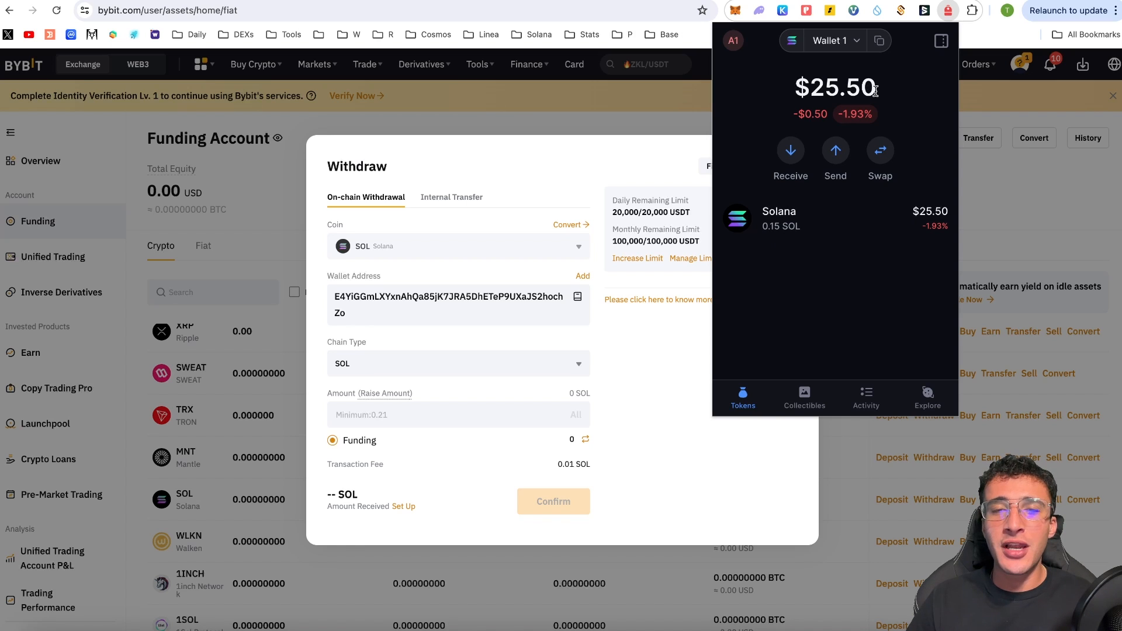
pyautogui.moveTo(892, 103)
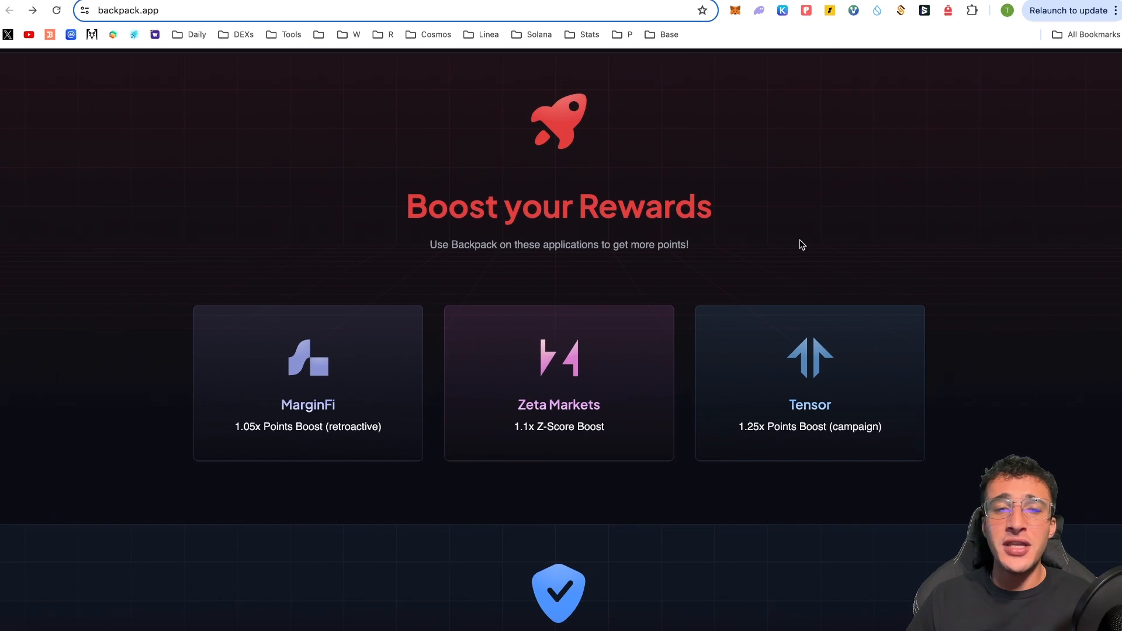
pyautogui.moveTo(405, 339)
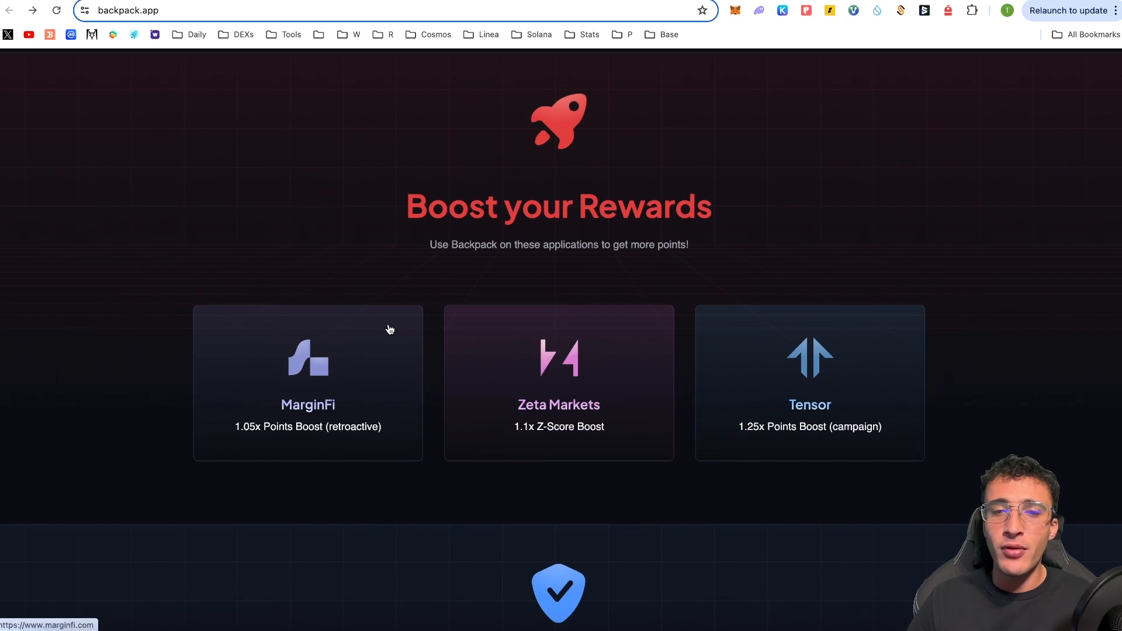
pyautogui.moveTo(355, 357)
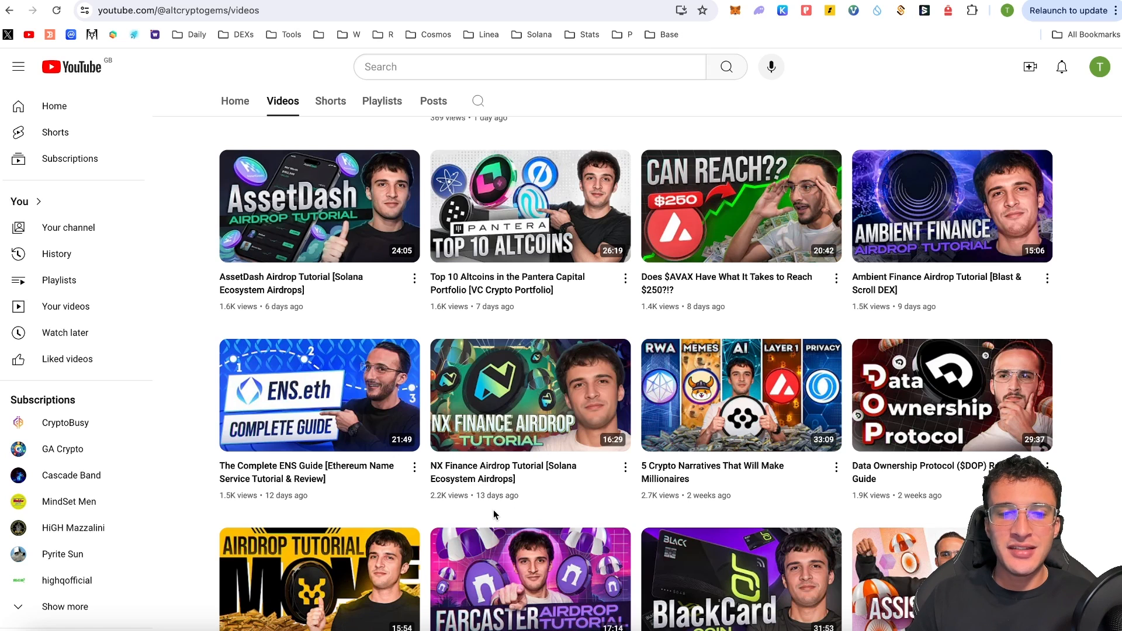
pyautogui.moveTo(531, 396)
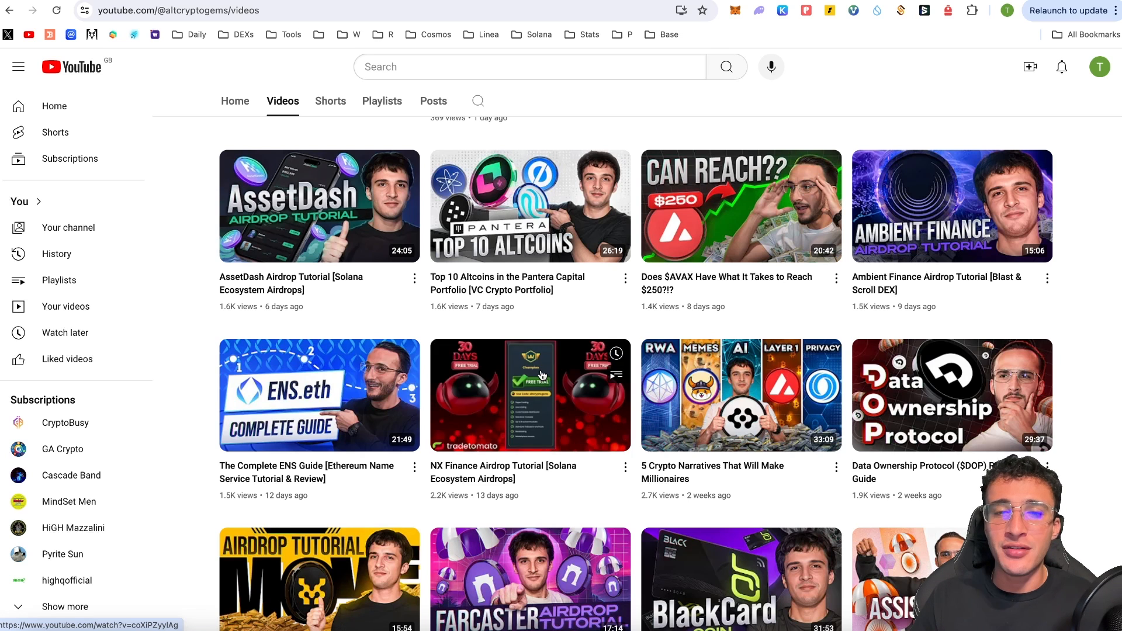
# Navigate from YouTube back to backpack.app and its rewards section.
pyautogui.write('backpack.app')
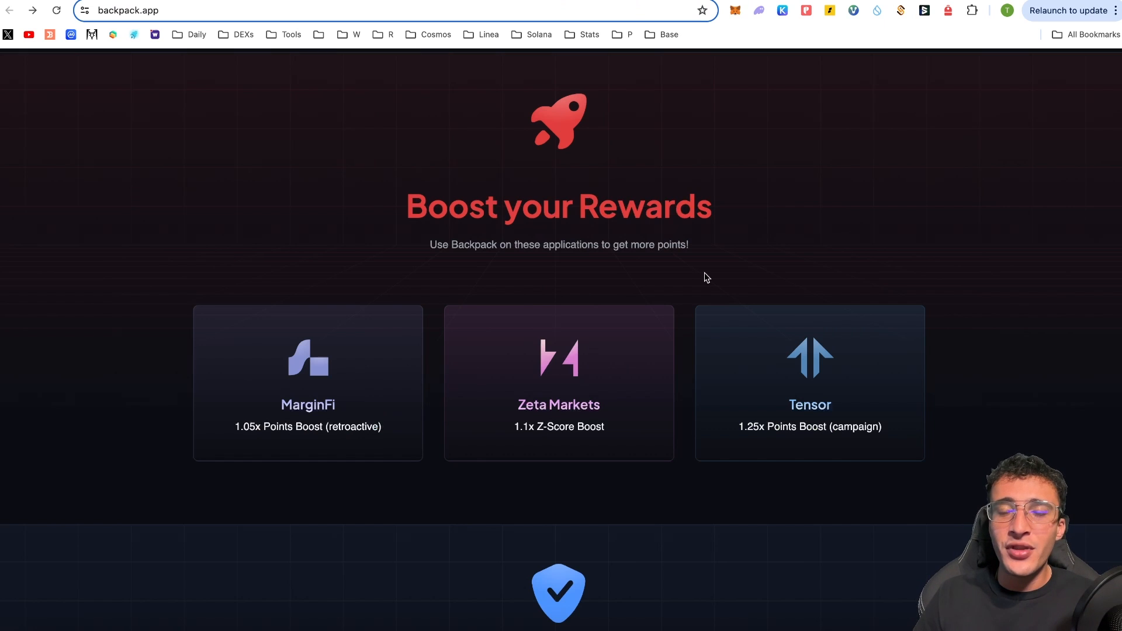
pyautogui.moveTo(756, 254)
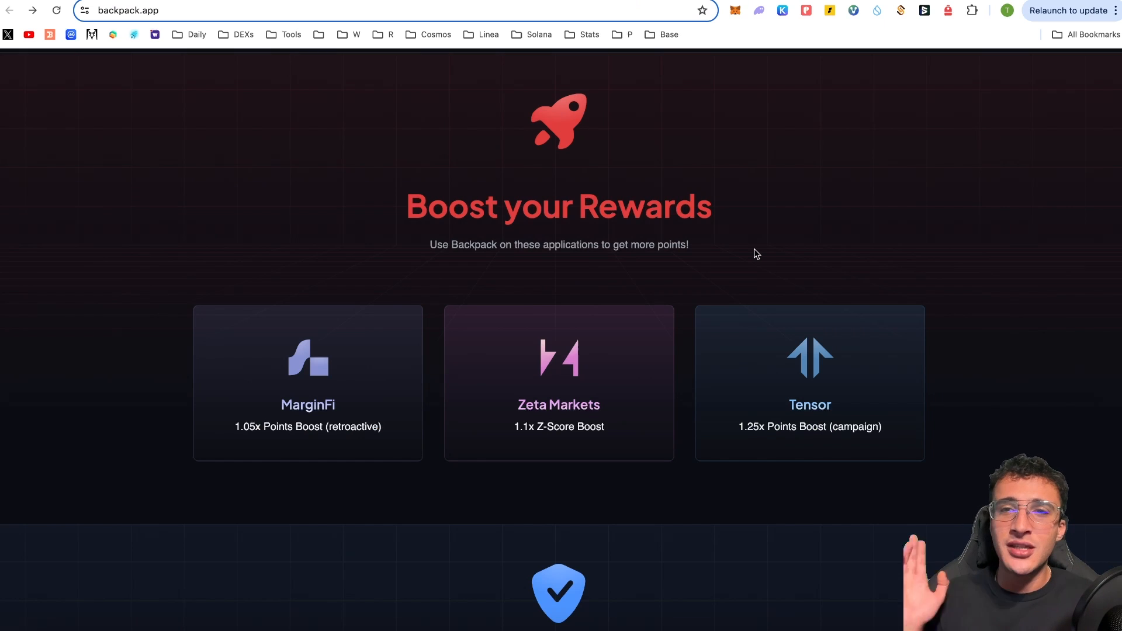
pyautogui.moveTo(930, 110)
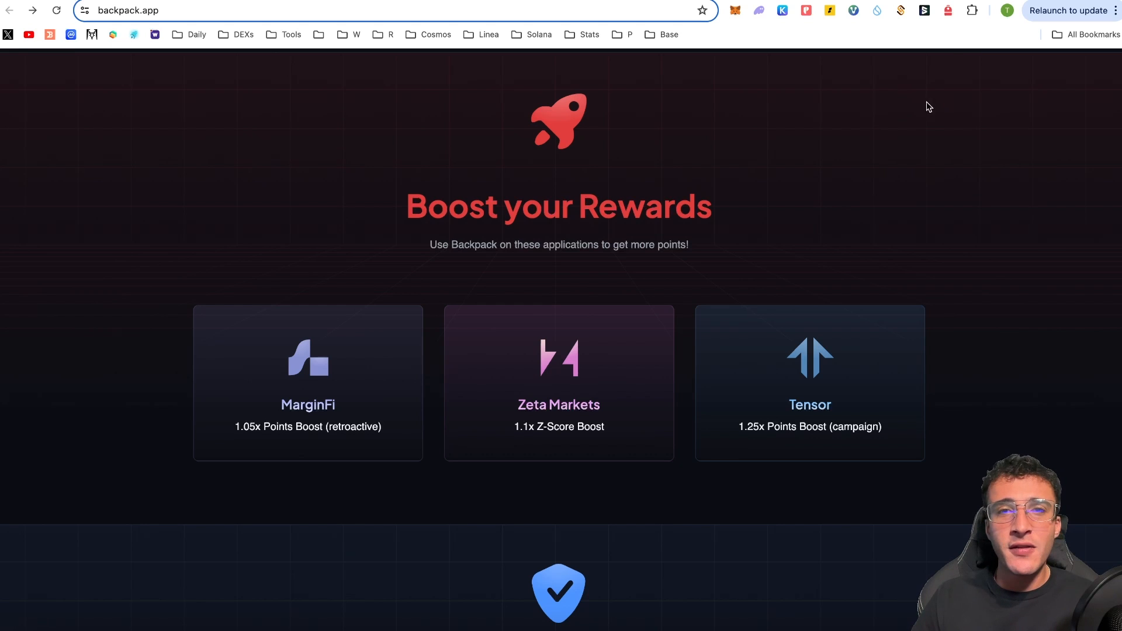
# Bring up the Backpack wallet popup showing 0.15 SOL worth $25.48.
pyautogui.click(948, 11)
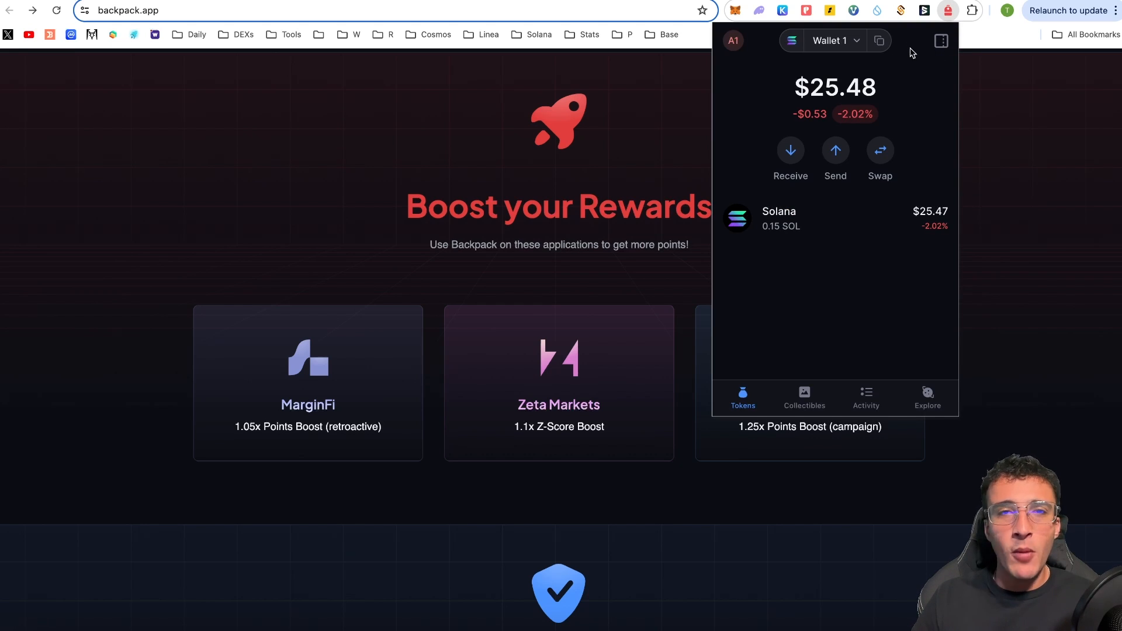
pyautogui.moveTo(907, 149)
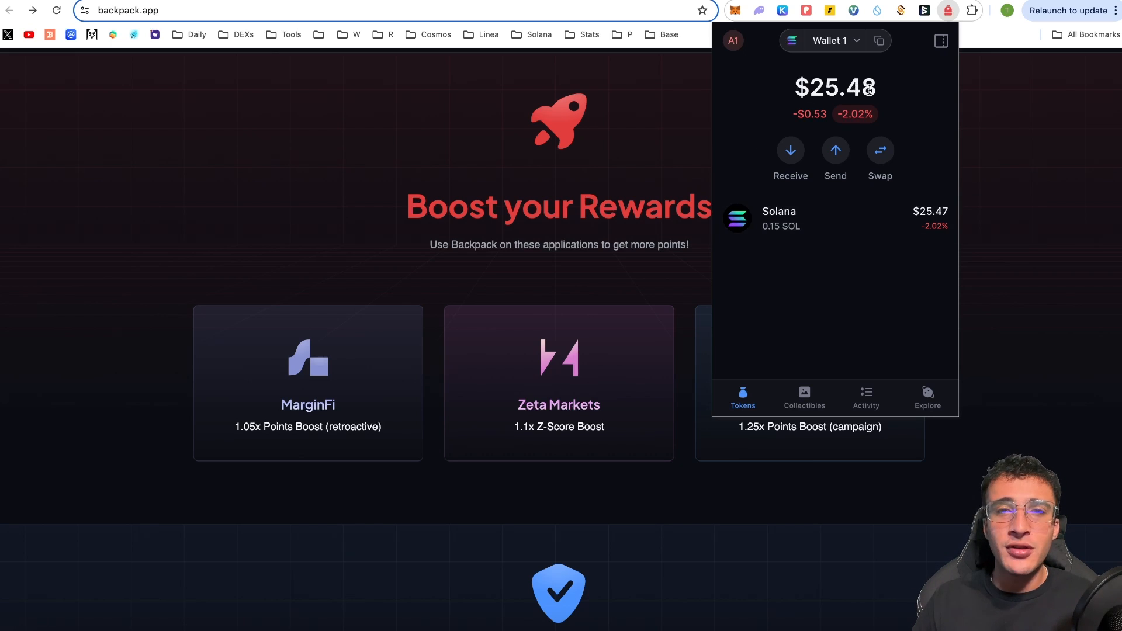
pyautogui.moveTo(891, 139)
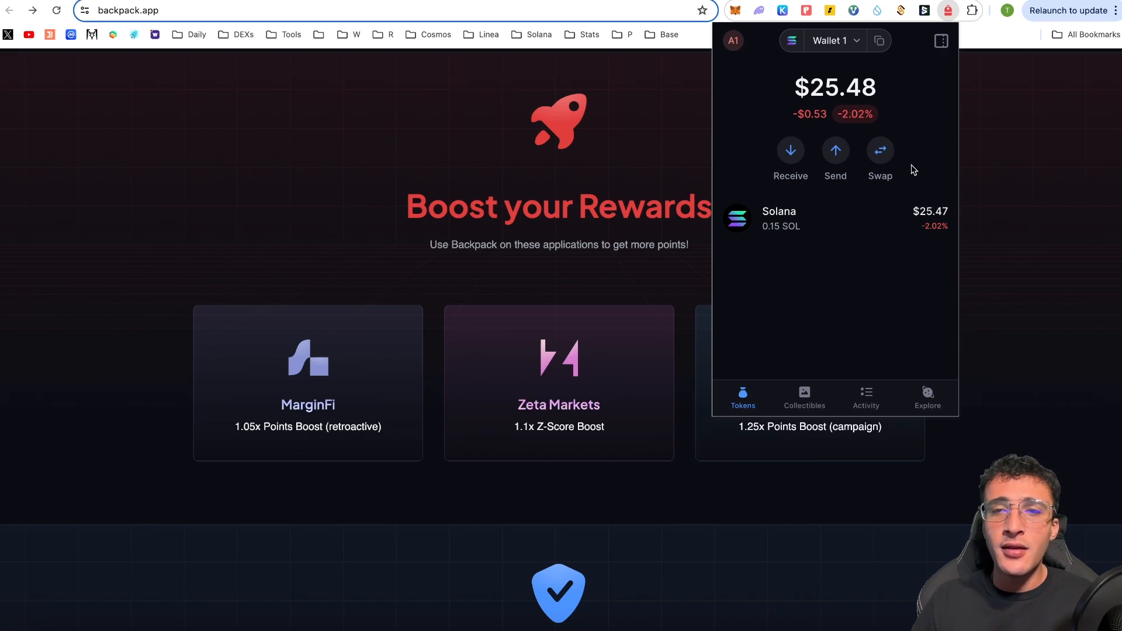
# Swap 0.03 SOL for about 5.06 USD Coin and return to the $30.53 token balances.
pyautogui.click(879, 151)
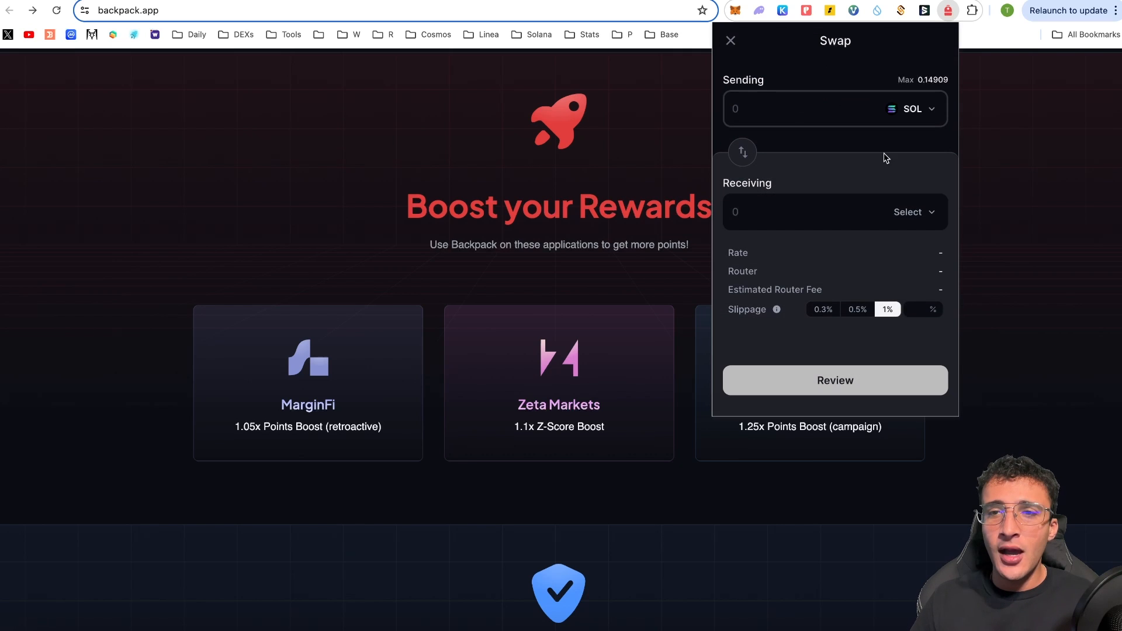
pyautogui.moveTo(885, 119)
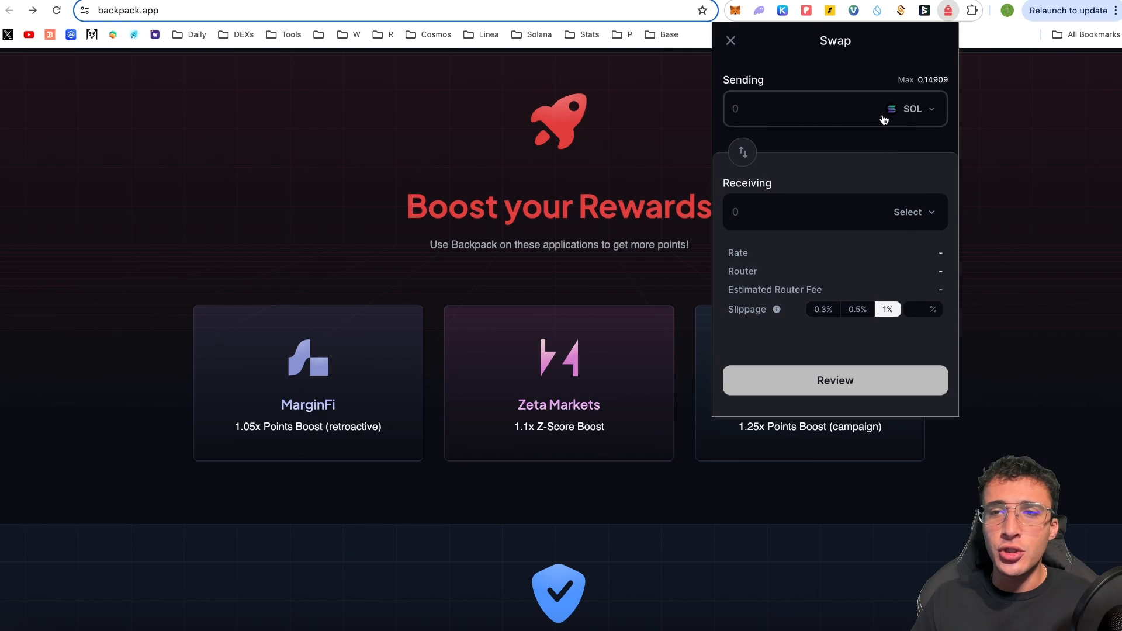
pyautogui.moveTo(882, 230)
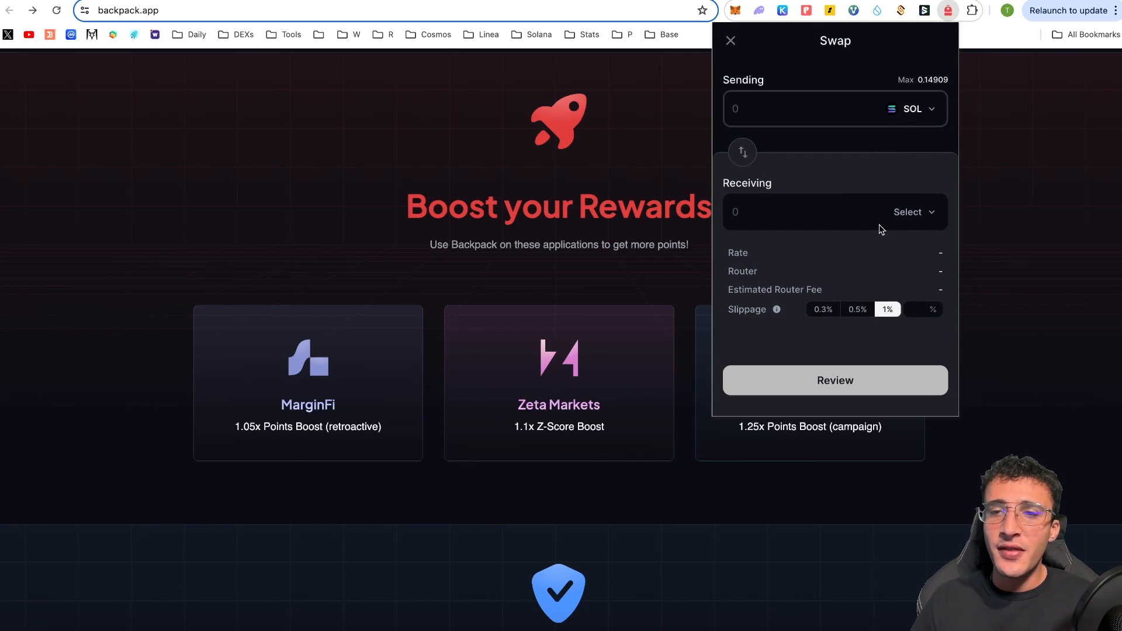
pyautogui.click(907, 212)
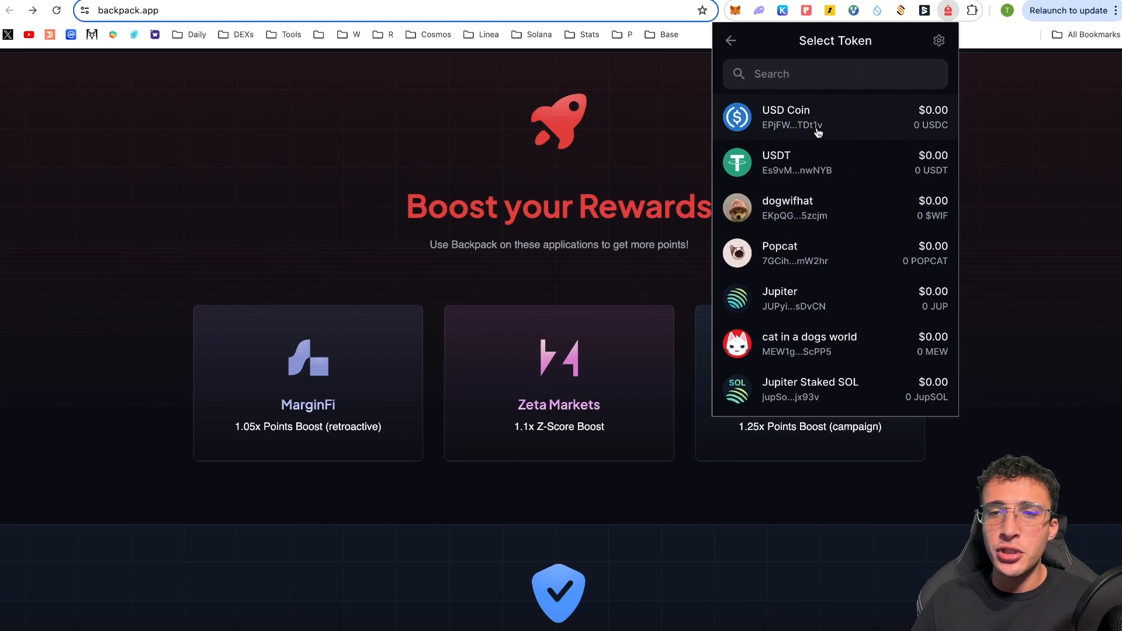
pyautogui.moveTo(906, 196)
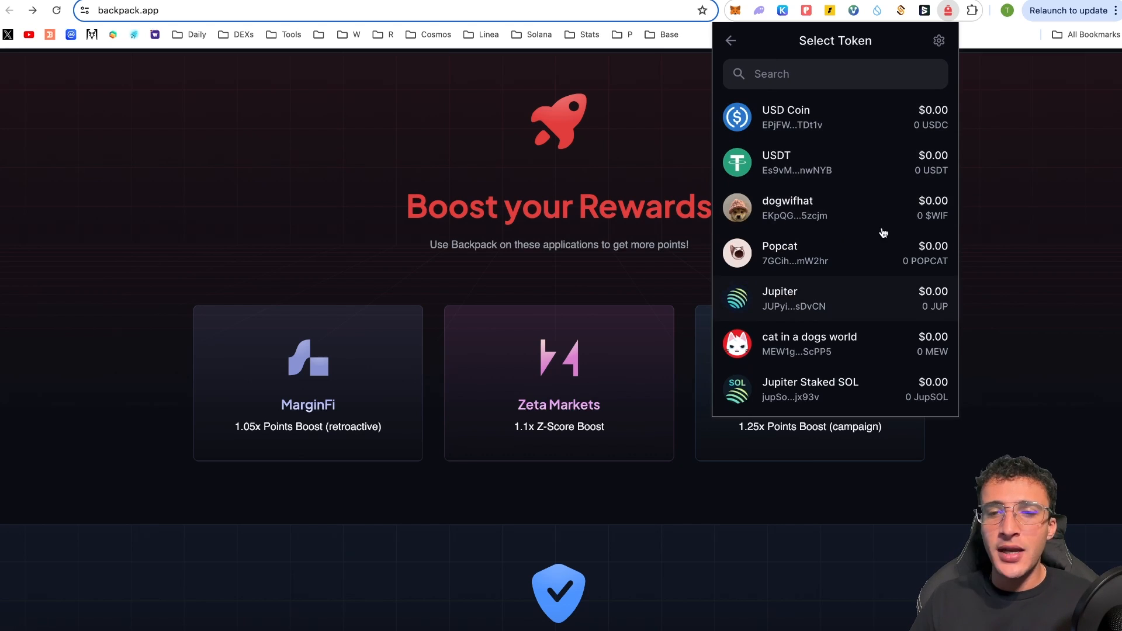
pyautogui.moveTo(844, 124)
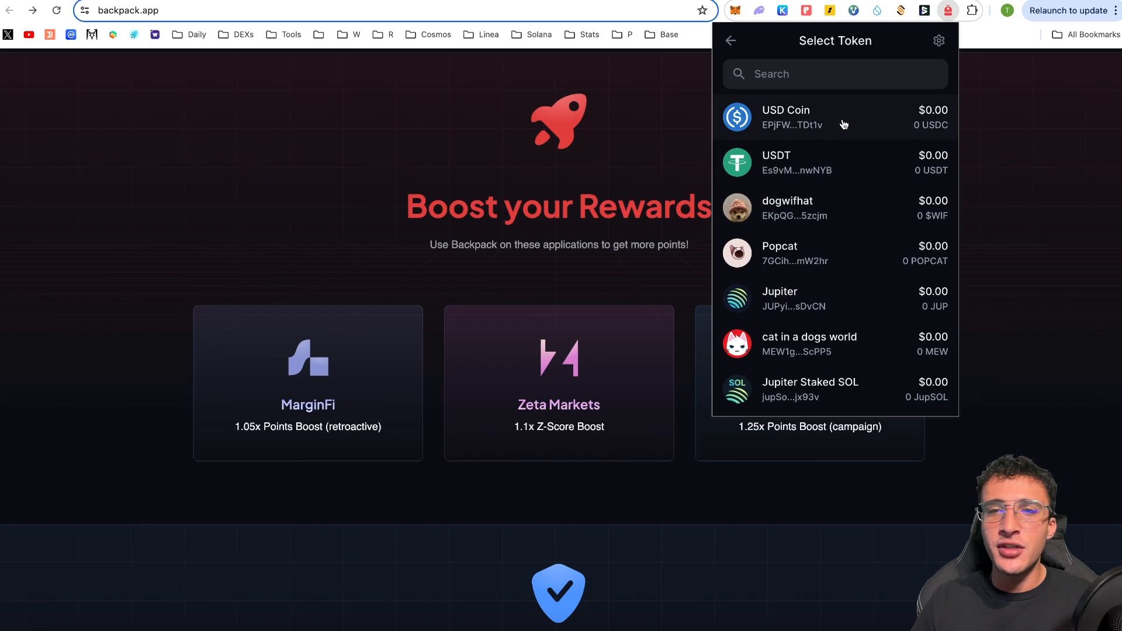
pyautogui.click(785, 117)
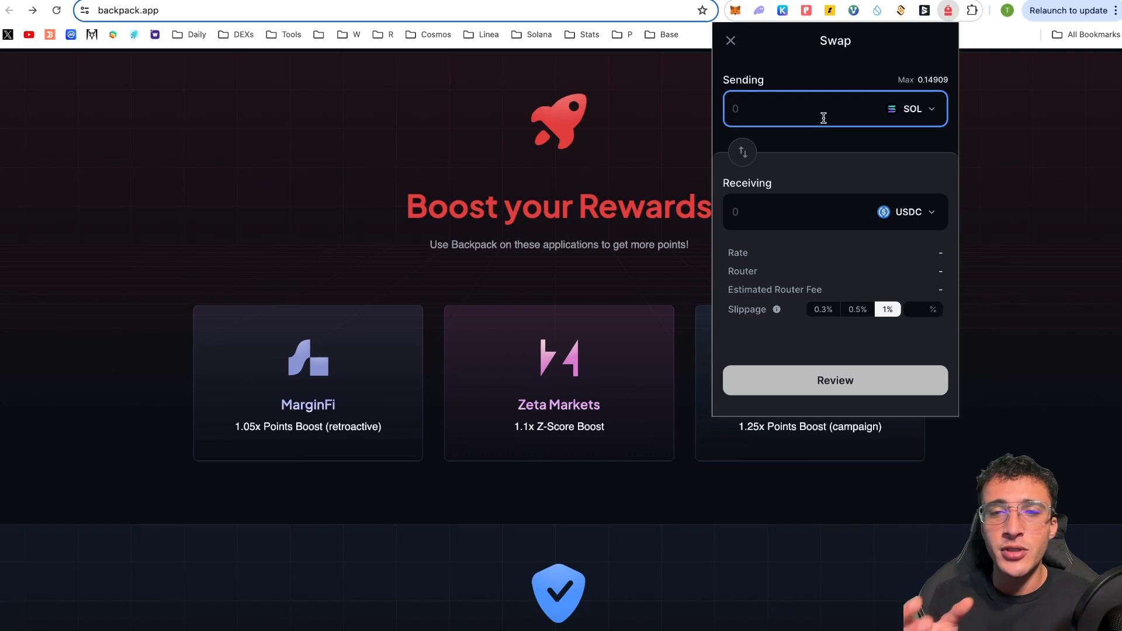
pyautogui.write('0.03')
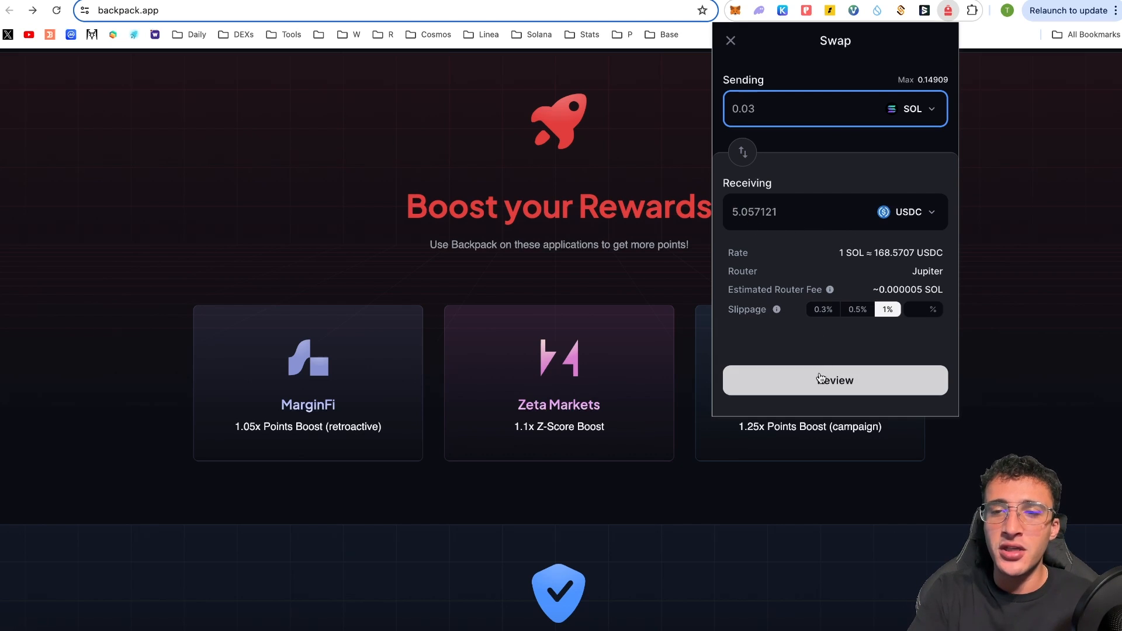
pyautogui.click(835, 379)
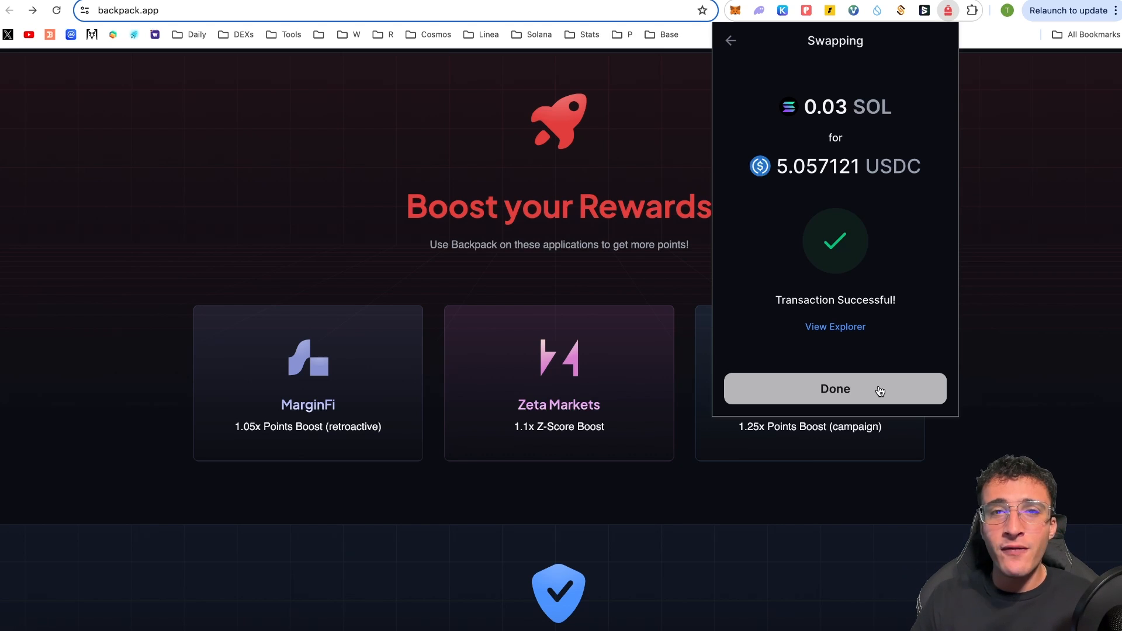
pyautogui.click(835, 388)
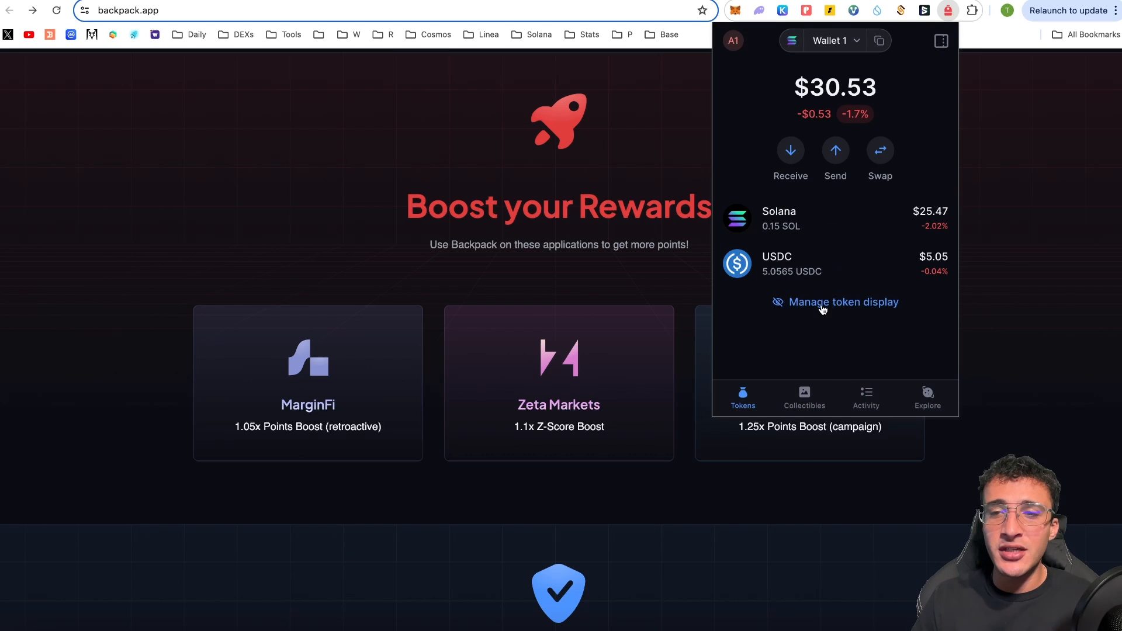
pyautogui.moveTo(805, 243)
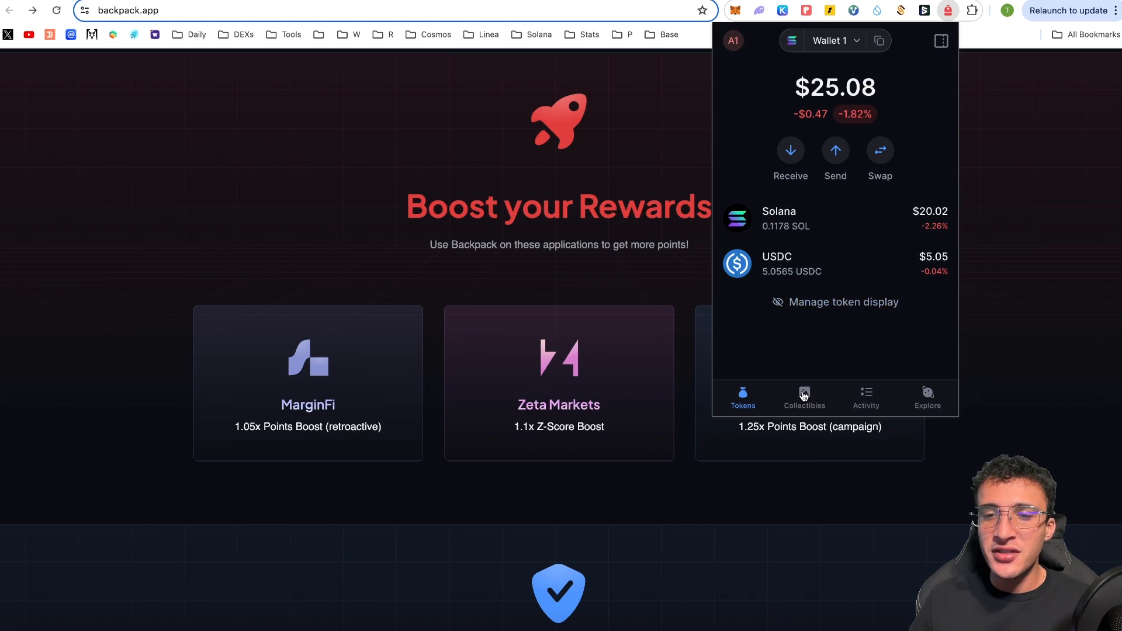
# Show the wallet's empty NFT collection on the Collectibles tab.
pyautogui.click(805, 397)
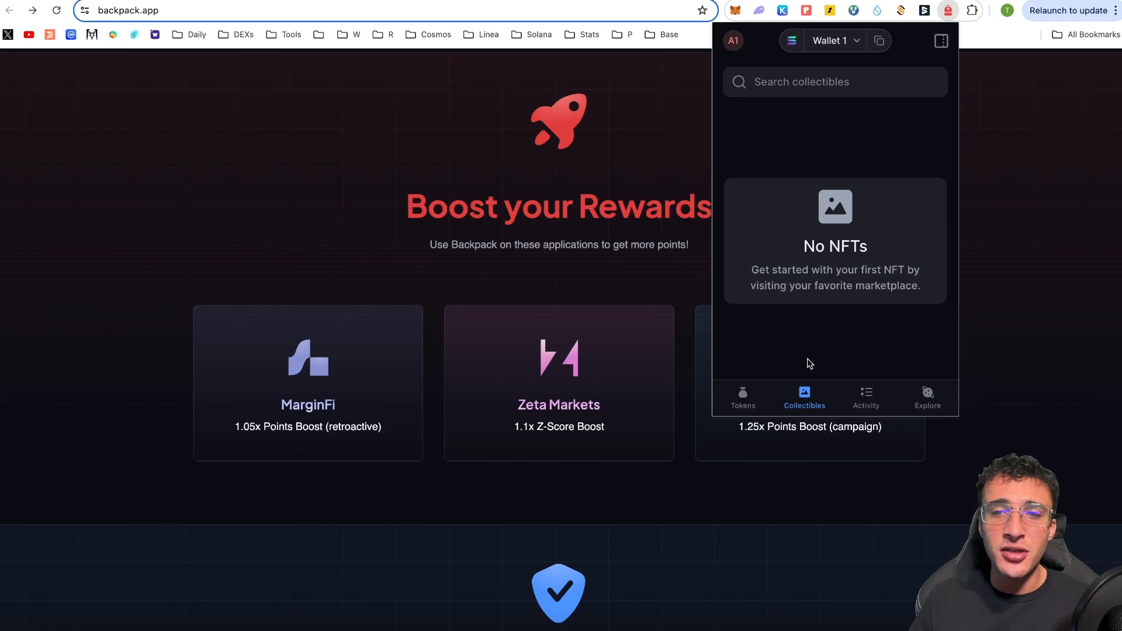
pyautogui.moveTo(827, 260)
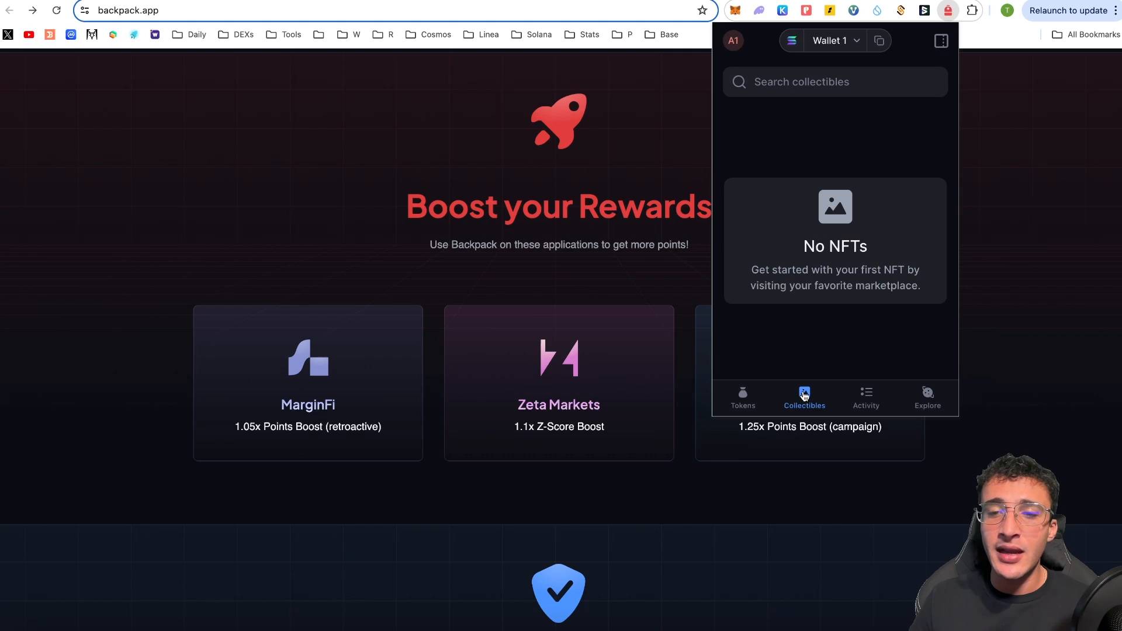
# View the transaction history with the USDC sent and SOL received, then the Solana app directory.
pyautogui.click(865, 397)
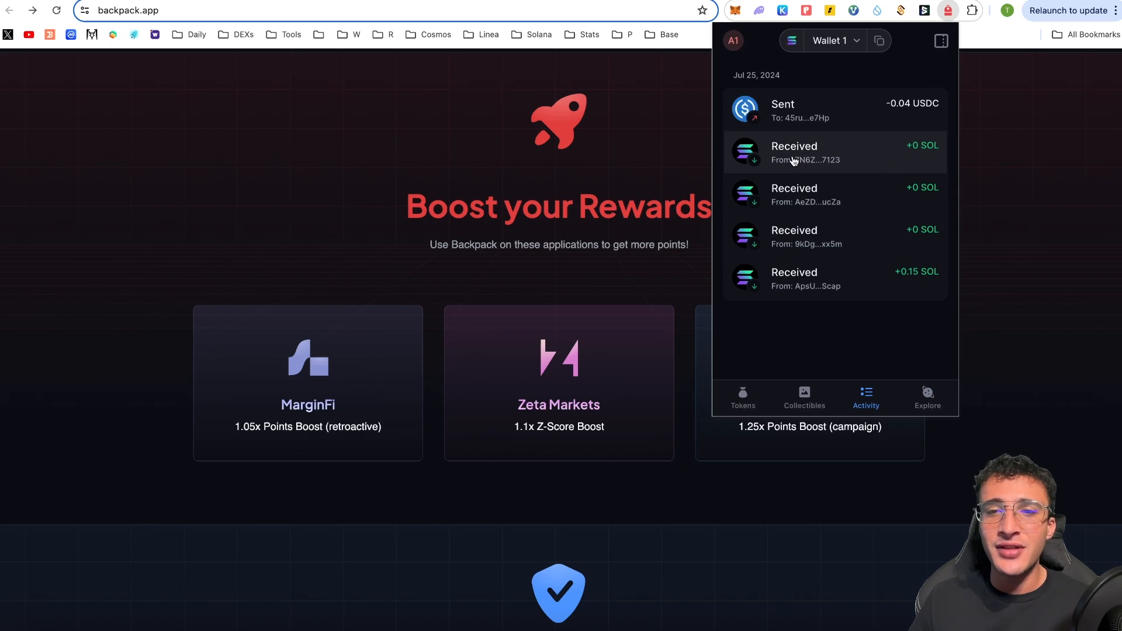
pyautogui.moveTo(799, 85)
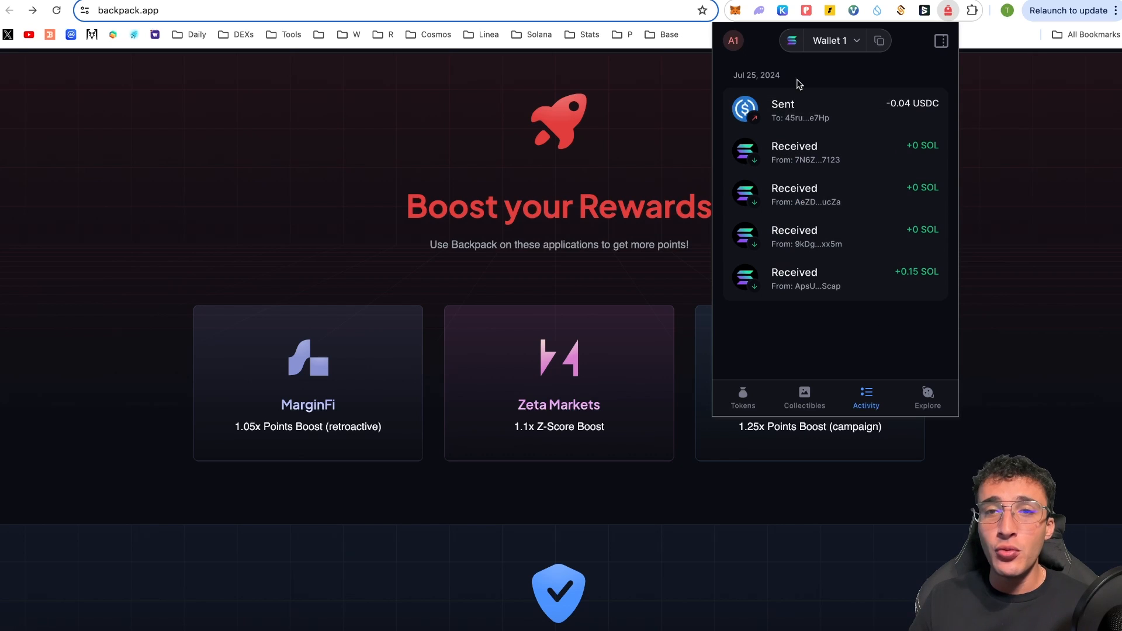
pyautogui.moveTo(734, 75)
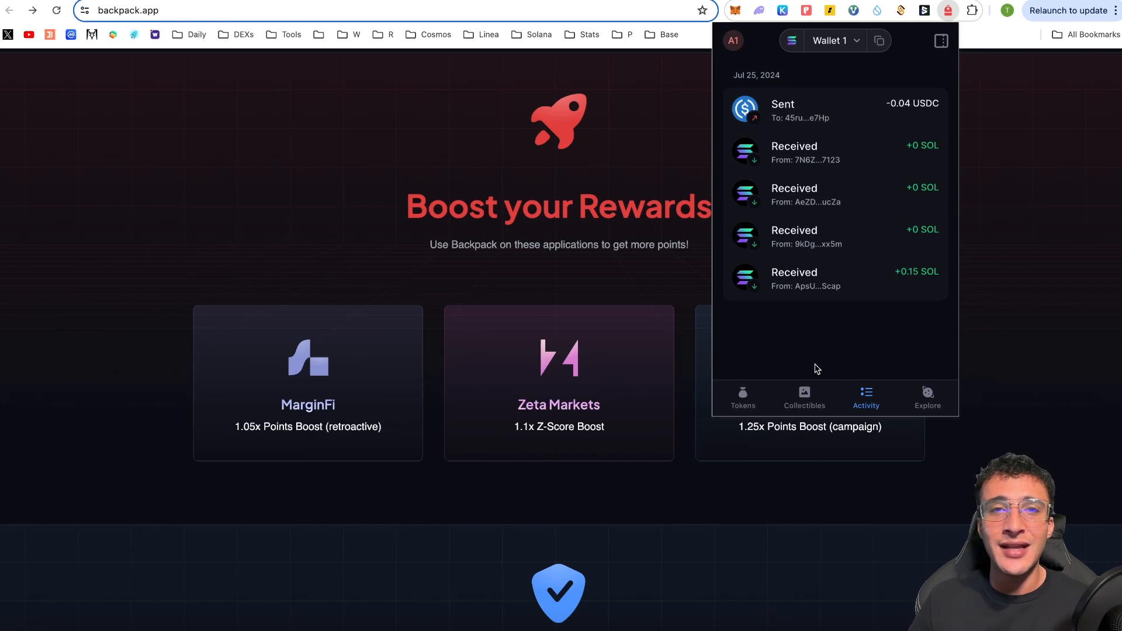
pyautogui.moveTo(883, 326)
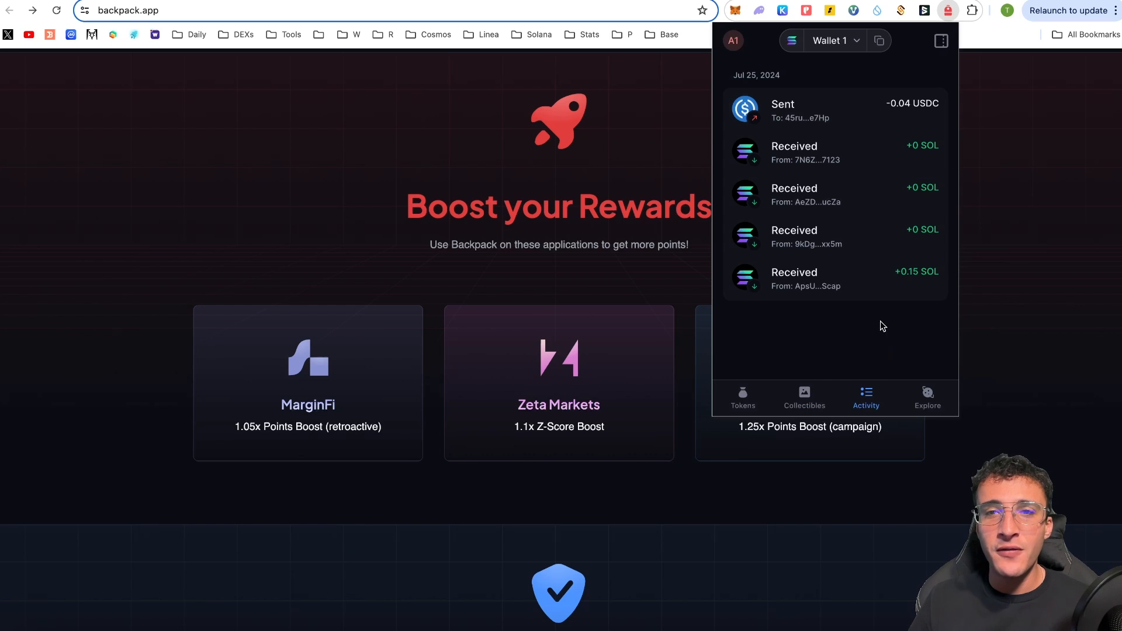
pyautogui.moveTo(906, 365)
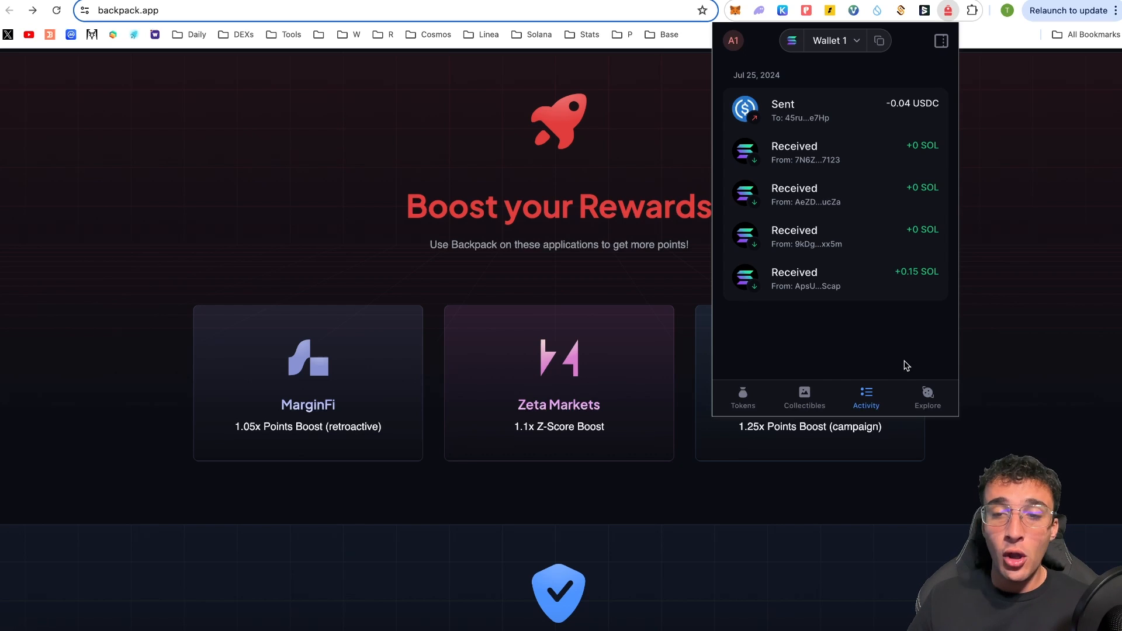
pyautogui.click(927, 398)
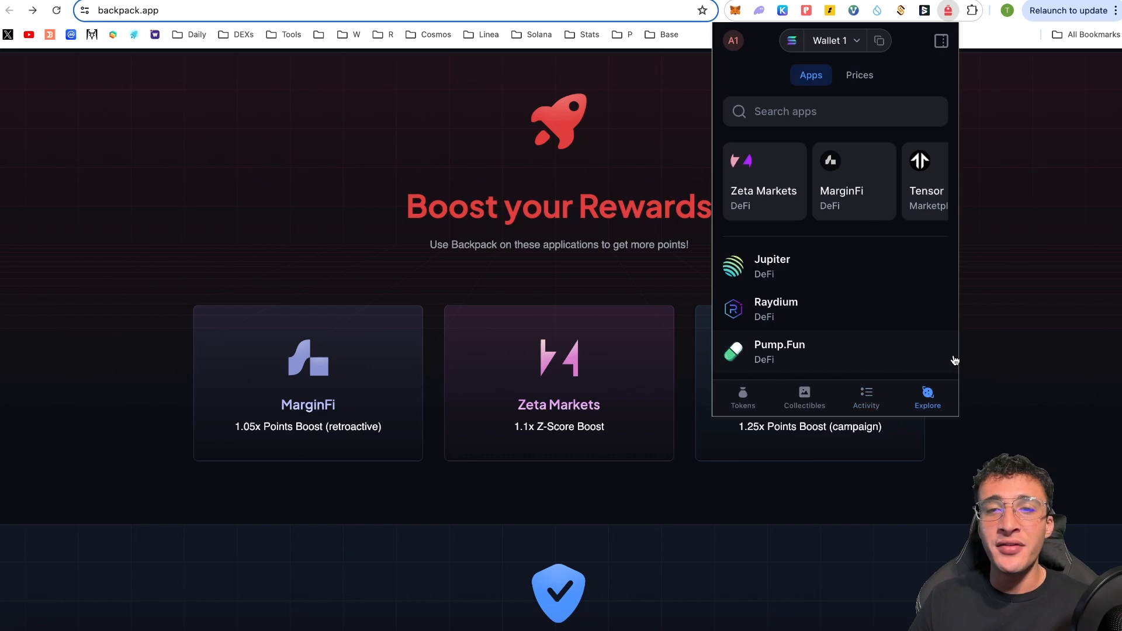
pyautogui.moveTo(946, 357)
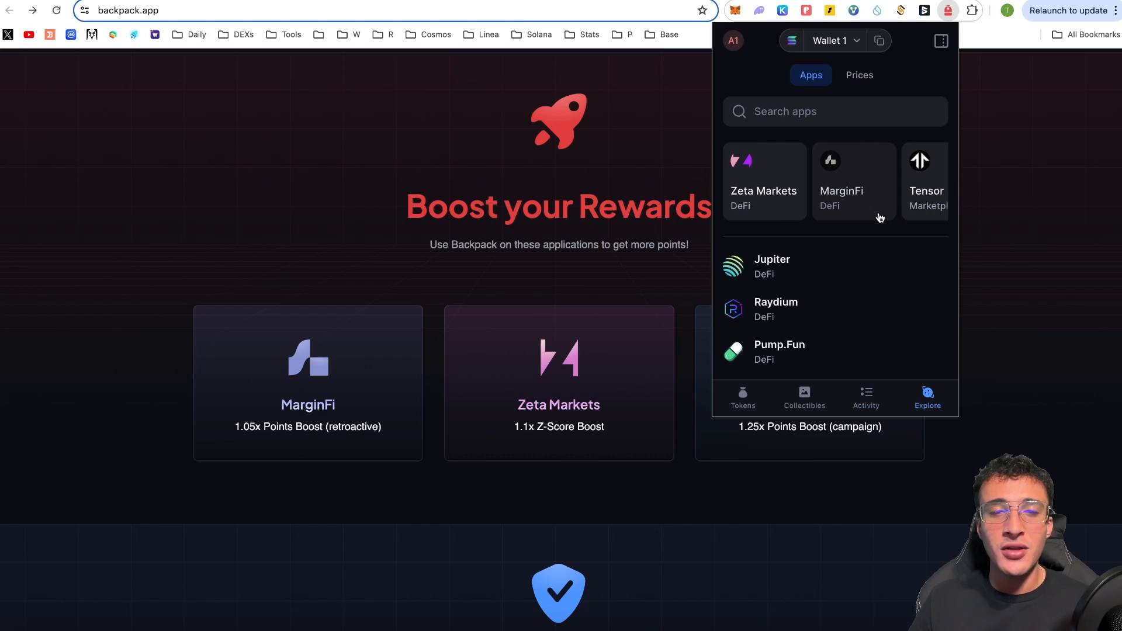
pyautogui.moveTo(893, 228)
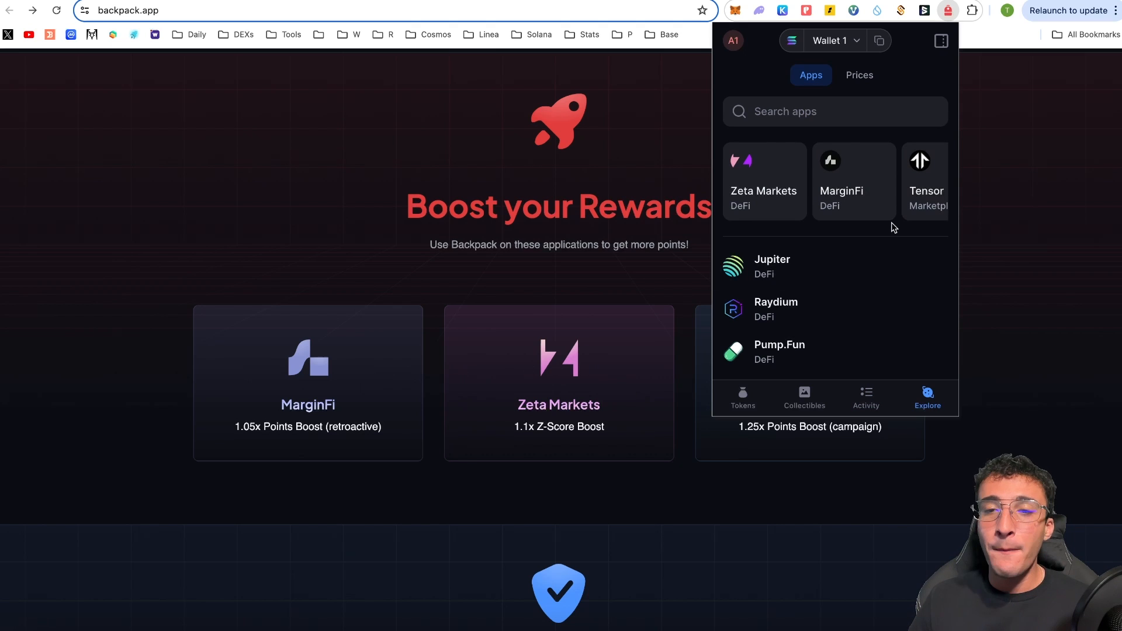
# Scroll the app directory down to Galxe and Hedgehog Markets and back to the featured apps with Jupiter.
pyautogui.scroll(-3)
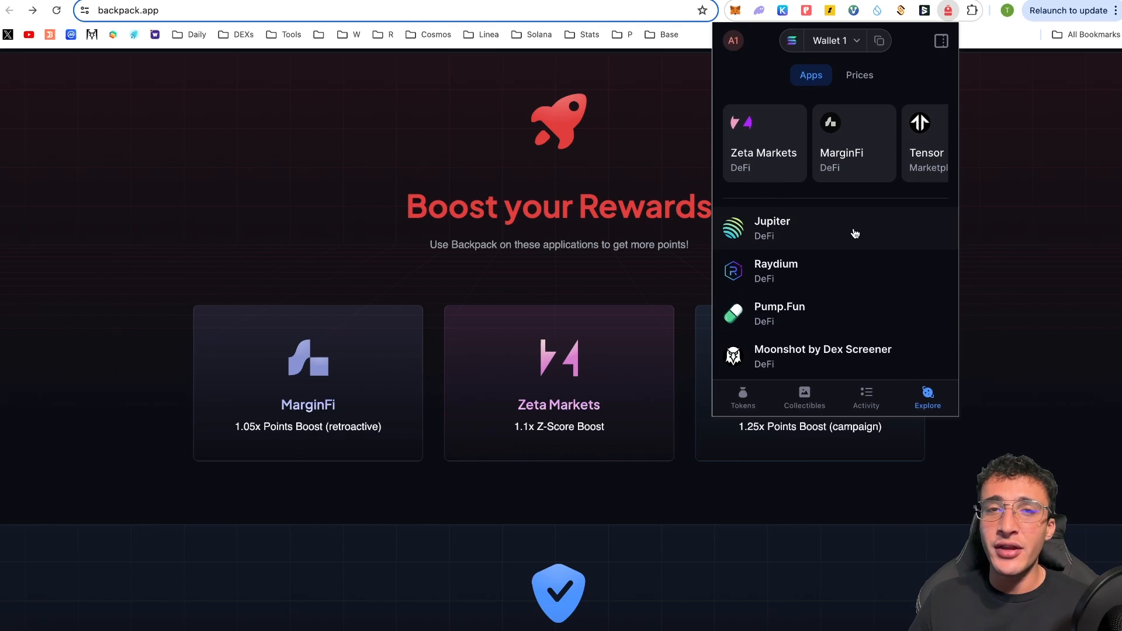
pyautogui.scroll(-3)
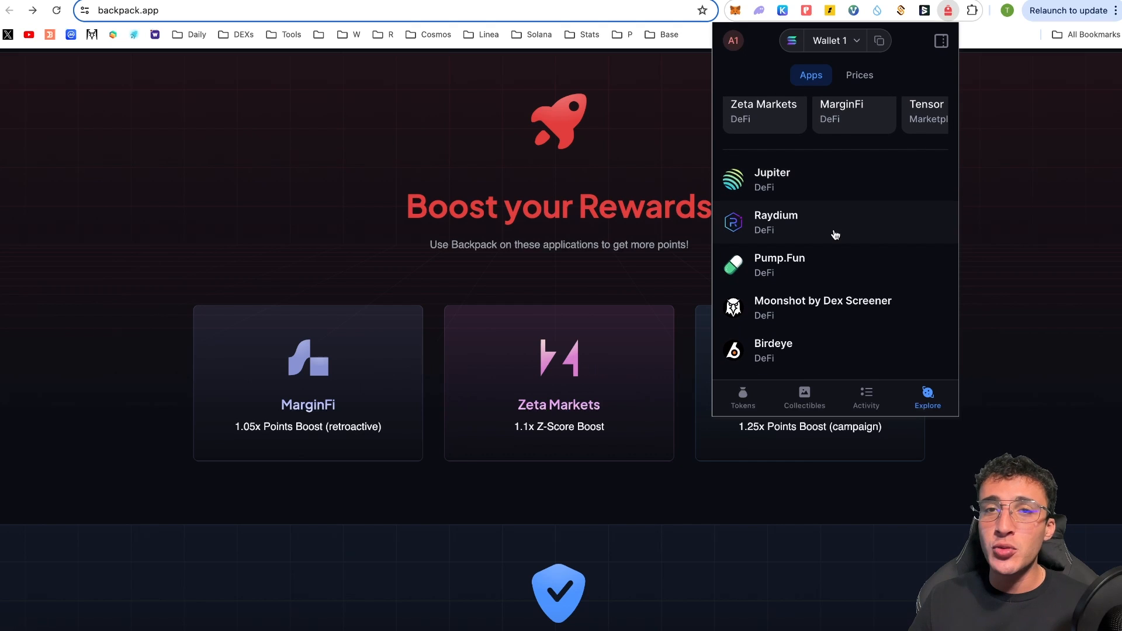
pyautogui.moveTo(856, 228)
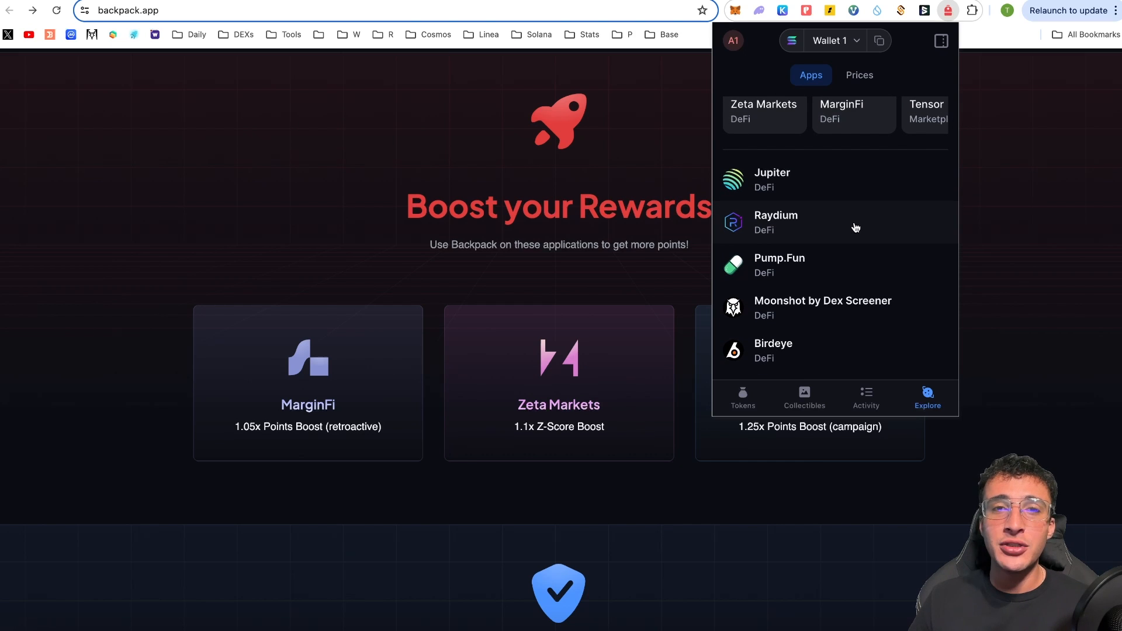
pyautogui.moveTo(824, 257)
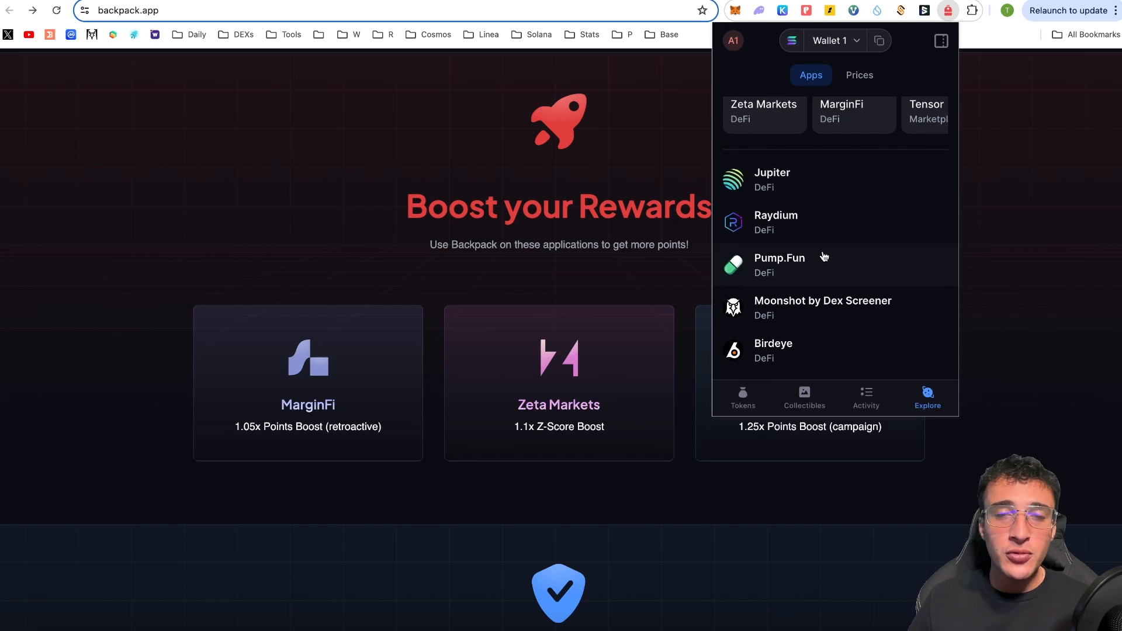
pyautogui.moveTo(837, 255)
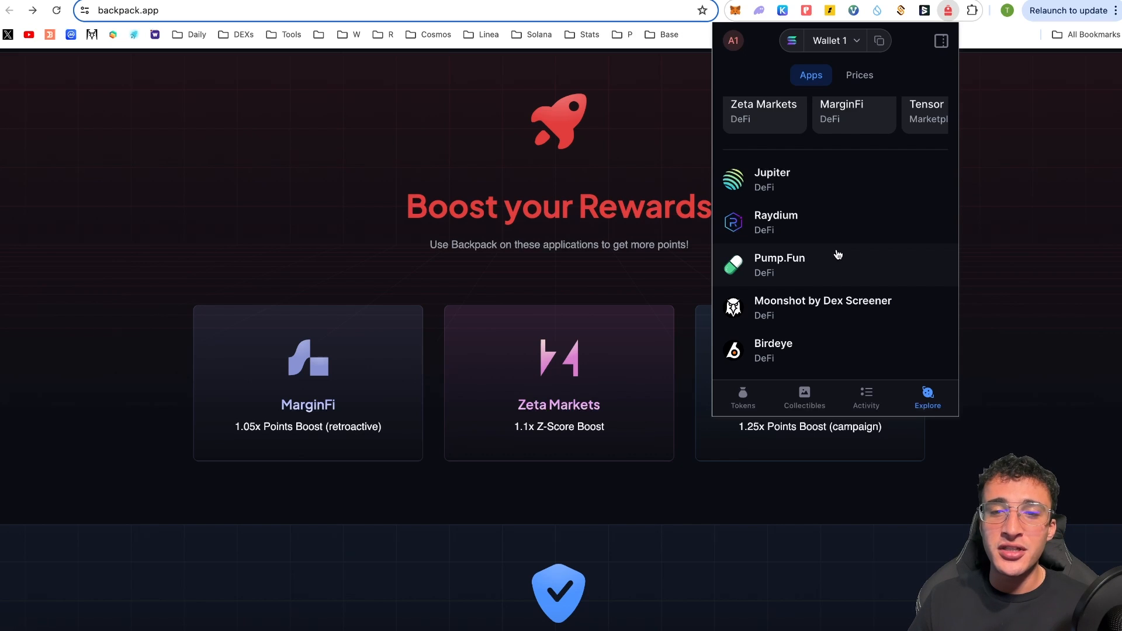
pyautogui.scroll(-3)
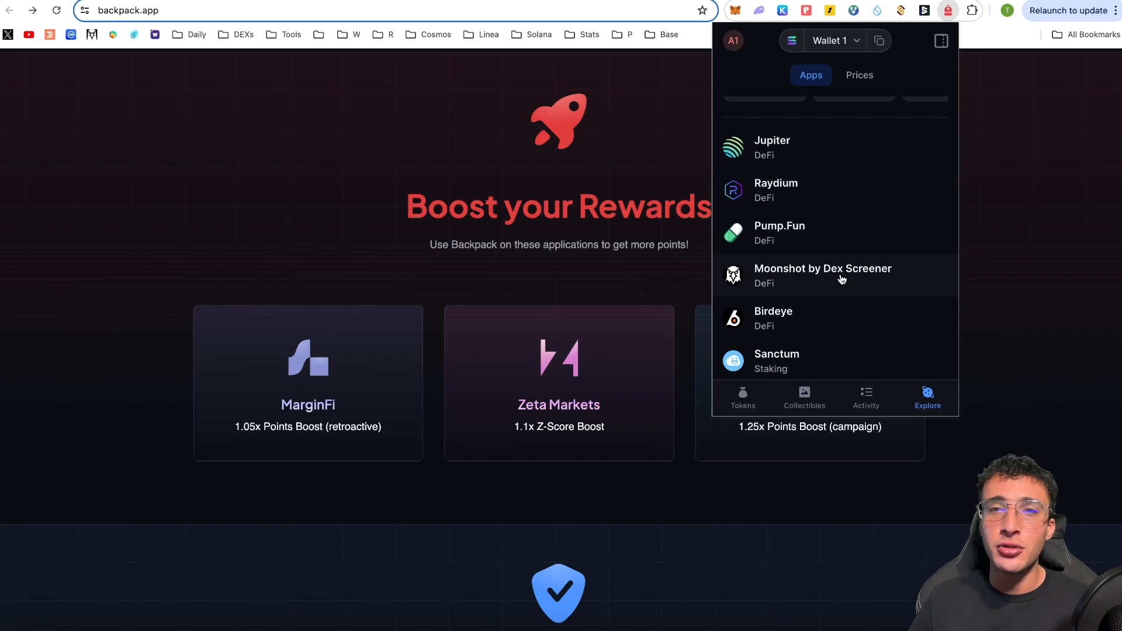
pyautogui.scroll(-3)
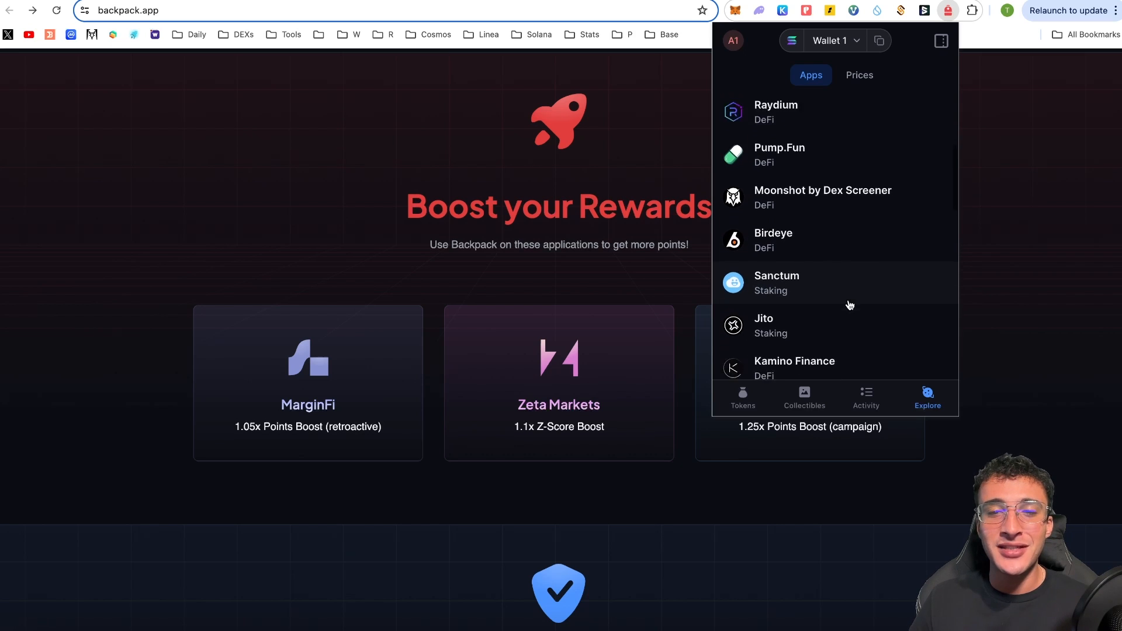
pyautogui.scroll(-3)
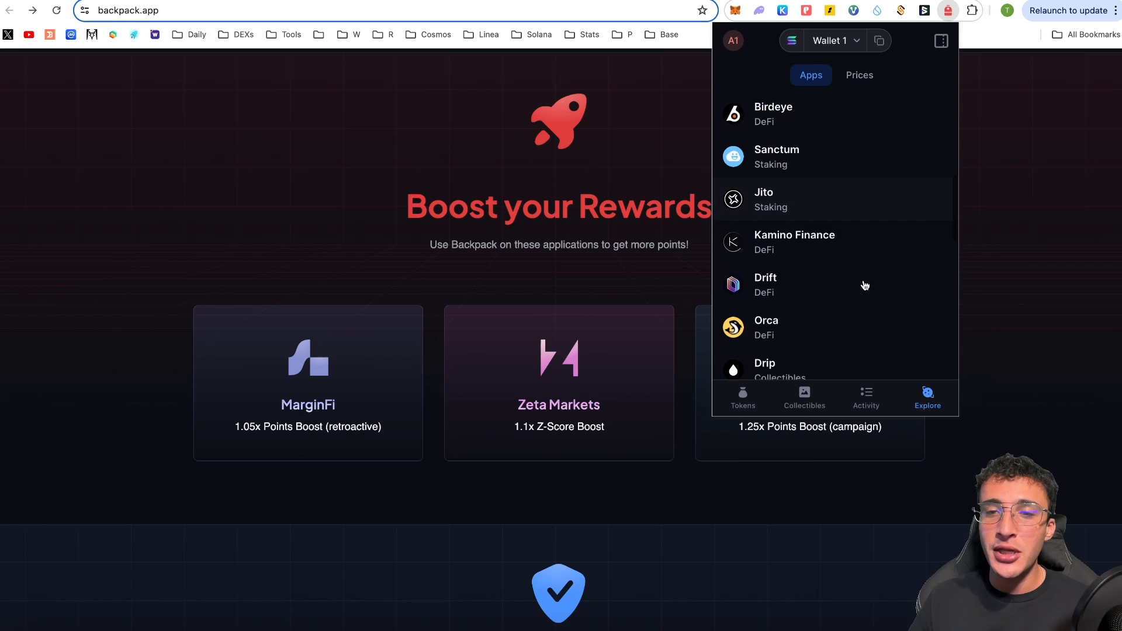
pyautogui.scroll(-3)
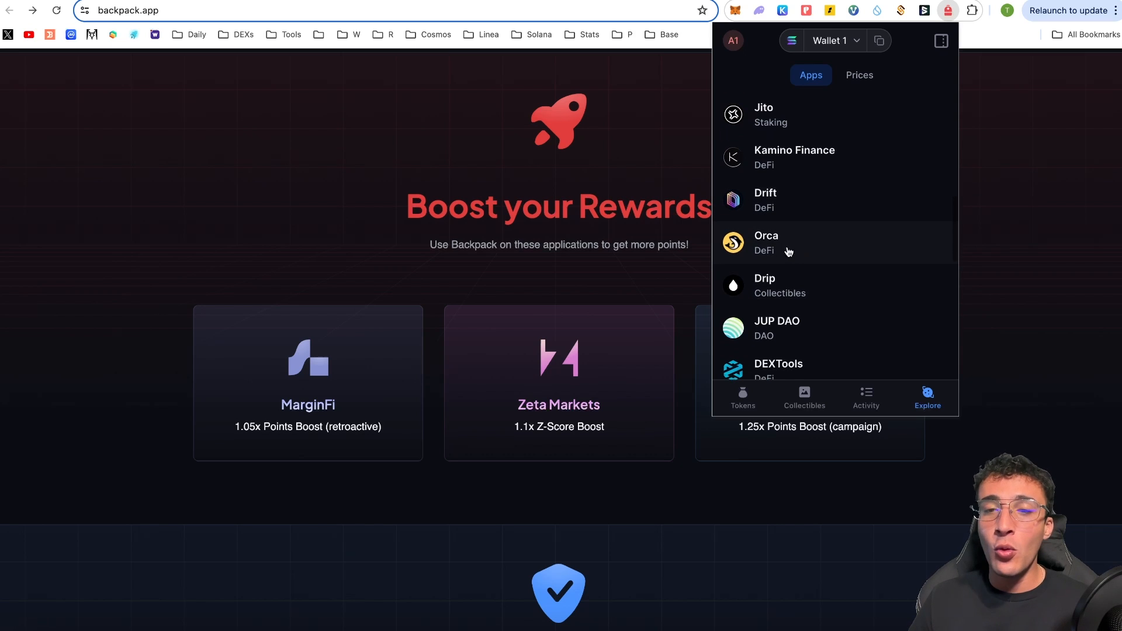
pyautogui.moveTo(848, 247)
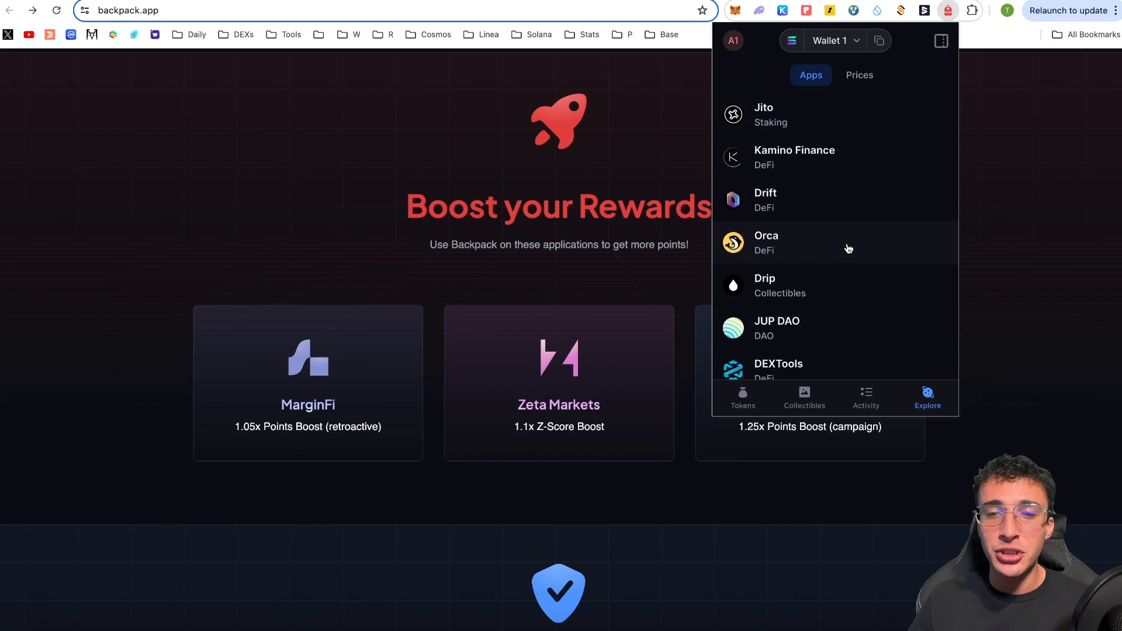
pyautogui.moveTo(779, 283)
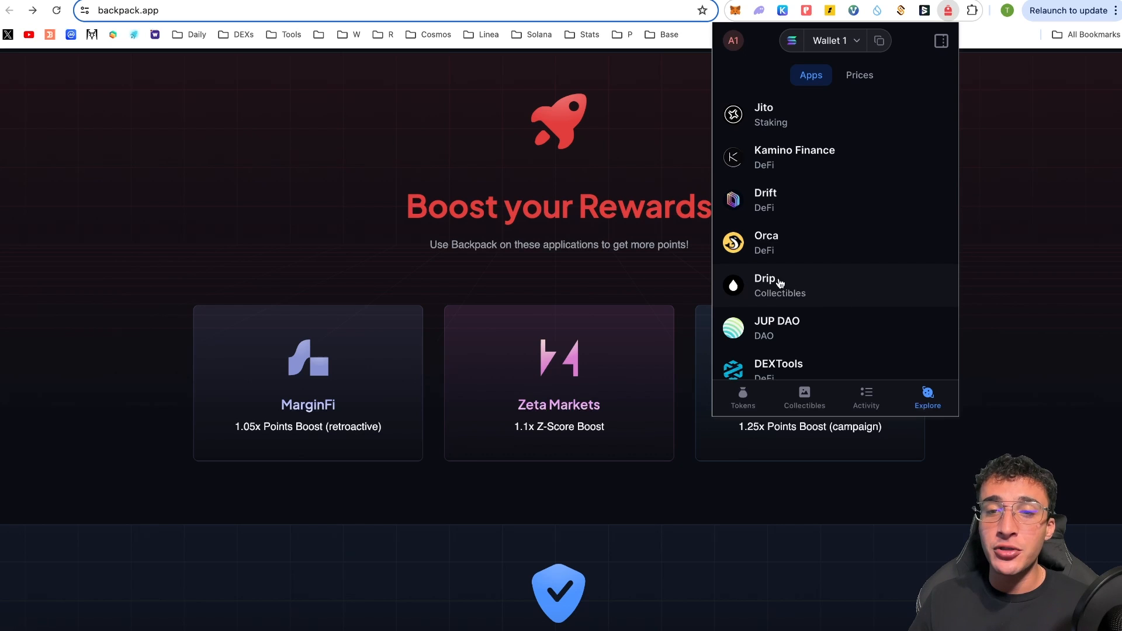
pyautogui.scroll(-3)
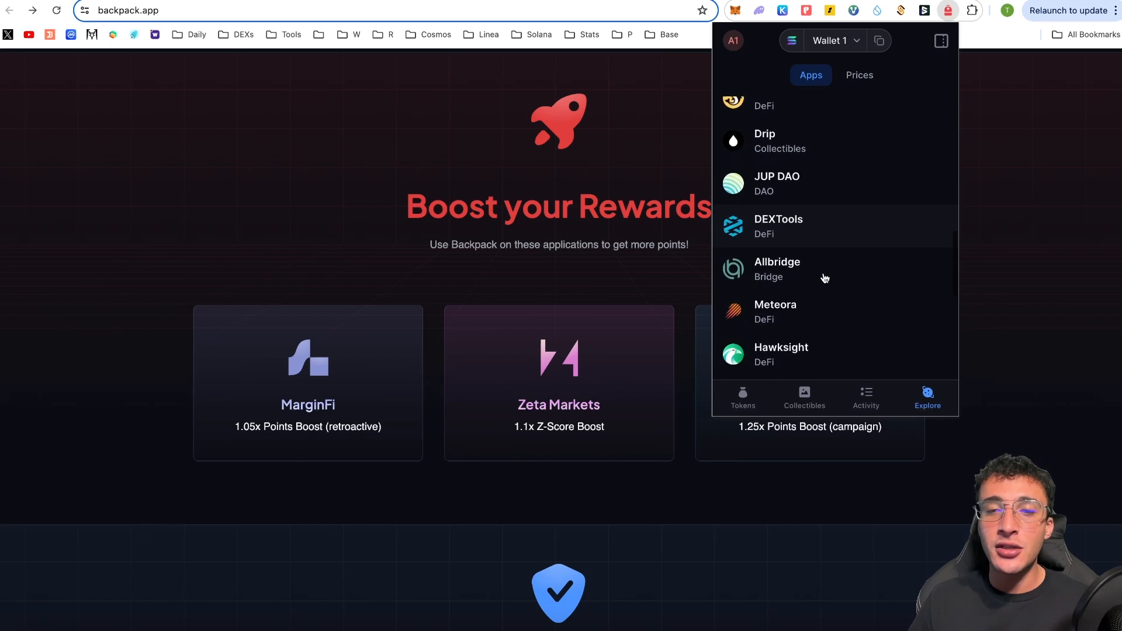
pyautogui.scroll(-3)
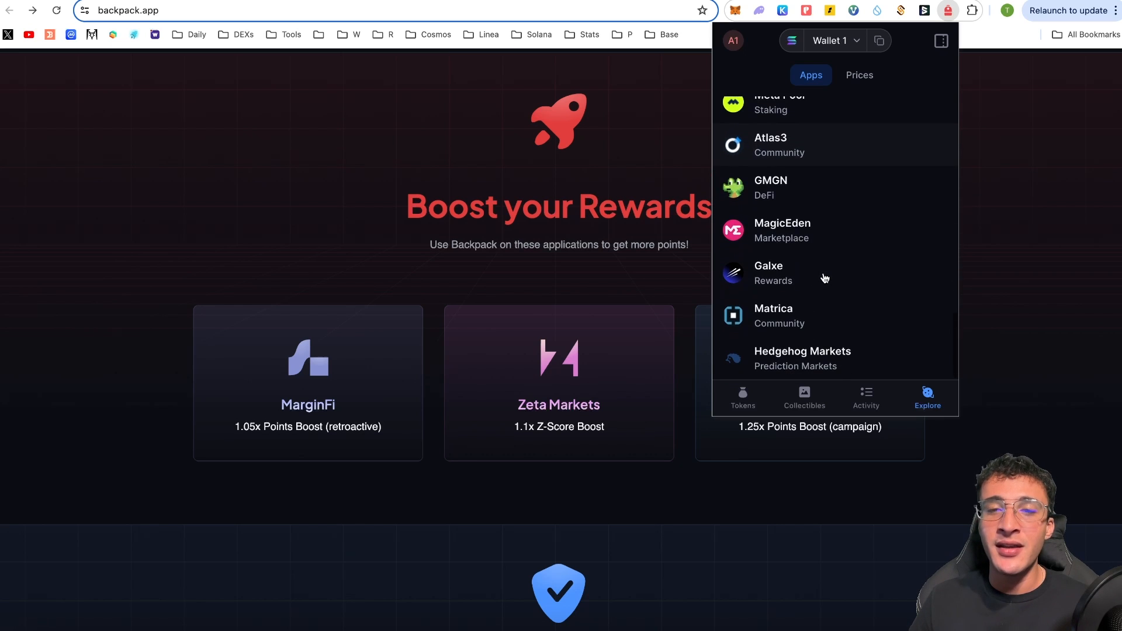
pyautogui.scroll(-3)
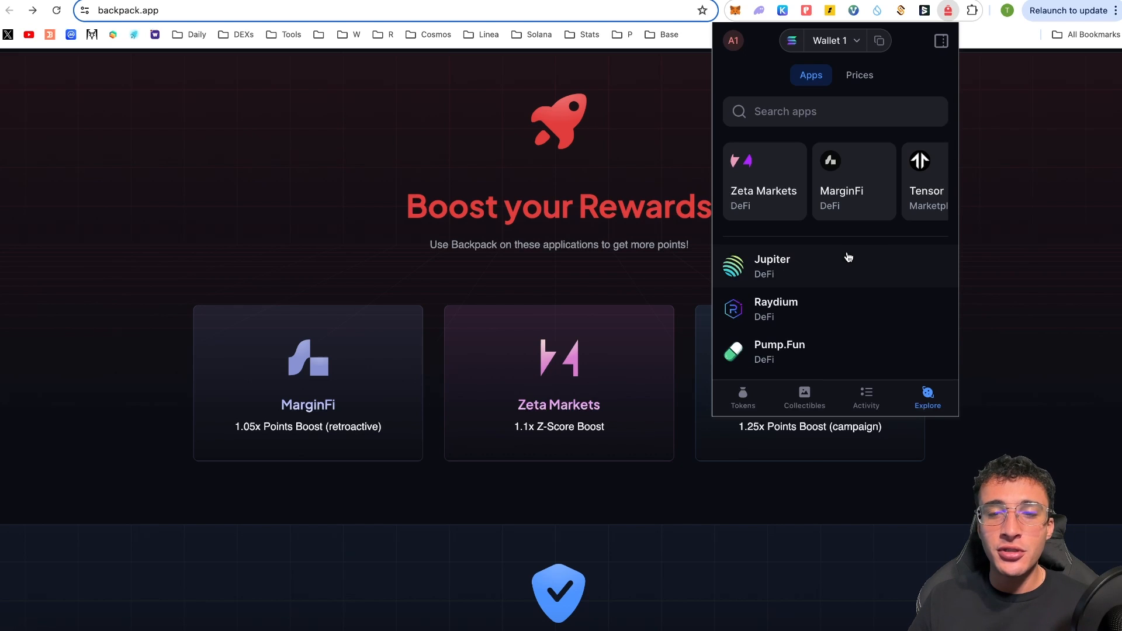
pyautogui.moveTo(789, 267)
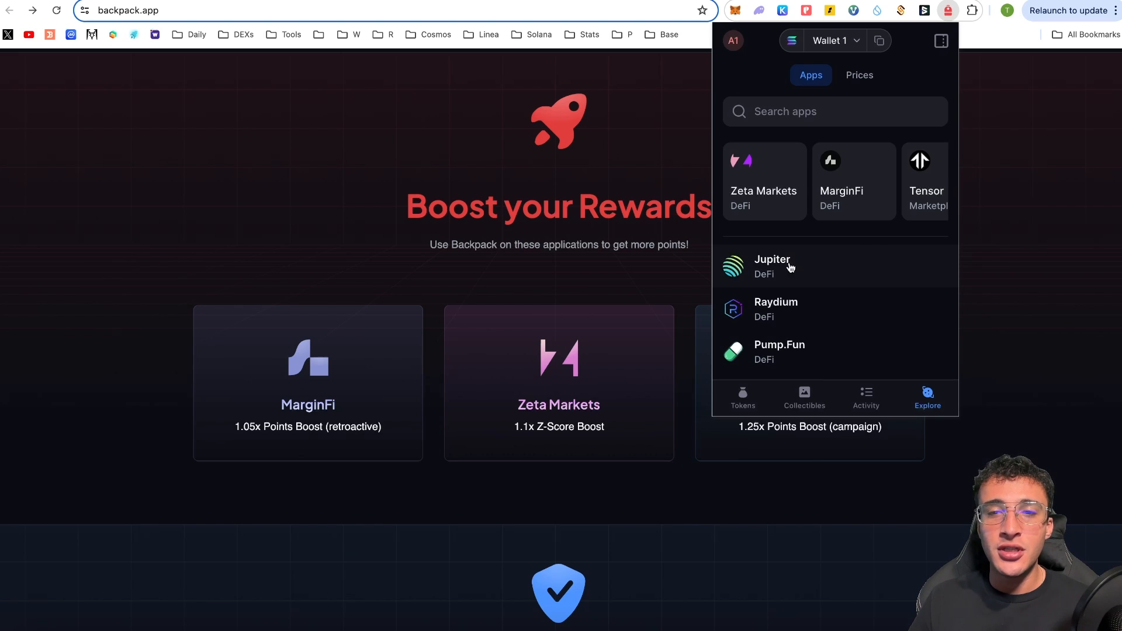
pyautogui.moveTo(794, 273)
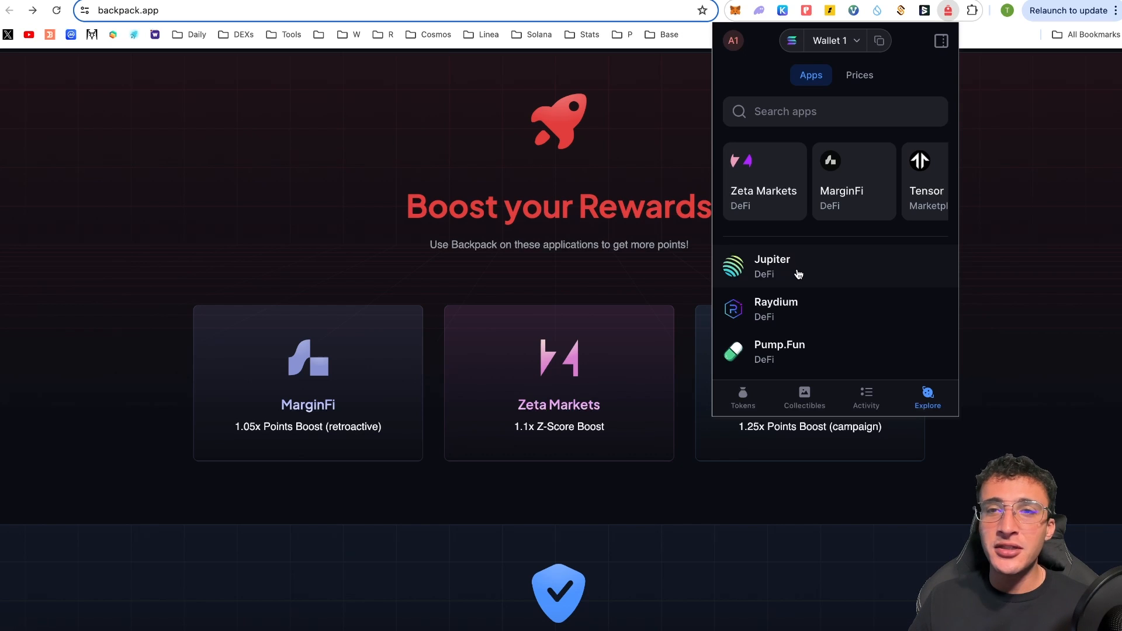
pyautogui.moveTo(773, 269)
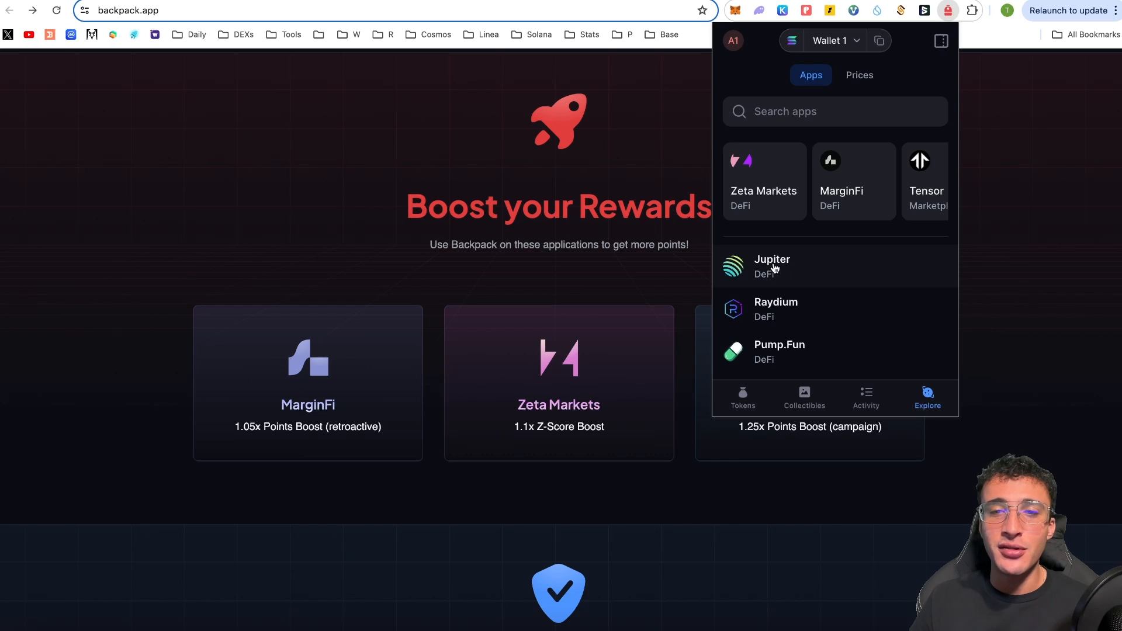
# Launch Jupiter, disconnect Phantom and connect the Backpack wallet, approving the connection request.
pyautogui.click(773, 266)
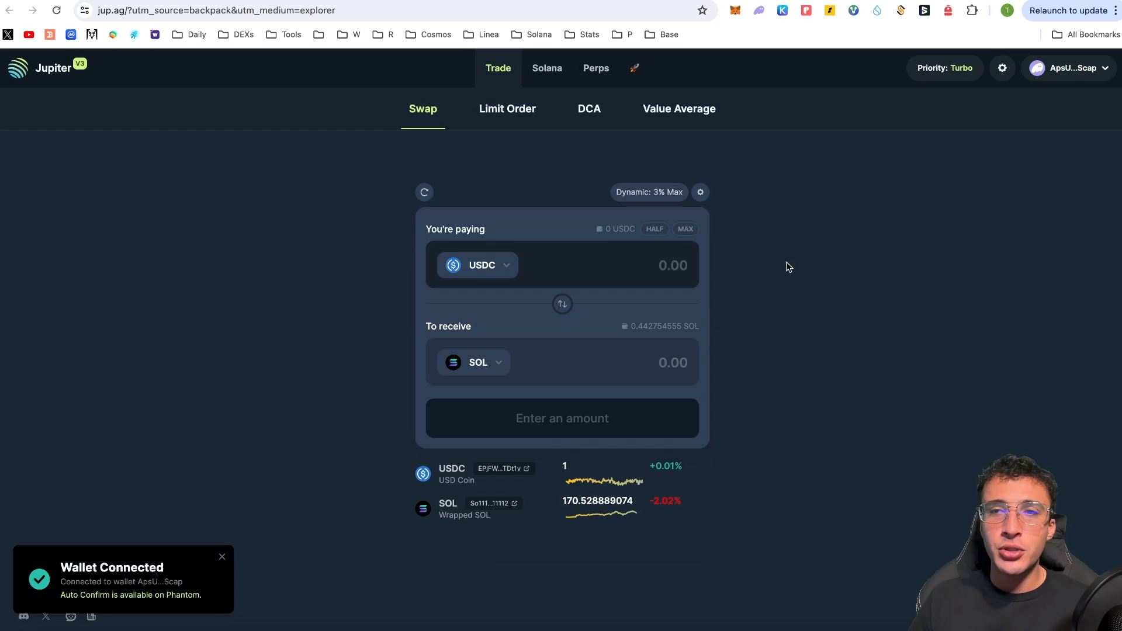
pyautogui.moveTo(1066, 93)
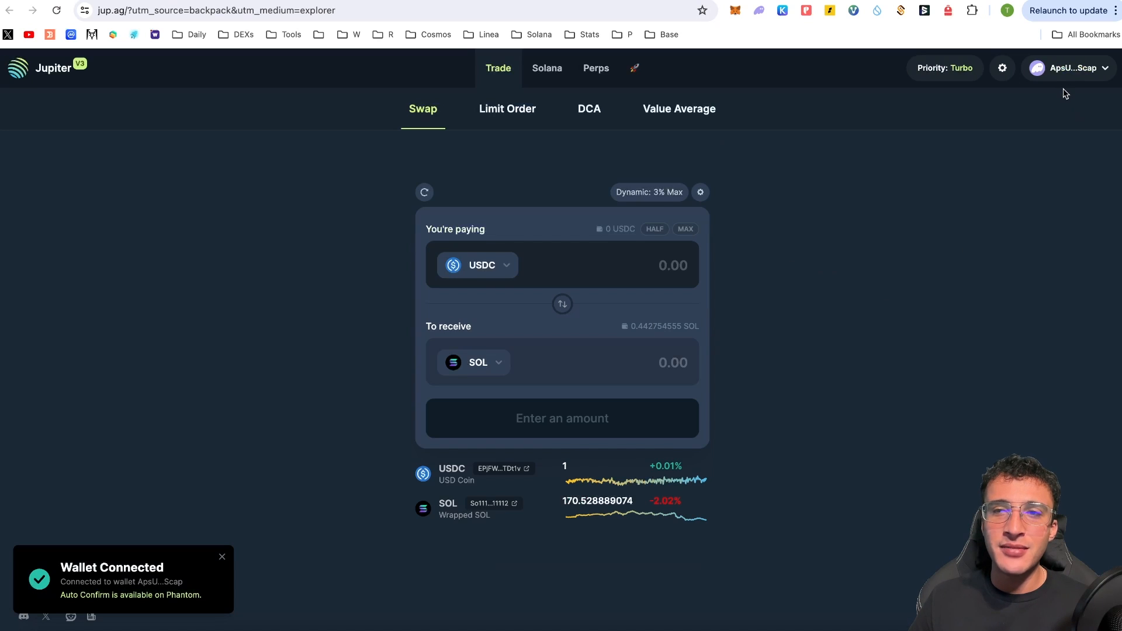
pyautogui.click(1069, 67)
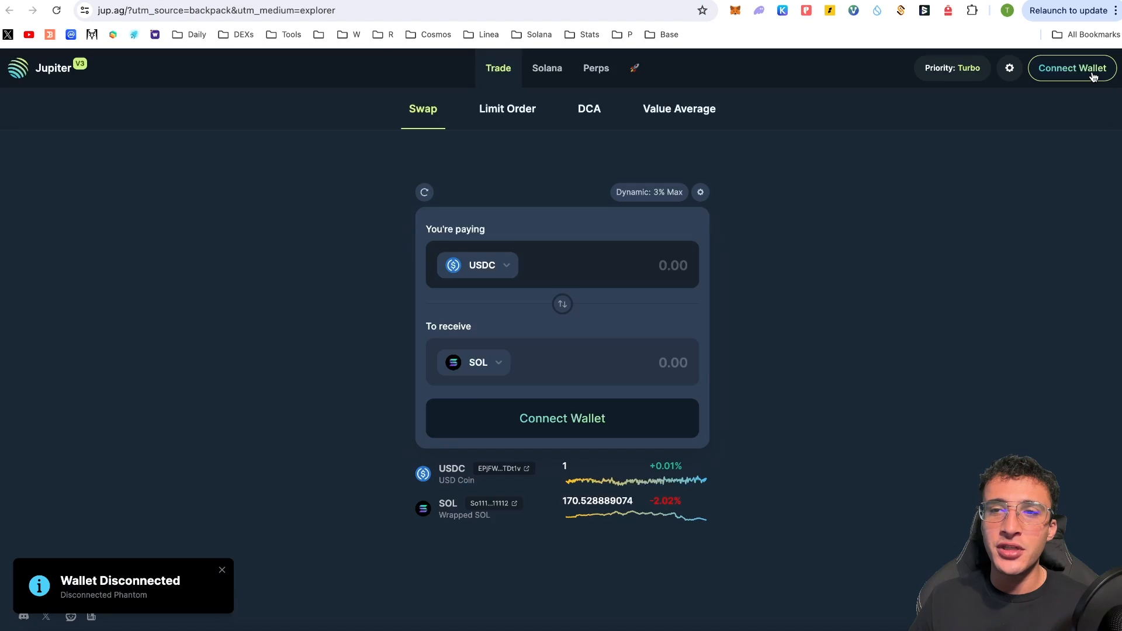
pyautogui.click(1072, 68)
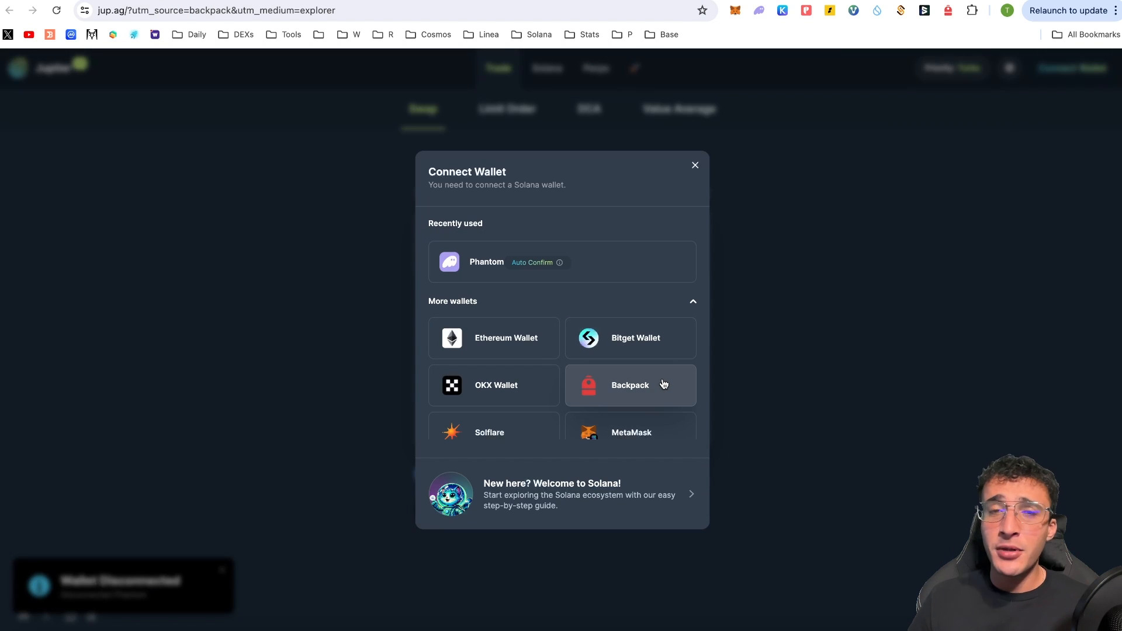
pyautogui.click(629, 385)
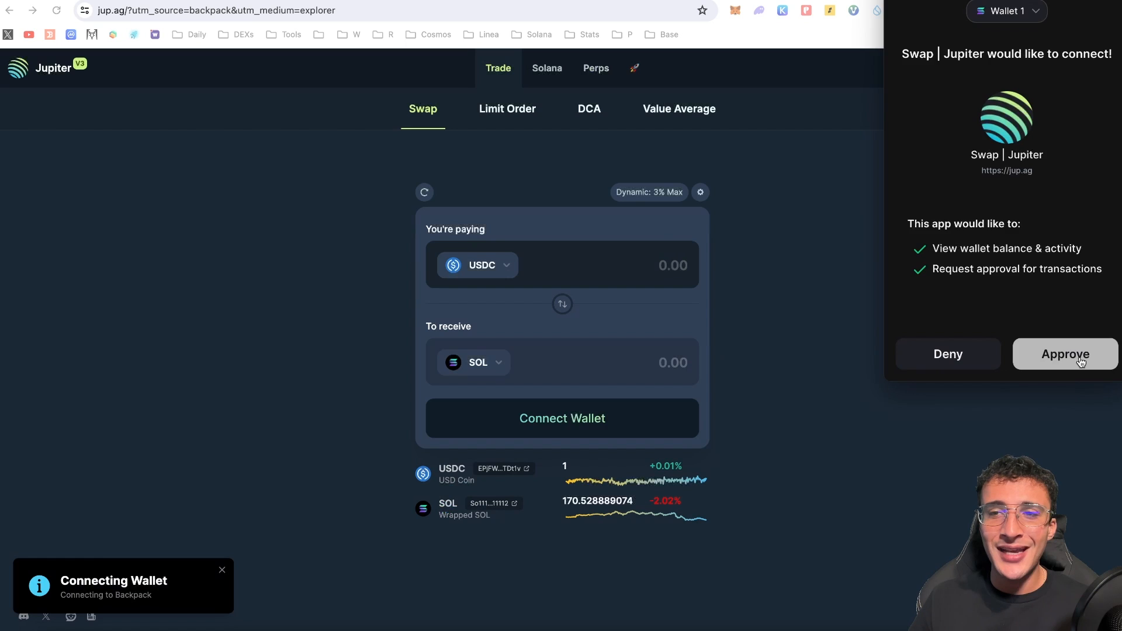
pyautogui.click(1065, 353)
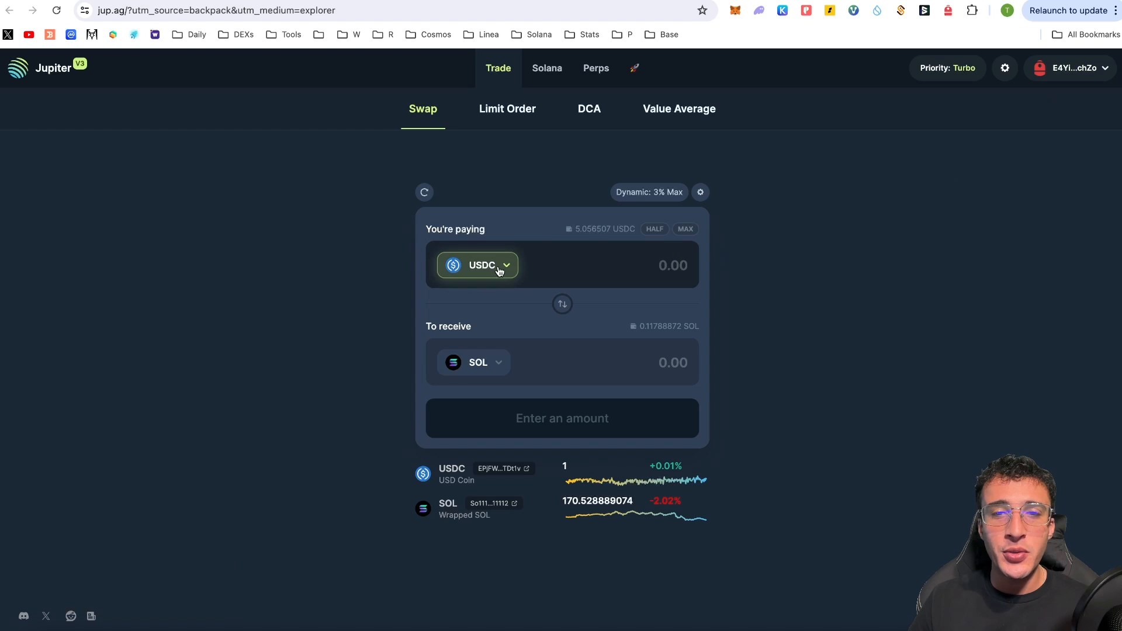
# Keep USDC as the pay token and choose JUP as the token to receive.
pyautogui.click(562, 304)
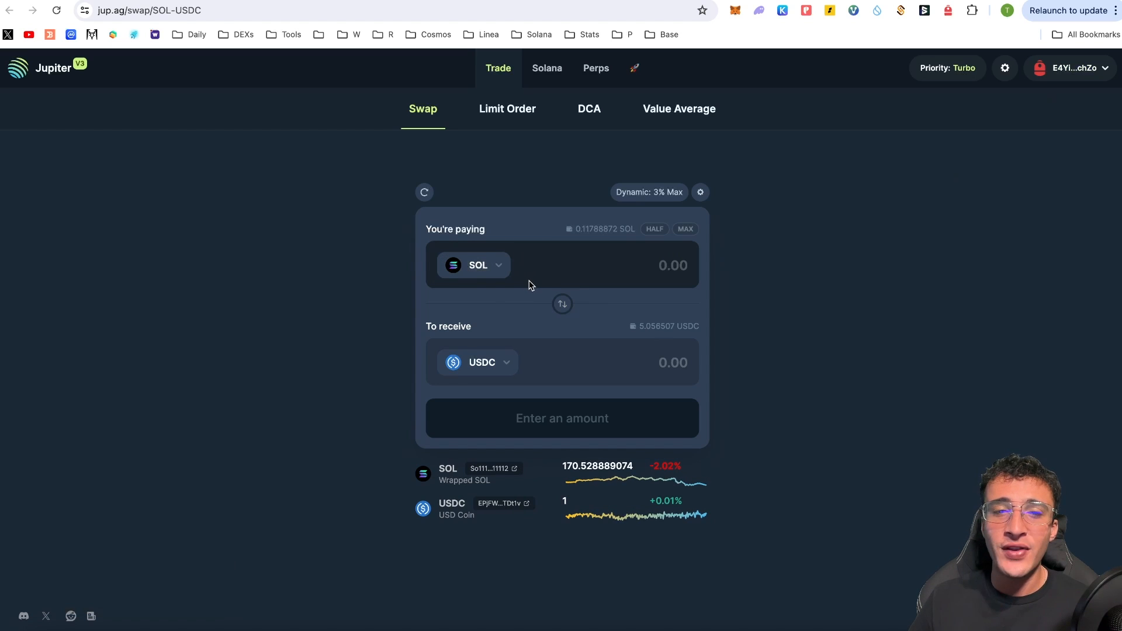
pyautogui.click(563, 304)
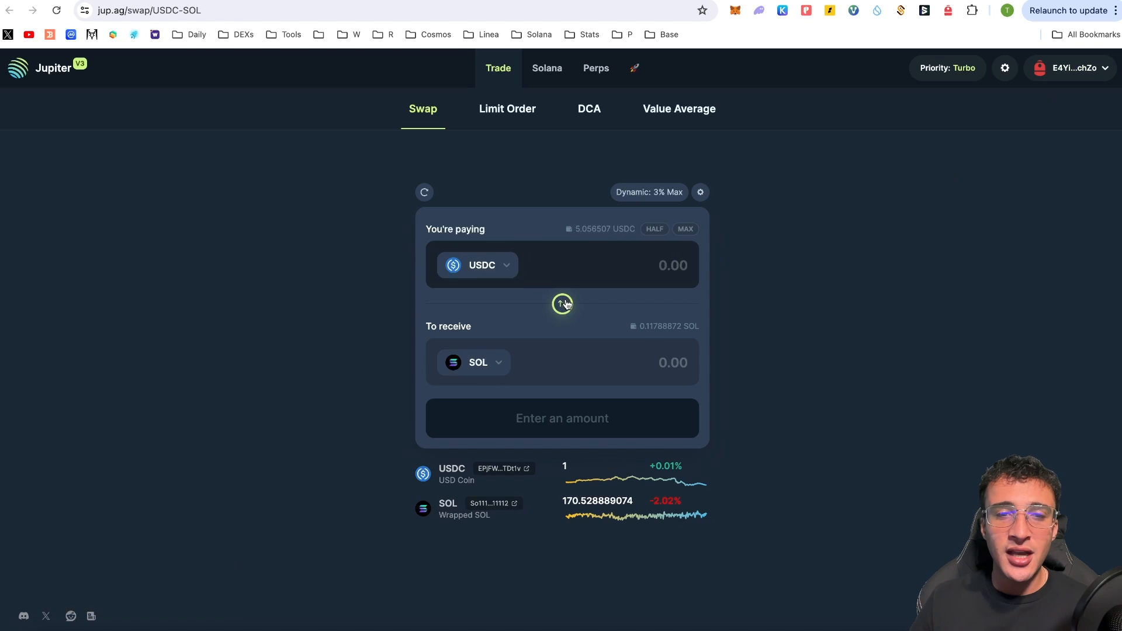
pyautogui.moveTo(474, 362)
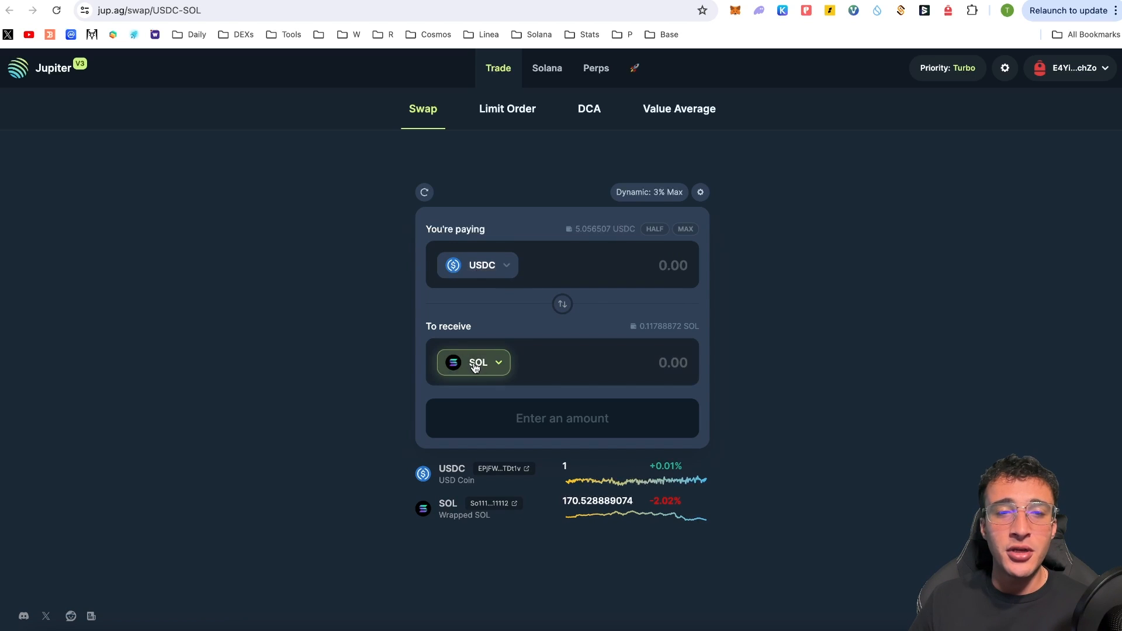
pyautogui.click(473, 363)
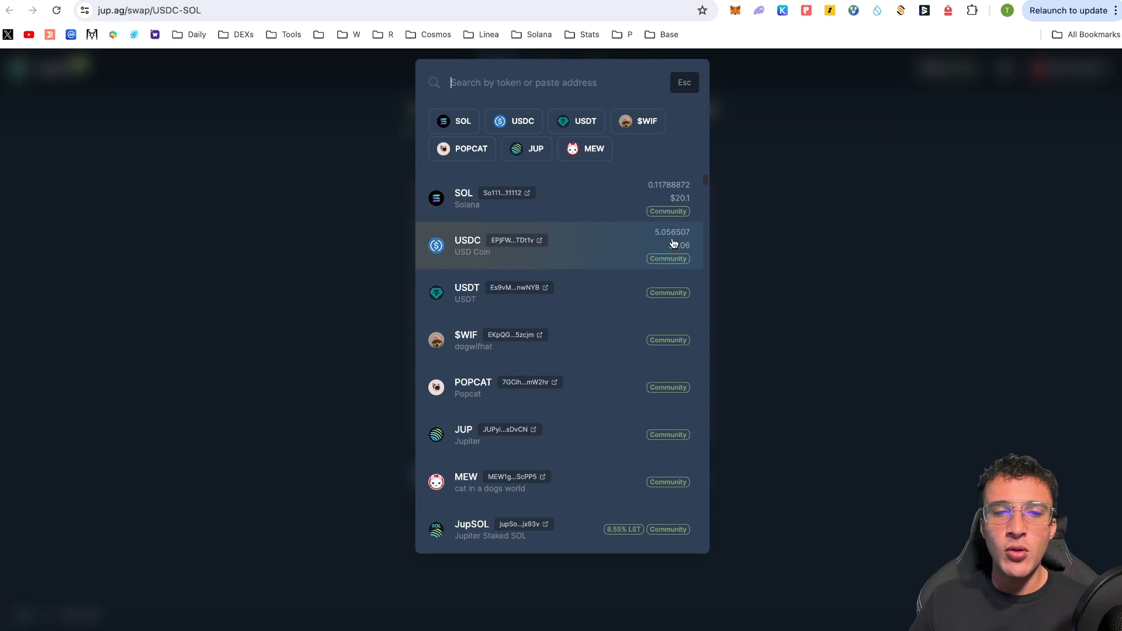
pyautogui.moveTo(657, 437)
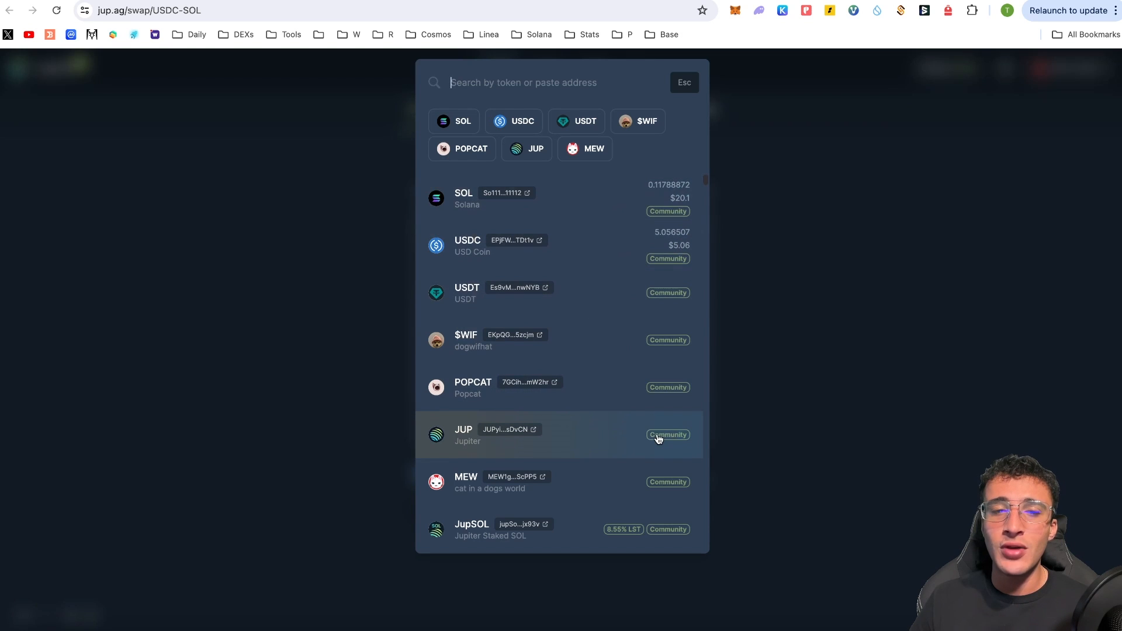
pyautogui.click(463, 435)
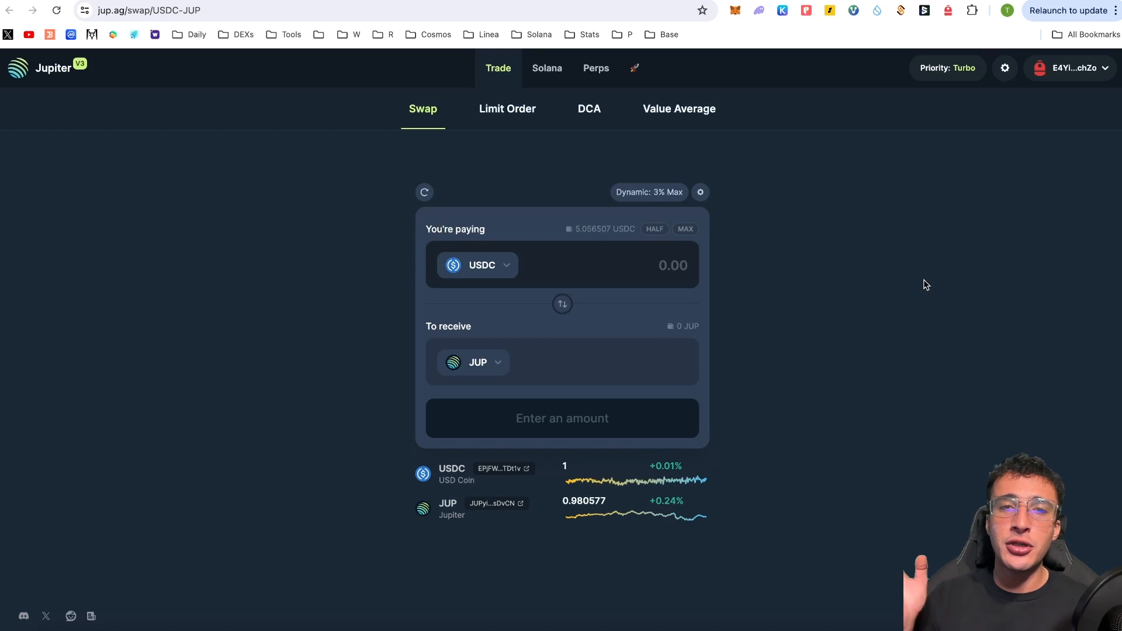
pyautogui.moveTo(899, 276)
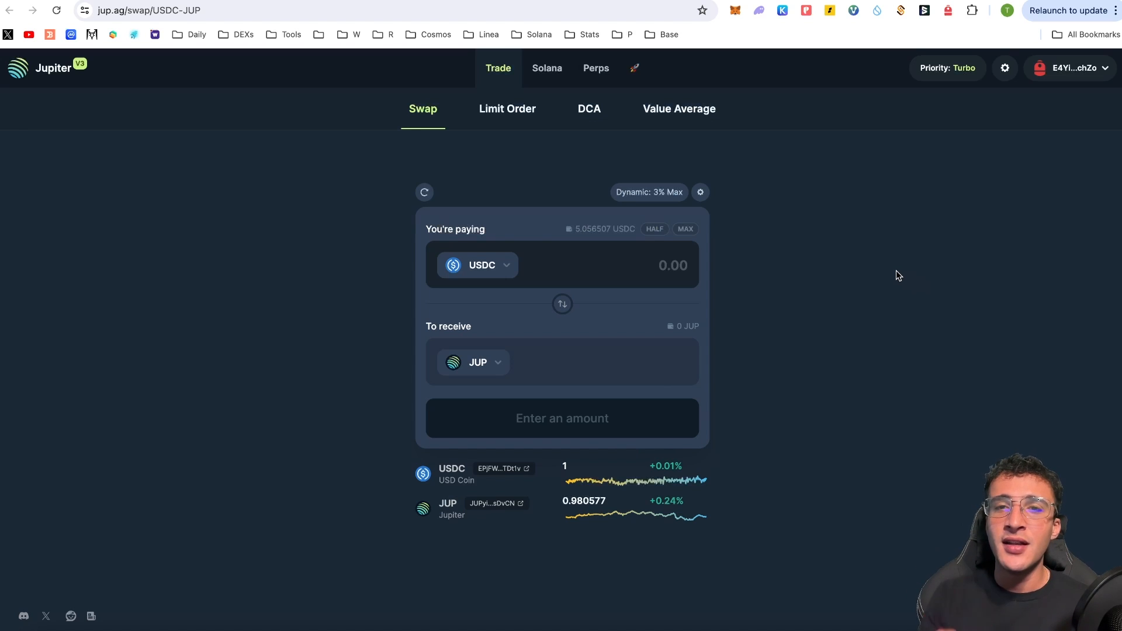
pyautogui.click(678, 108)
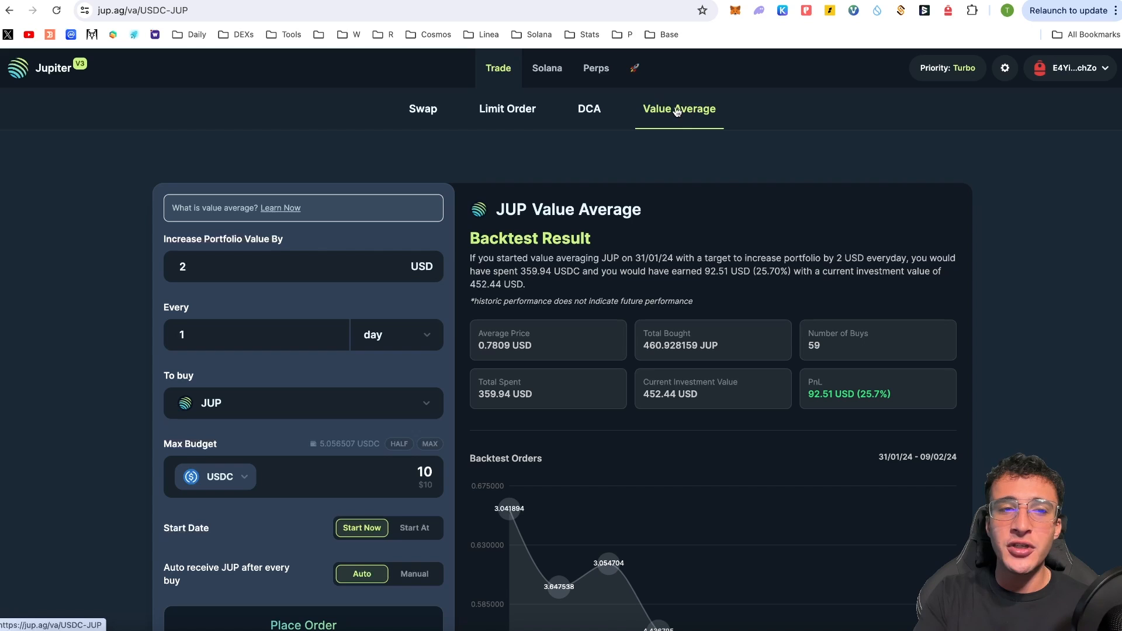
pyautogui.click(422, 108)
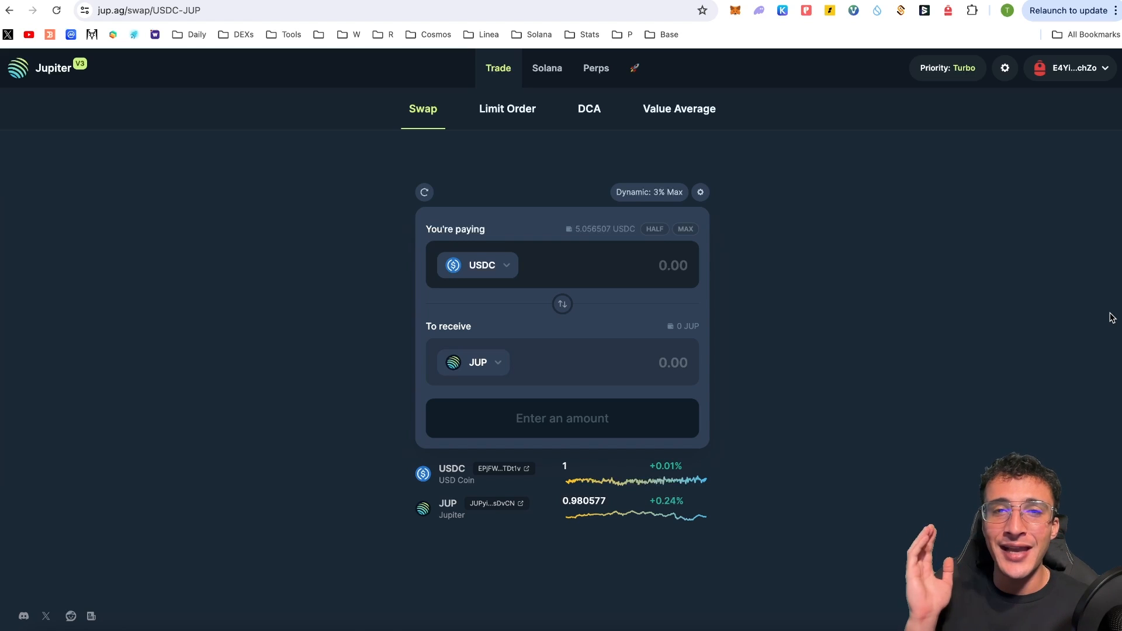
pyautogui.moveTo(703, 242)
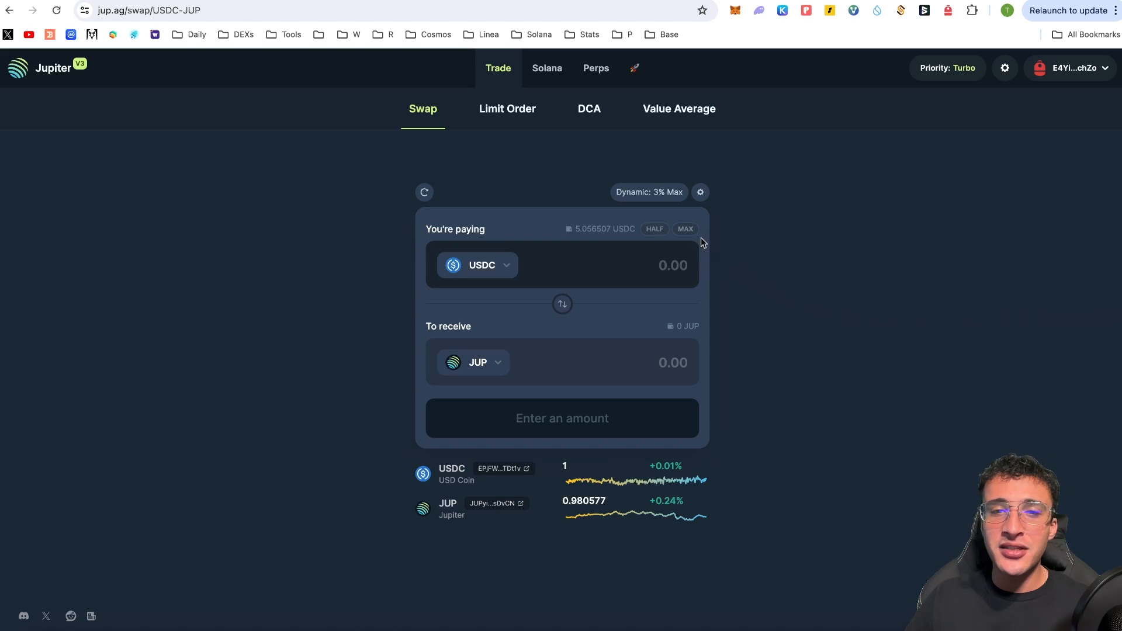
# Fill in the MAX 5.056507 USDC and execute the swap for 5.158994 JUP.
pyautogui.click(684, 228)
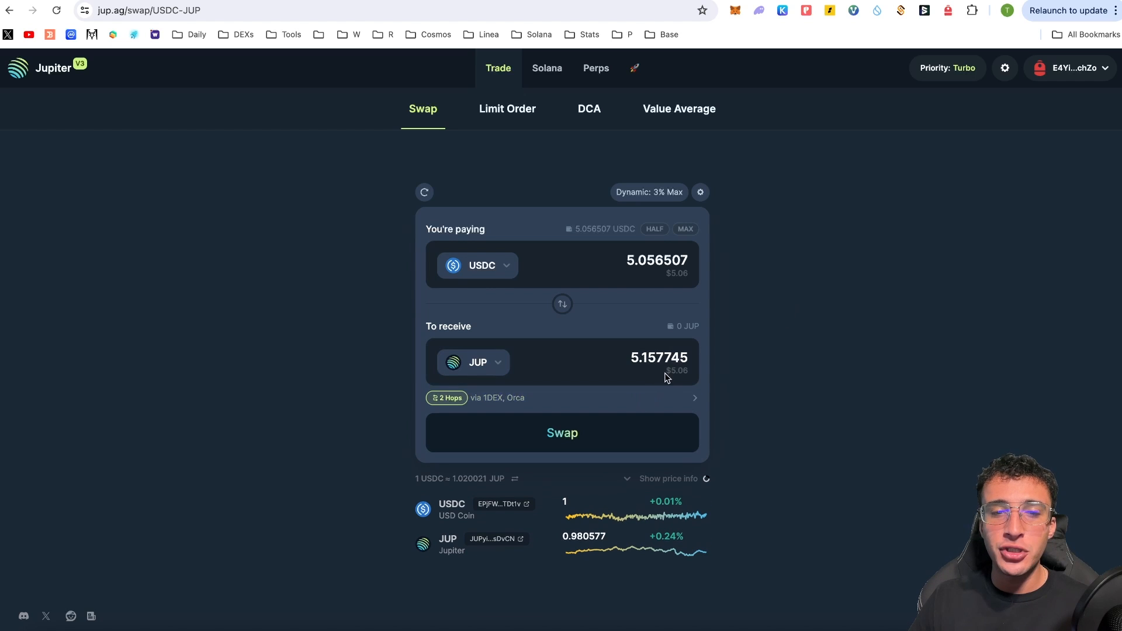
pyautogui.moveTo(491, 406)
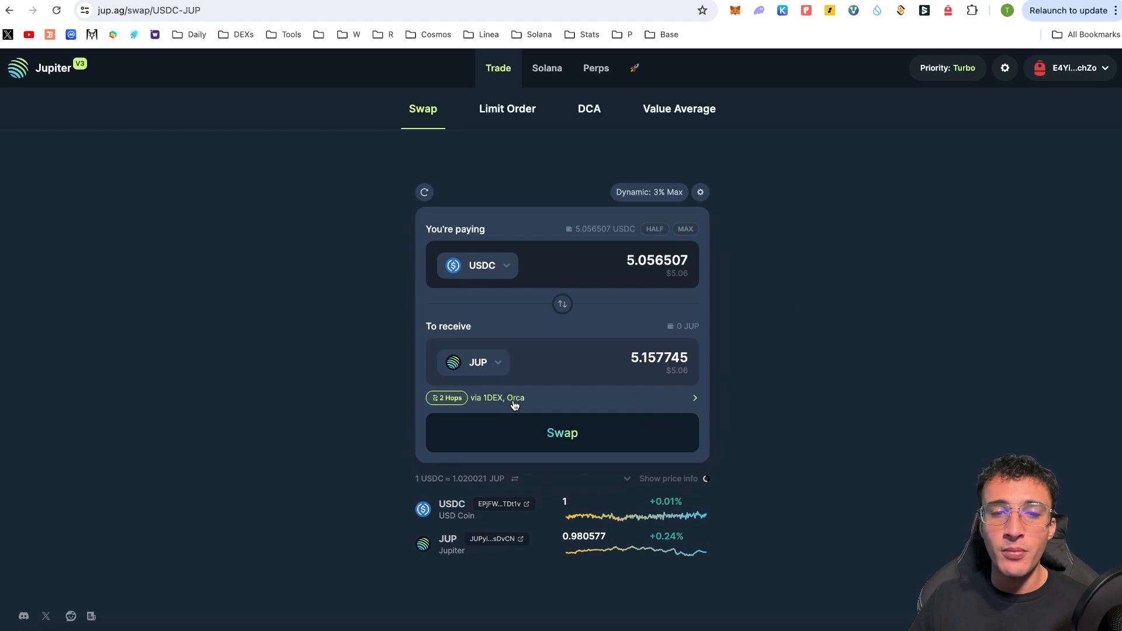
pyautogui.moveTo(839, 383)
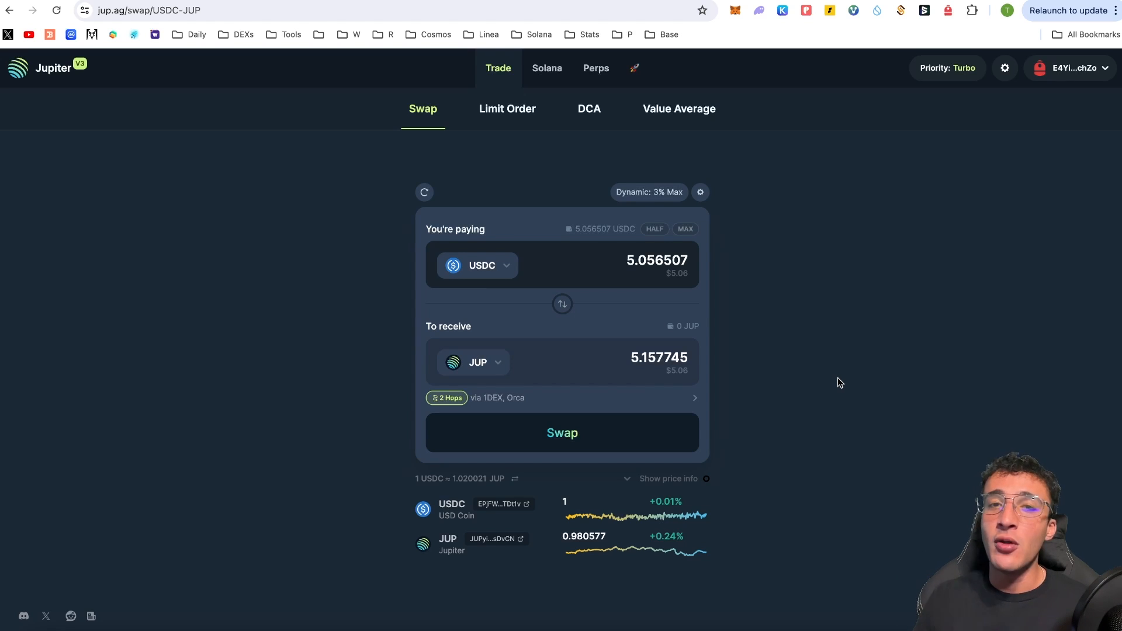
pyautogui.click(562, 433)
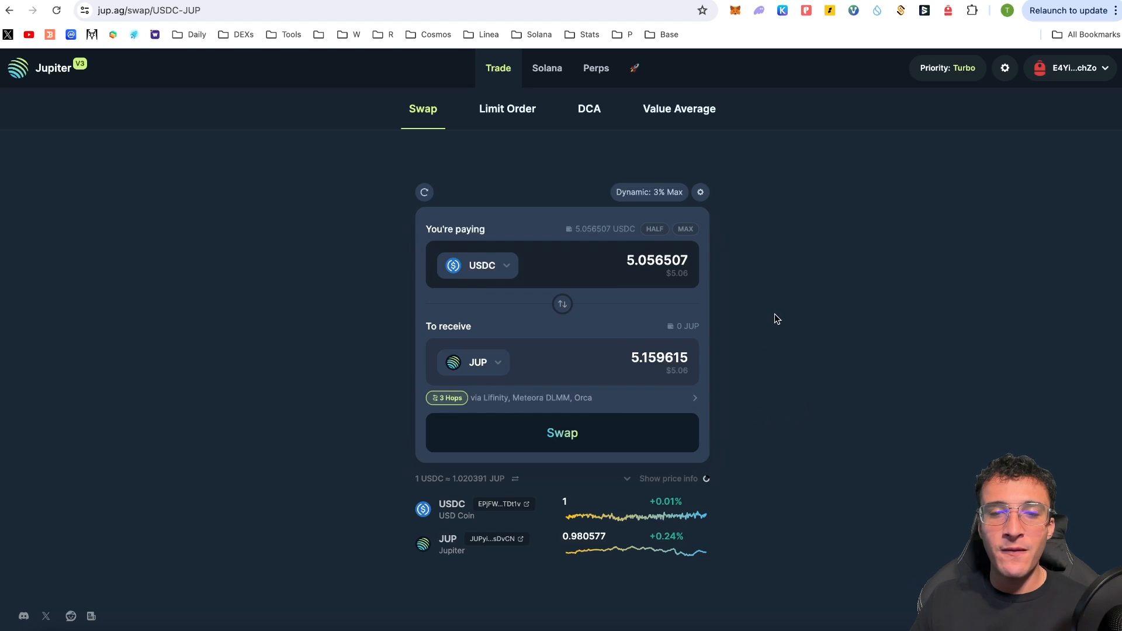
pyautogui.moveTo(562, 406)
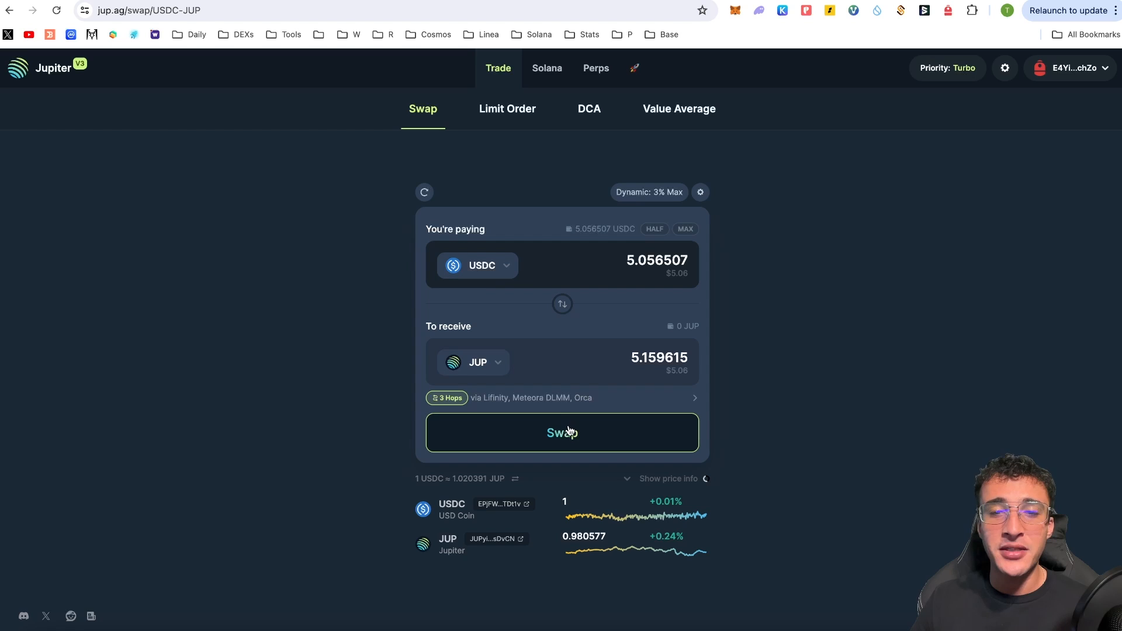
pyautogui.click(562, 432)
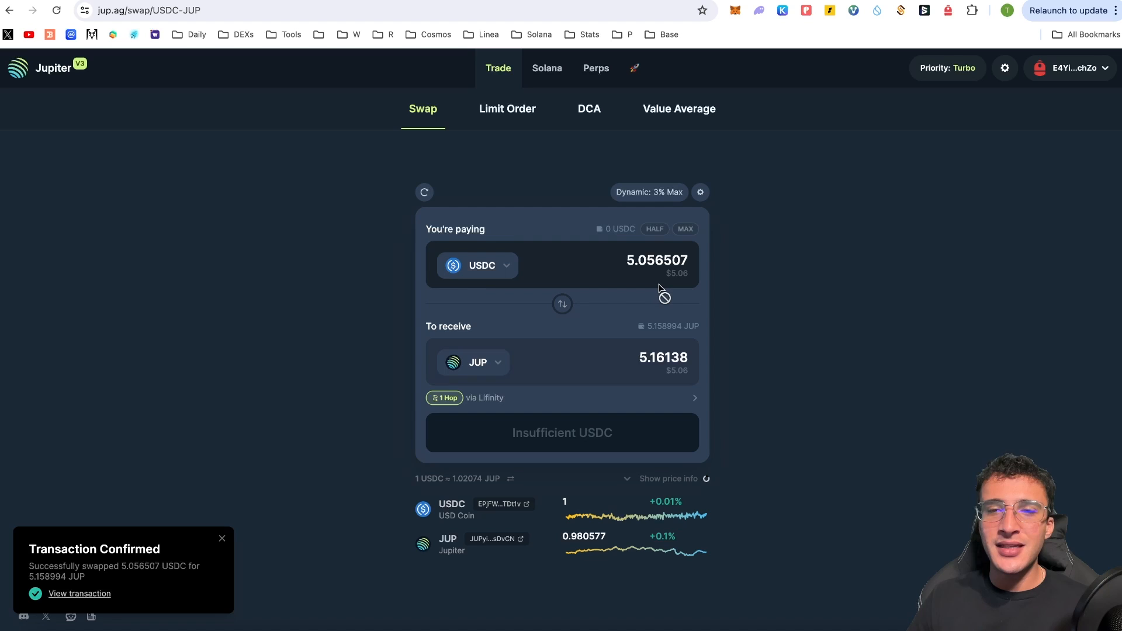
pyautogui.moveTo(793, 32)
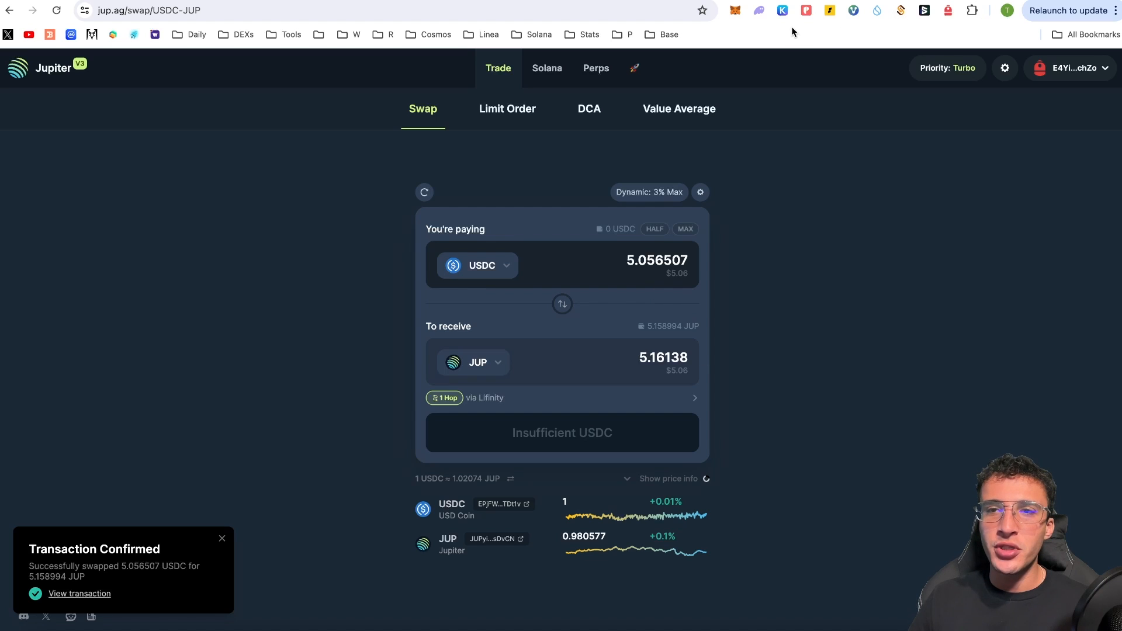
# Check Backpack's token list showing 5.1589 JUP beside 0.1158 SOL.
pyautogui.click(948, 10)
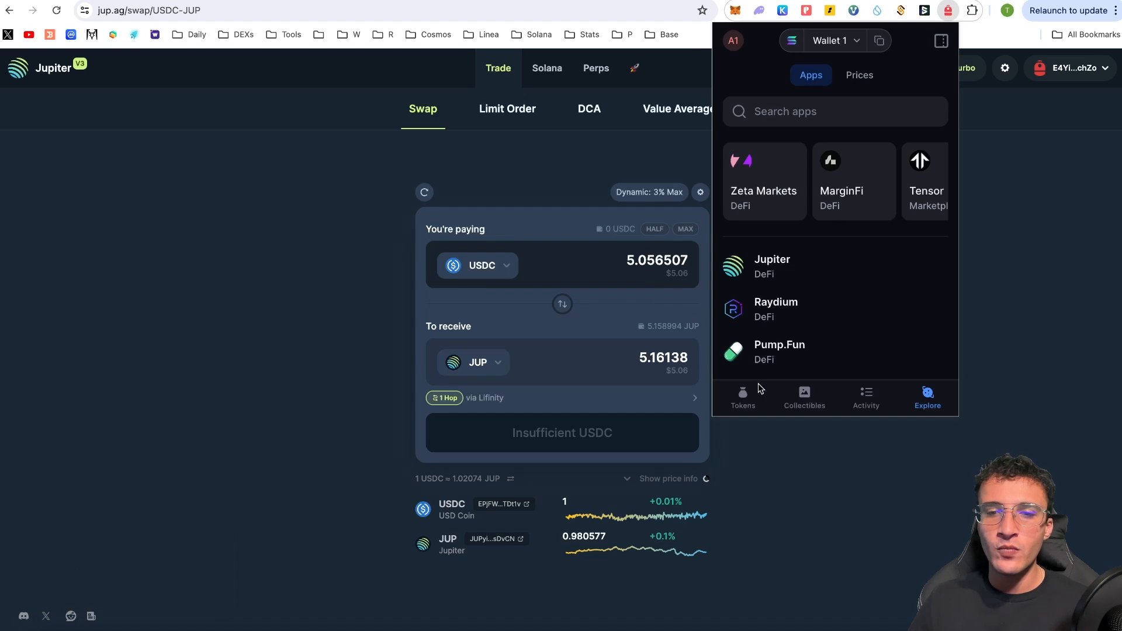
pyautogui.click(742, 398)
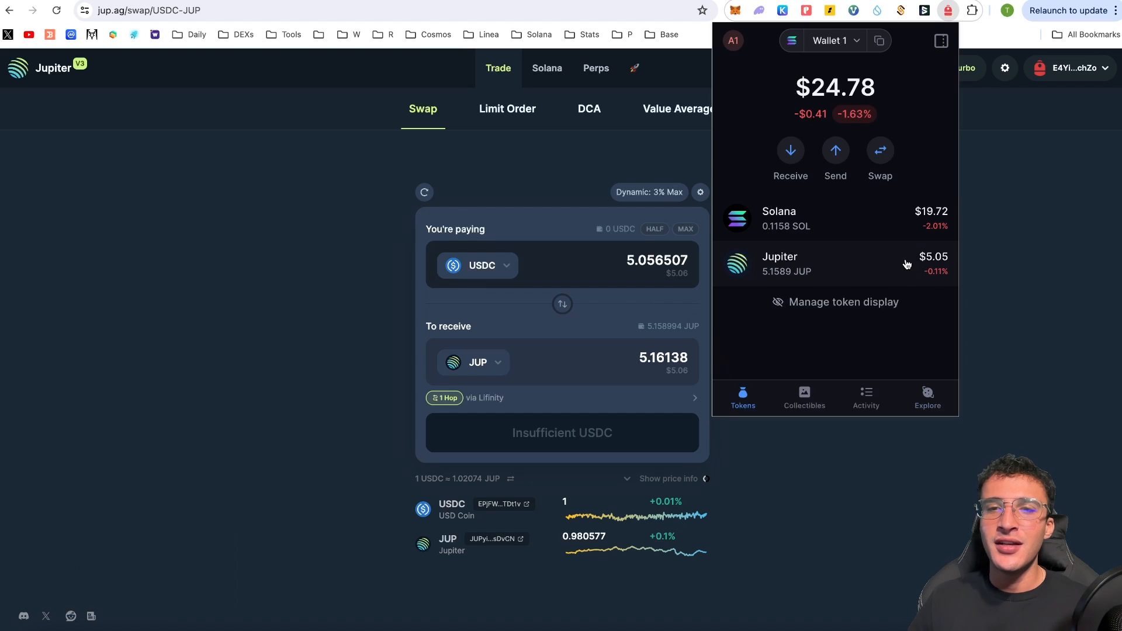
pyautogui.moveTo(905, 143)
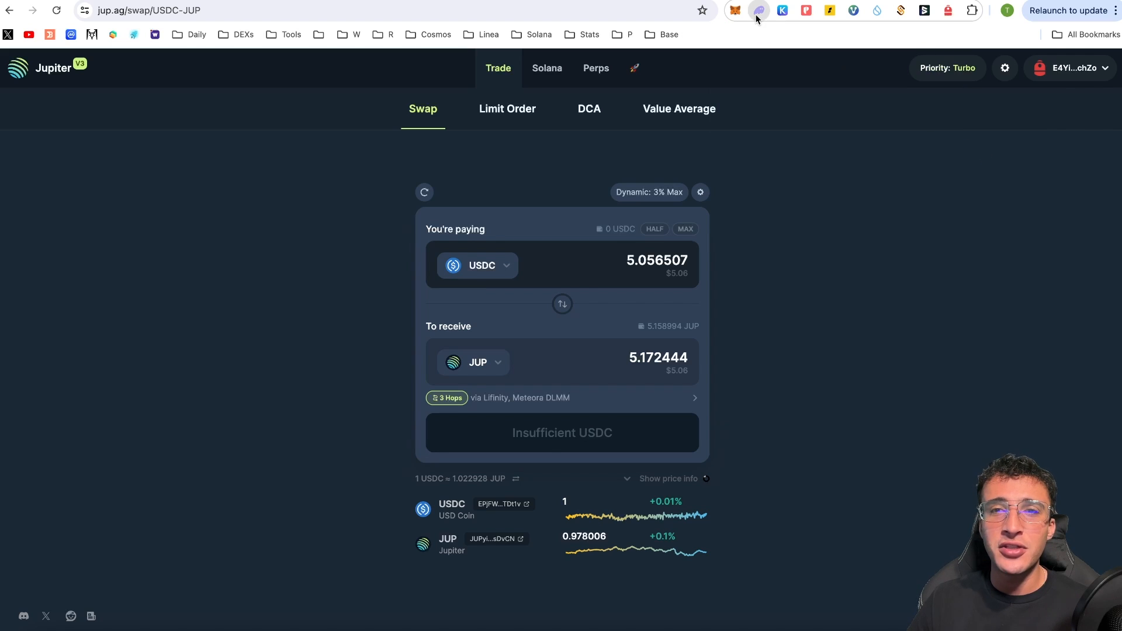
# Copy the address of Phantom's Account 1 as the JUP destination.
pyautogui.click(757, 11)
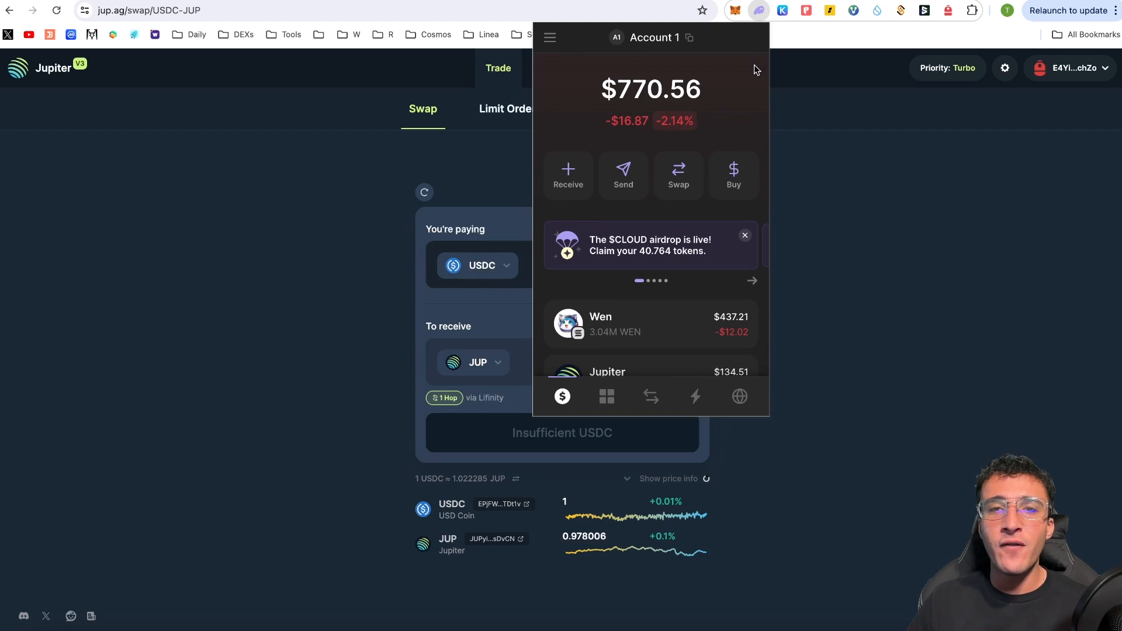
pyautogui.moveTo(754, 84)
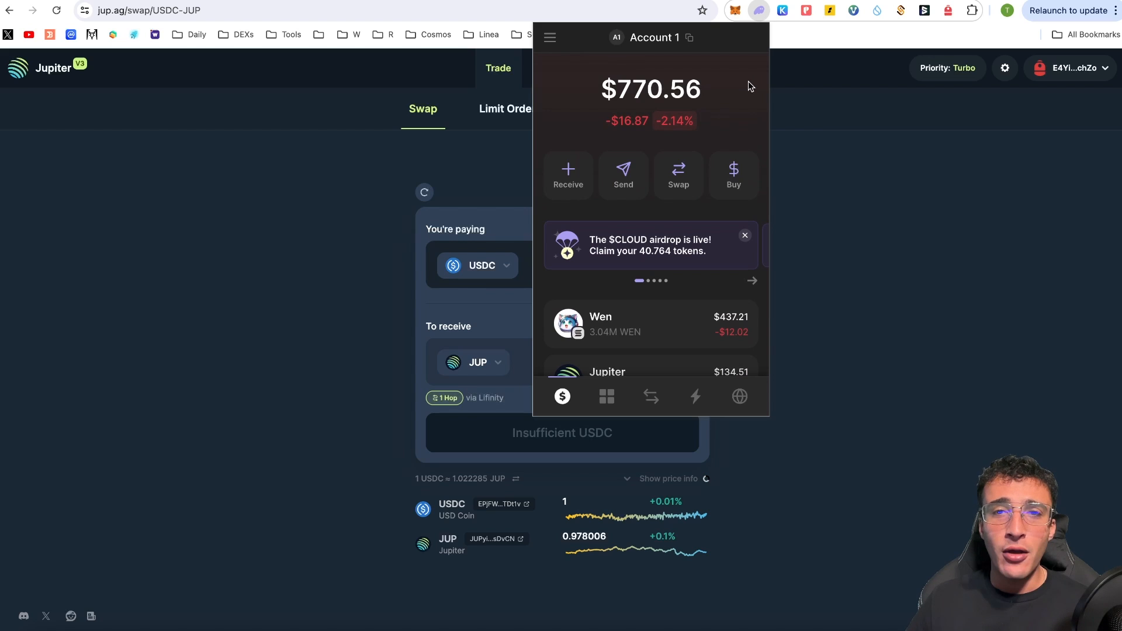
pyautogui.click(688, 37)
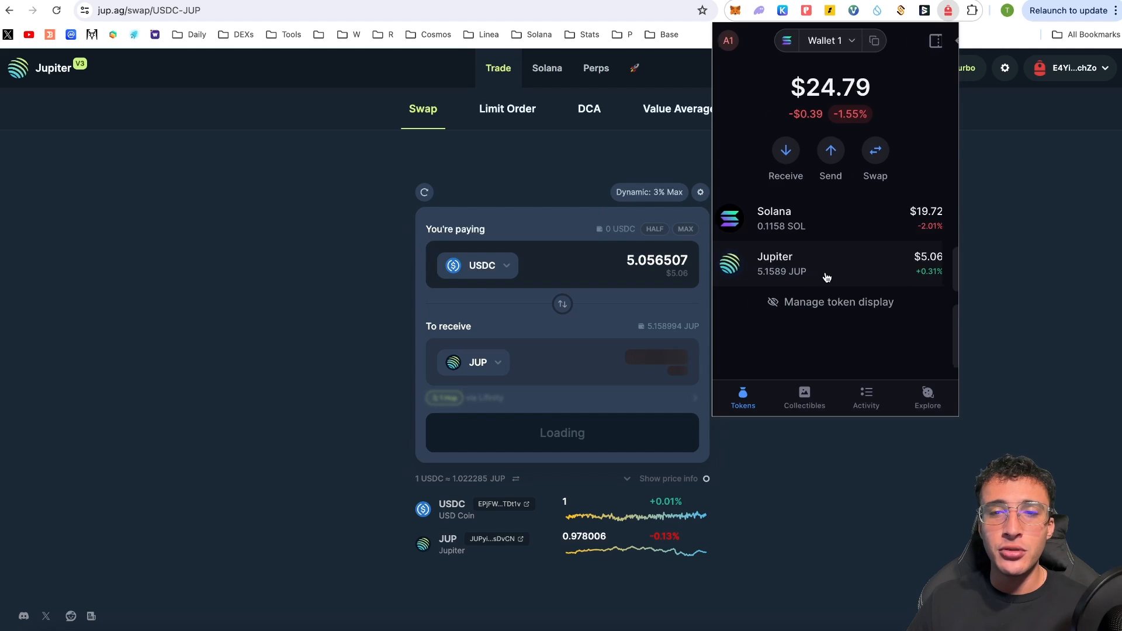
pyautogui.click(774, 263)
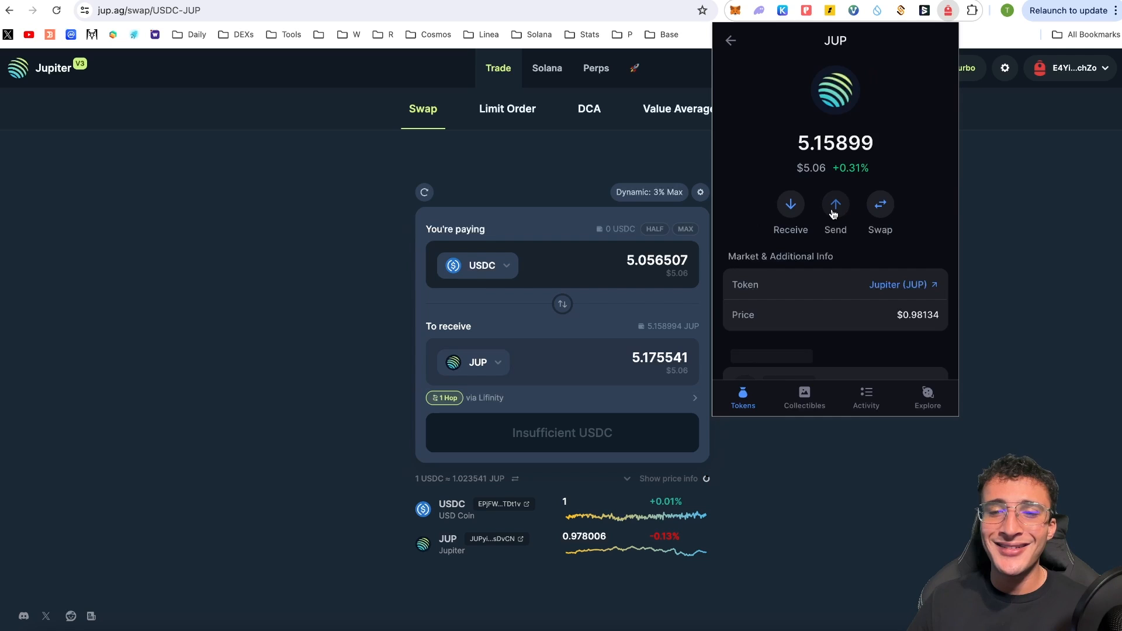
pyautogui.click(834, 208)
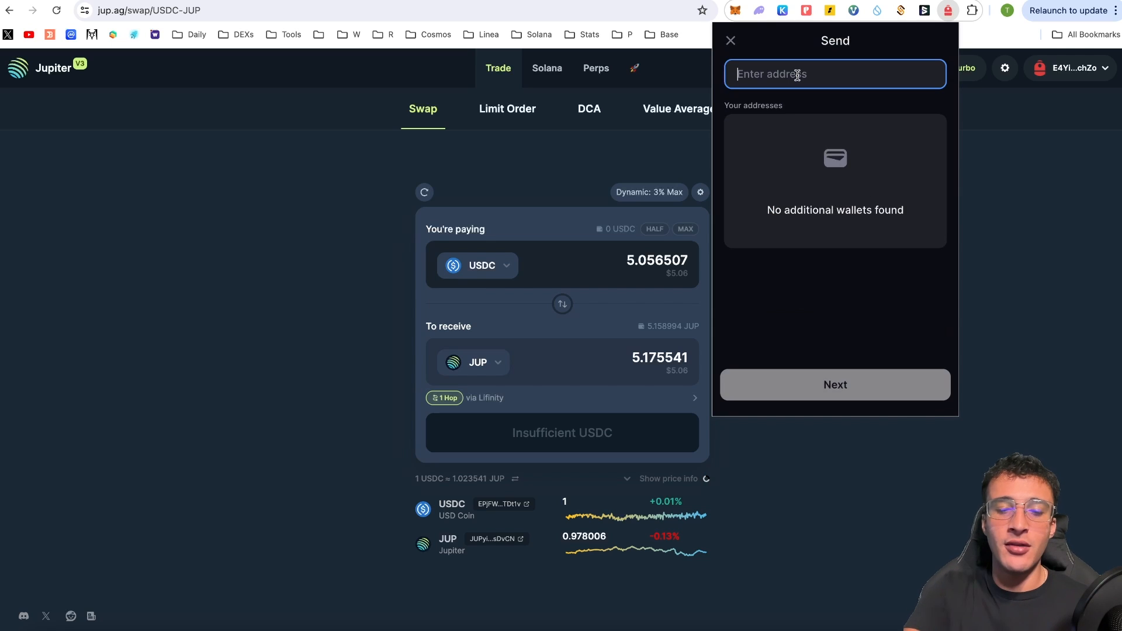
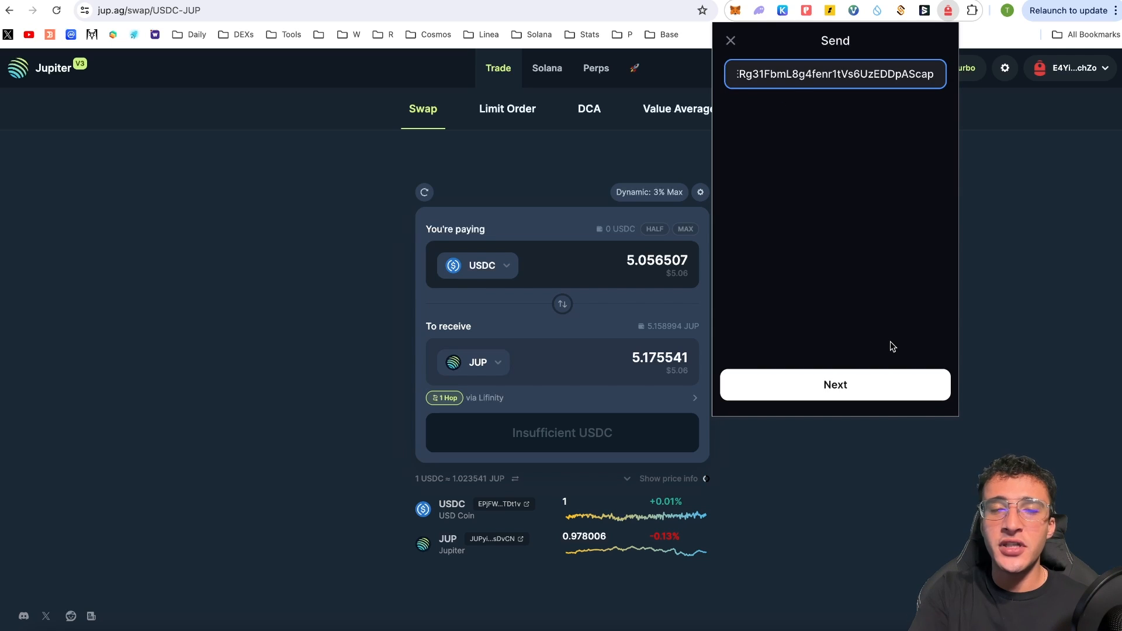
pyautogui.click(835, 385)
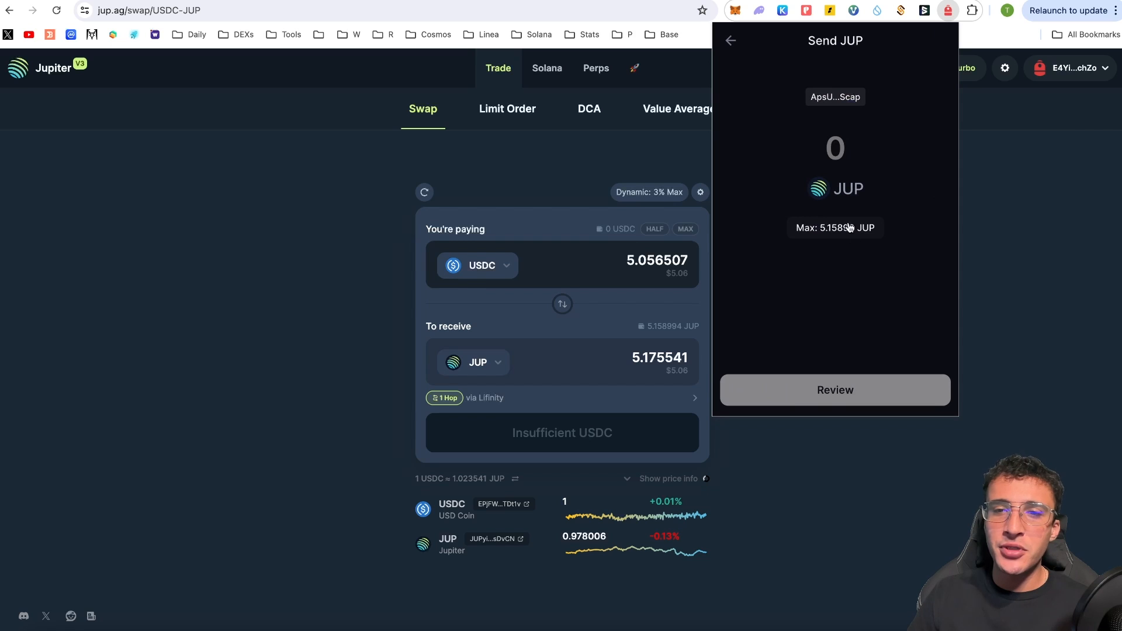
pyautogui.click(835, 391)
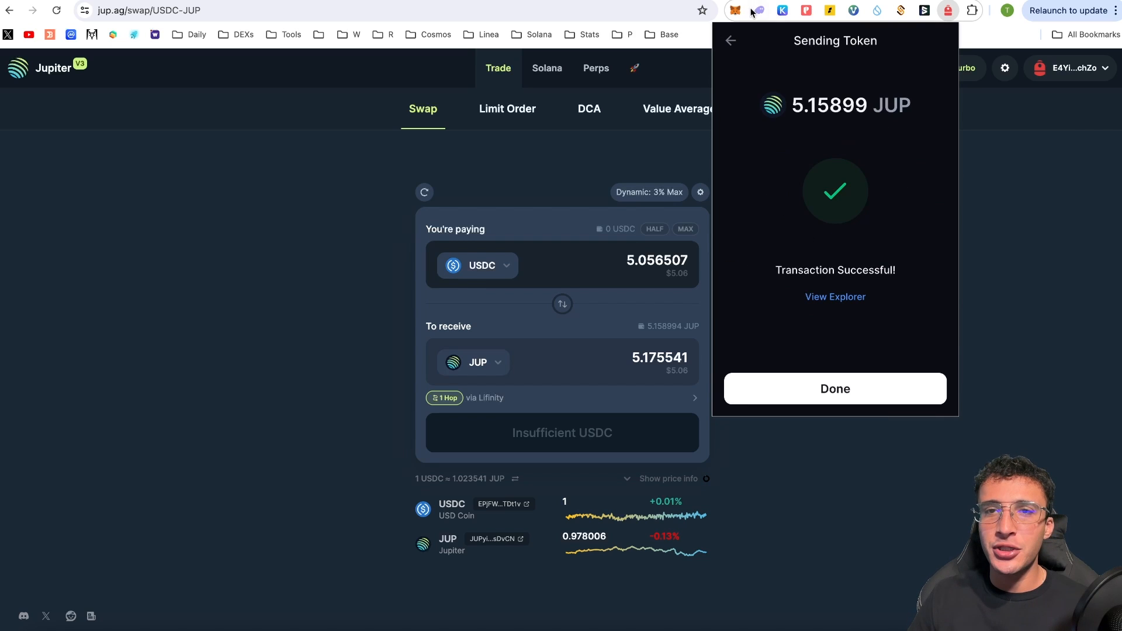
# Check Phantom for the received JUP, then view the 0.11582 SOL token details with its staking option.
pyautogui.click(835, 388)
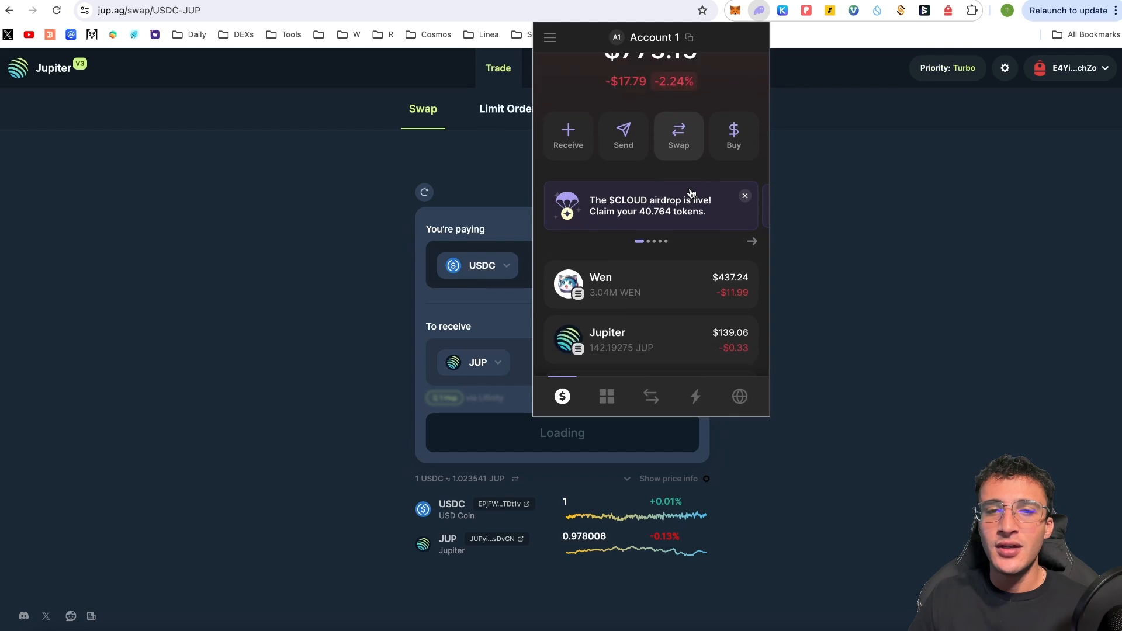
pyautogui.scroll(-3)
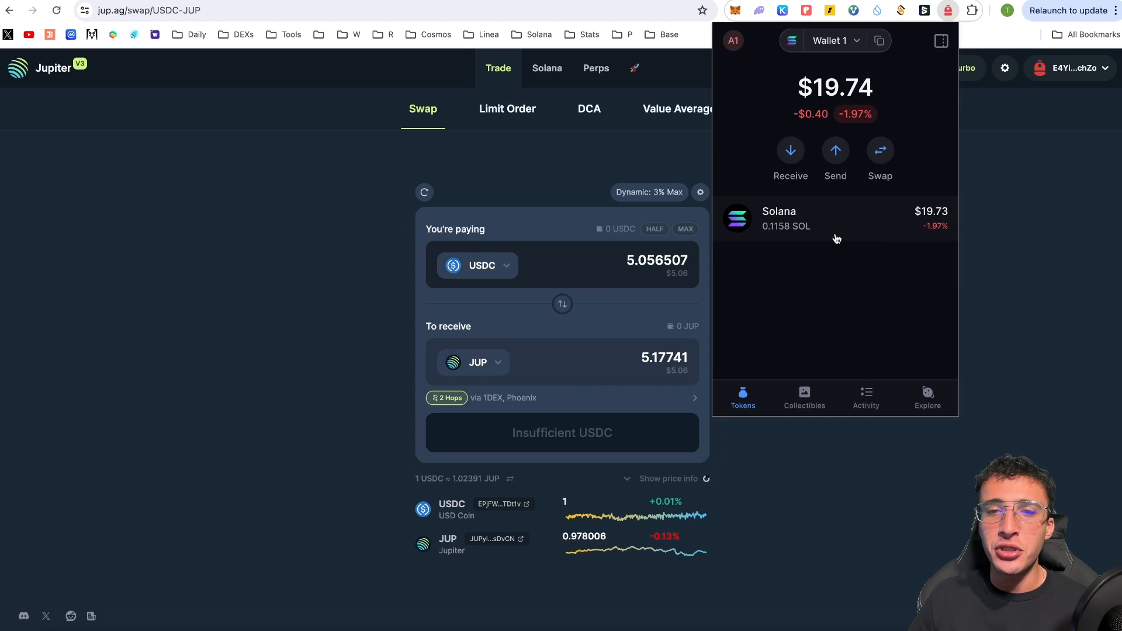
pyautogui.click(787, 220)
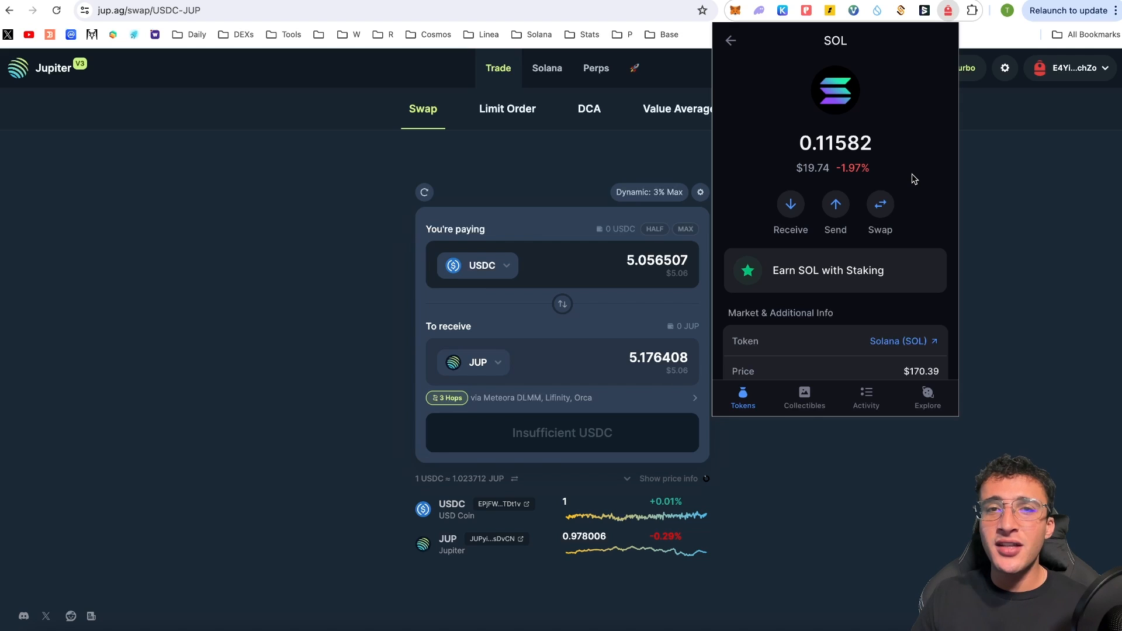
pyautogui.moveTo(887, 176)
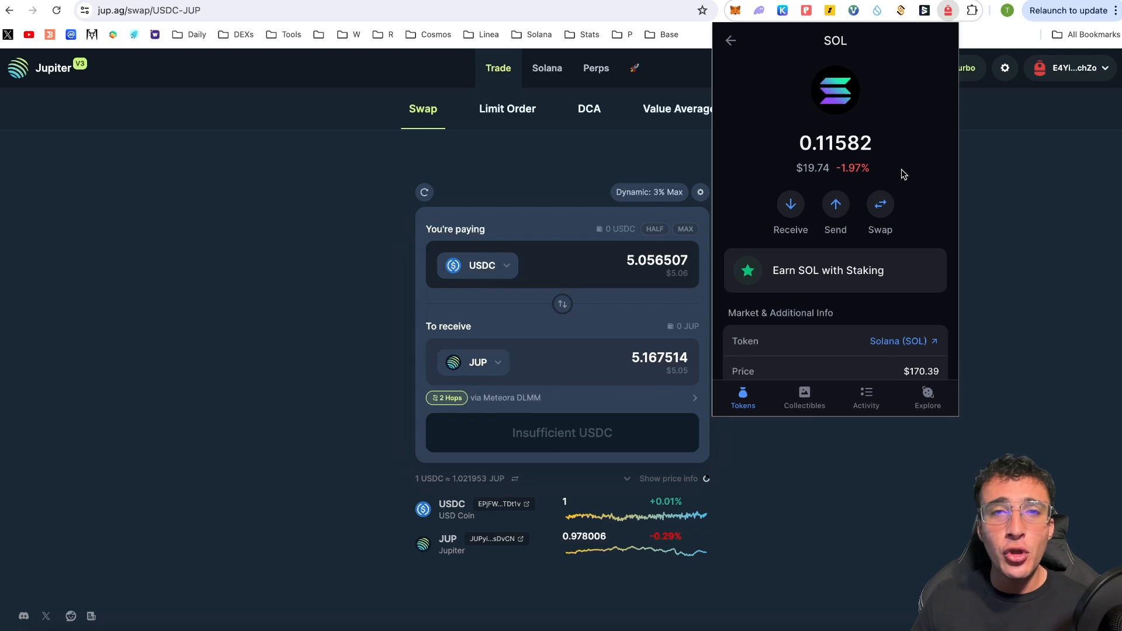
pyautogui.scroll(-3)
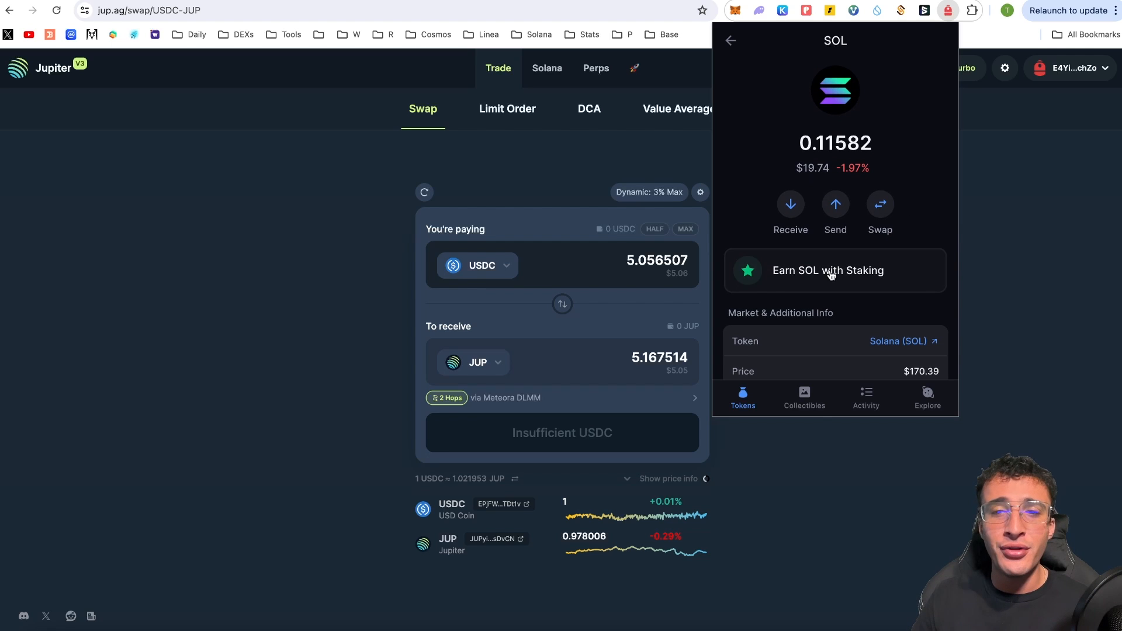
# Add a new stake of 0.01 SOL with Mad Validator from the Earn SOL with Staking panel.
pyautogui.click(828, 271)
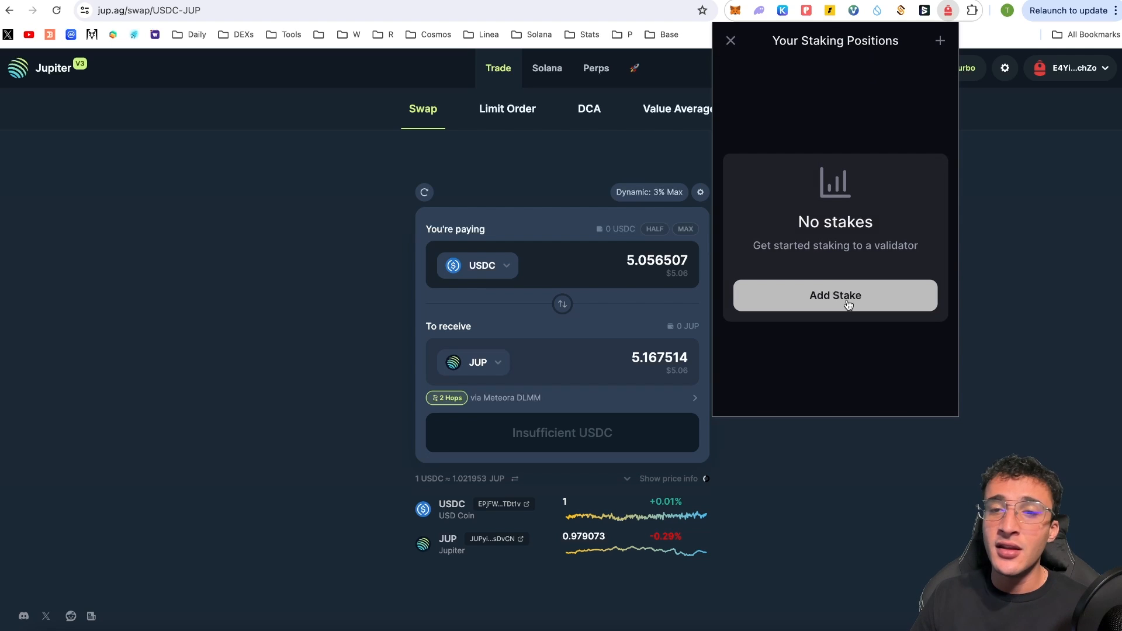
pyautogui.click(835, 295)
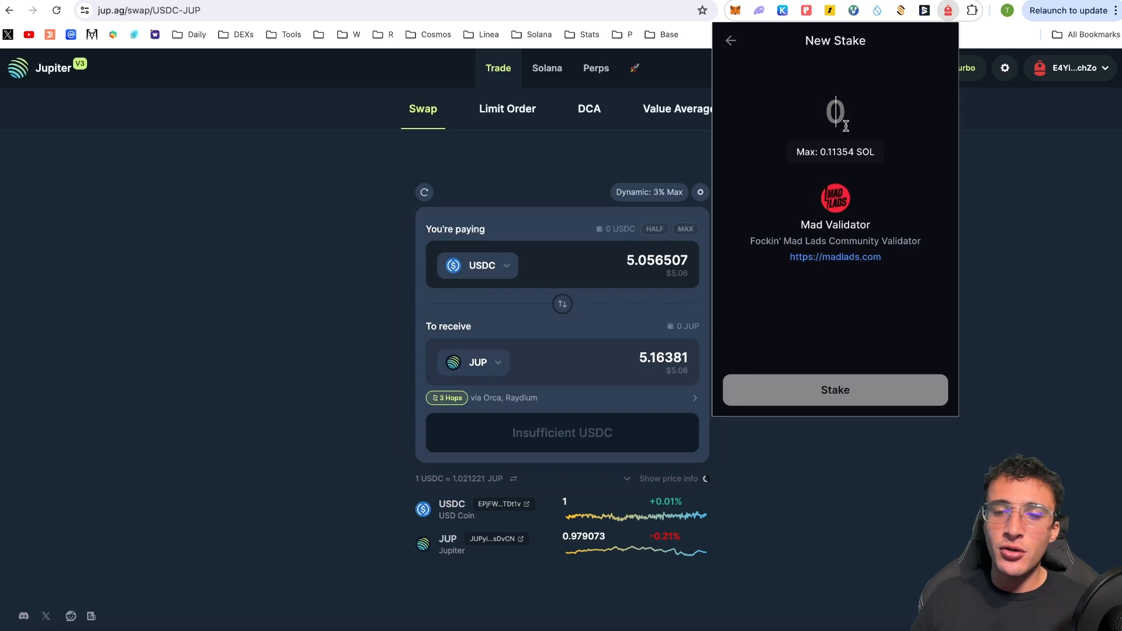
pyautogui.write('0.01')
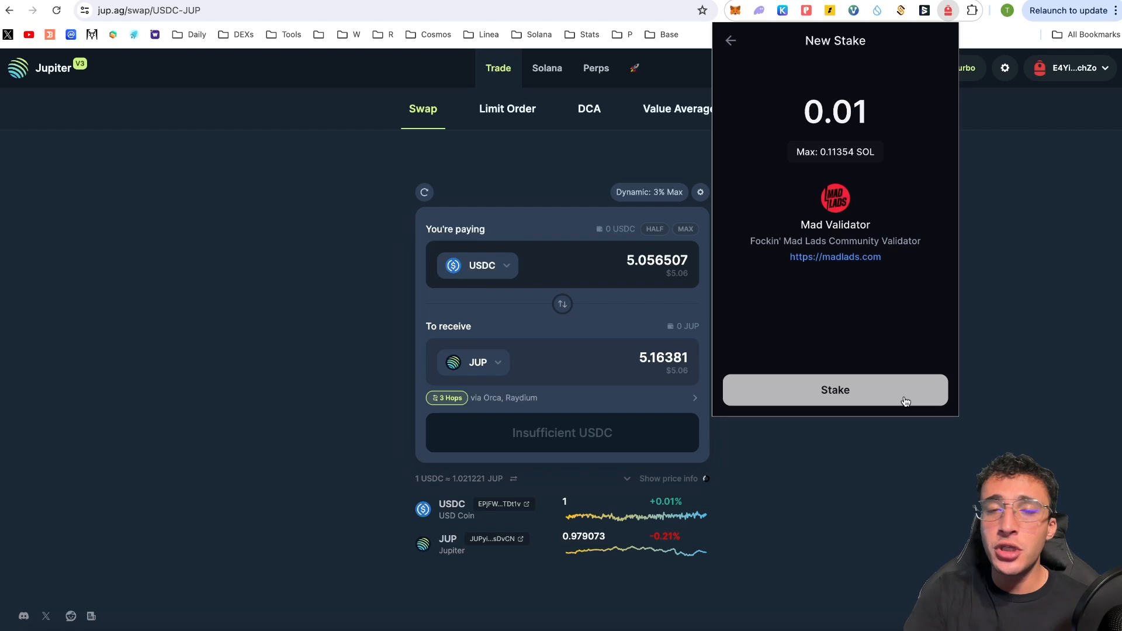
pyautogui.moveTo(841, 404)
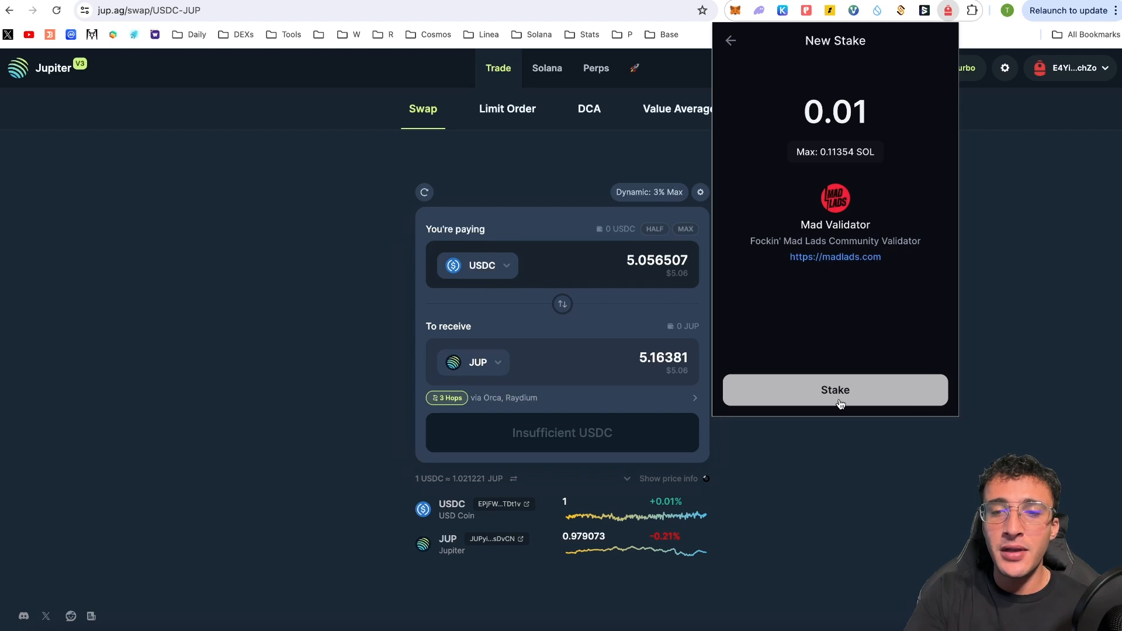
pyautogui.click(834, 391)
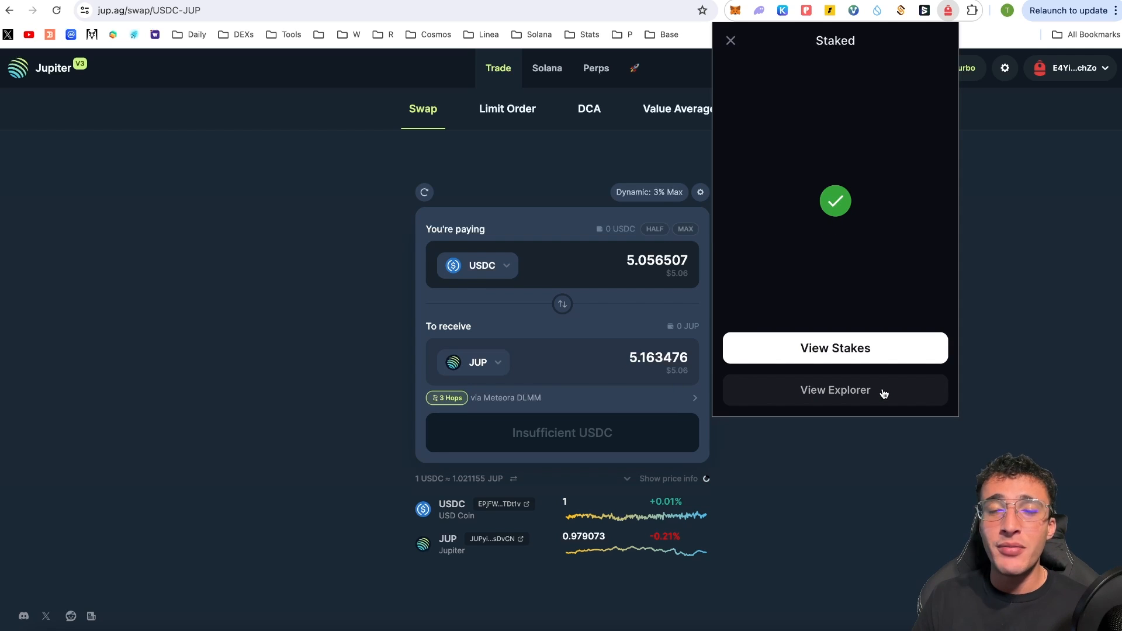
pyautogui.moveTo(866, 304)
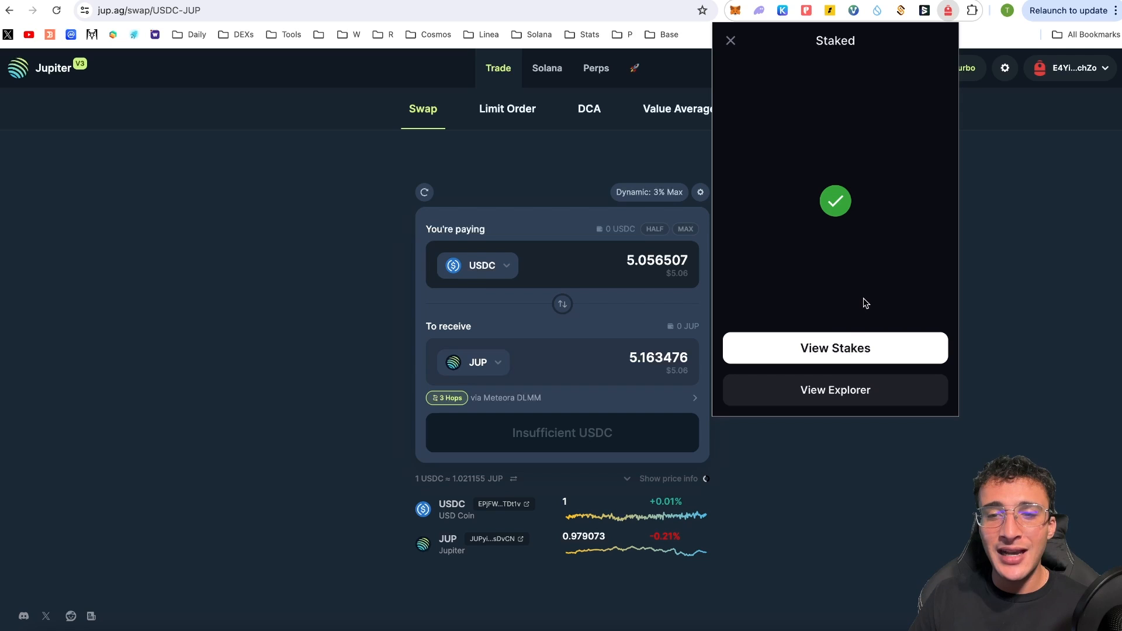
# View the staking positions showing Mad Validator at 0.00771, then close the list.
pyautogui.click(835, 348)
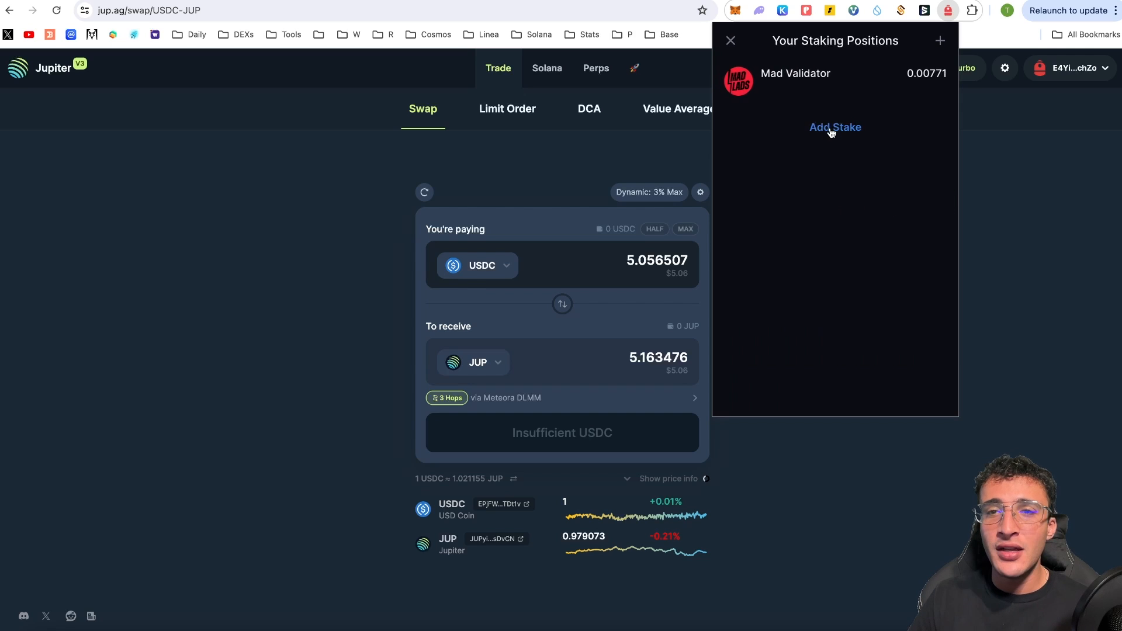
pyautogui.click(834, 126)
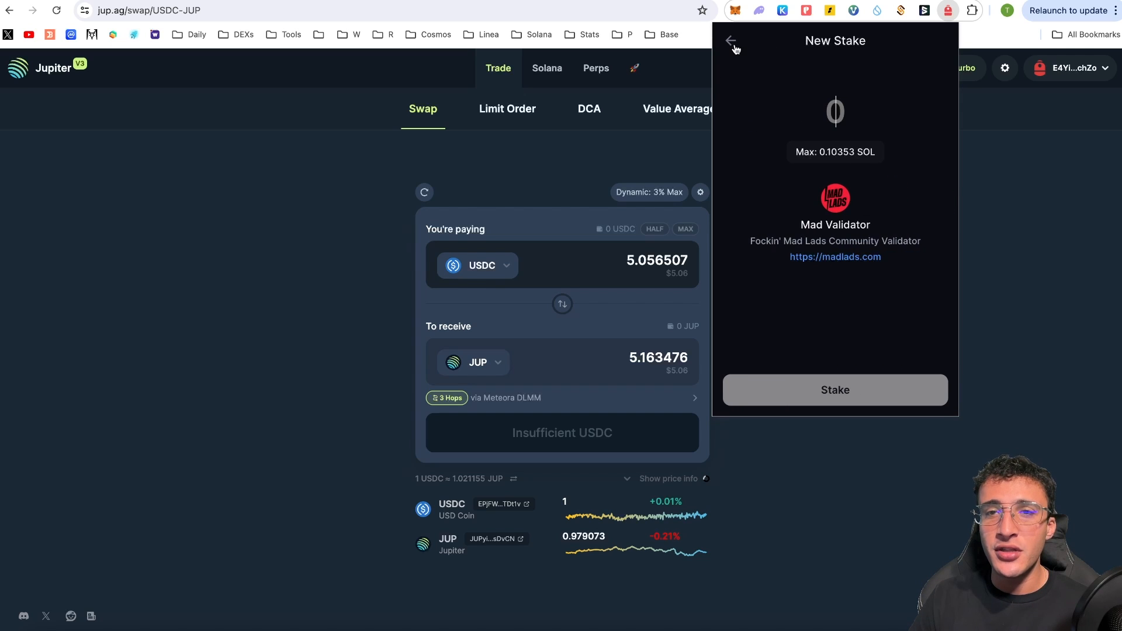
pyautogui.click(730, 40)
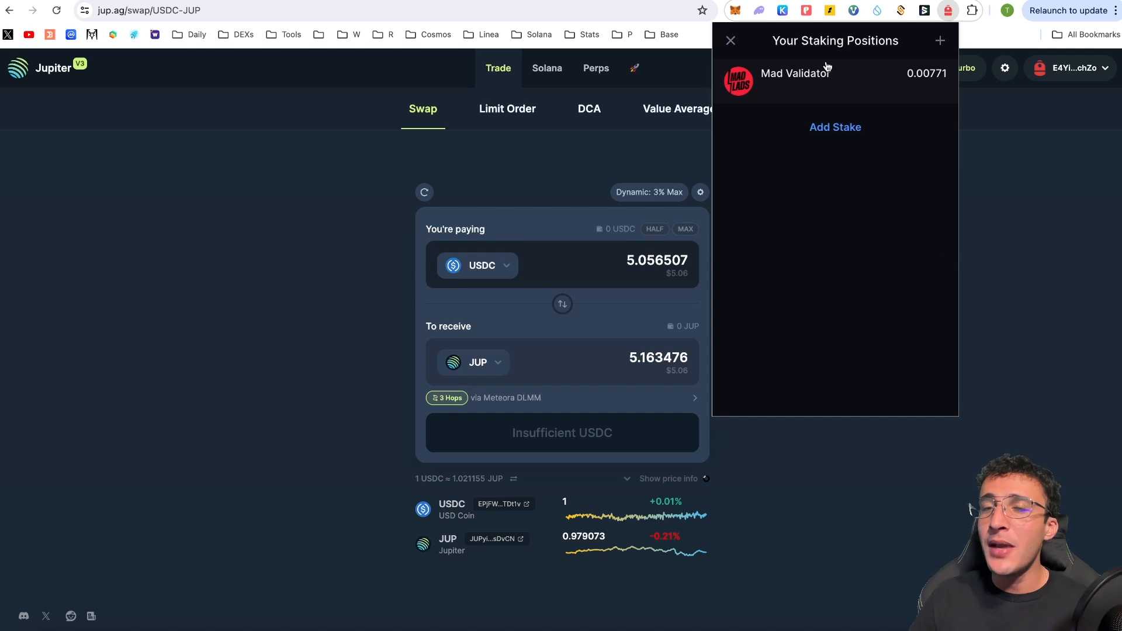
pyautogui.moveTo(792, 111)
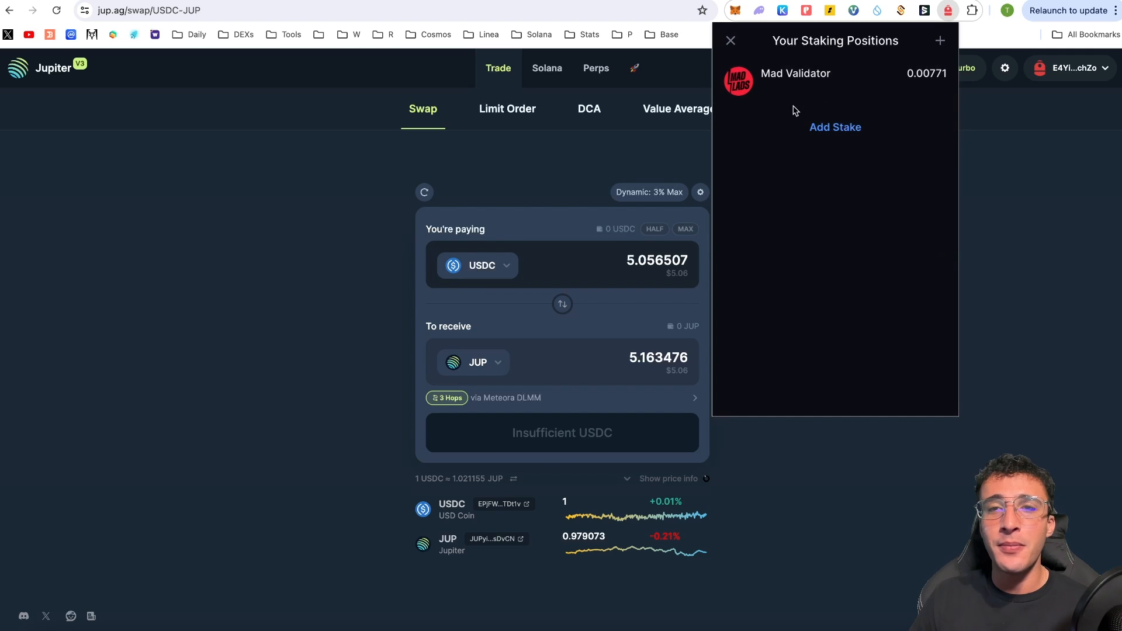
pyautogui.moveTo(752, 56)
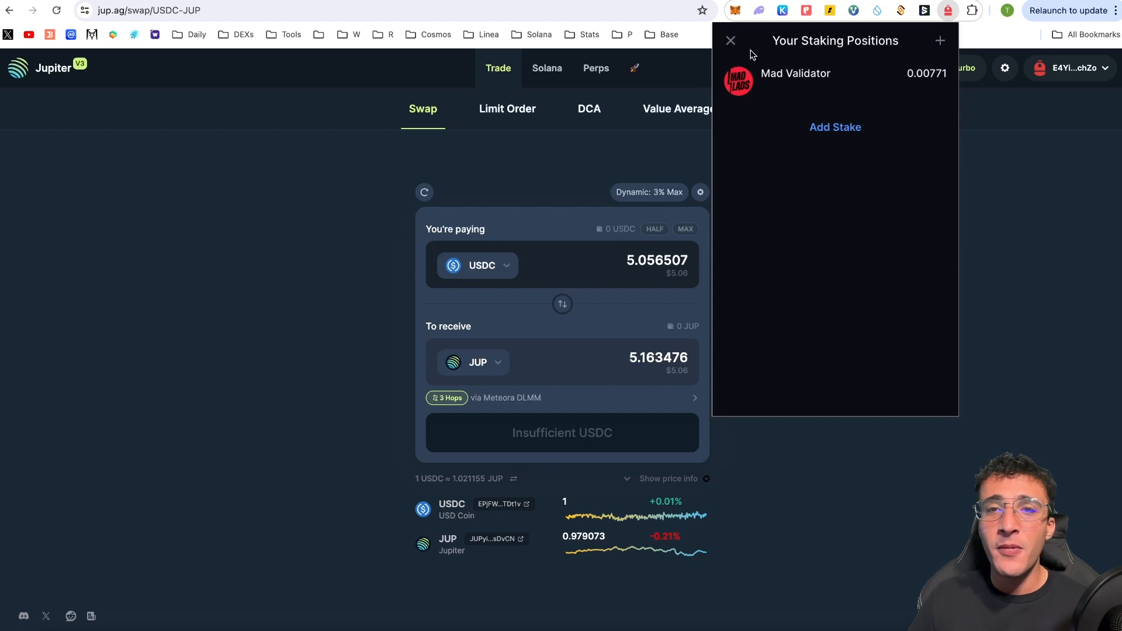
pyautogui.click(731, 40)
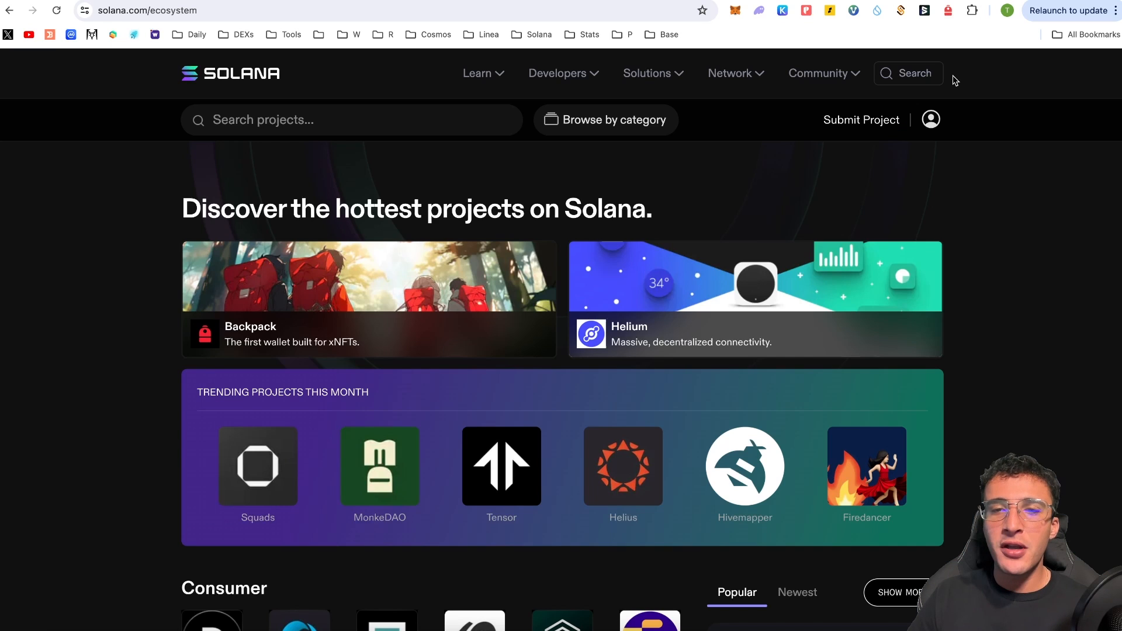
pyautogui.moveTo(994, 118)
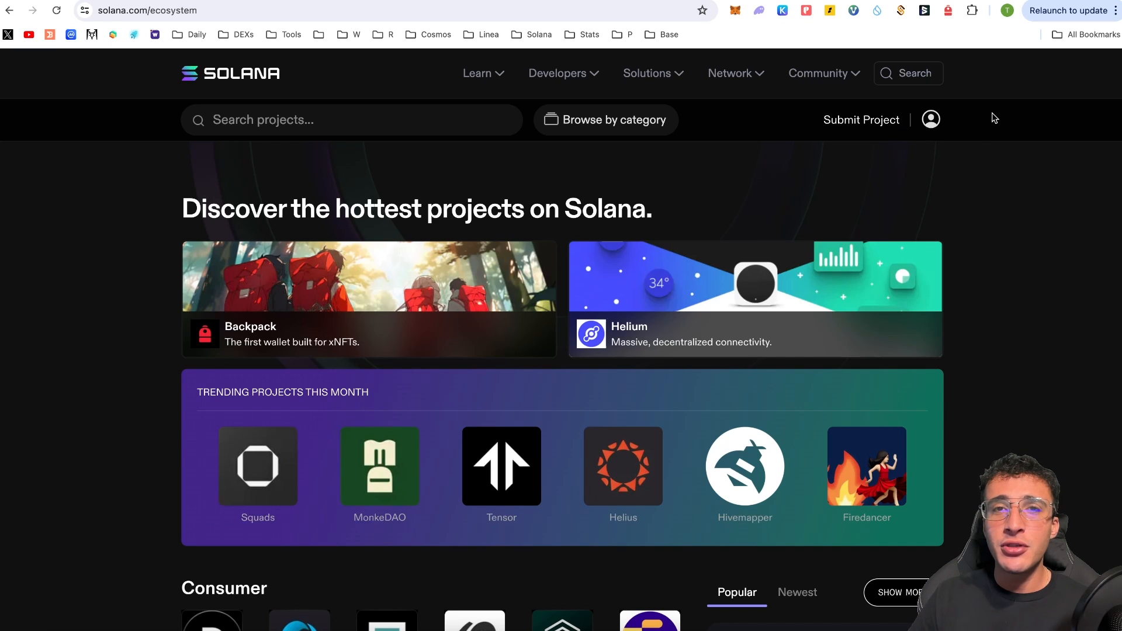
pyautogui.moveTo(989, 138)
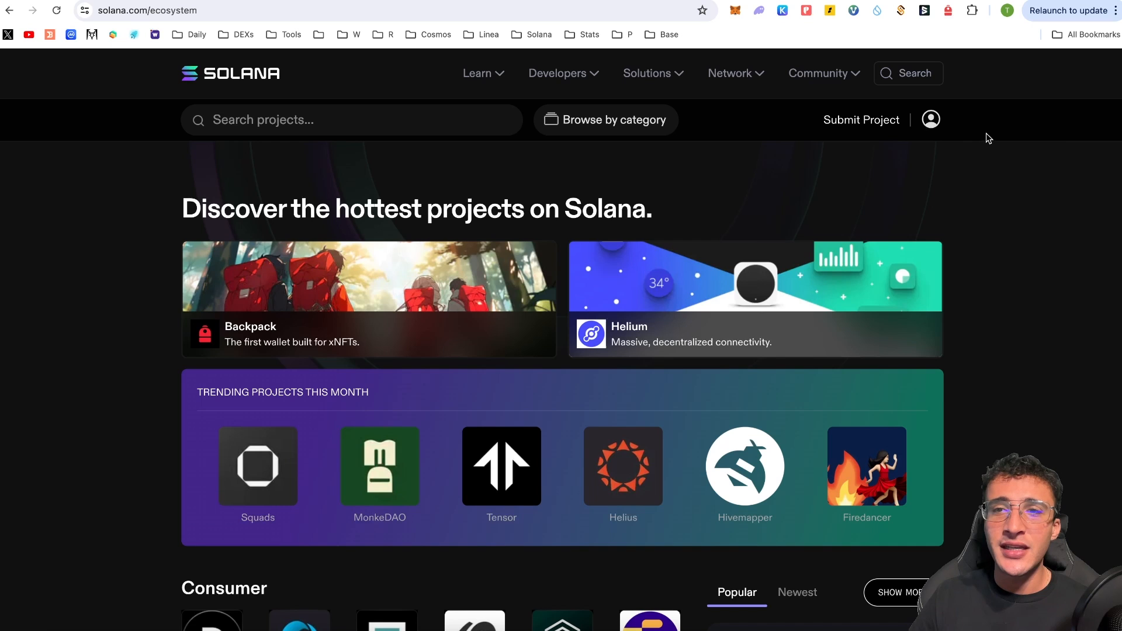
pyautogui.moveTo(1063, 208)
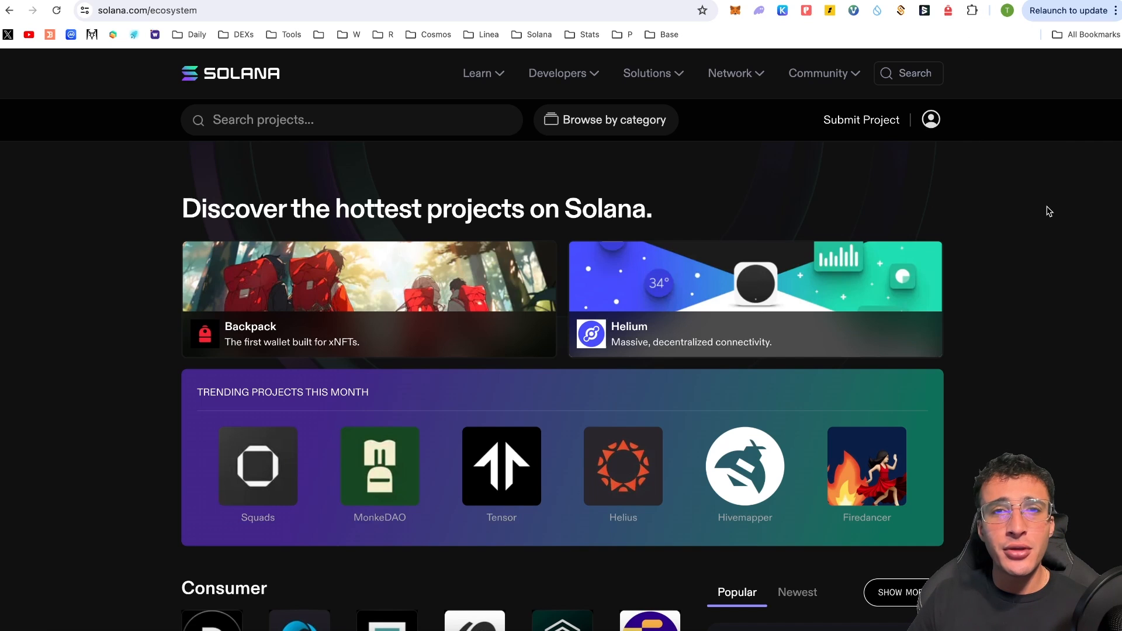
# Scroll the Solana ecosystem directory through Consumer, Infrastructure, DeFi, Payments and NFTs projects.
pyautogui.scroll(-3)
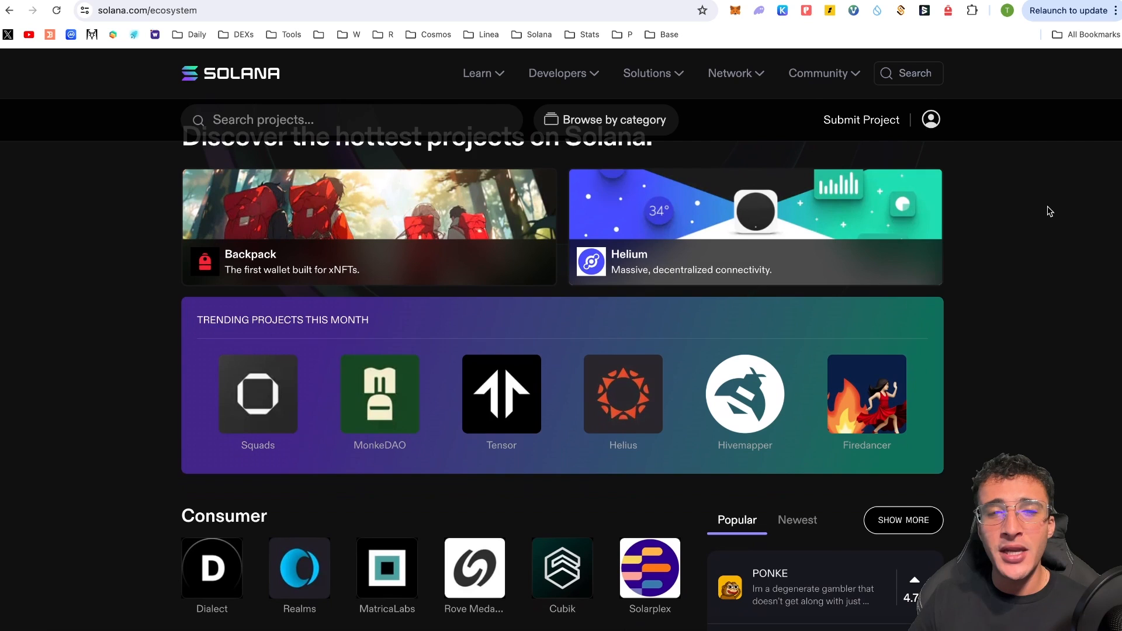
pyautogui.scroll(-3)
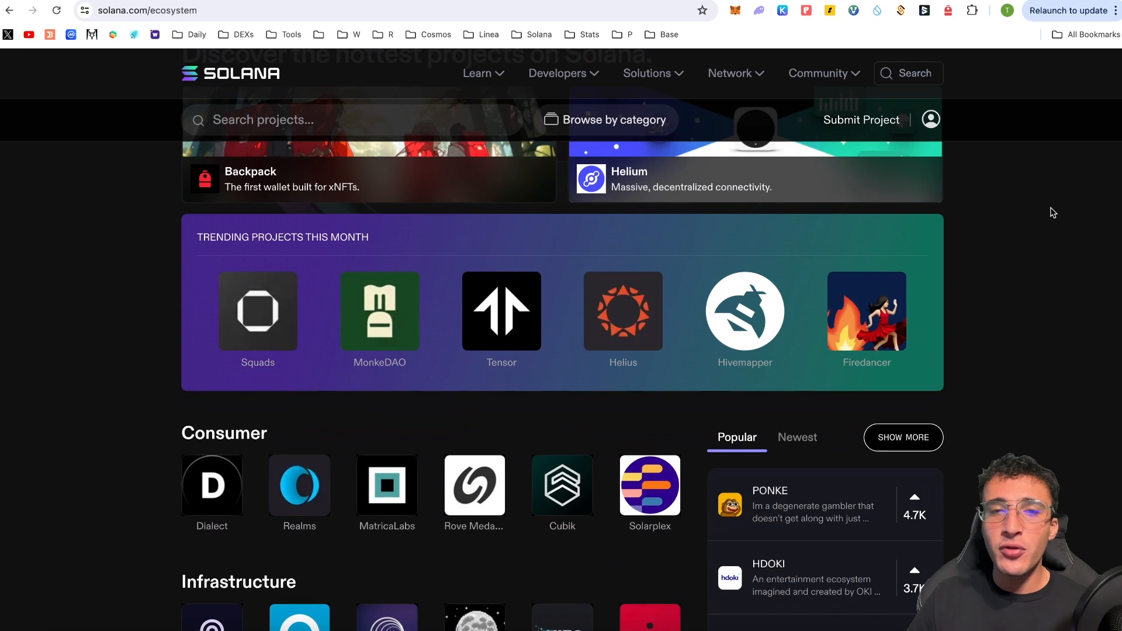
pyautogui.scroll(-3)
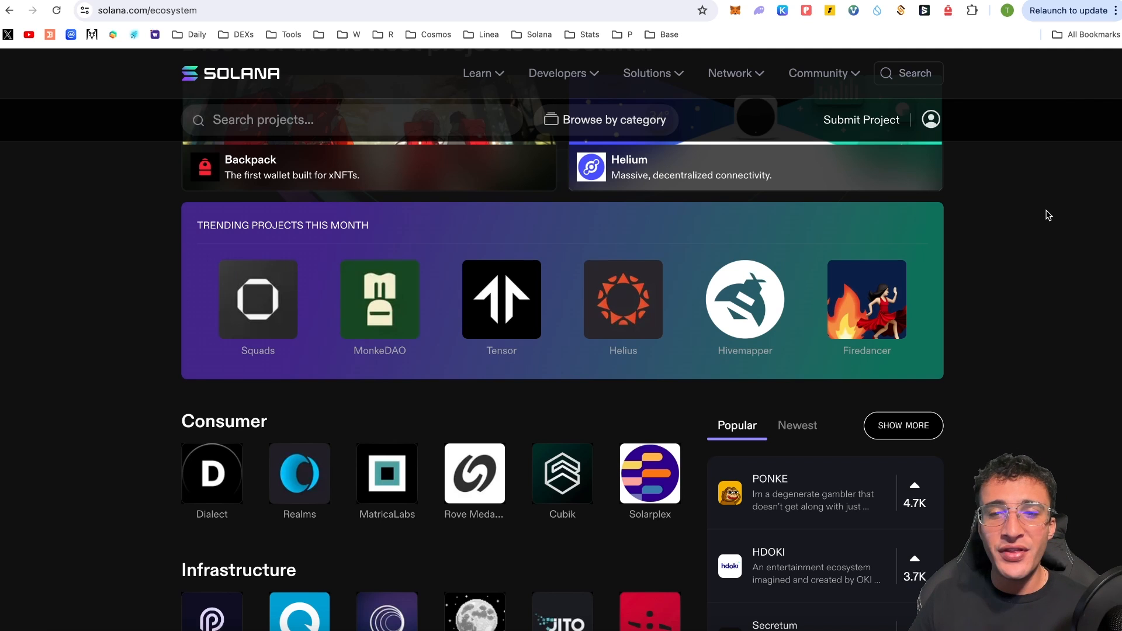
pyautogui.scroll(-3)
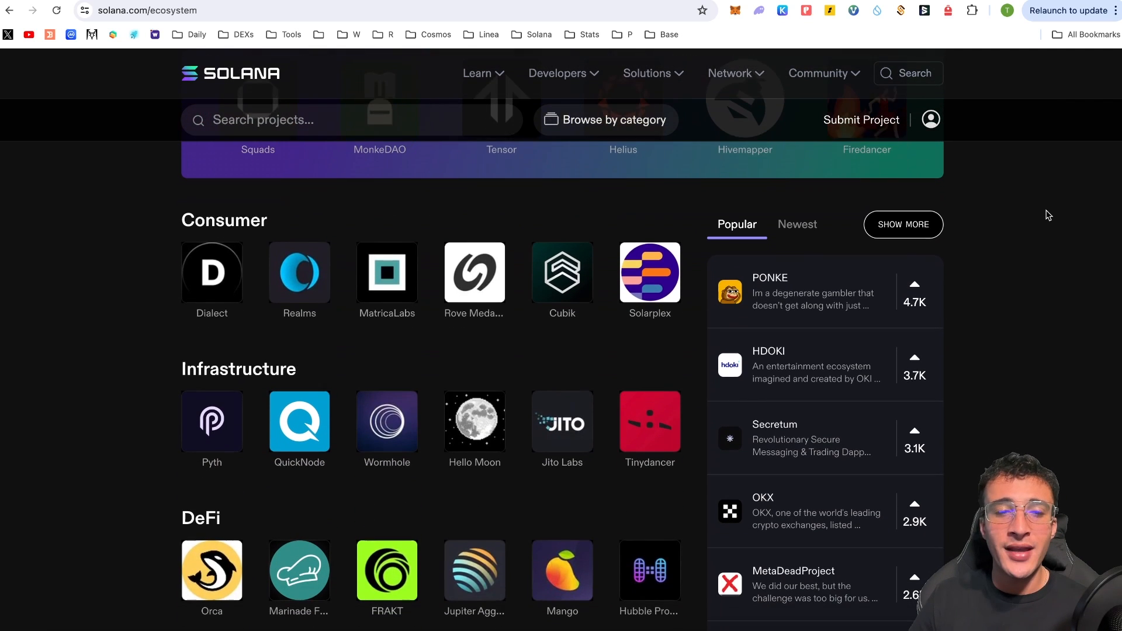
pyautogui.scroll(-3)
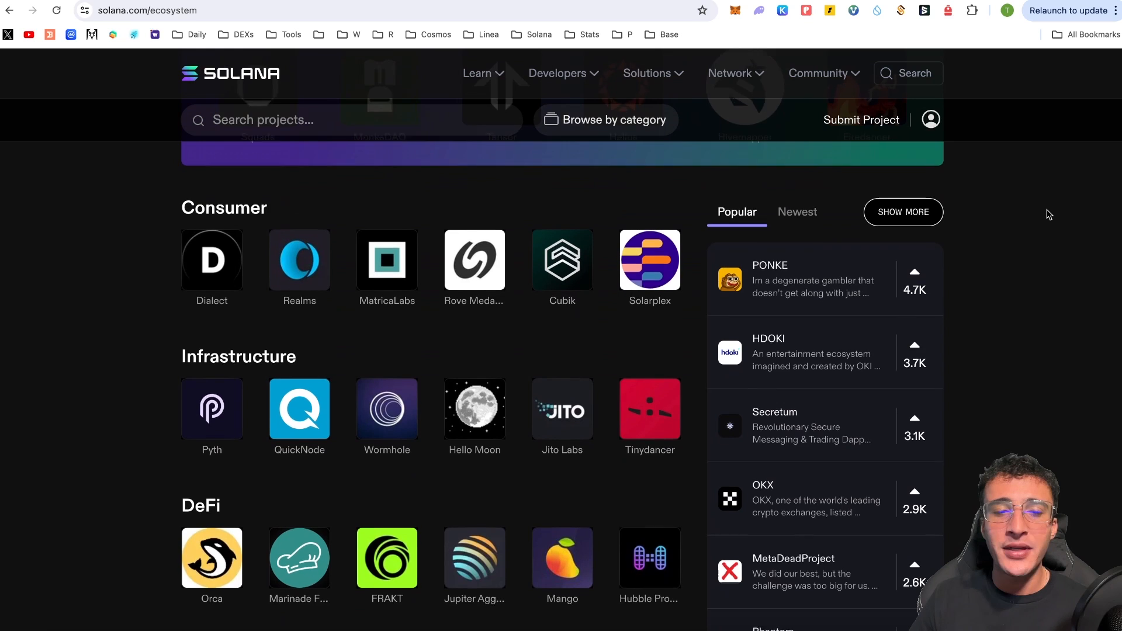
pyautogui.scroll(-3)
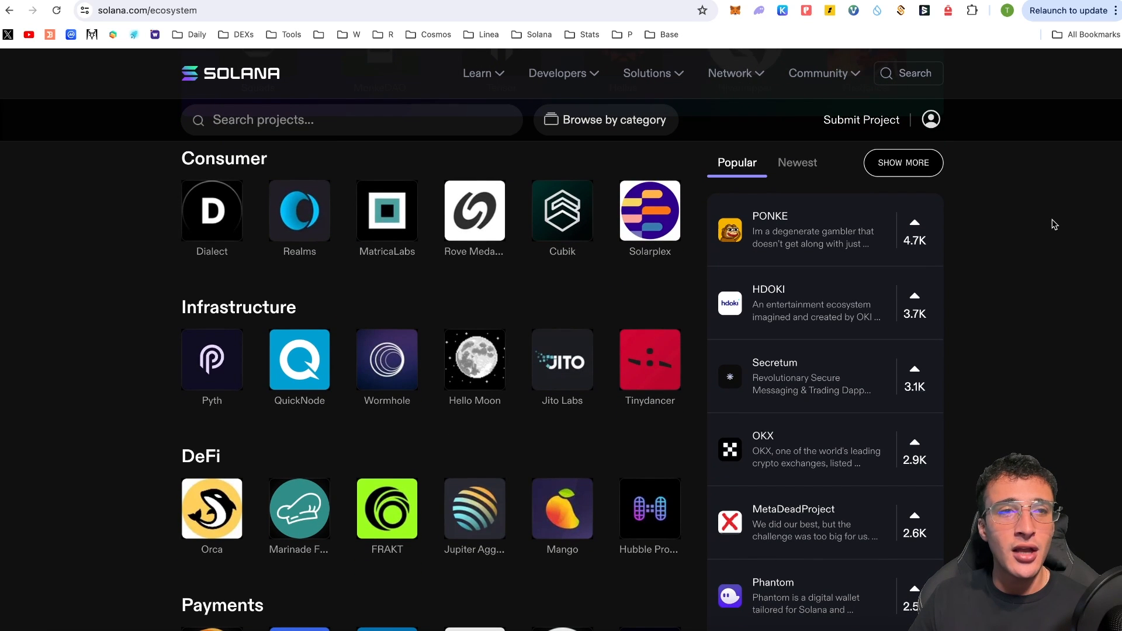
pyautogui.scroll(-3)
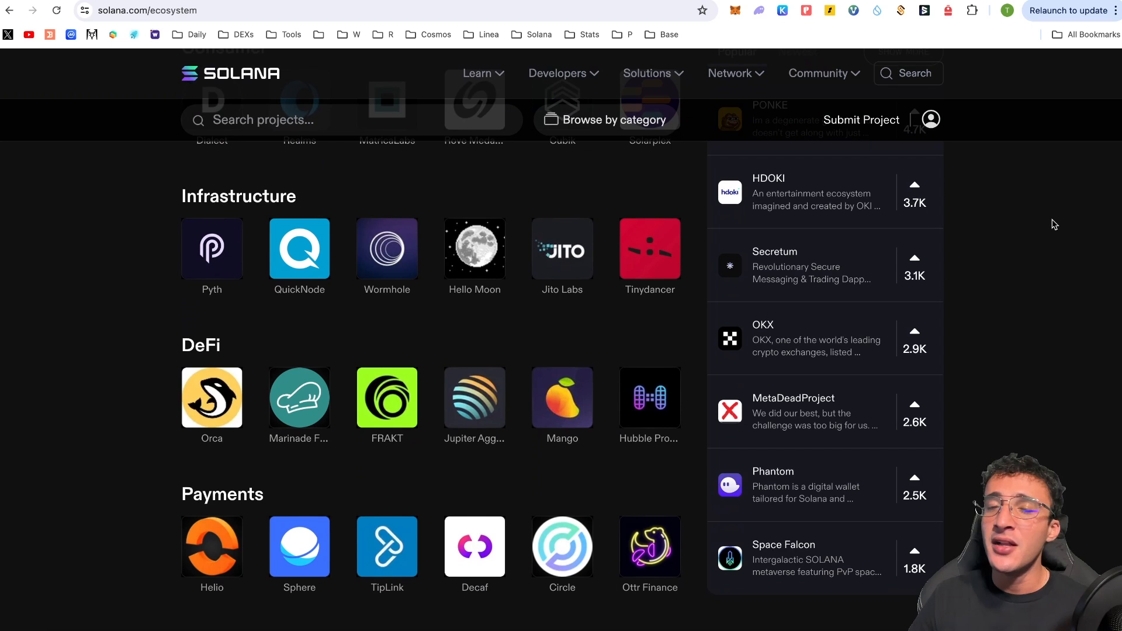
pyautogui.scroll(-3)
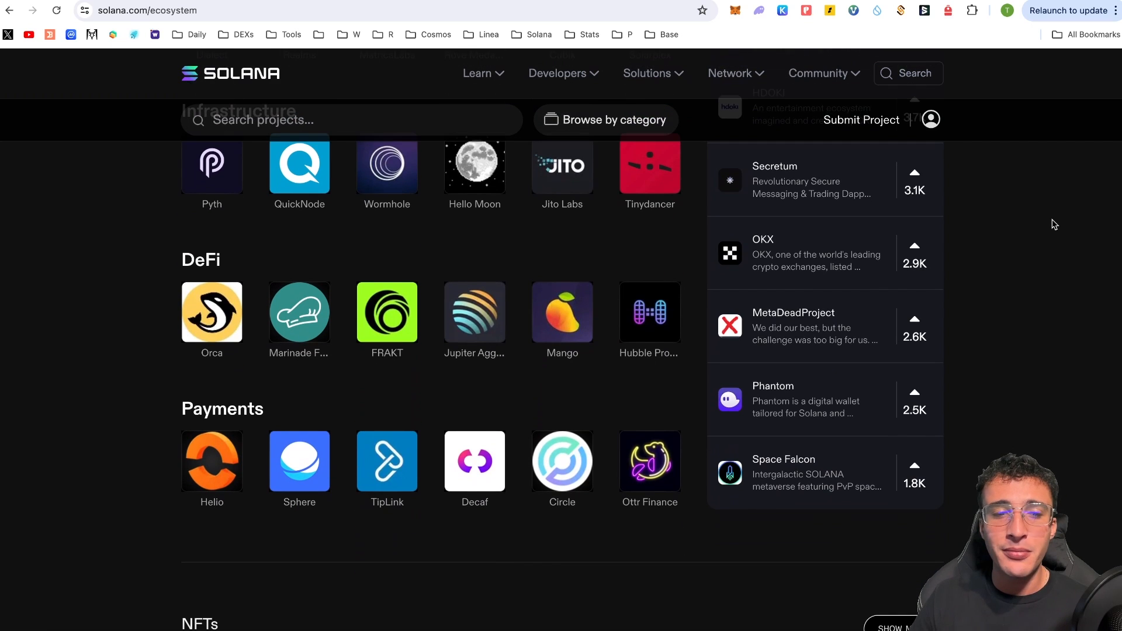
pyautogui.scroll(-3)
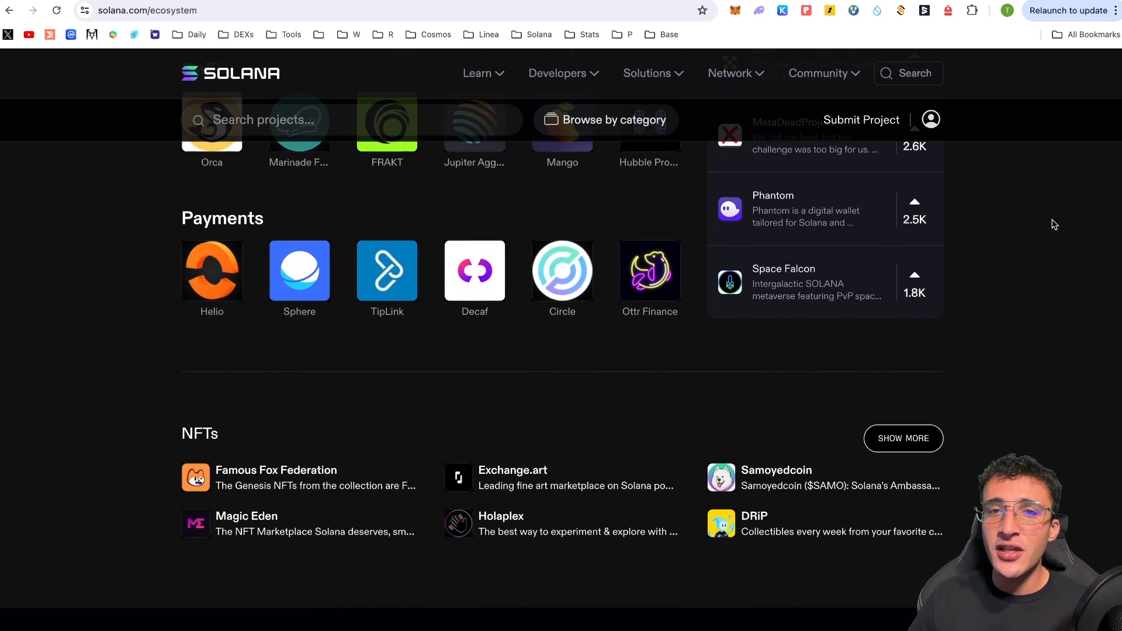
pyautogui.scroll(3)
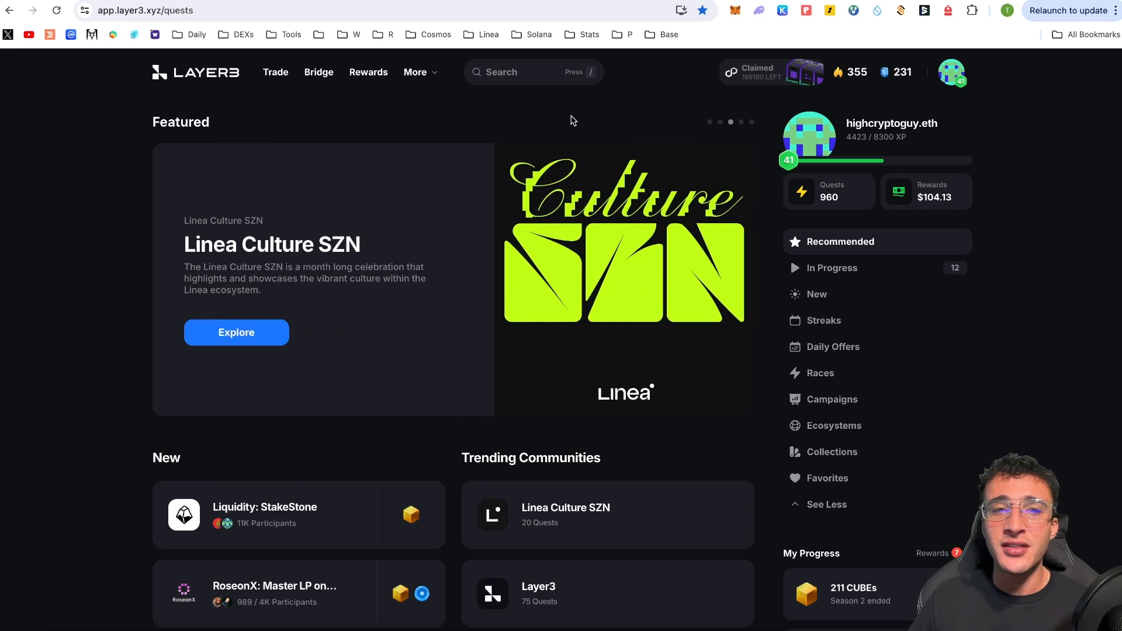
pyautogui.moveTo(598, 108)
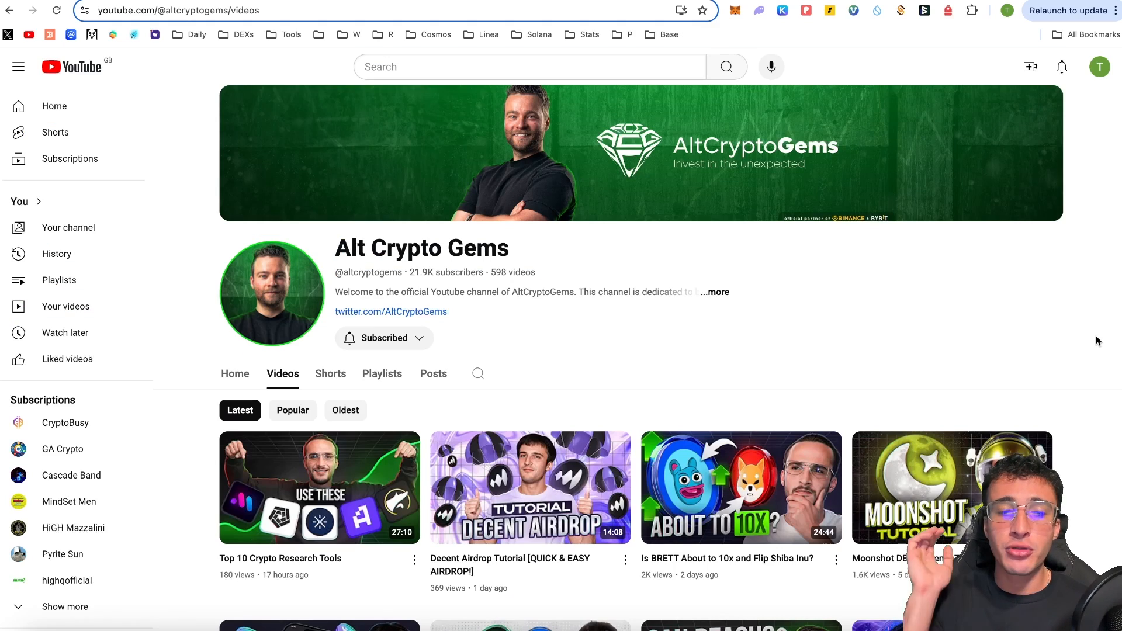
# Scroll down the Alt Crypto Gems channel's Latest videos grid.
pyautogui.scroll(-3)
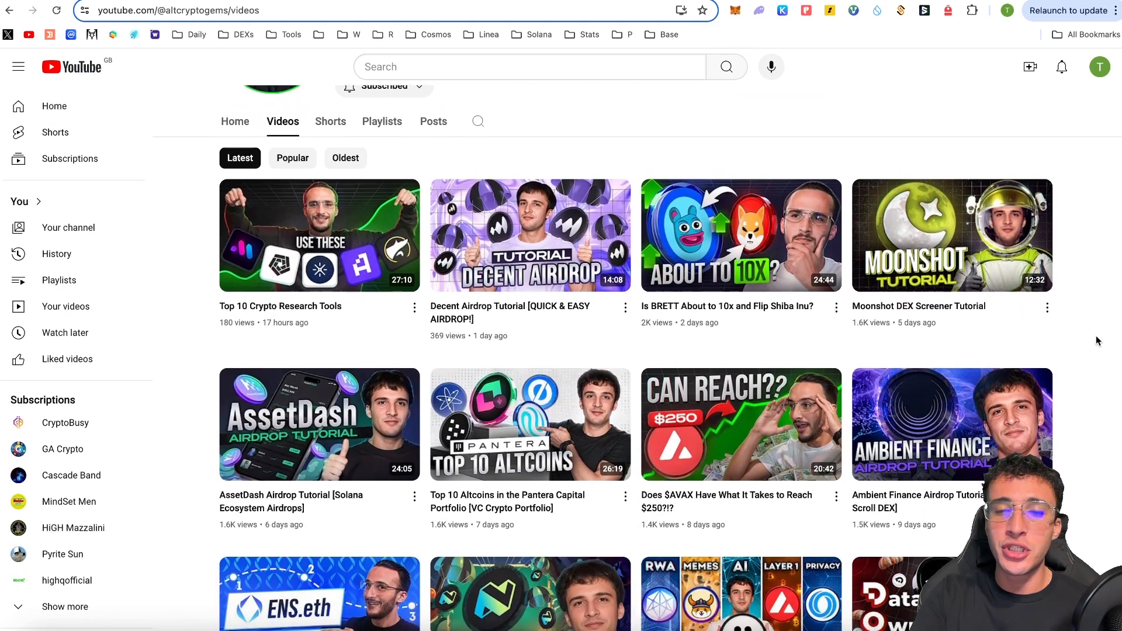
pyautogui.scroll(-3)
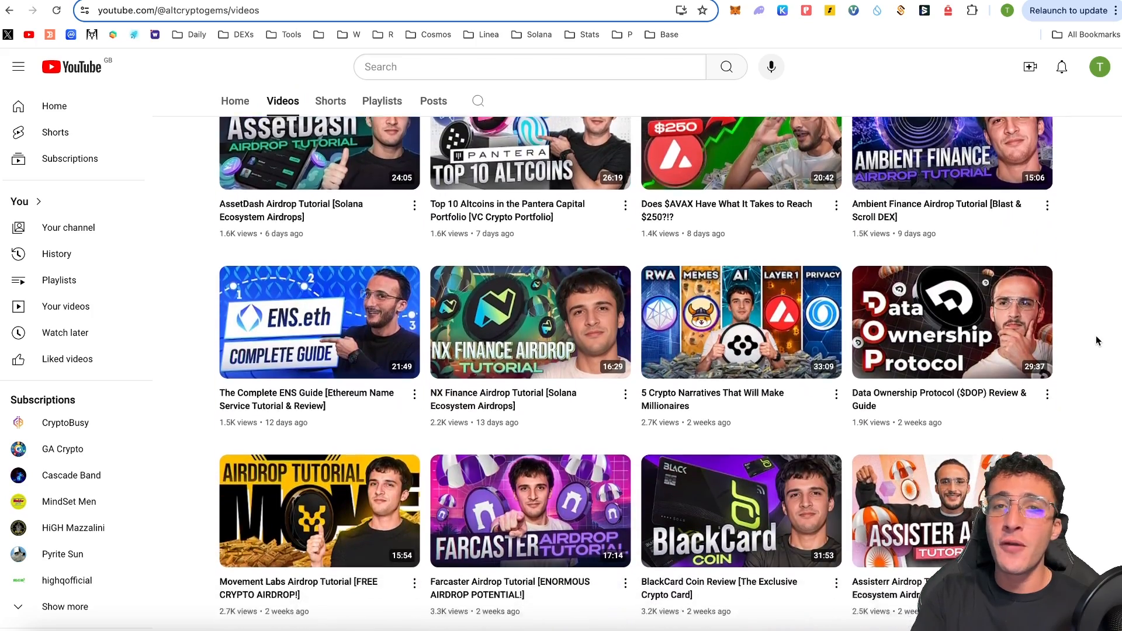
pyautogui.scroll(-3)
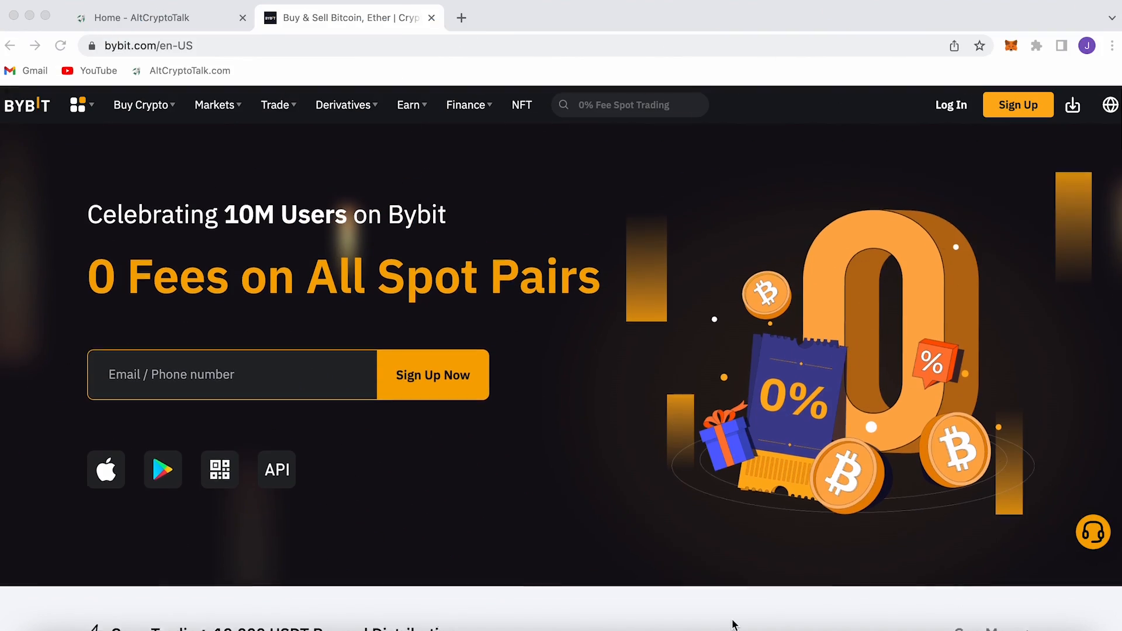
# Scroll the Bybit homepage past Hot Coins and the product suite to the welcome-gift offer.
pyautogui.scroll(-3)
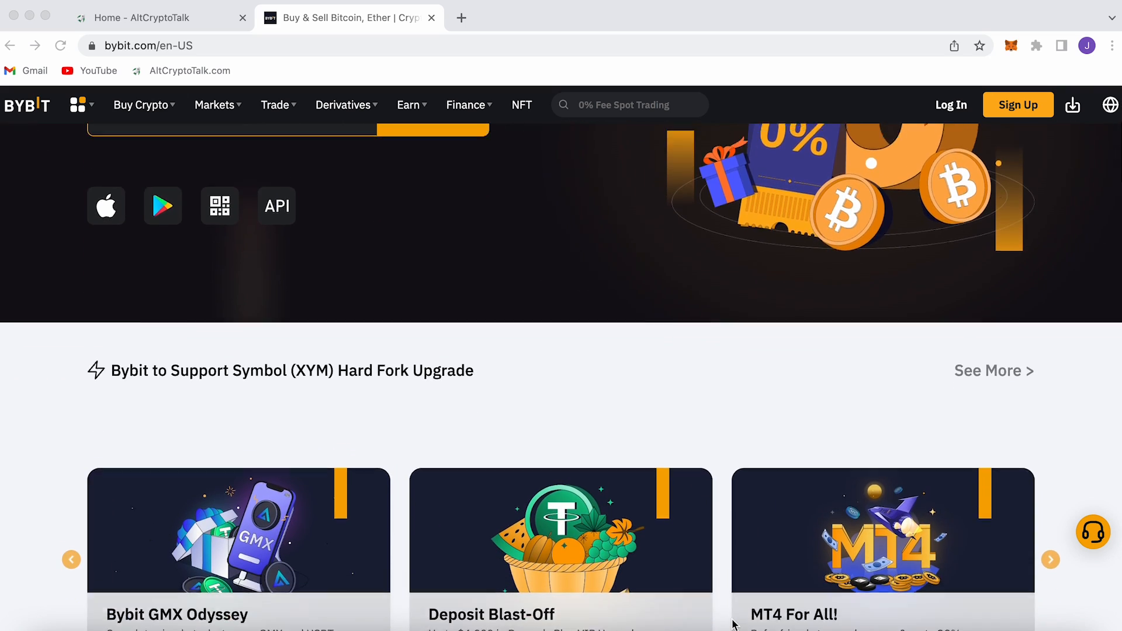
pyautogui.scroll(-3)
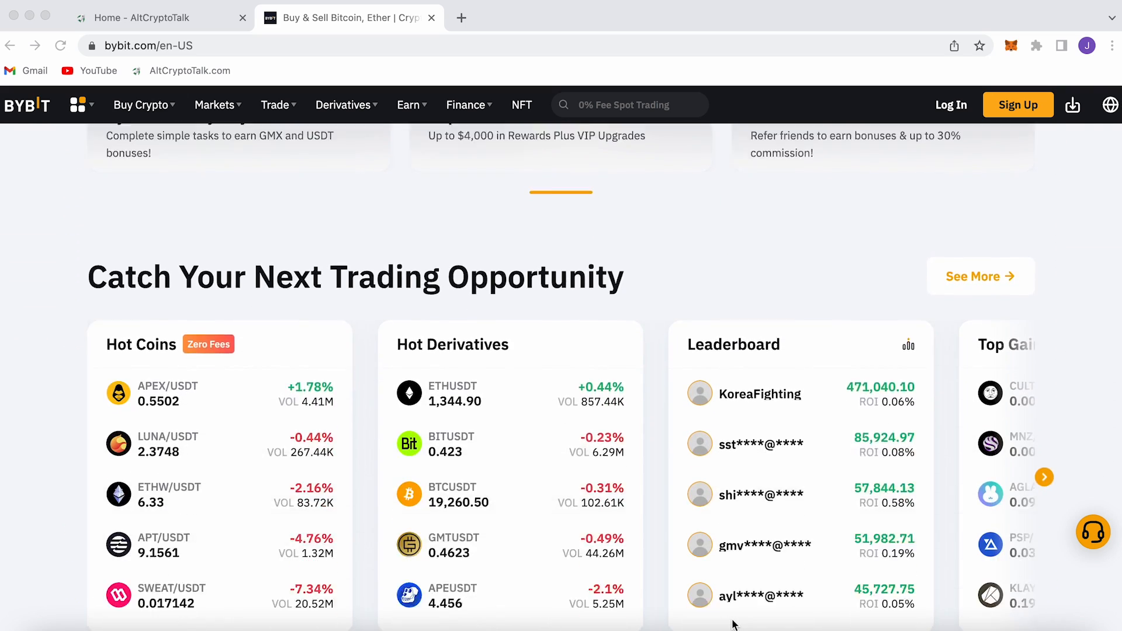
pyautogui.scroll(-3)
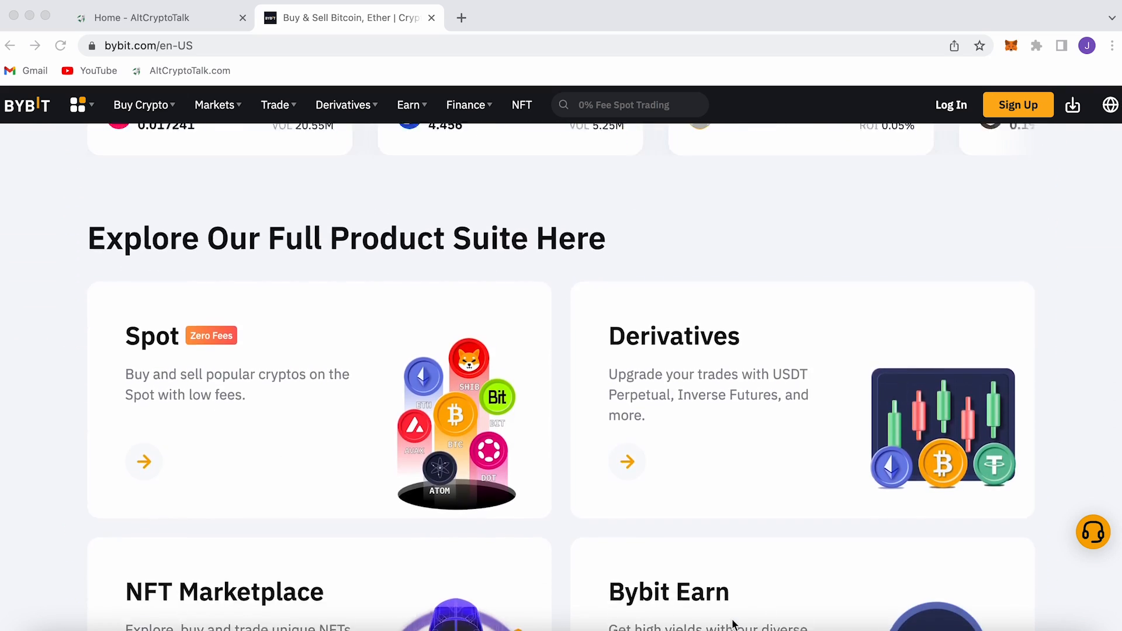
pyautogui.scroll(-3)
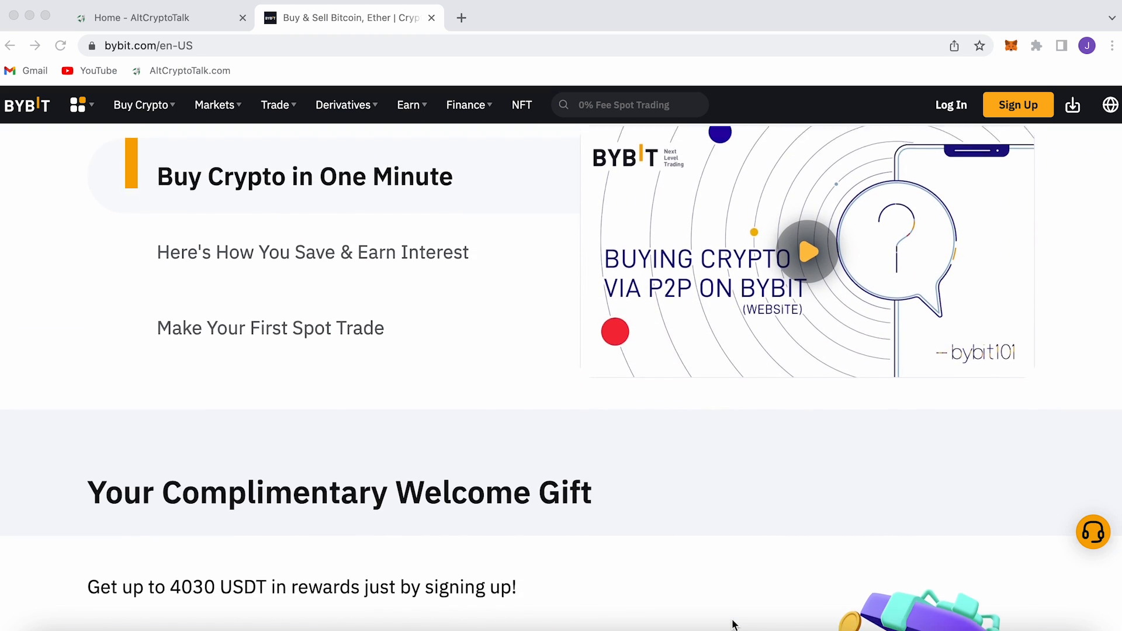
pyautogui.scroll(-3)
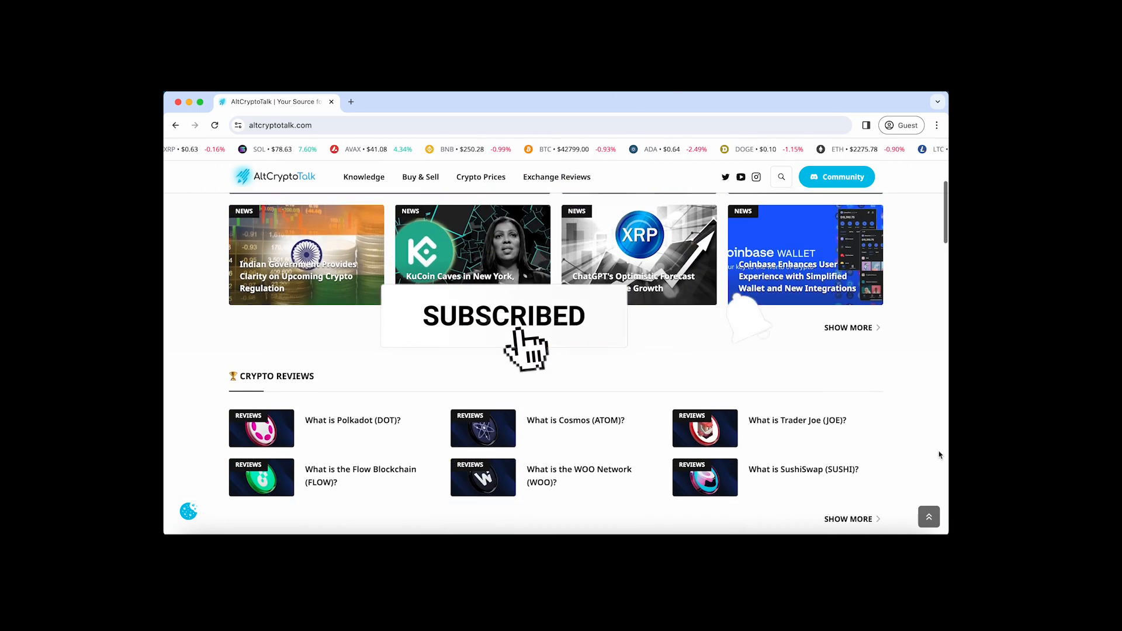
# Scroll AltCryptoTalk past reviews, guides and videos to the Exchange Reviews listing MEXC, Bybit, KuCoin, Bitvavo and OKX.
pyautogui.scroll(-3)
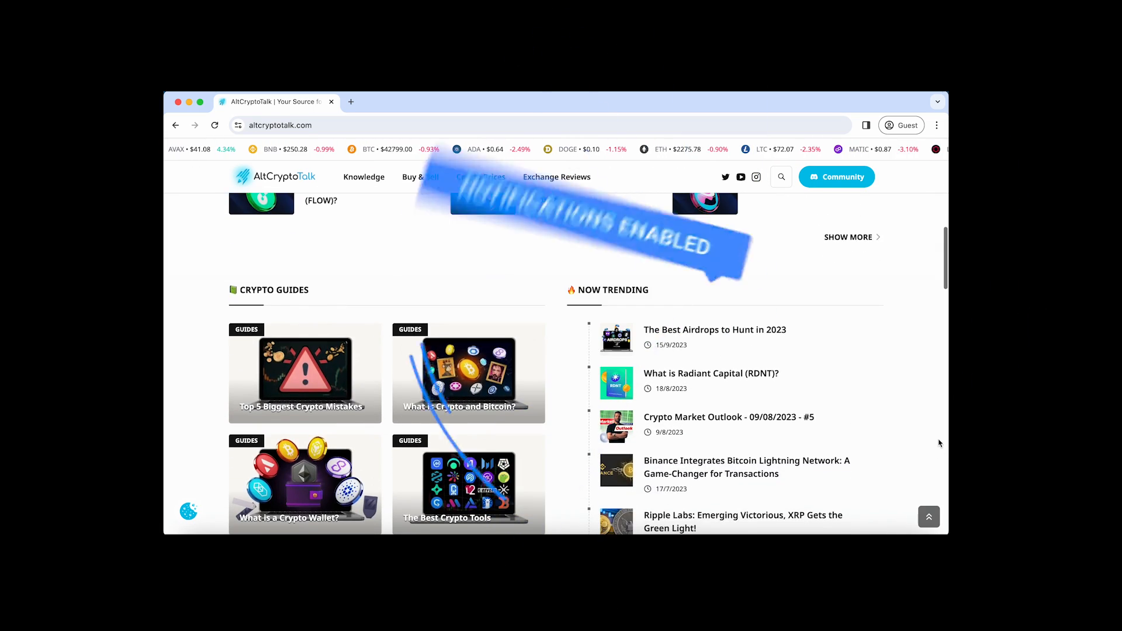
pyautogui.scroll(-3)
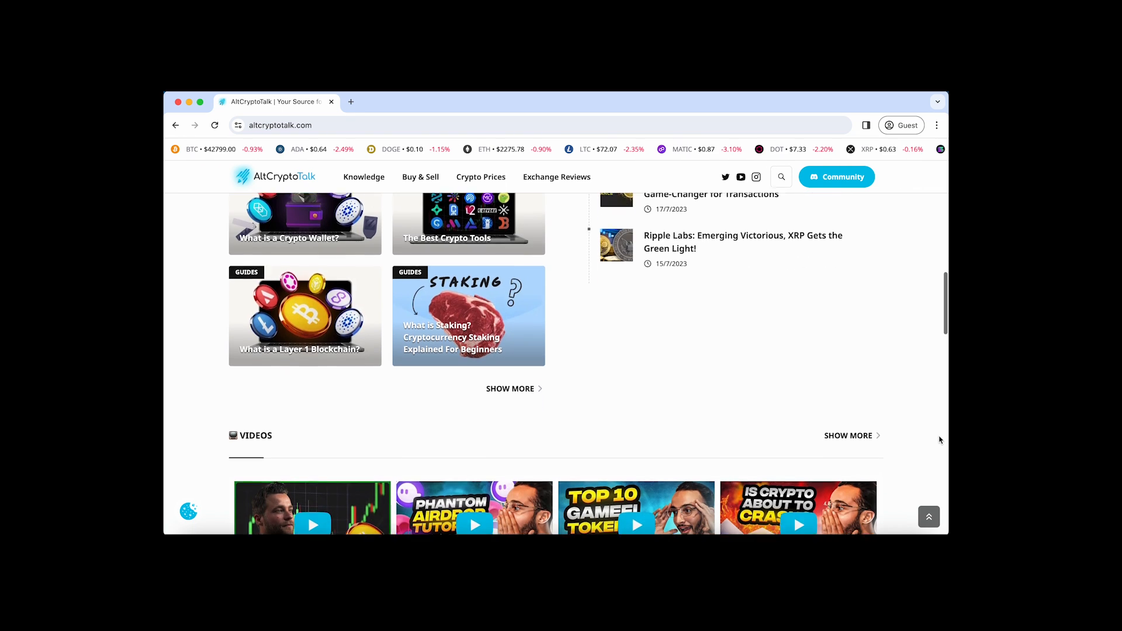
pyautogui.scroll(-3)
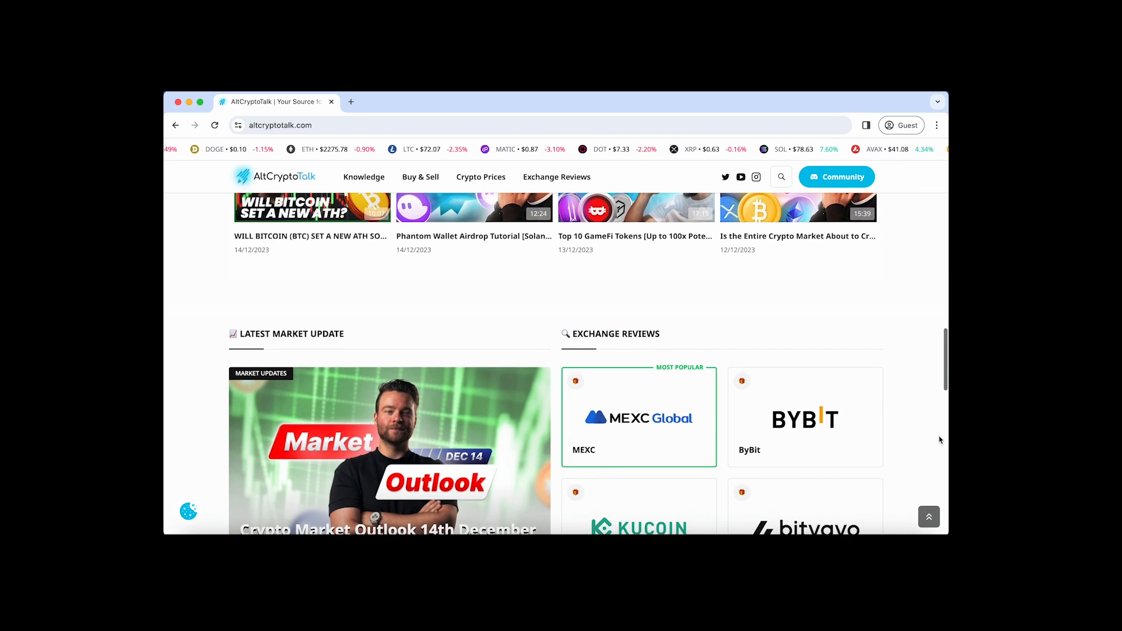
pyautogui.scroll(-3)
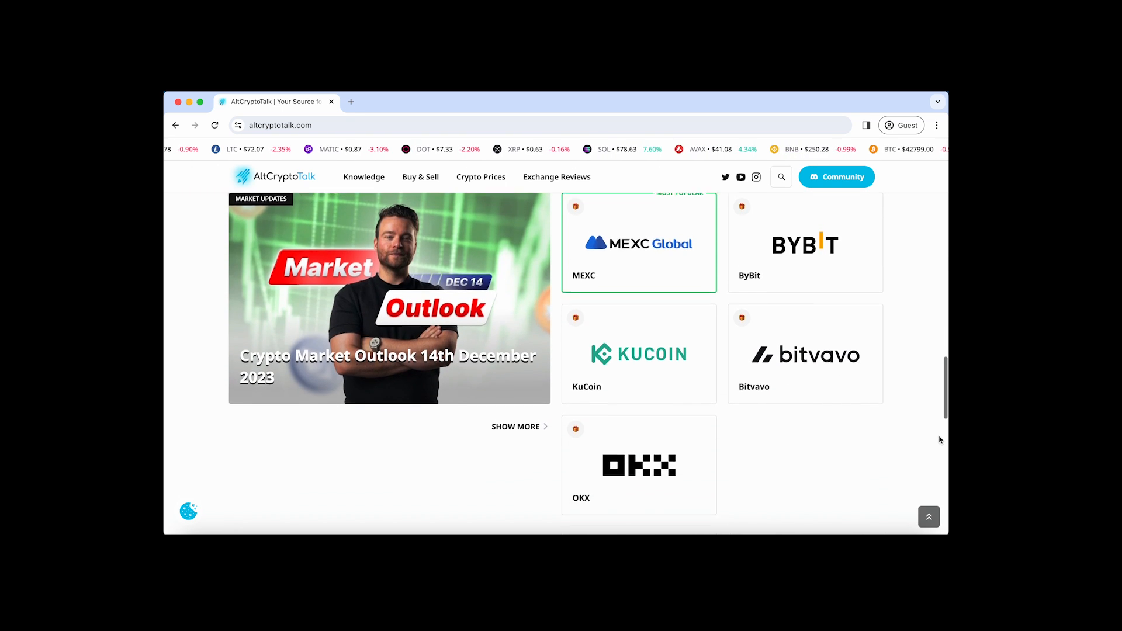